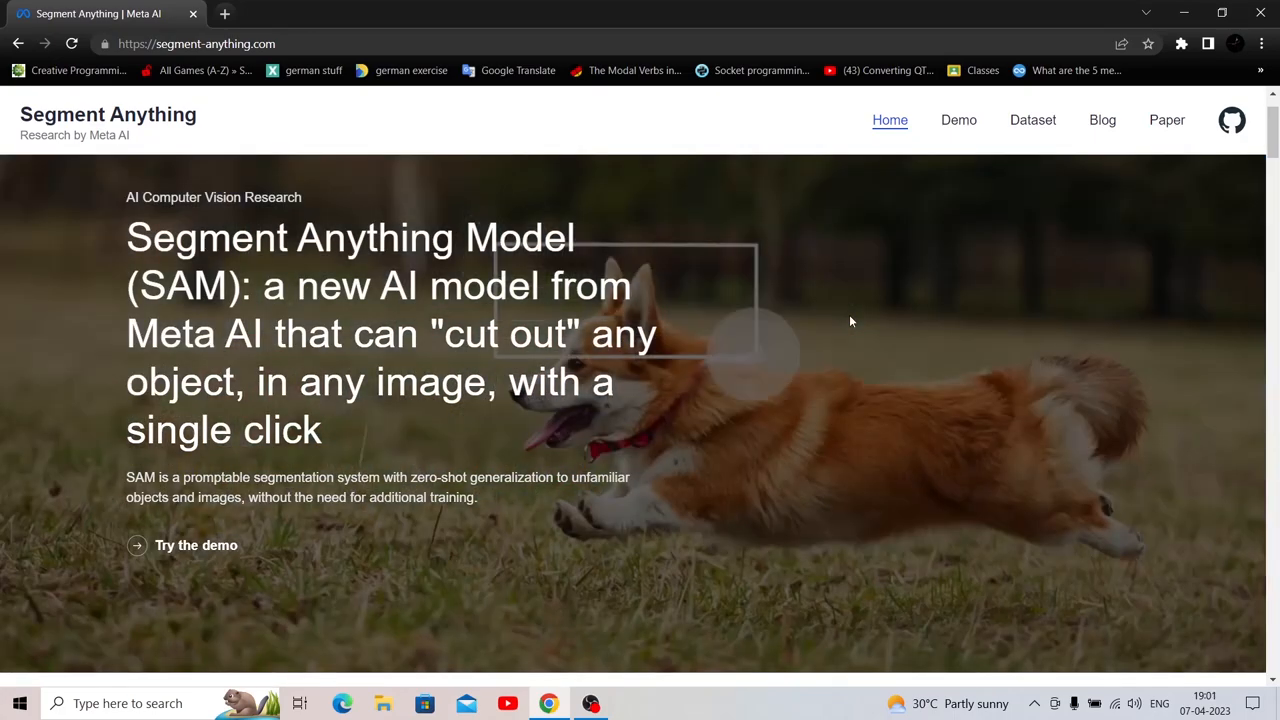
Read down the homepage past input prompts and extensible outputs to Zero-shot generalization
scroll(down, 3)
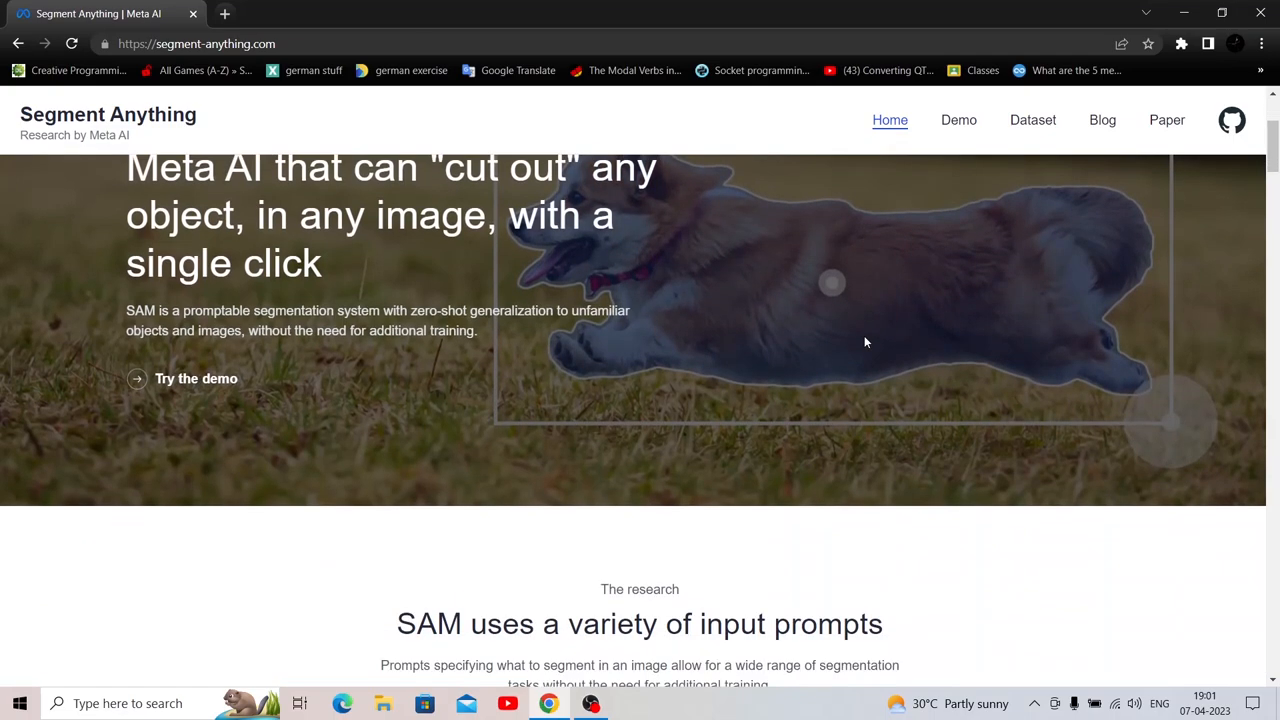
scroll(down, 3)
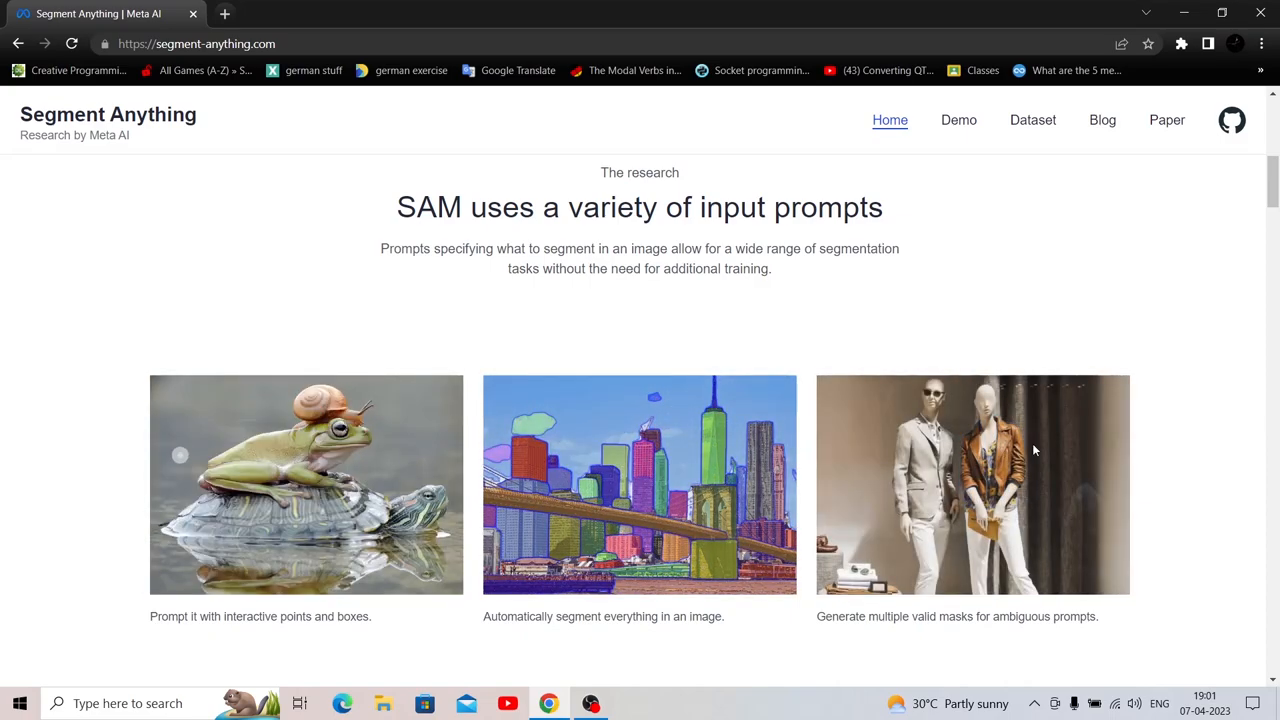
scroll(down, 3)
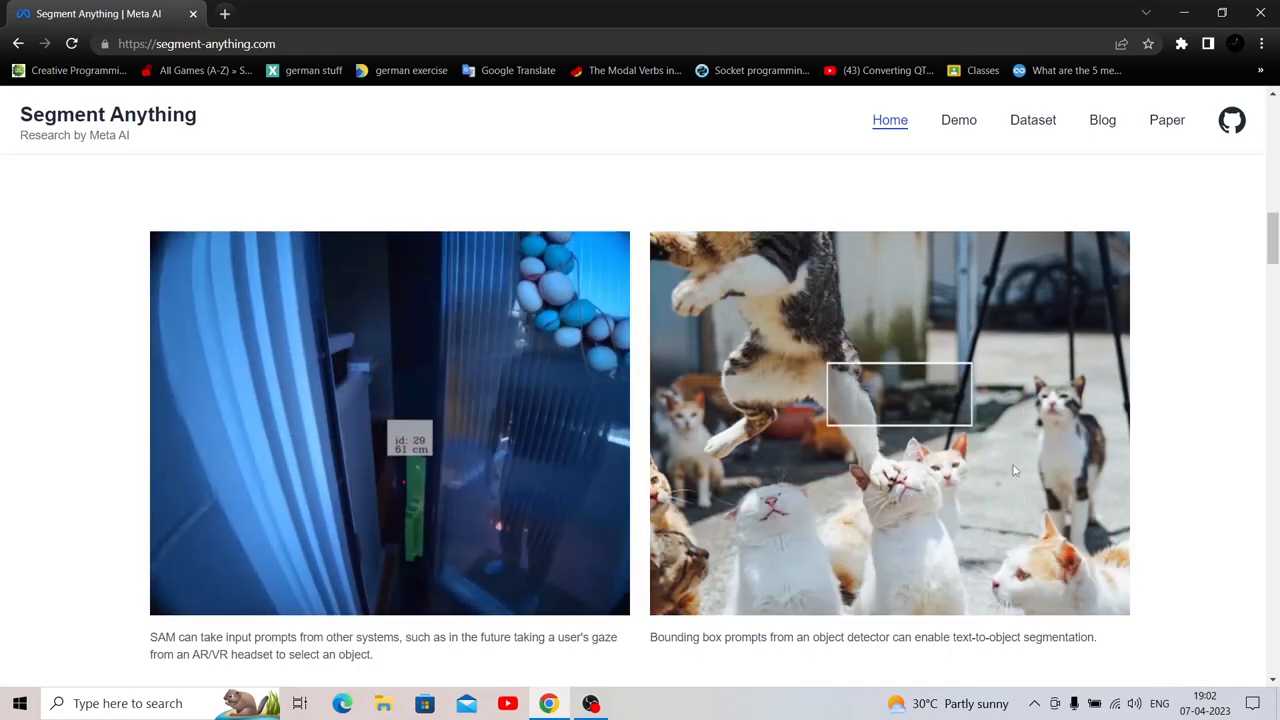
scroll(down, 3)
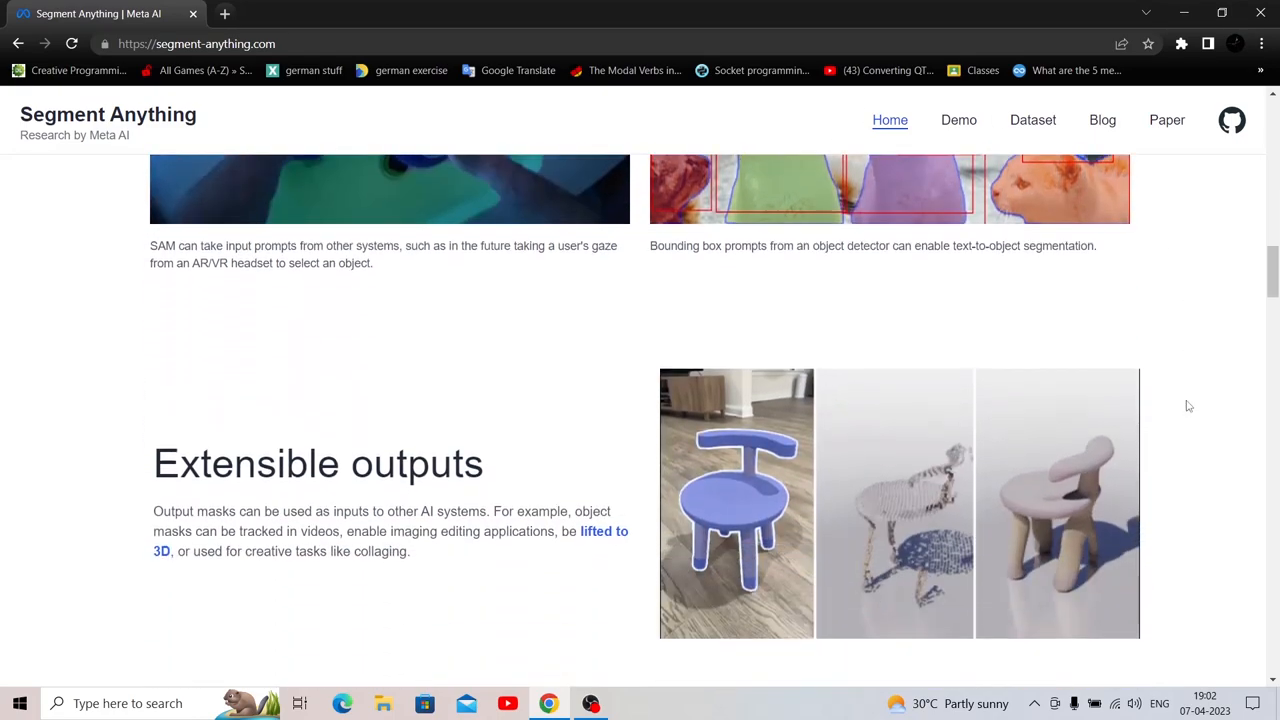
scroll(down, 3)
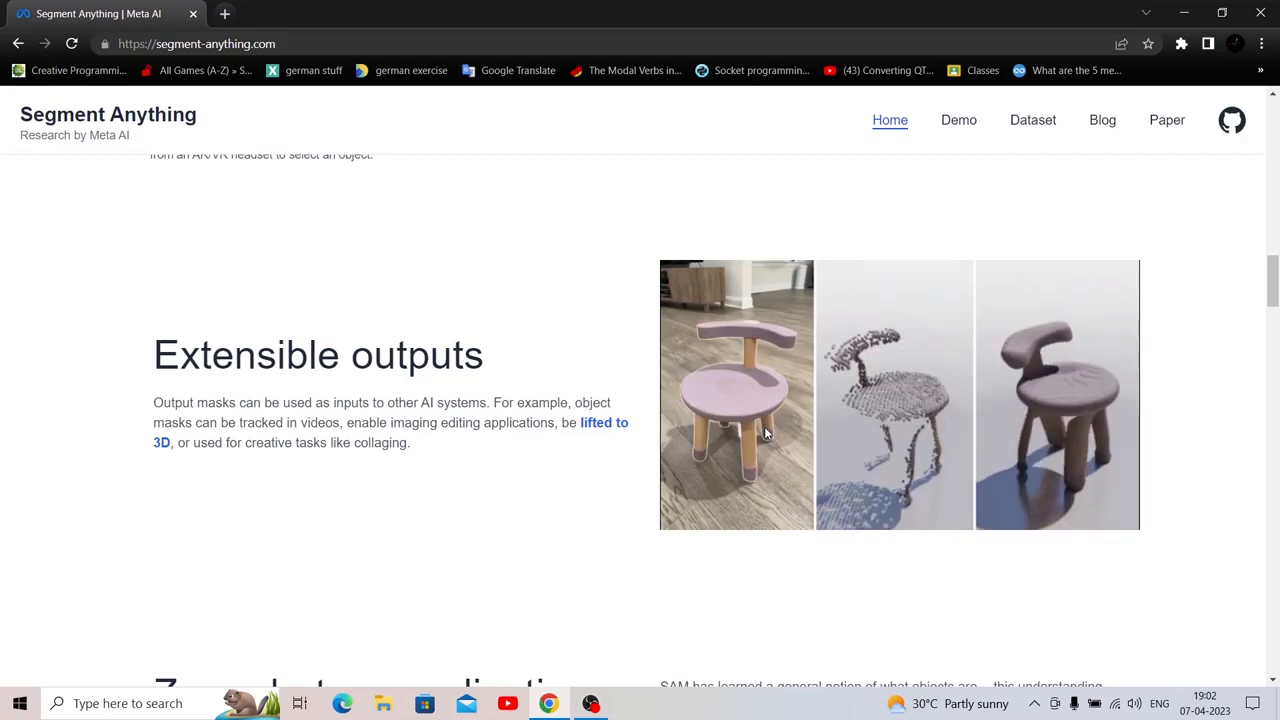
scroll(down, 3)
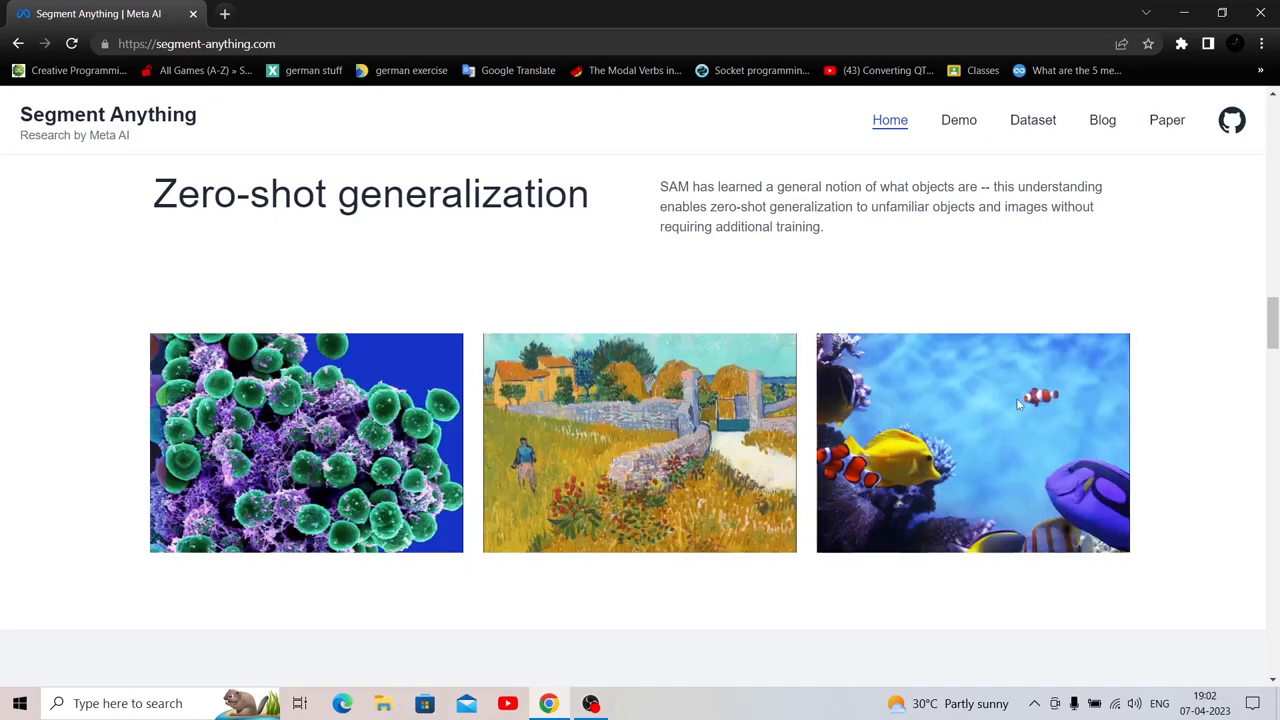
Reach the 'Select a dog in the image' demonstration and mask the light-coloured dog
scroll(down, 3)
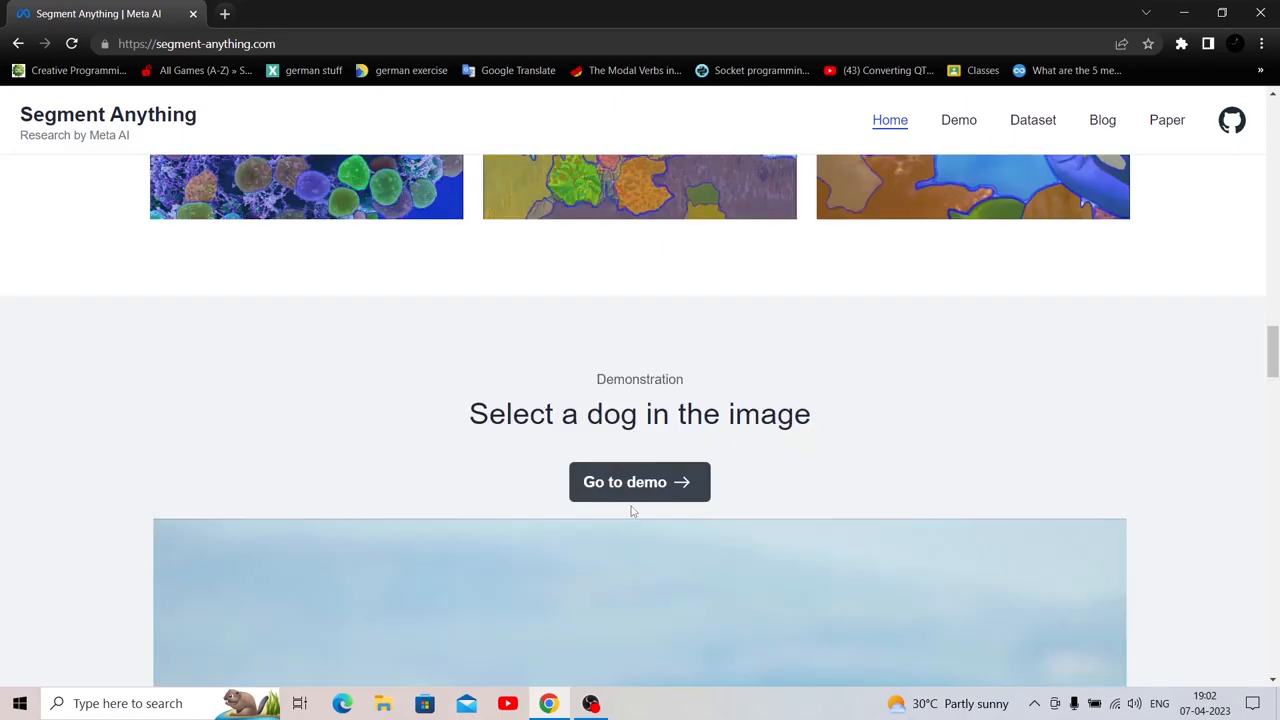
scroll(down, 3)
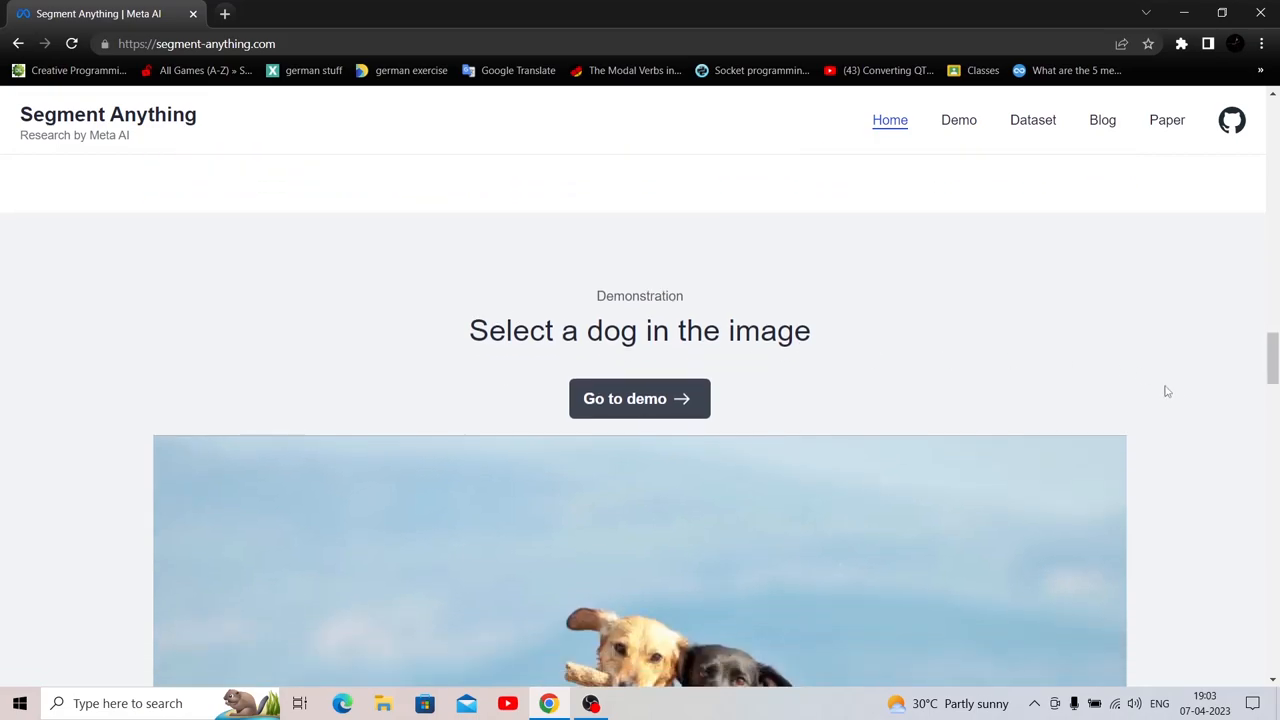
scroll(down, 3)
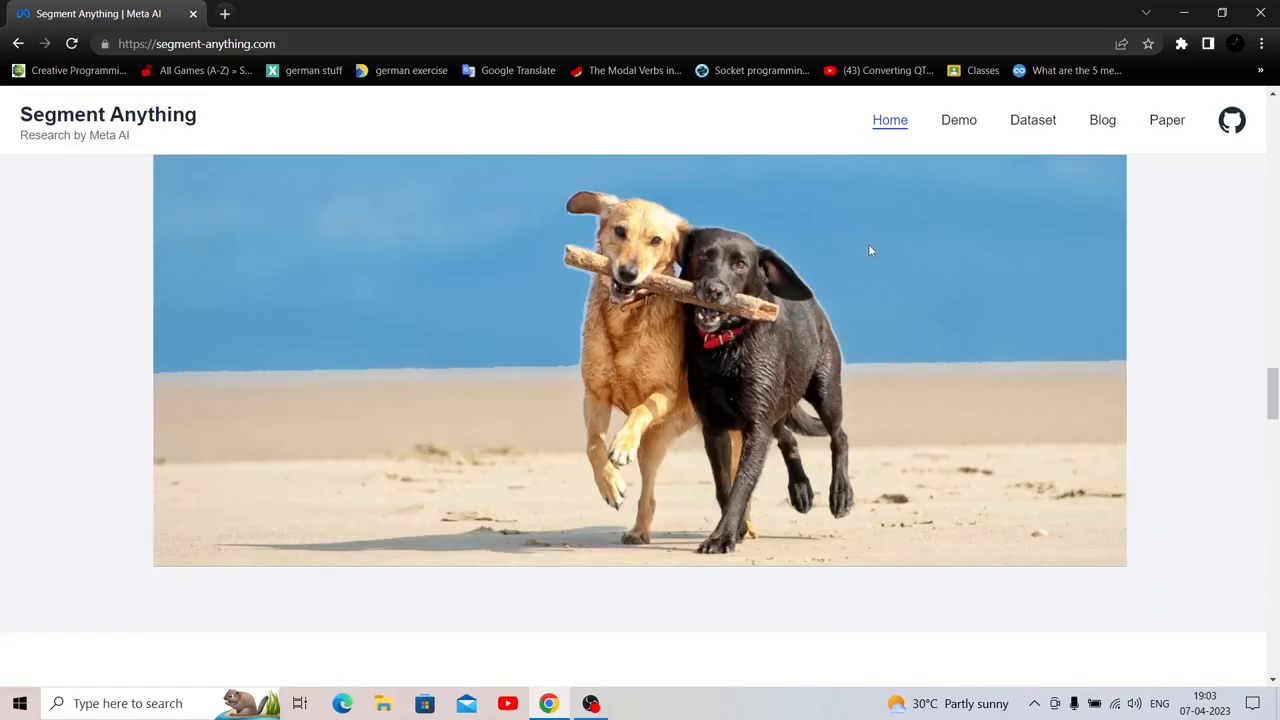
mouse_move(888, 370)
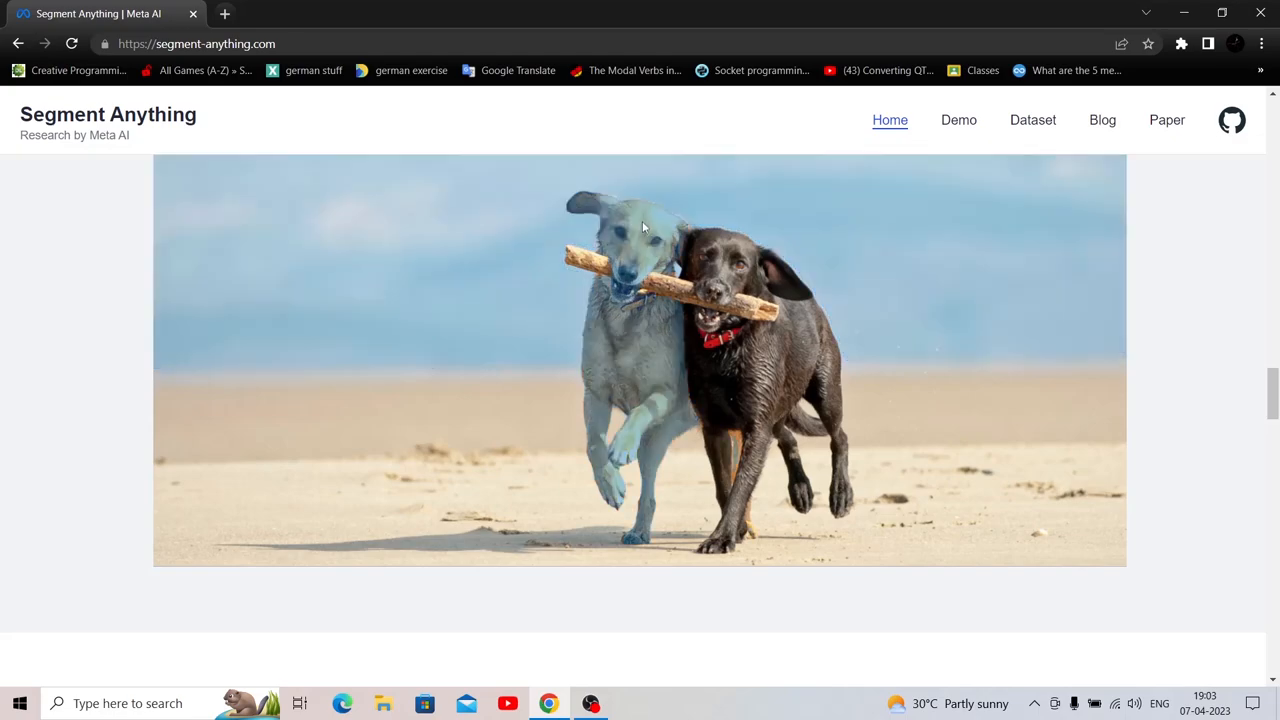
mouse_move(668, 216)
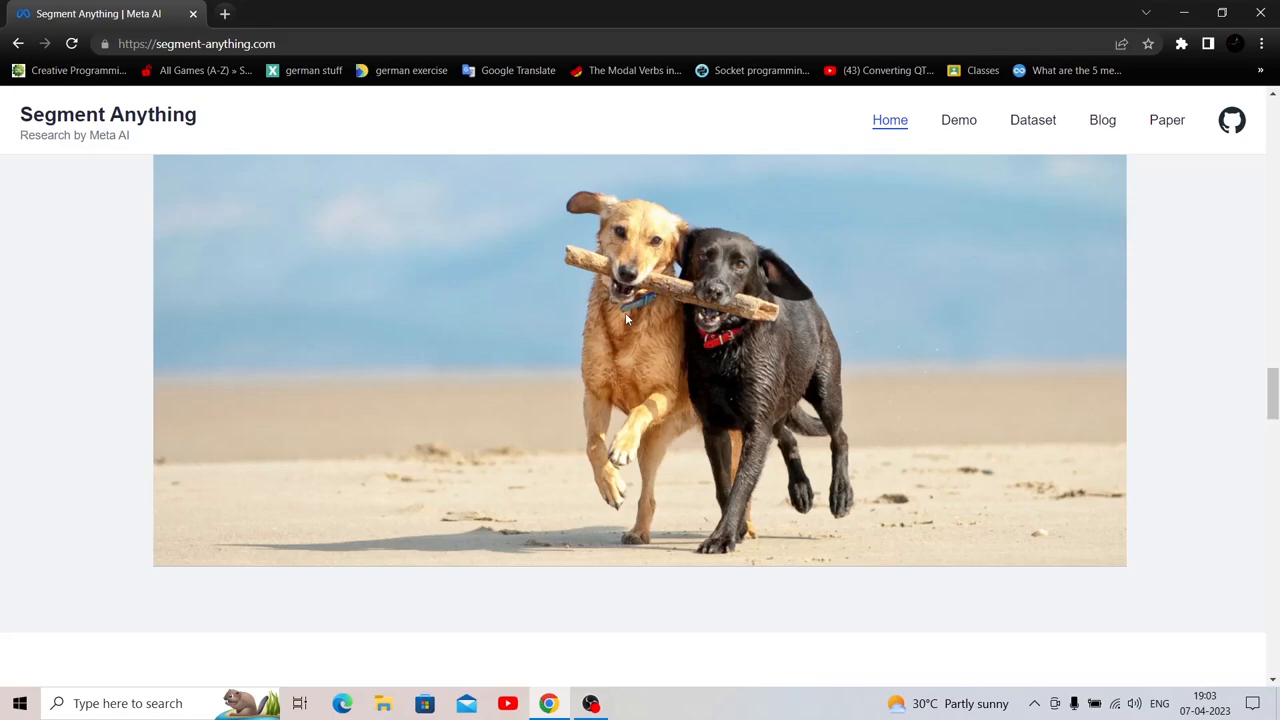
click(628, 318)
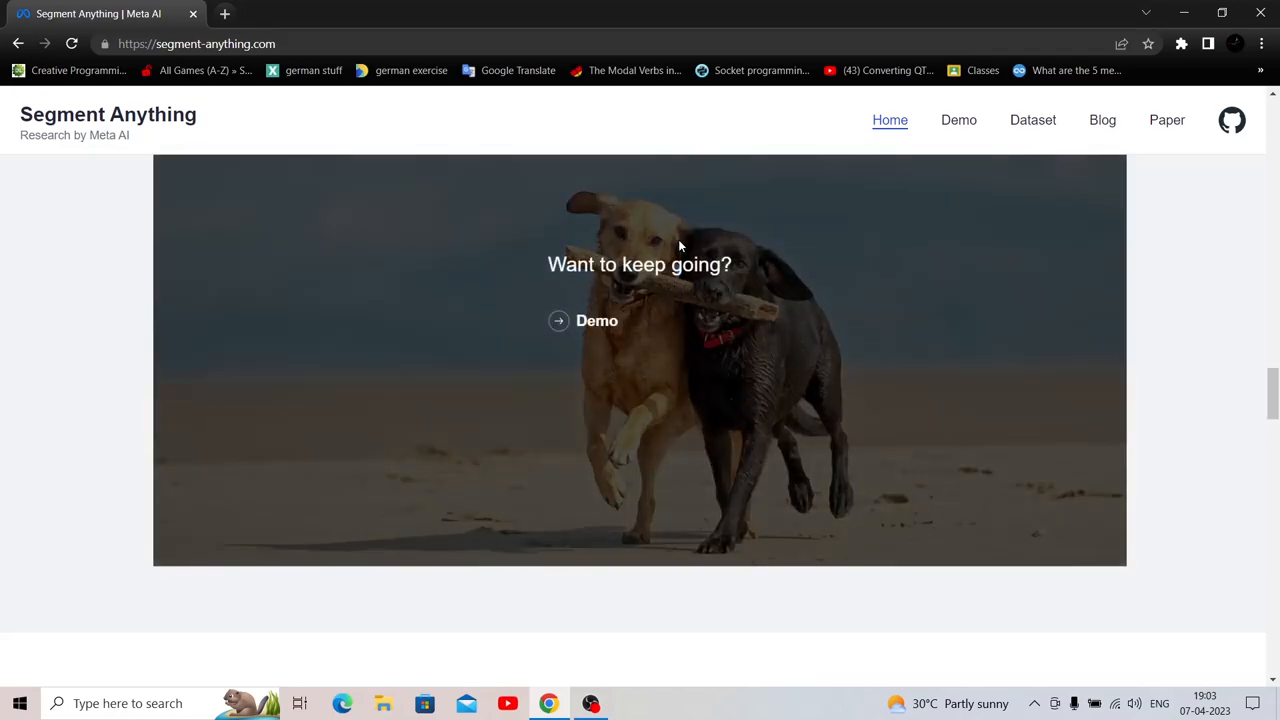
mouse_move(596, 320)
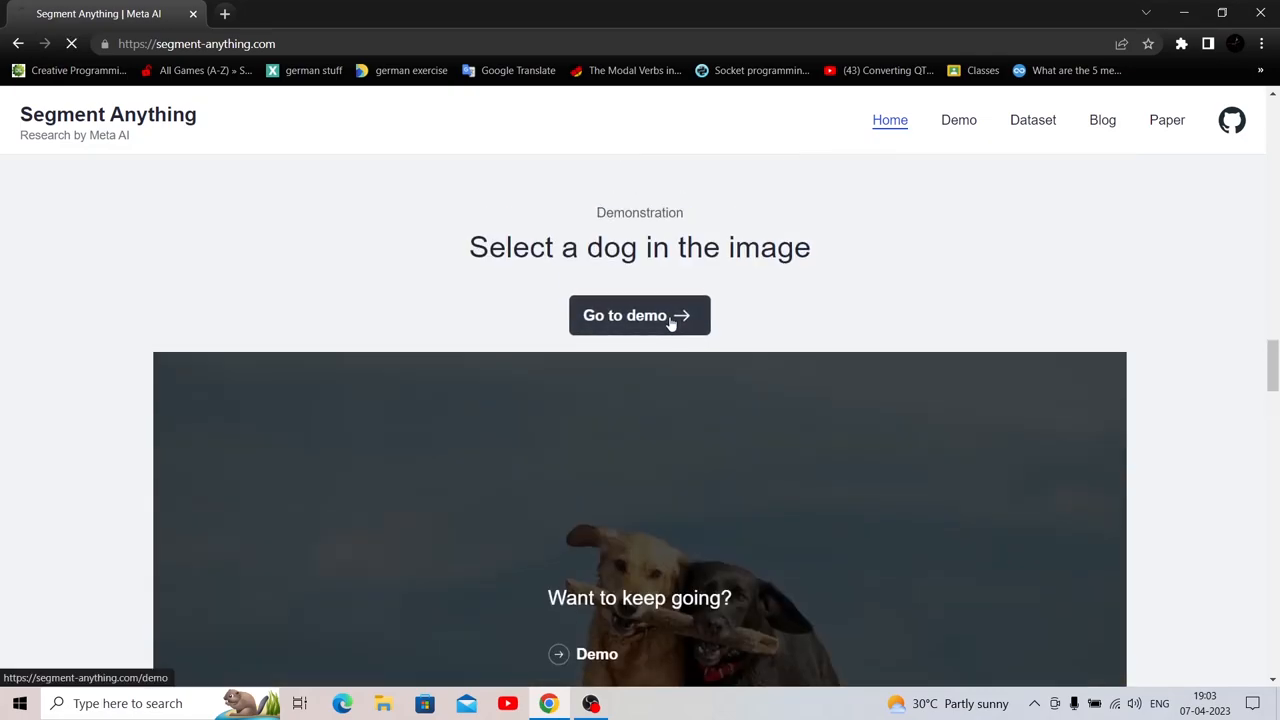
Enter the interactive demo, accept its terms and load the gallery photo of the dog in red glasses
click(640, 316)
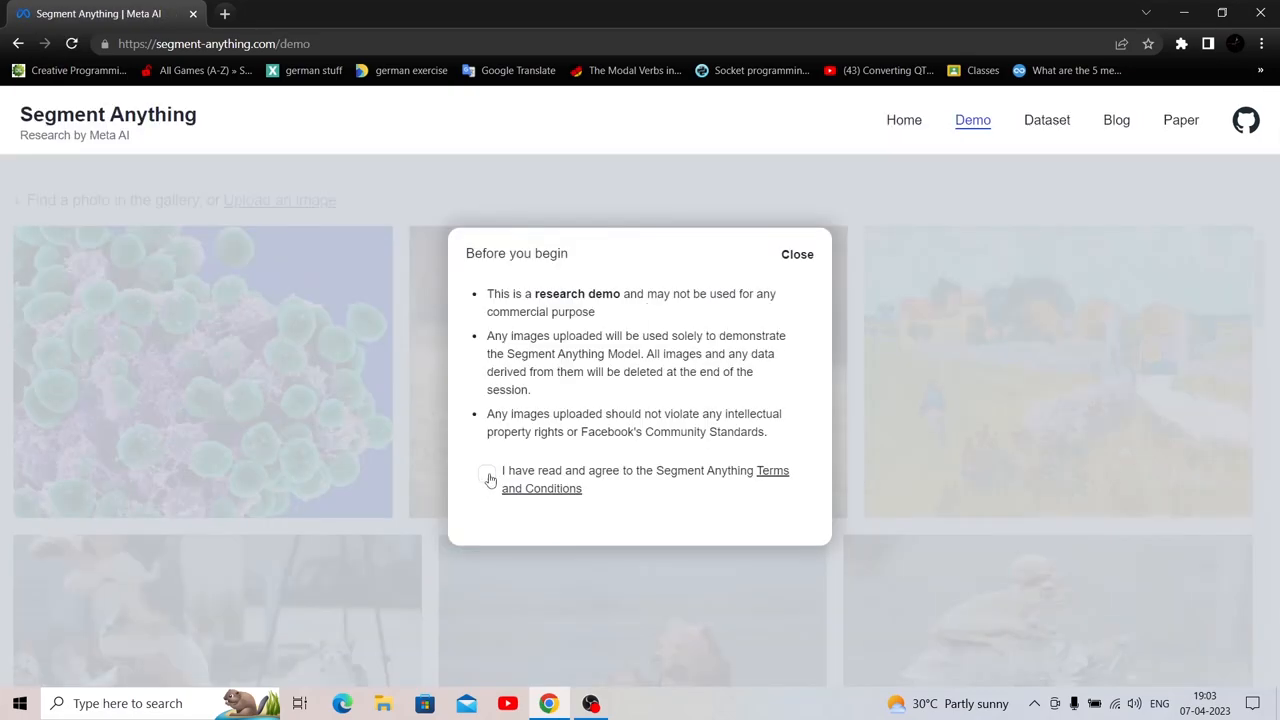
click(796, 254)
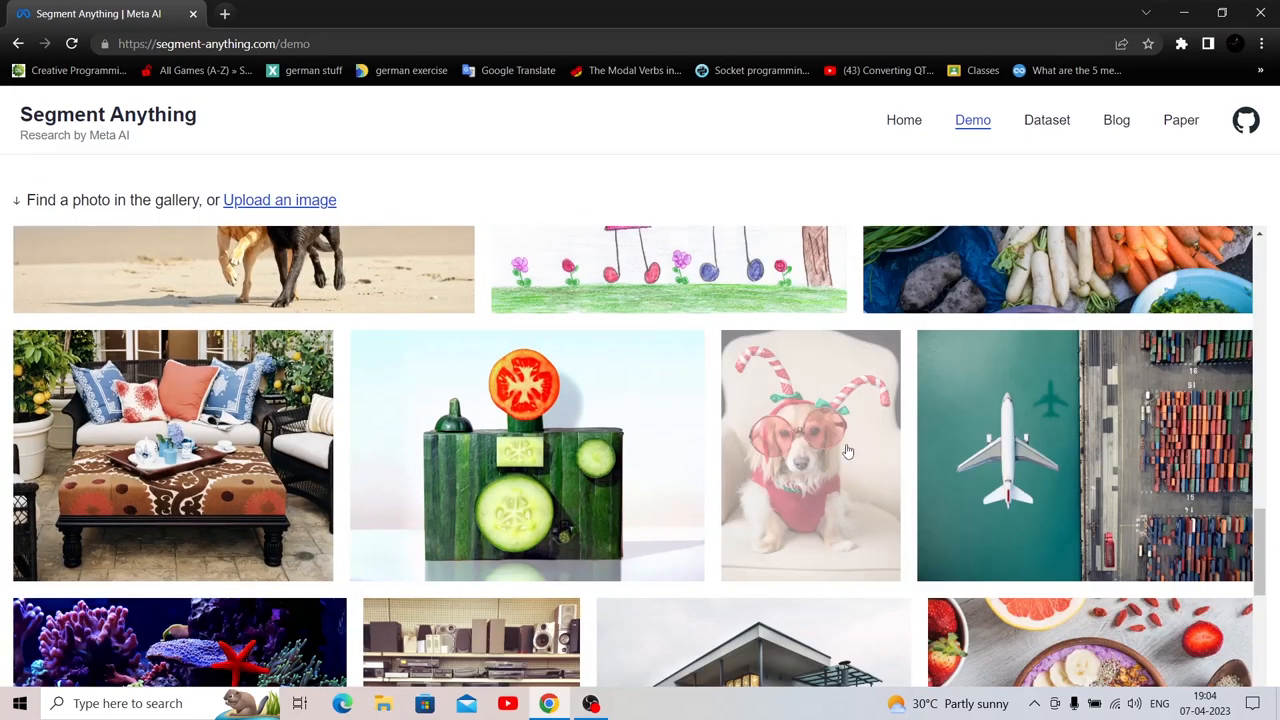
click(810, 456)
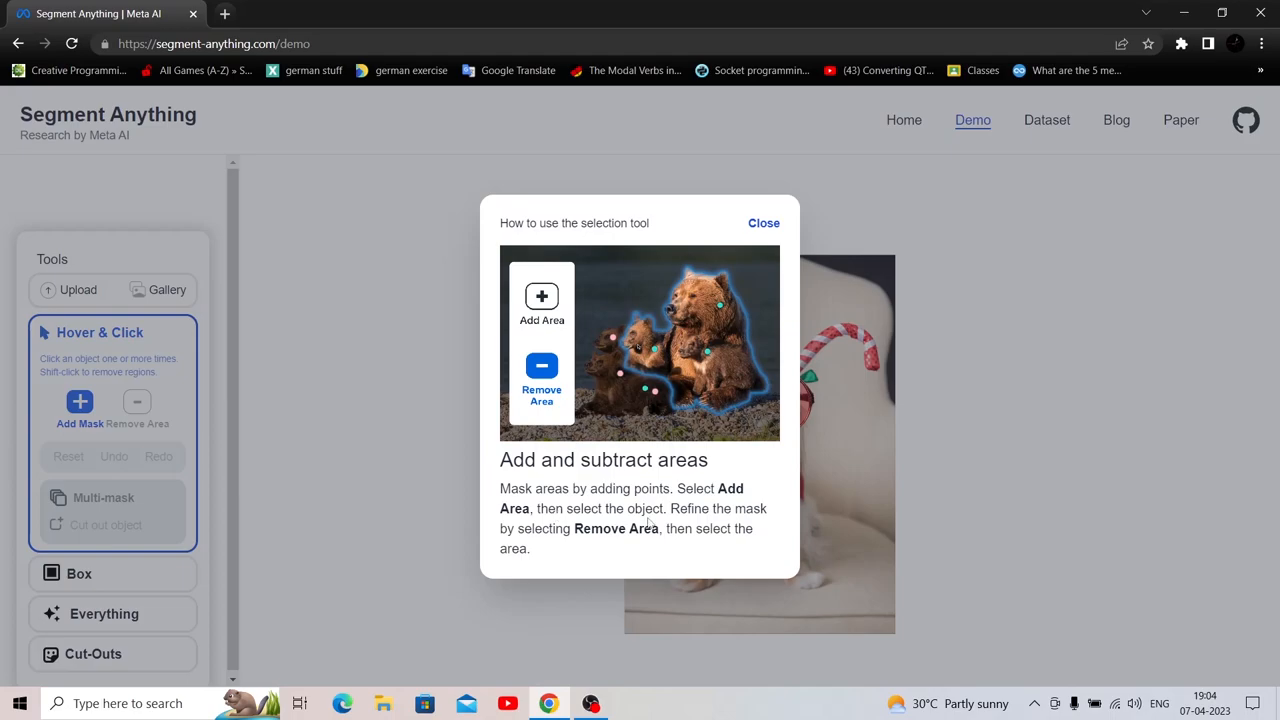
mouse_move(644, 388)
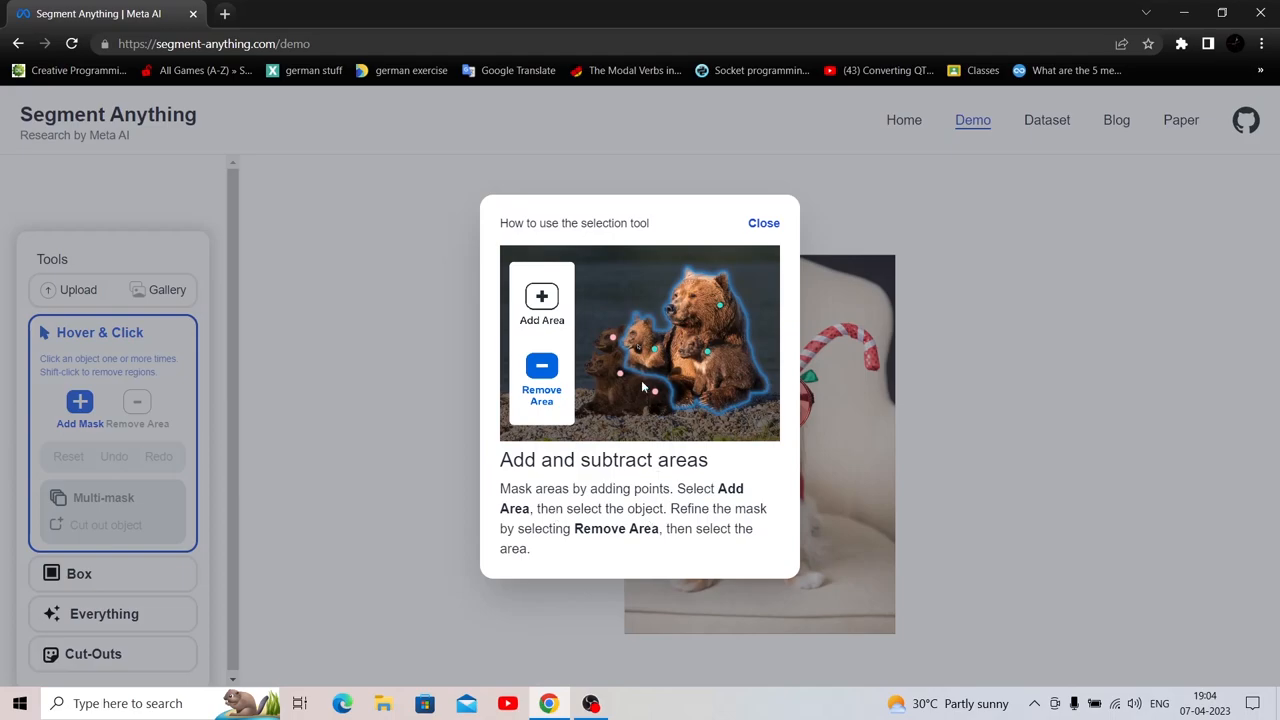
mouse_move(676, 546)
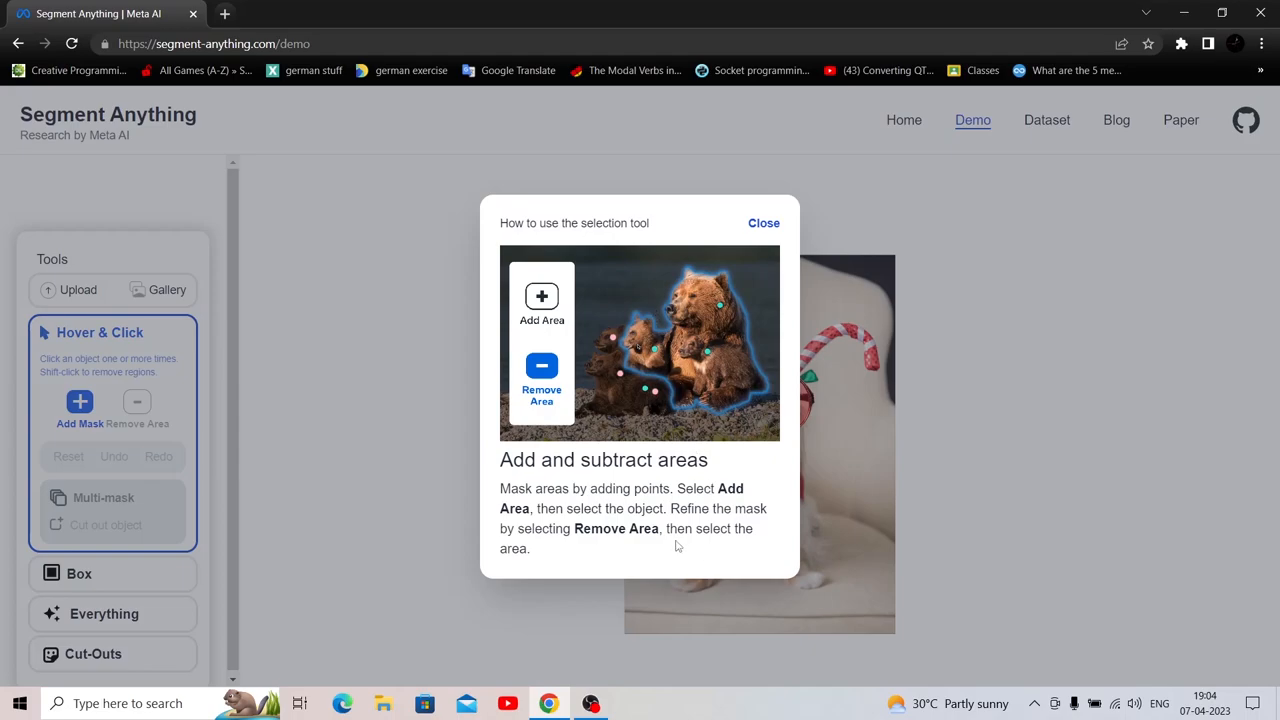
mouse_move(764, 224)
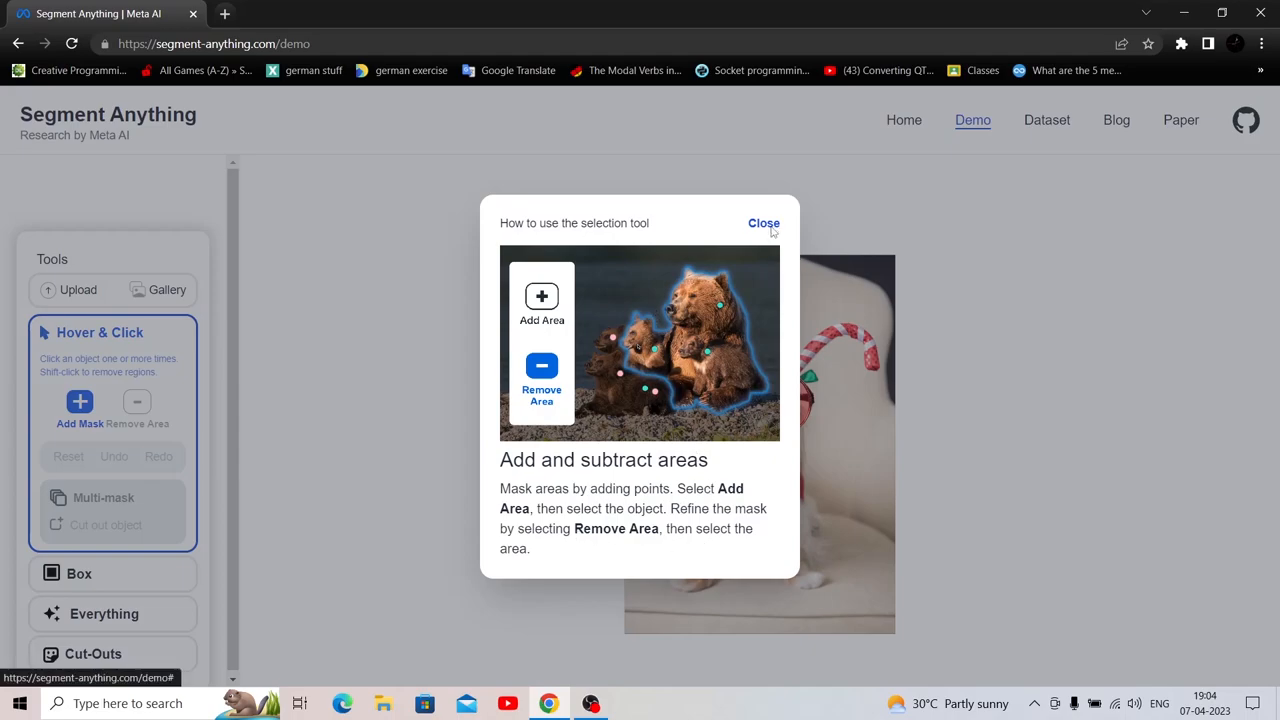
Dismiss the add/remove-areas guide and duplicate the demo's browser tab
click(764, 224)
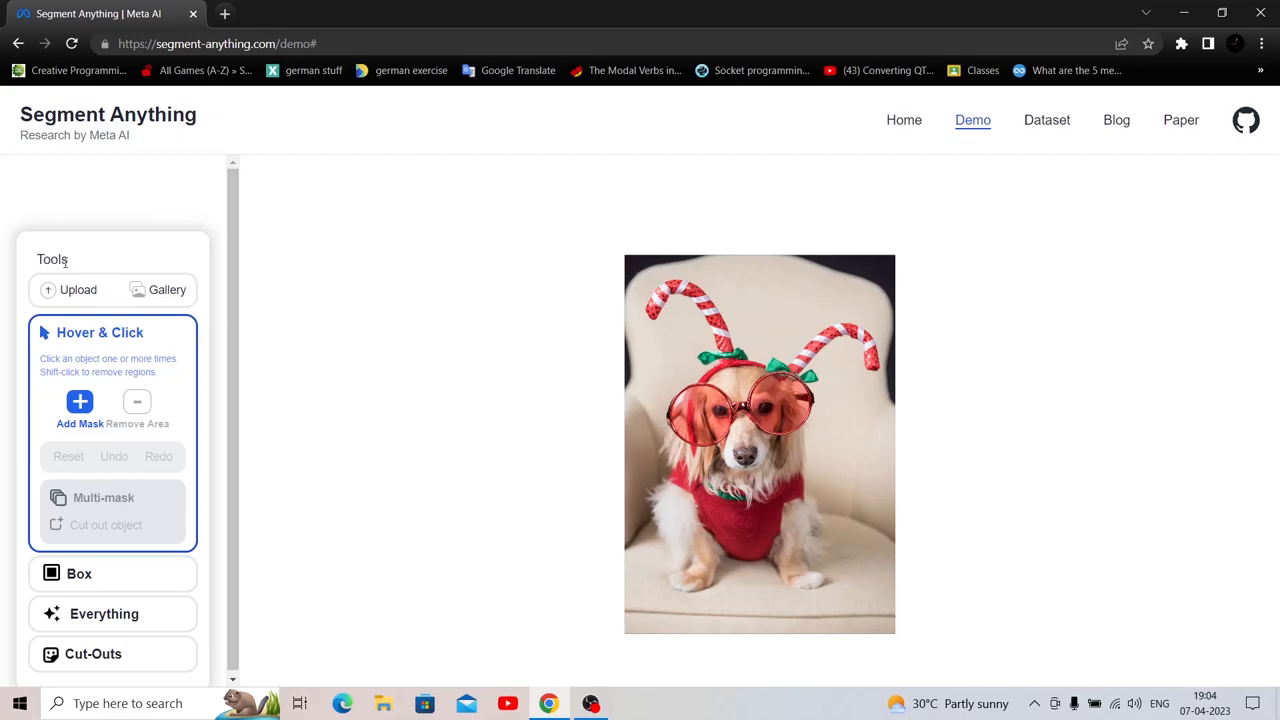
mouse_move(70, 340)
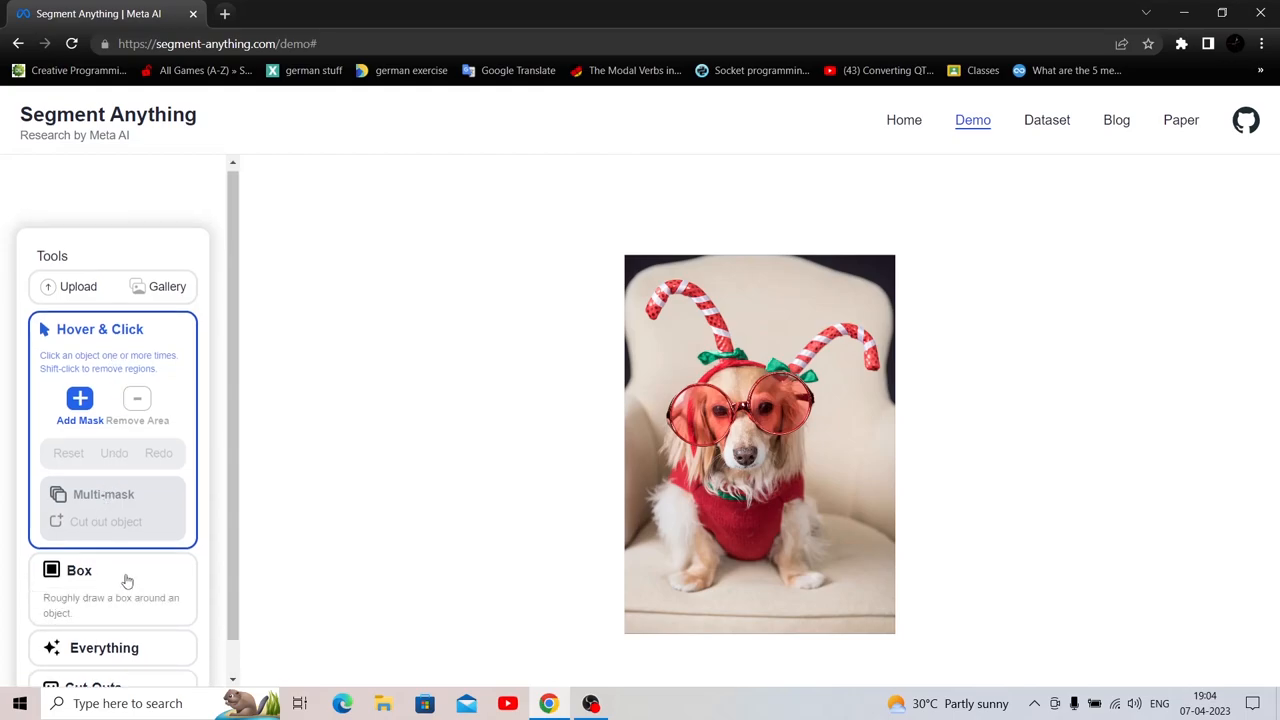
mouse_move(72, 620)
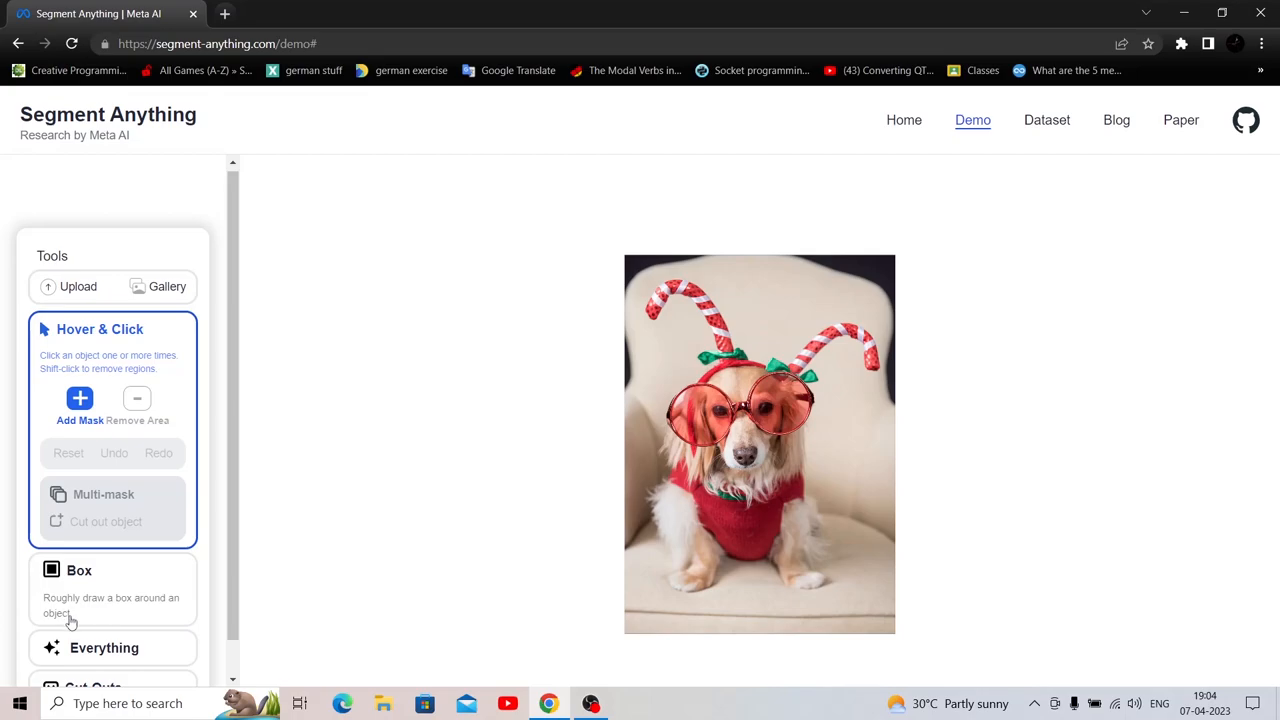
mouse_move(808, 442)
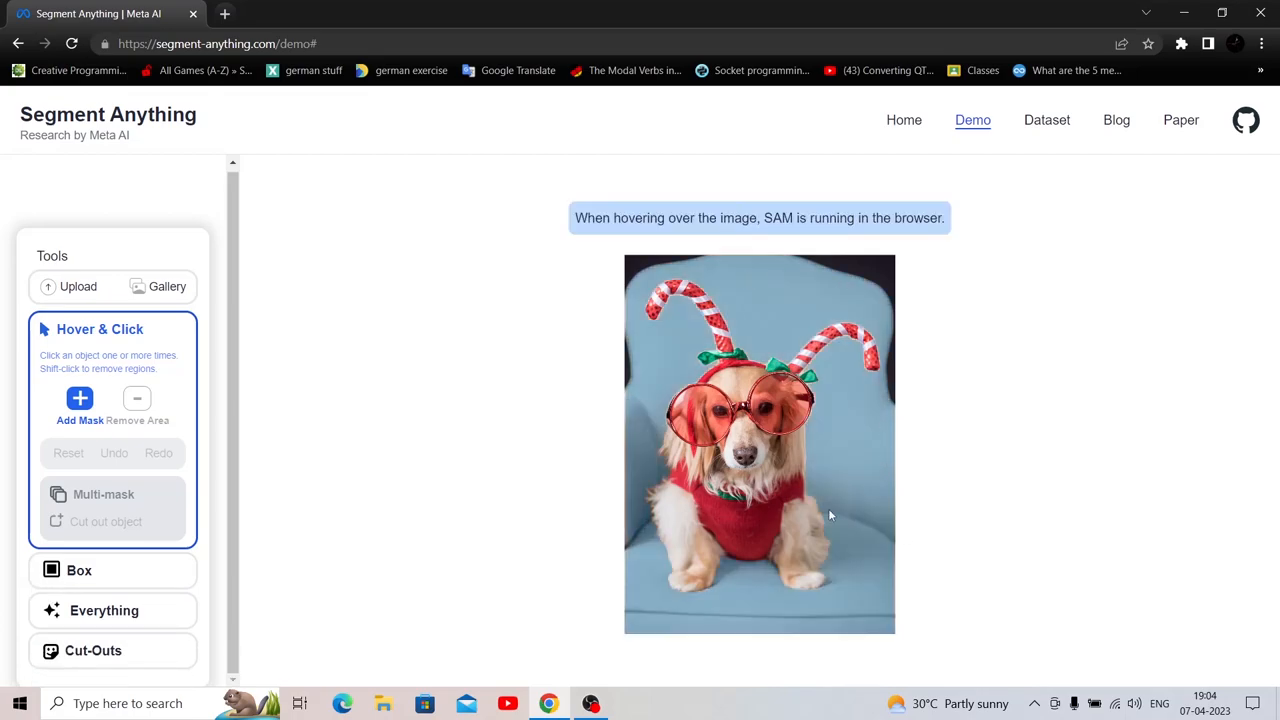
mouse_move(430, 396)
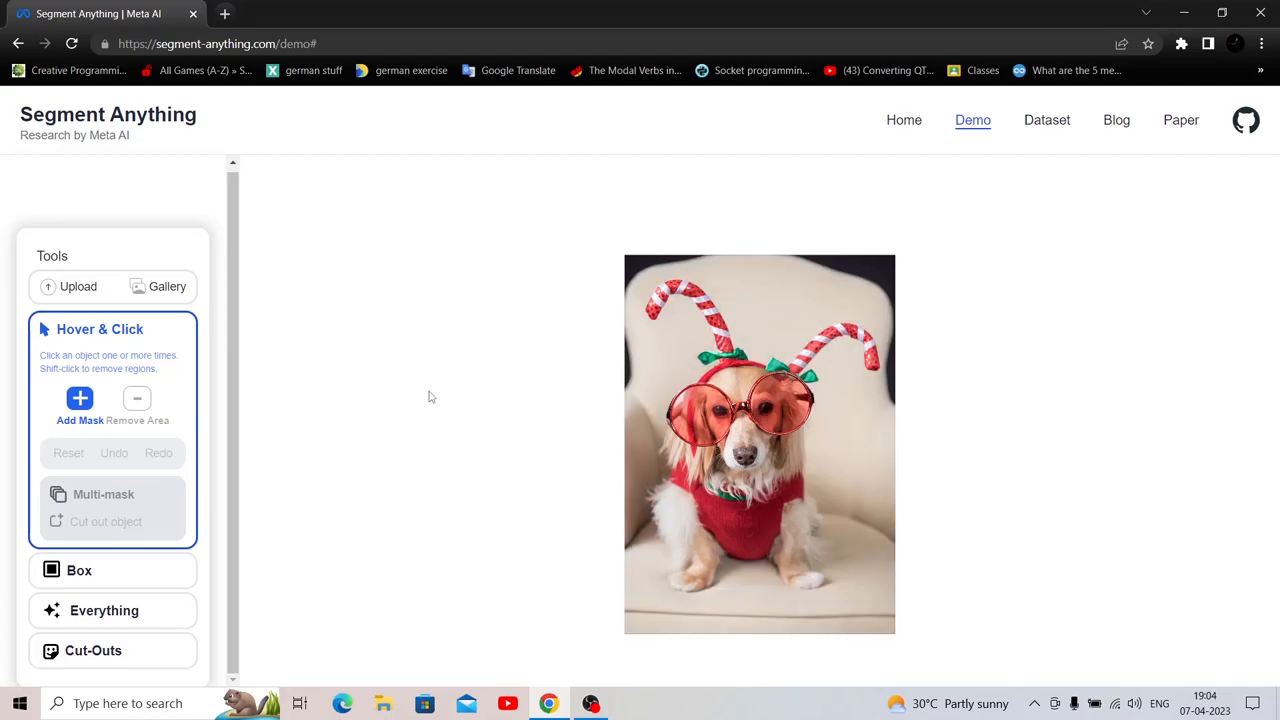
mouse_move(118, 344)
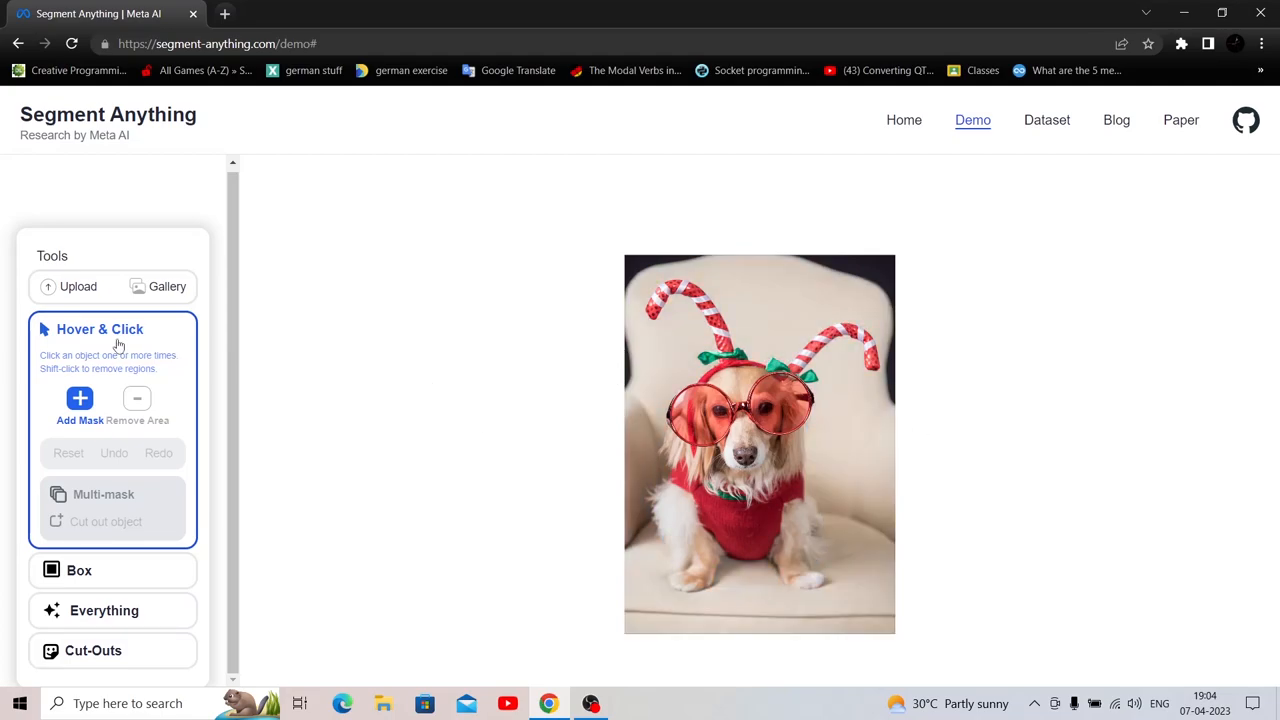
mouse_move(120, 620)
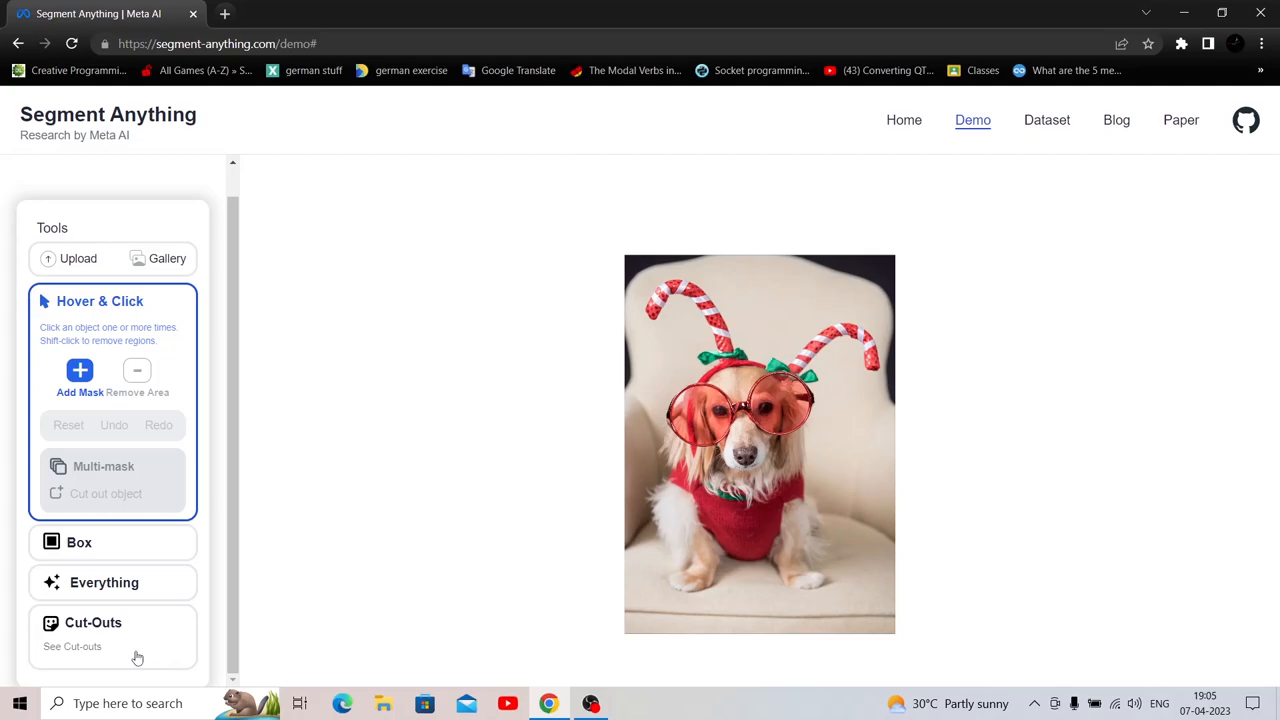
mouse_move(154, 640)
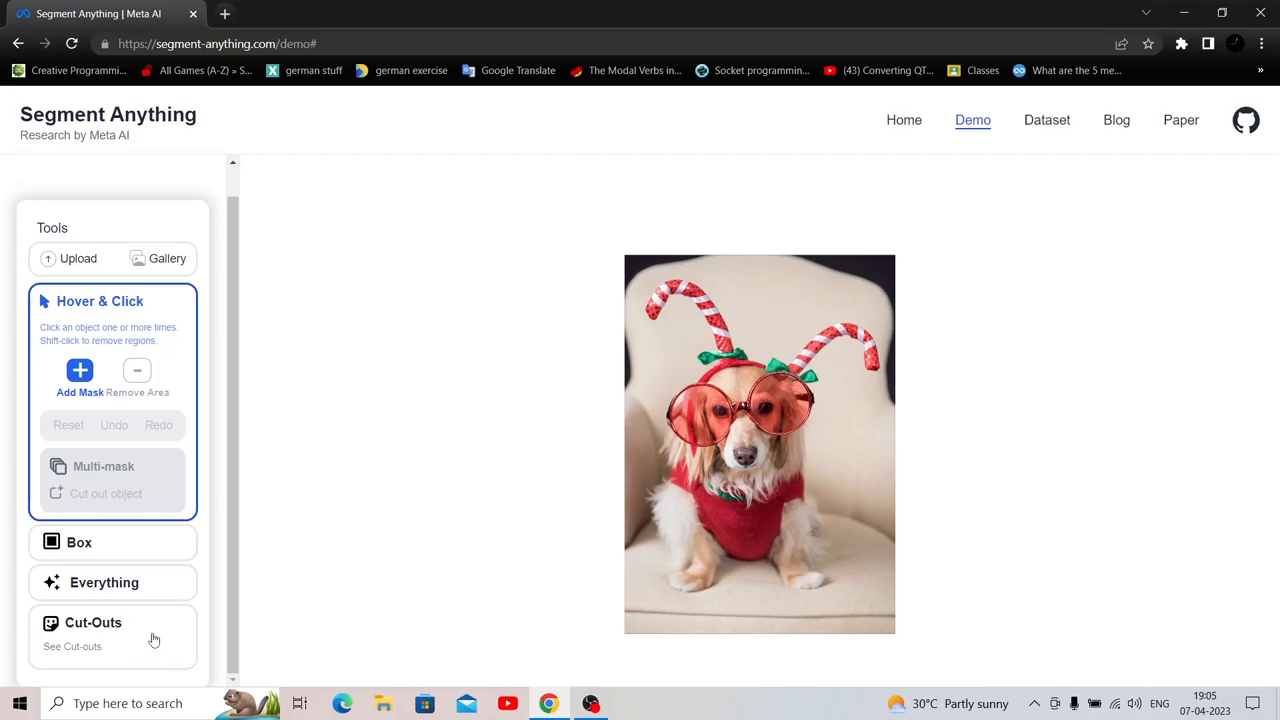
right_click(96, 12)
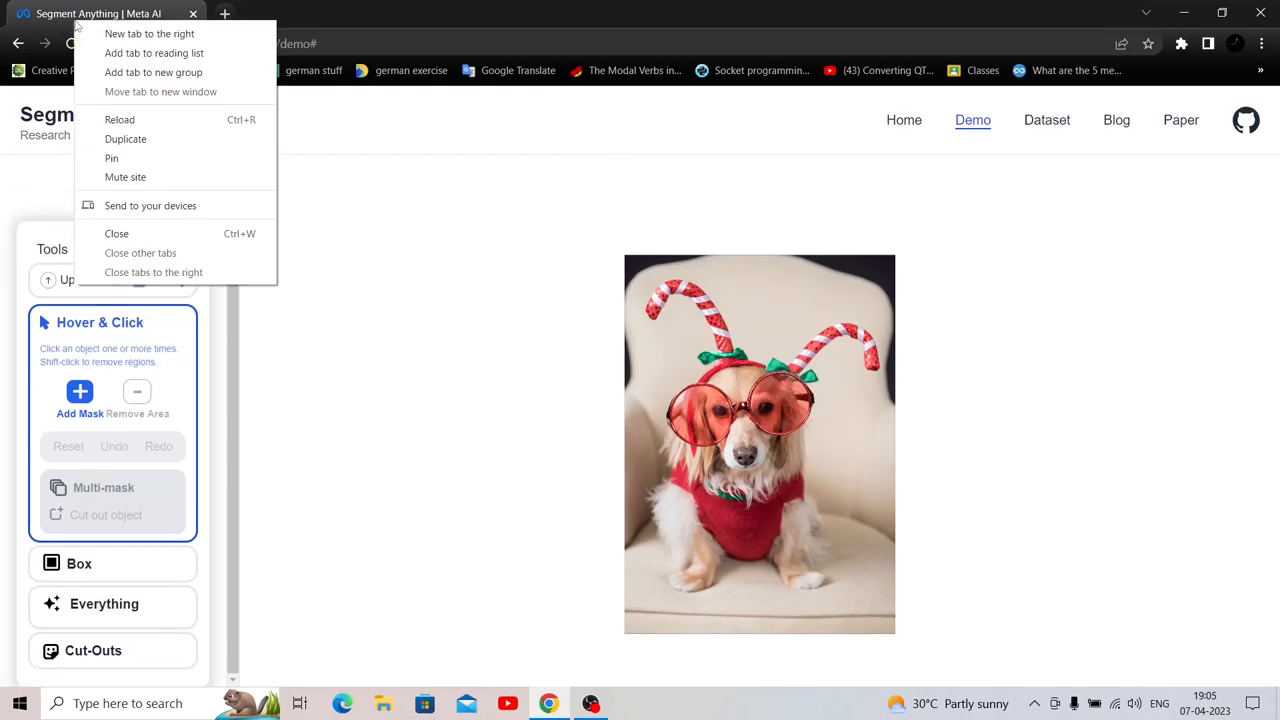
click(126, 140)
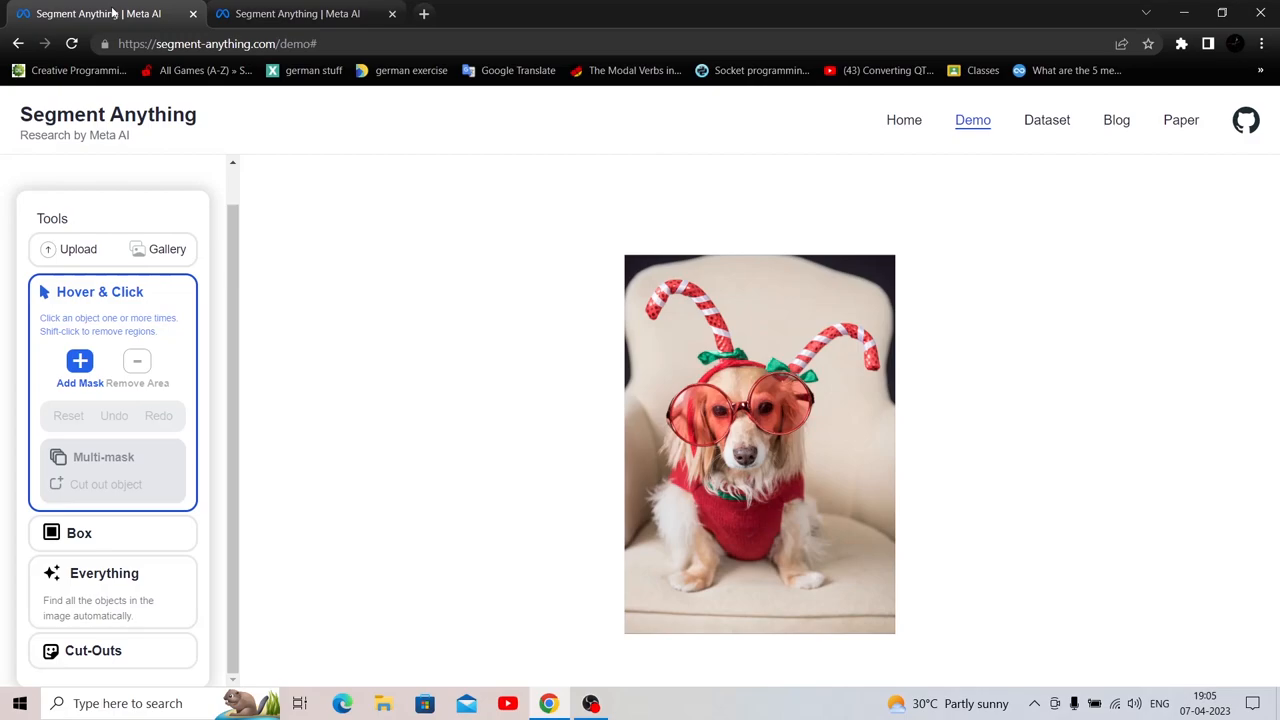
mouse_move(90, 464)
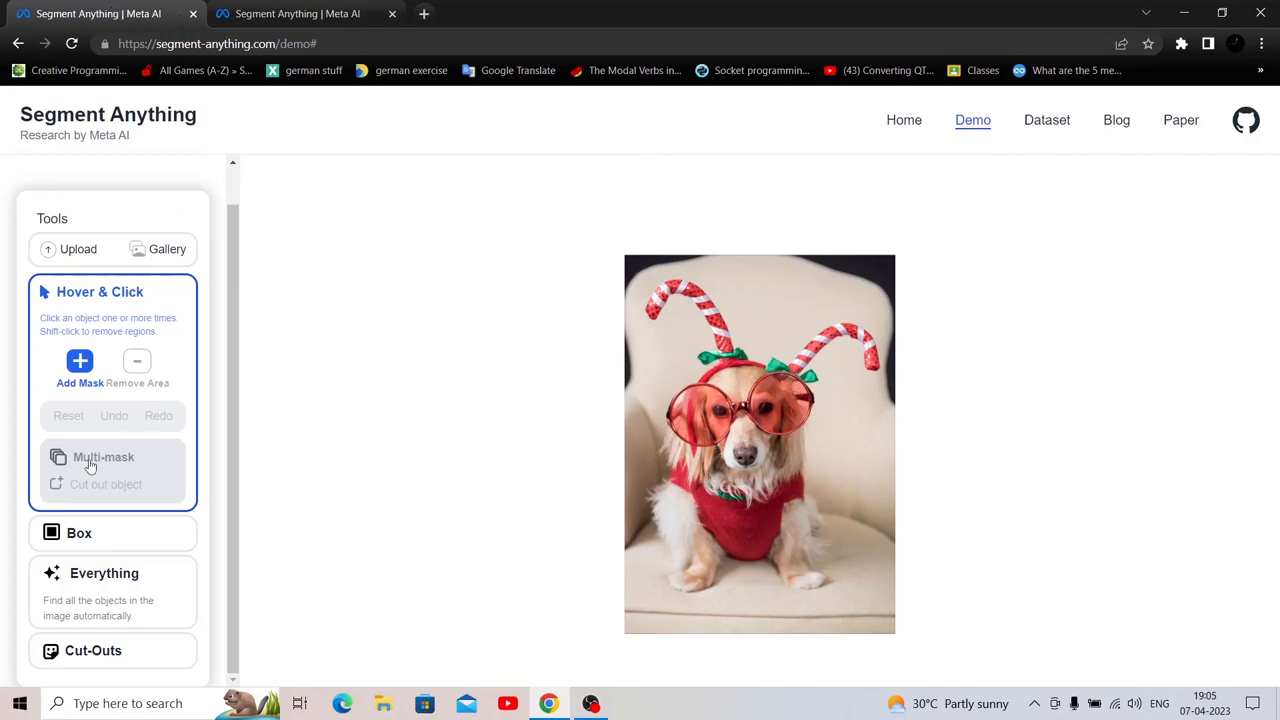
mouse_move(136, 504)
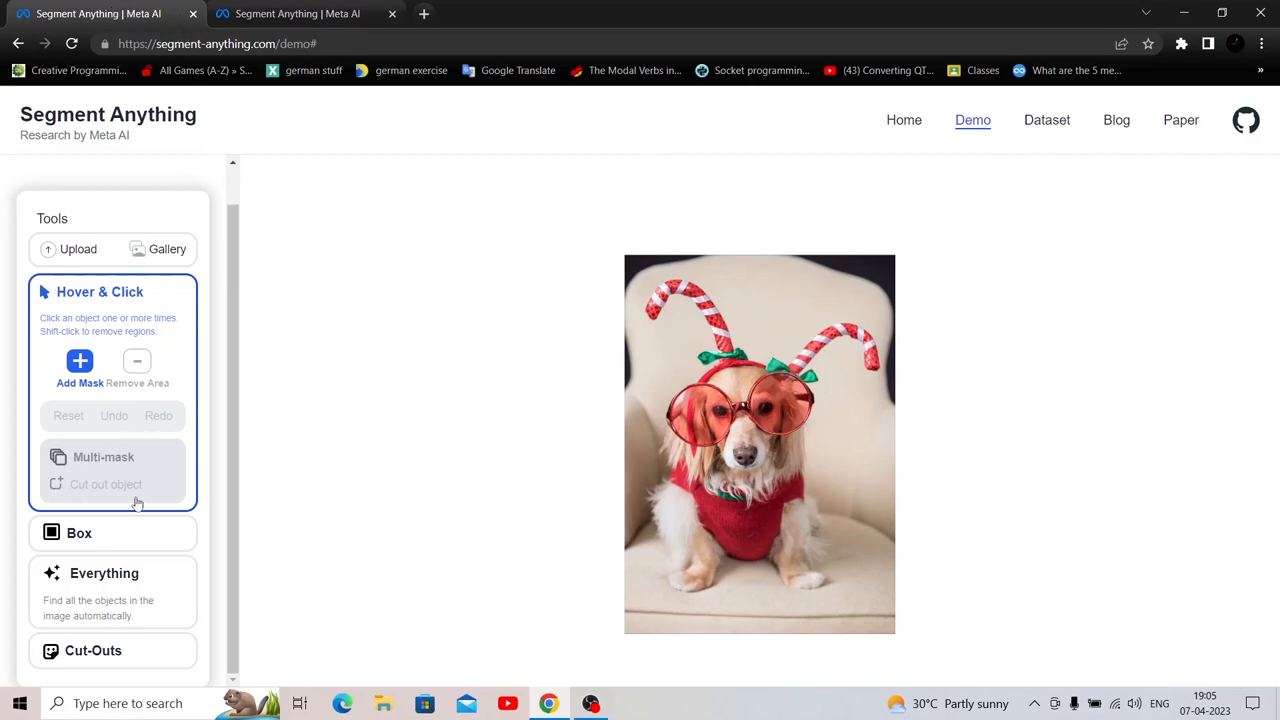
mouse_move(108, 312)
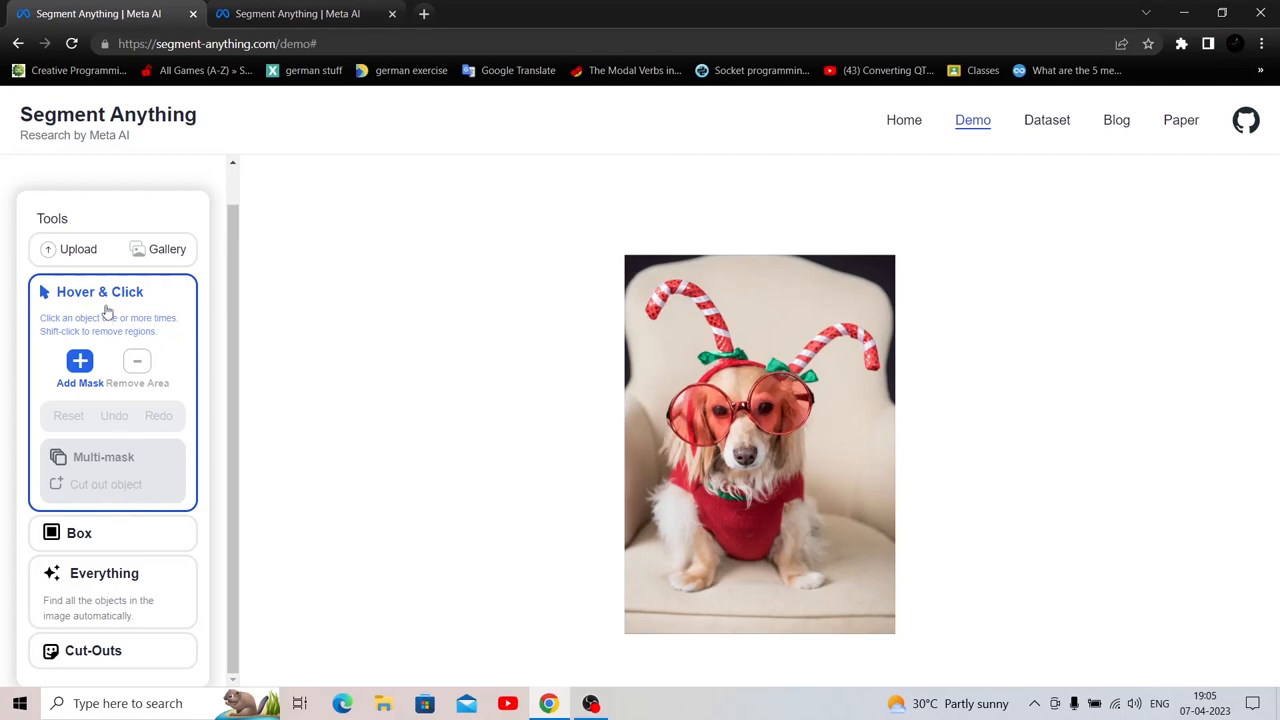
mouse_move(148, 312)
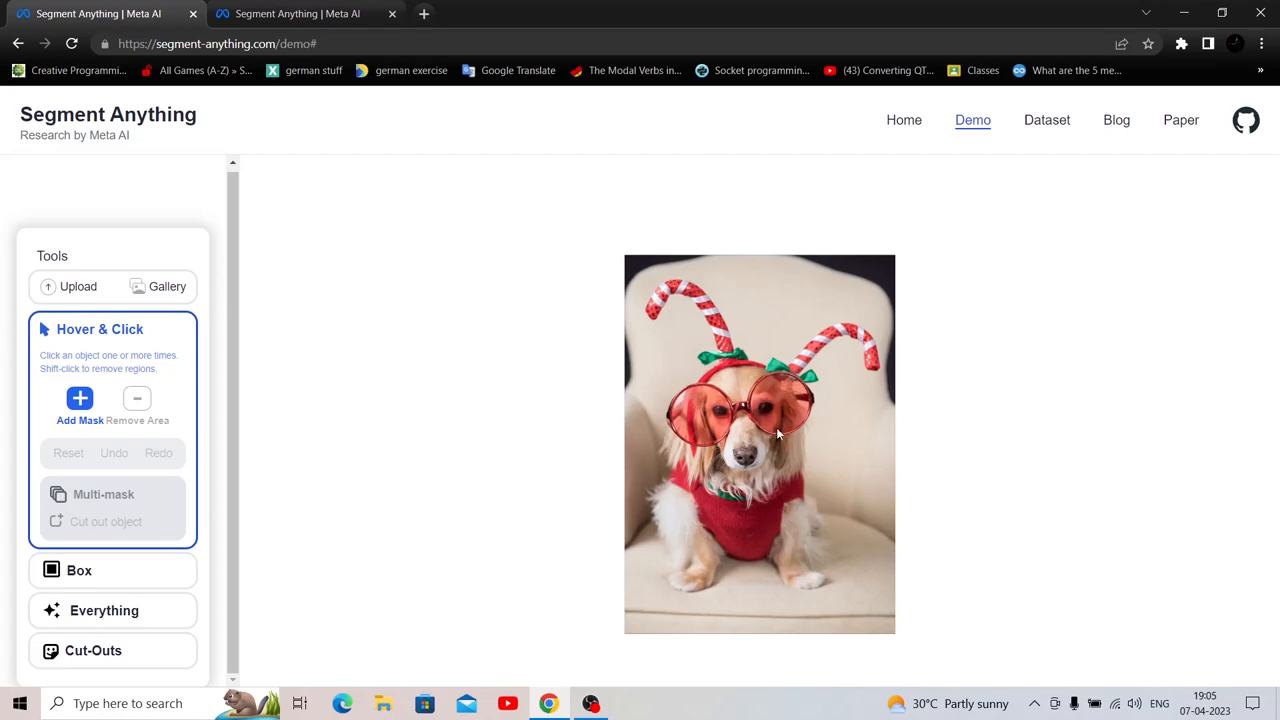
mouse_move(744, 388)
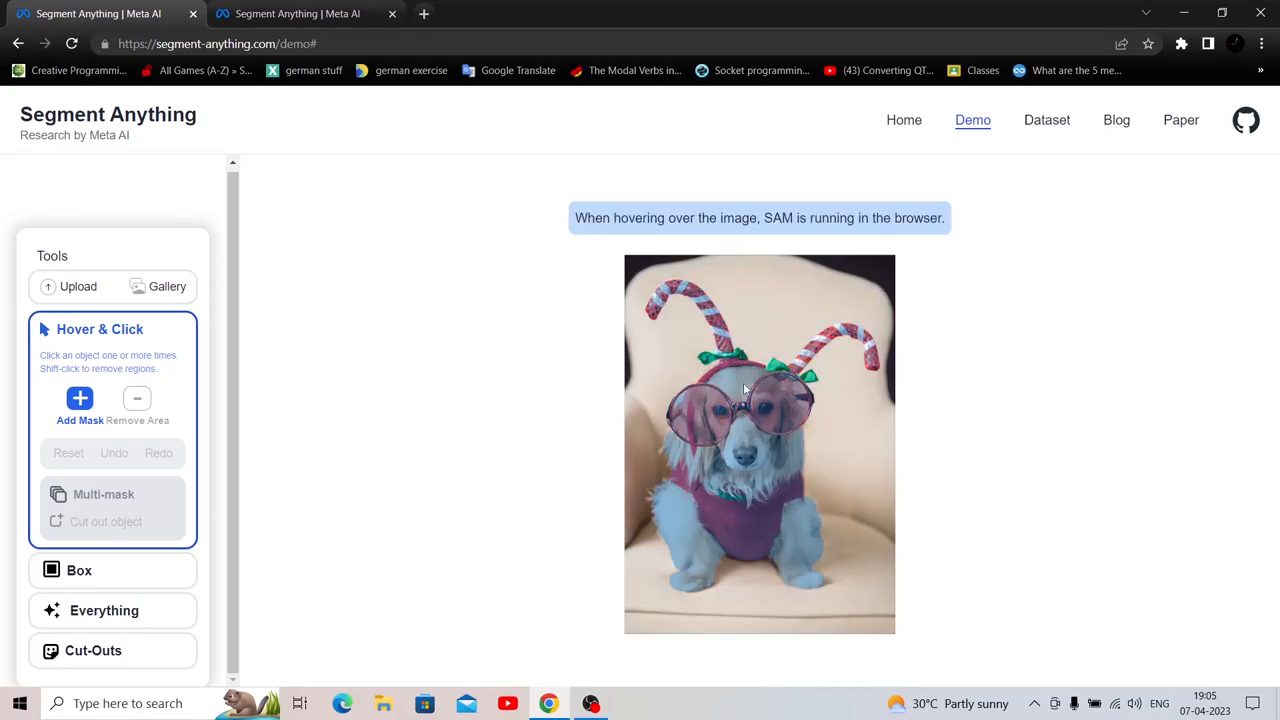
mouse_move(740, 384)
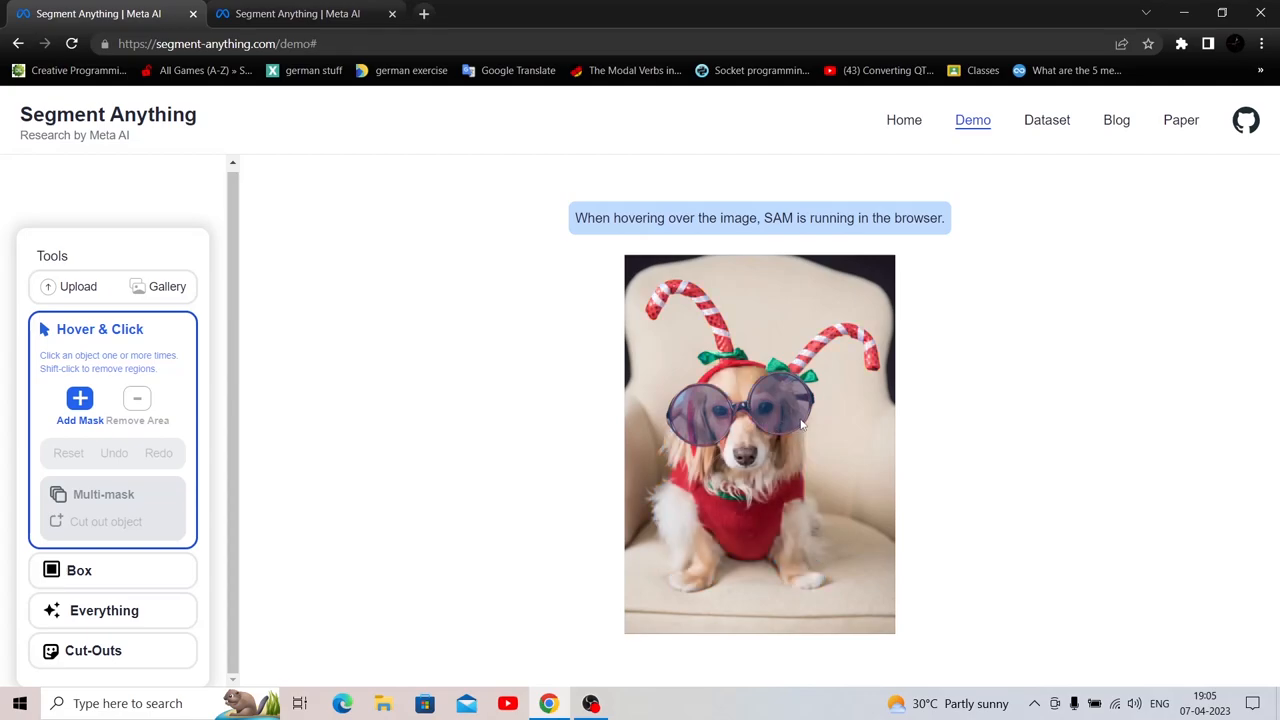
mouse_move(800, 390)
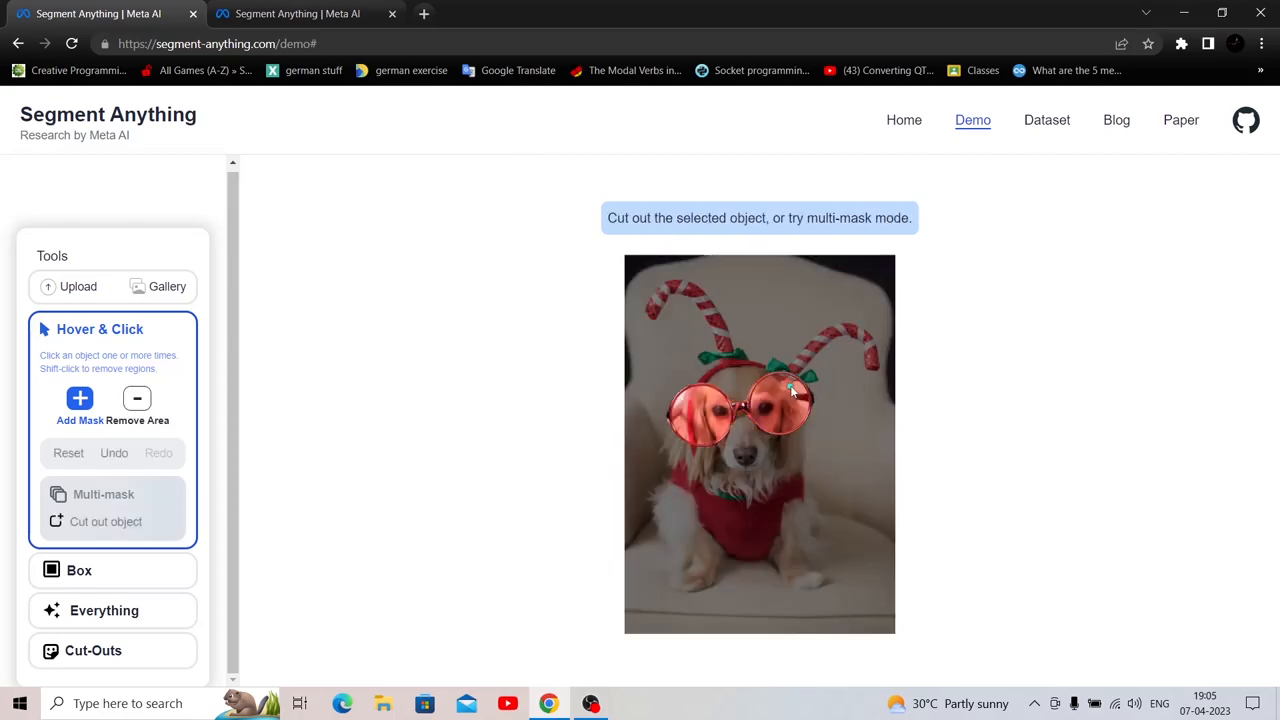
Cut out the masked red glasses, the small white piece and the candy cane antler
click(790, 390)
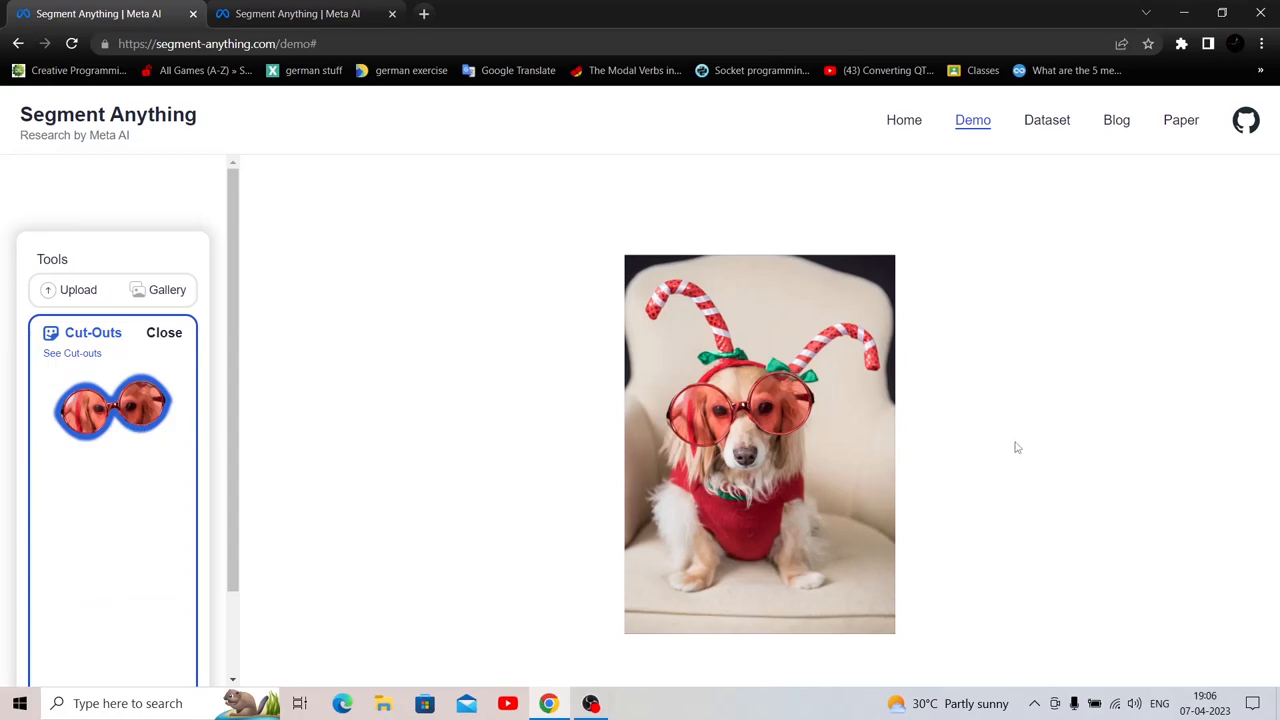
mouse_move(770, 404)
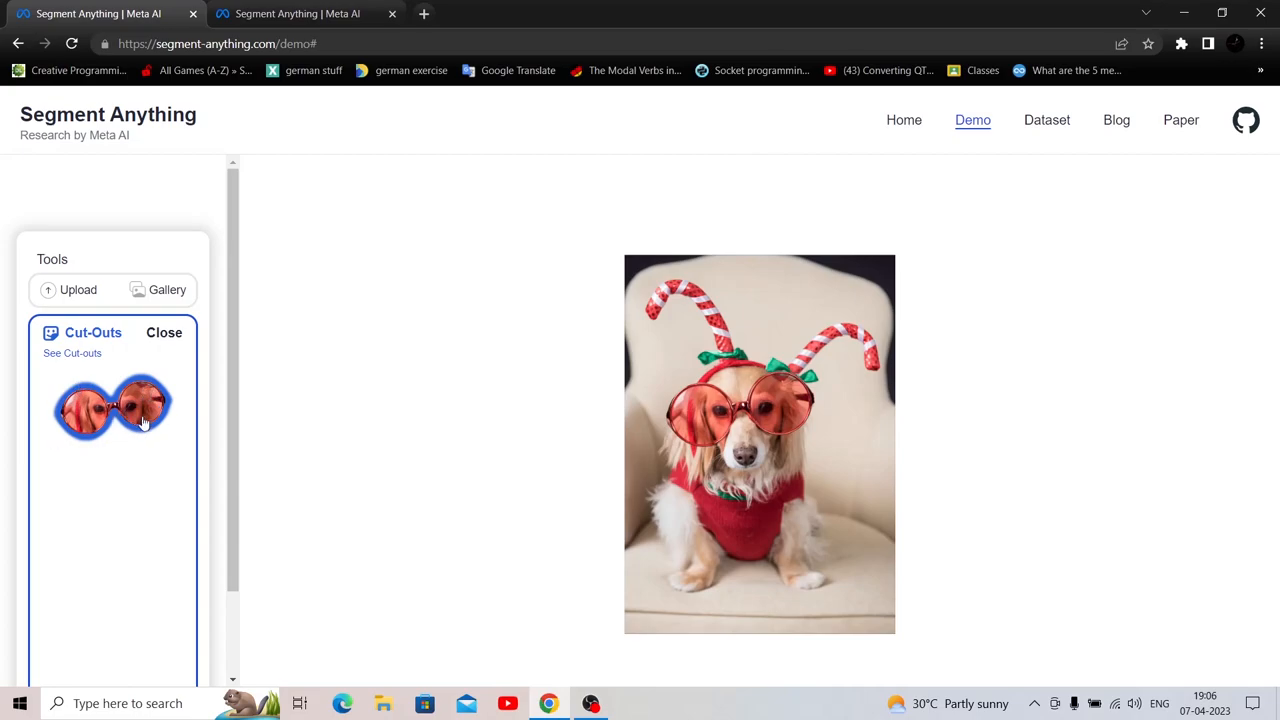
mouse_move(716, 320)
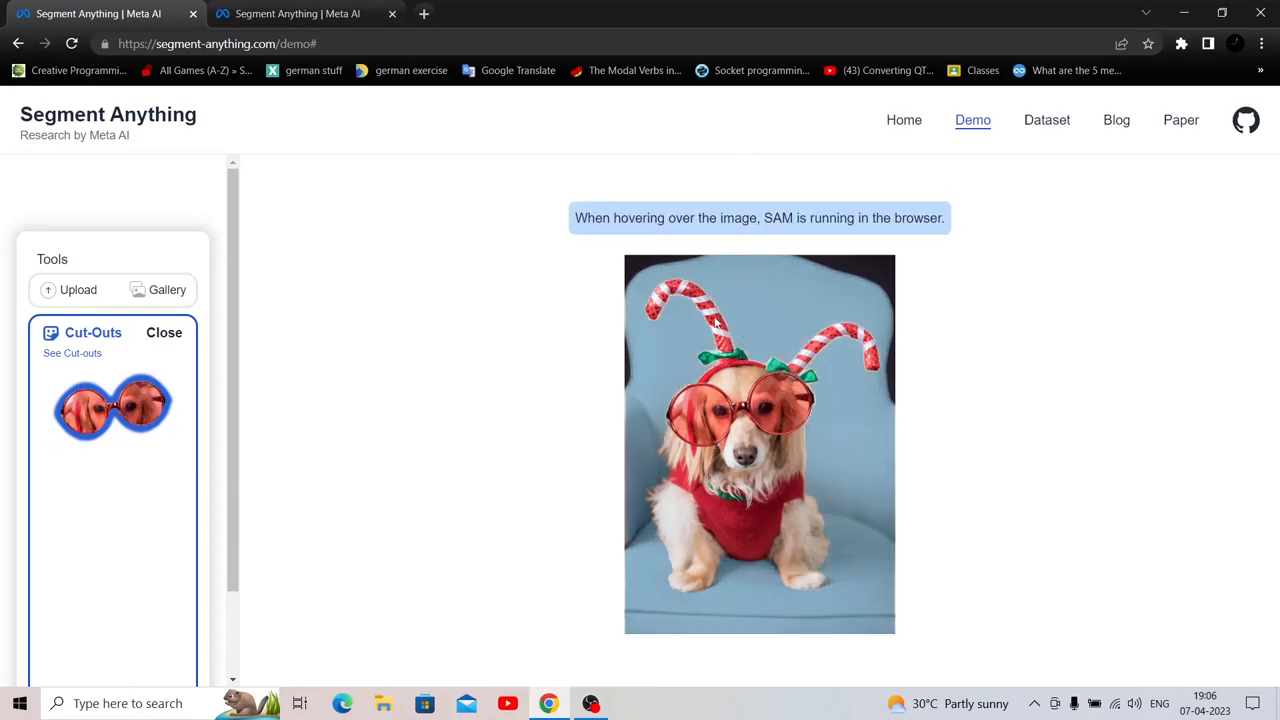
mouse_move(716, 320)
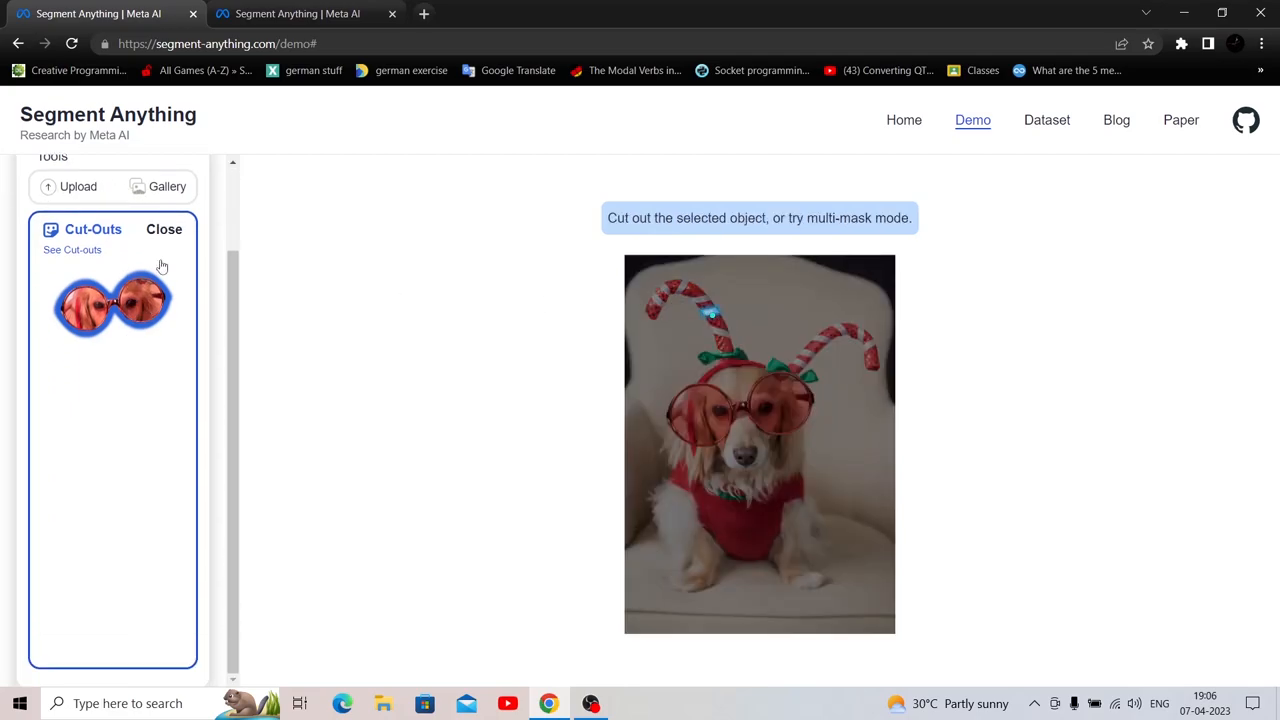
click(164, 228)
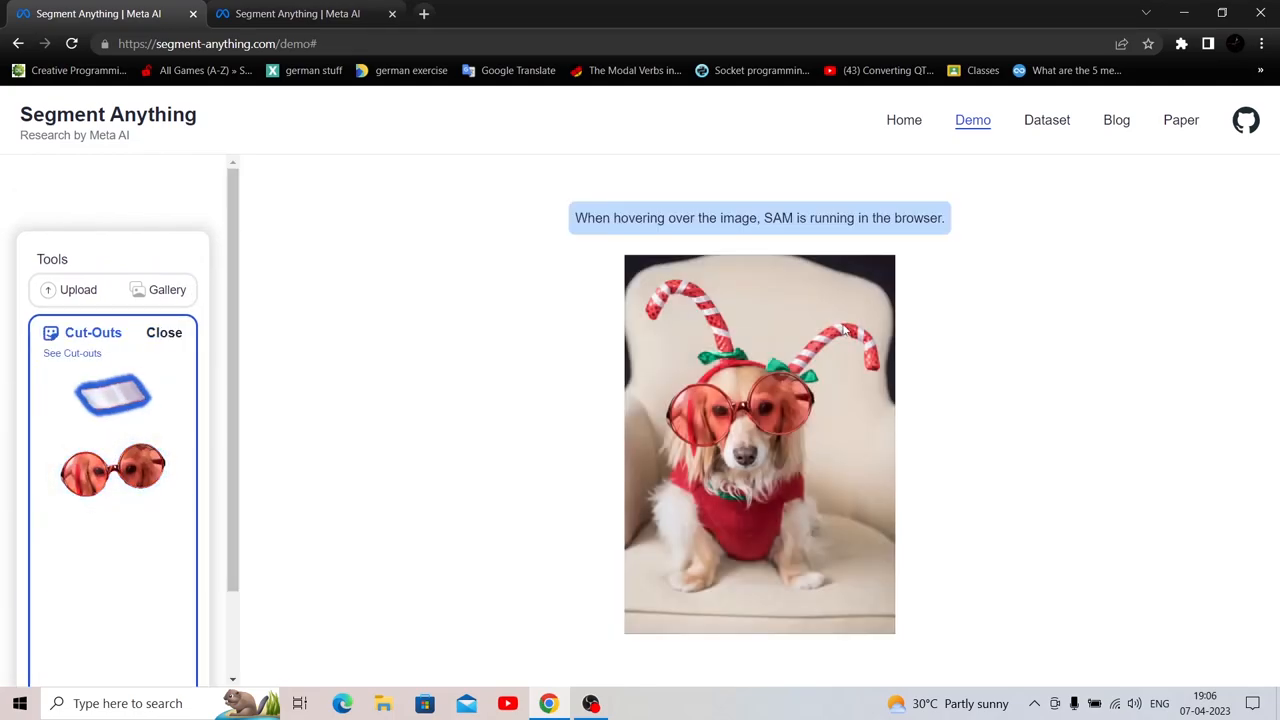
click(164, 332)
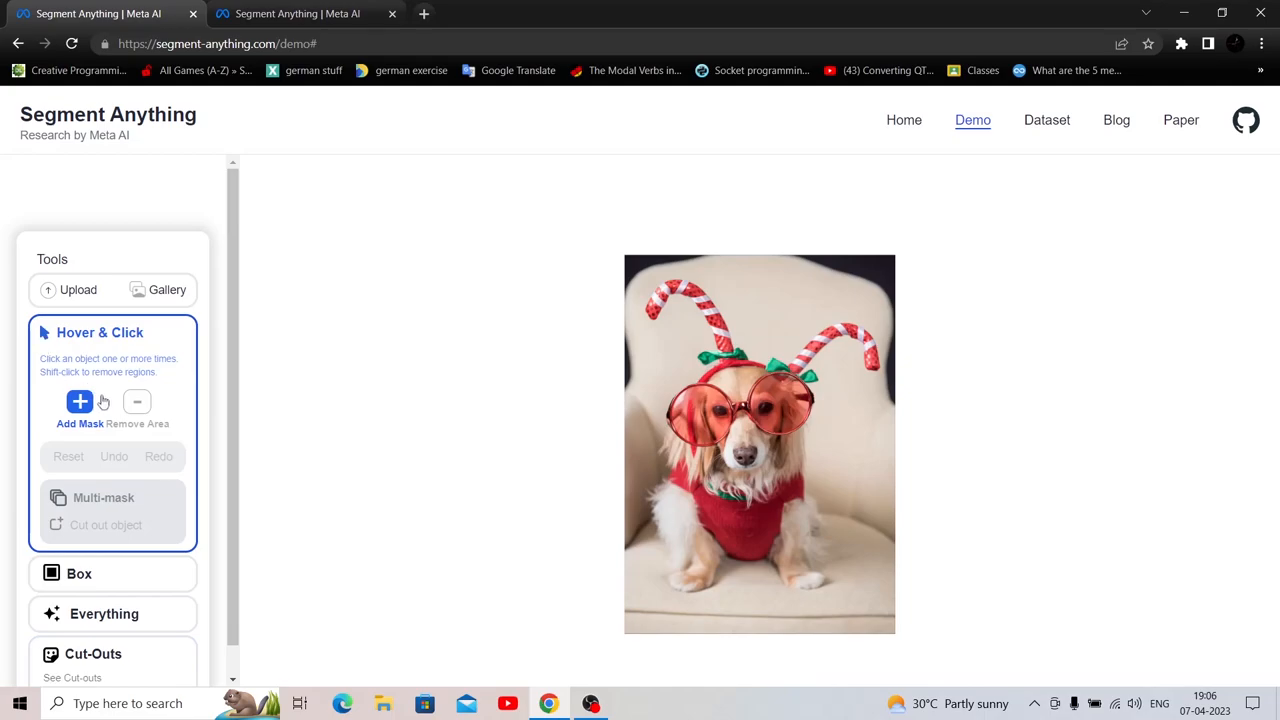
mouse_move(716, 320)
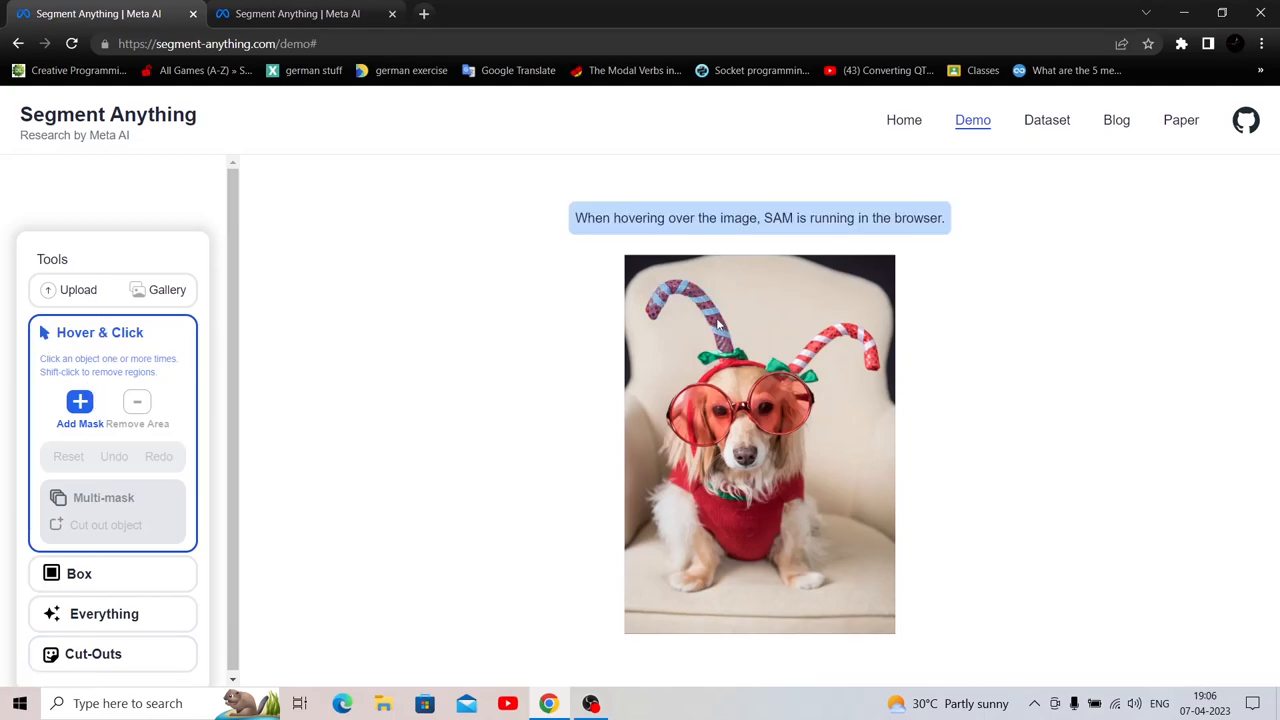
click(690, 310)
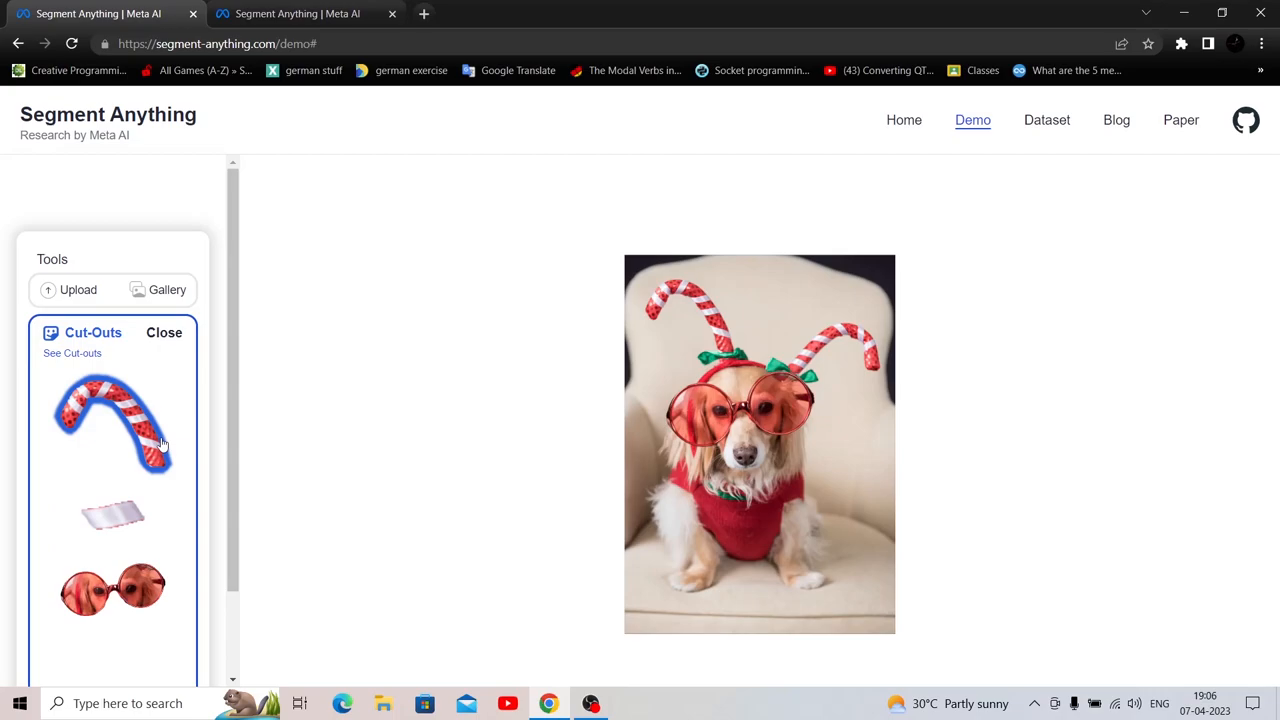
click(164, 332)
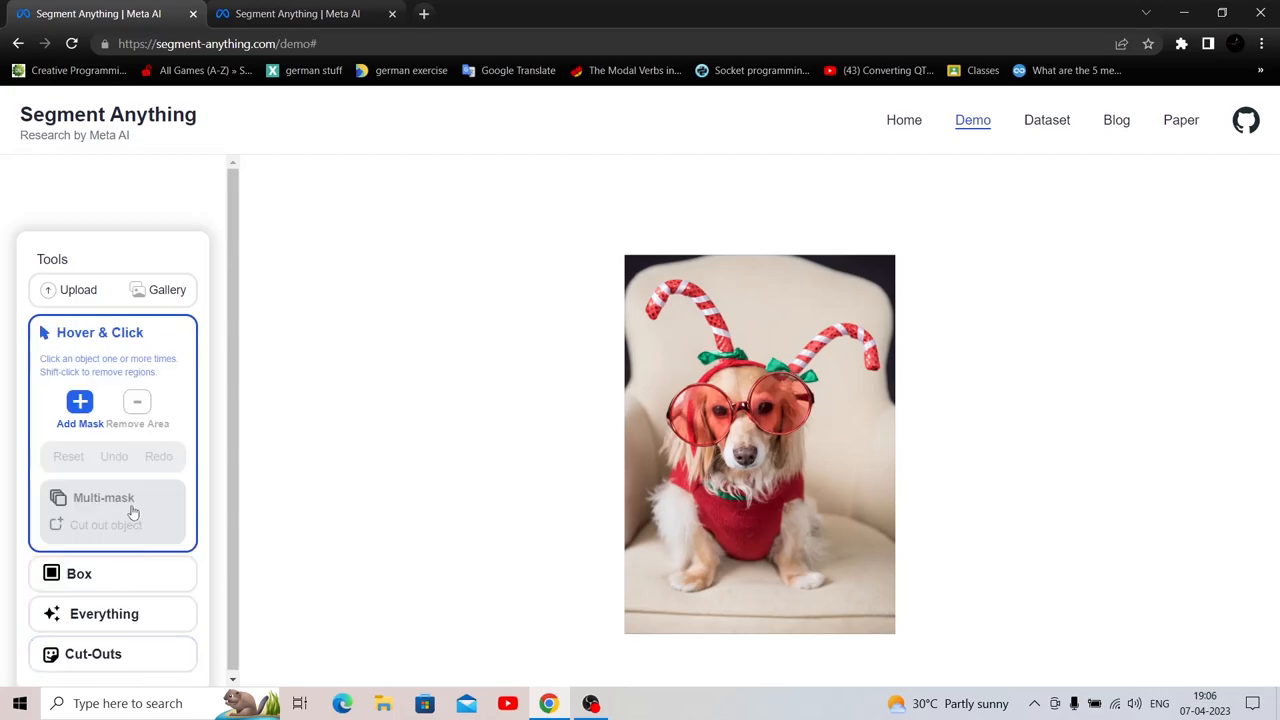
mouse_move(830, 292)
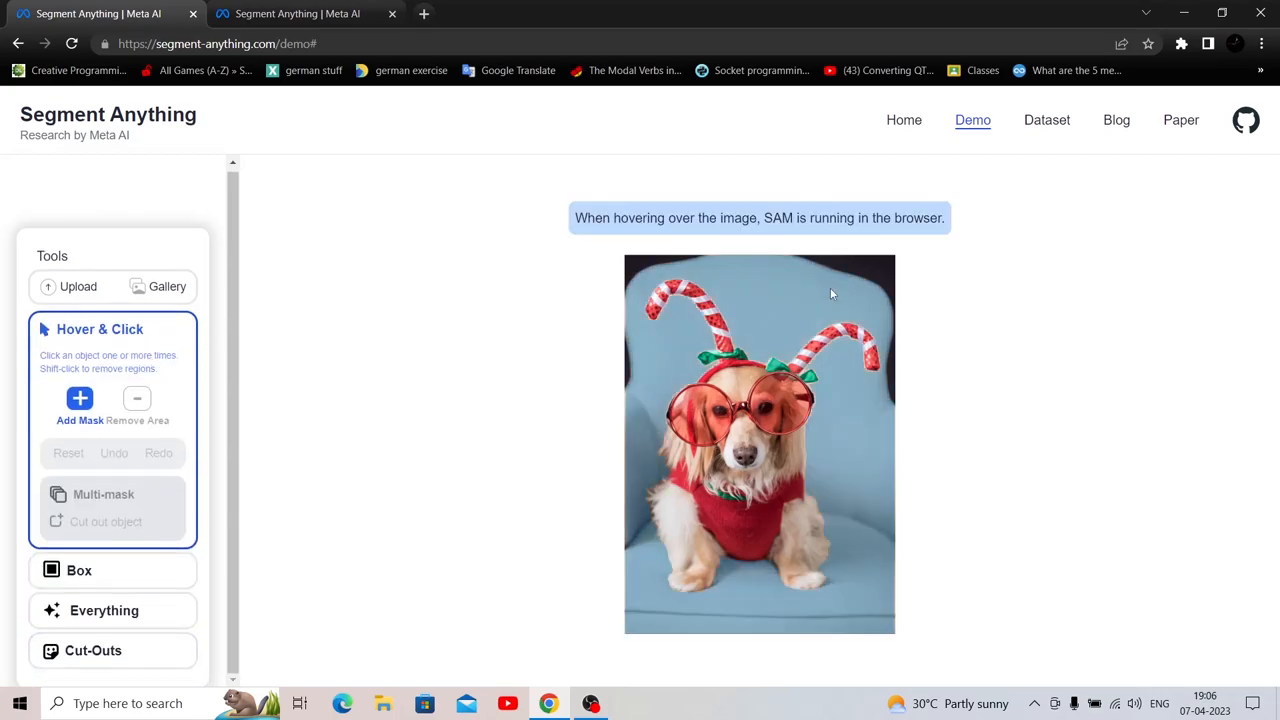
mouse_move(816, 292)
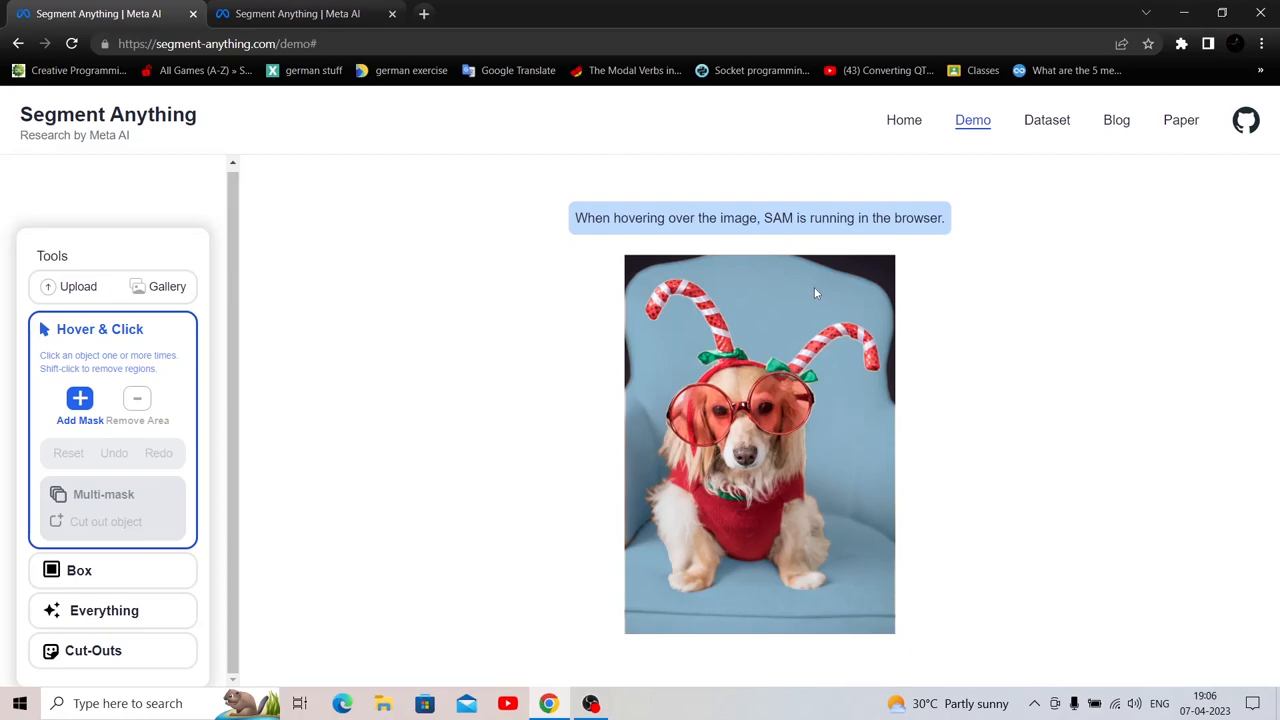
Mask the whole dog with the Box tool and save it as a fourth cut-out
click(80, 570)
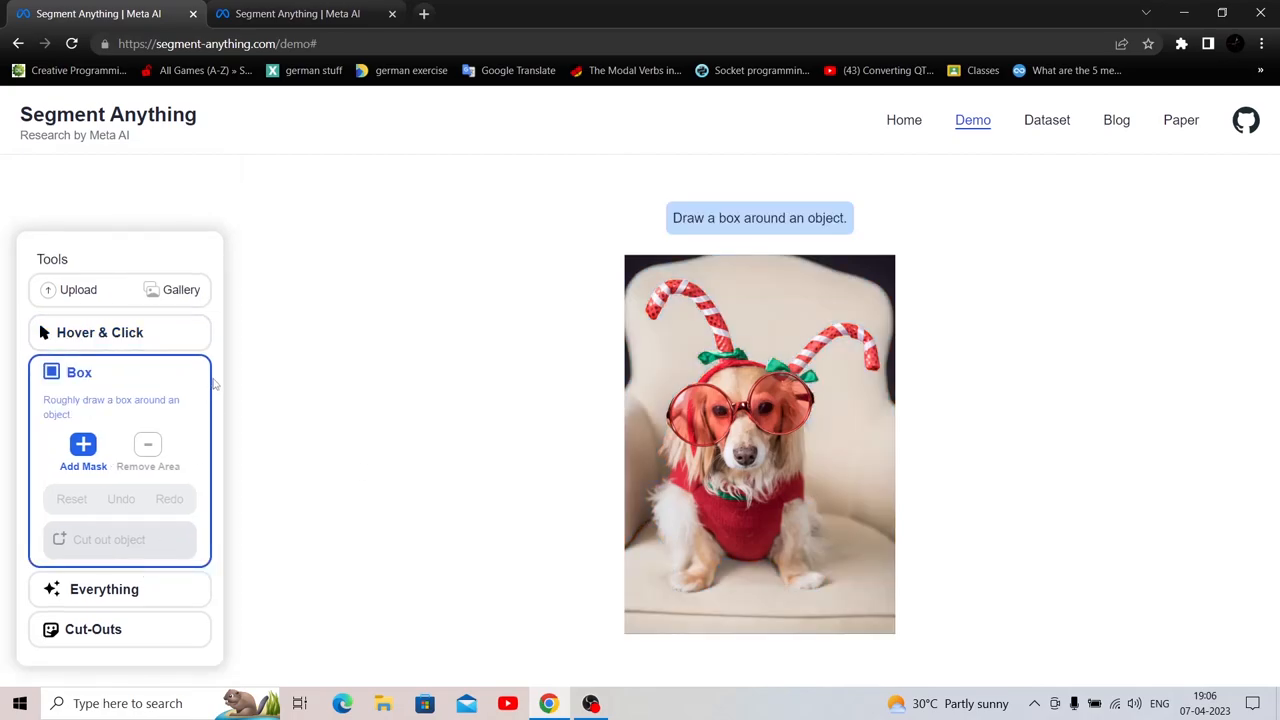
mouse_move(324, 374)
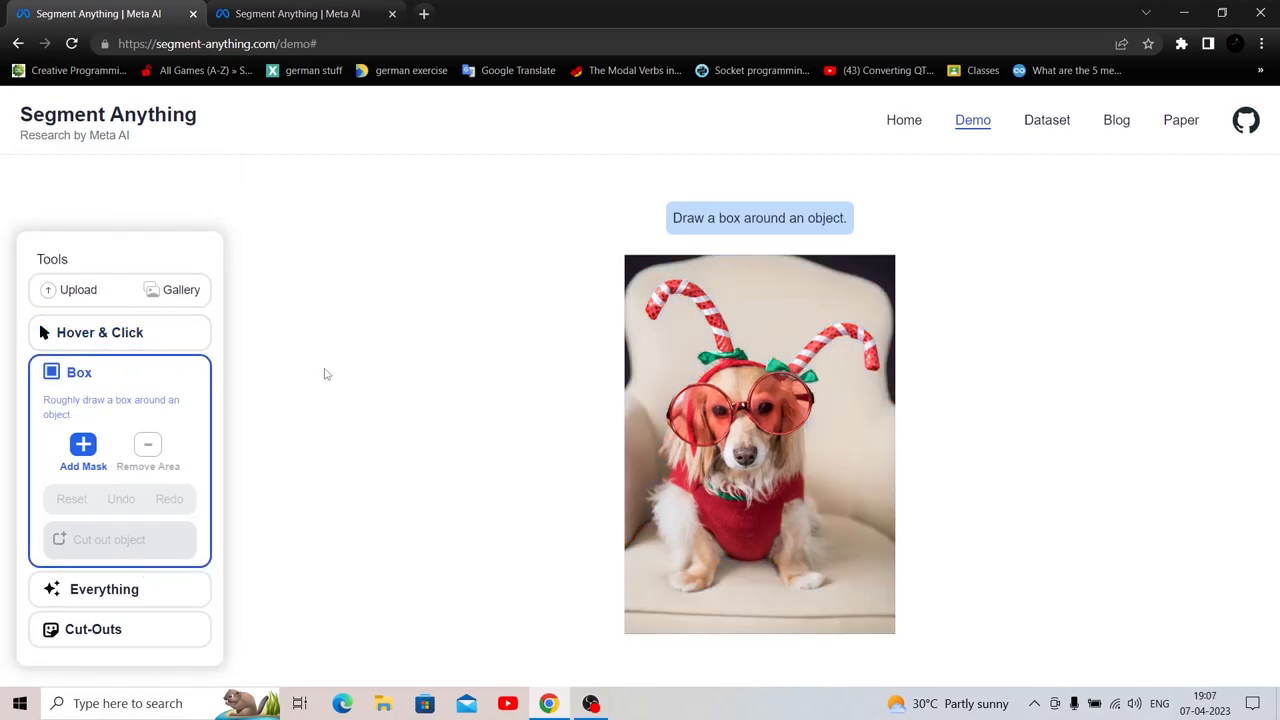
mouse_move(492, 446)
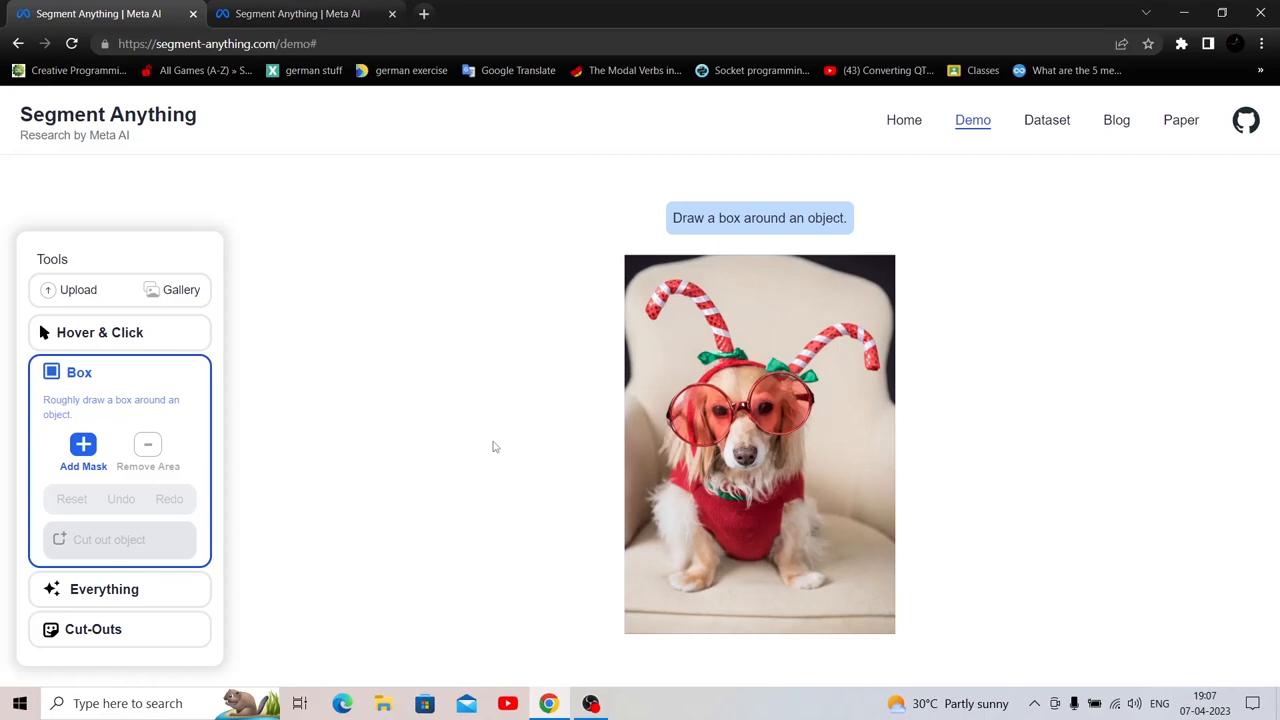
mouse_move(872, 602)
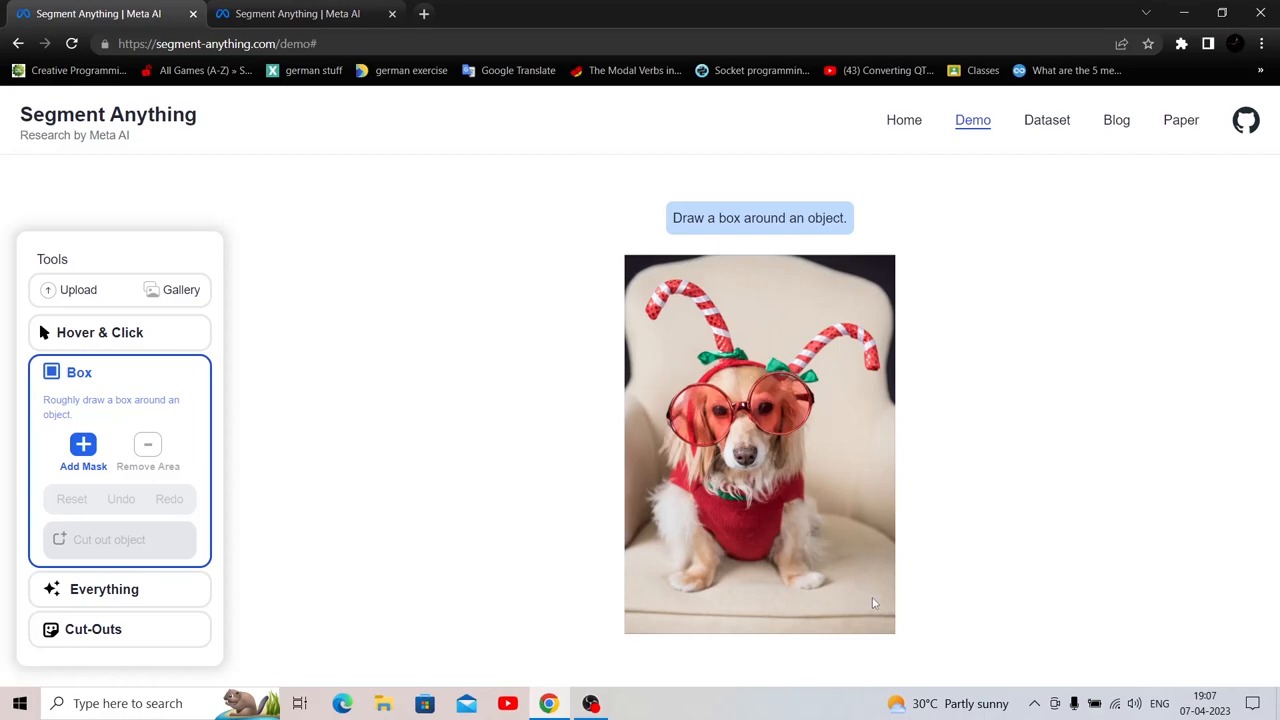
drag(756, 376, 872, 600)
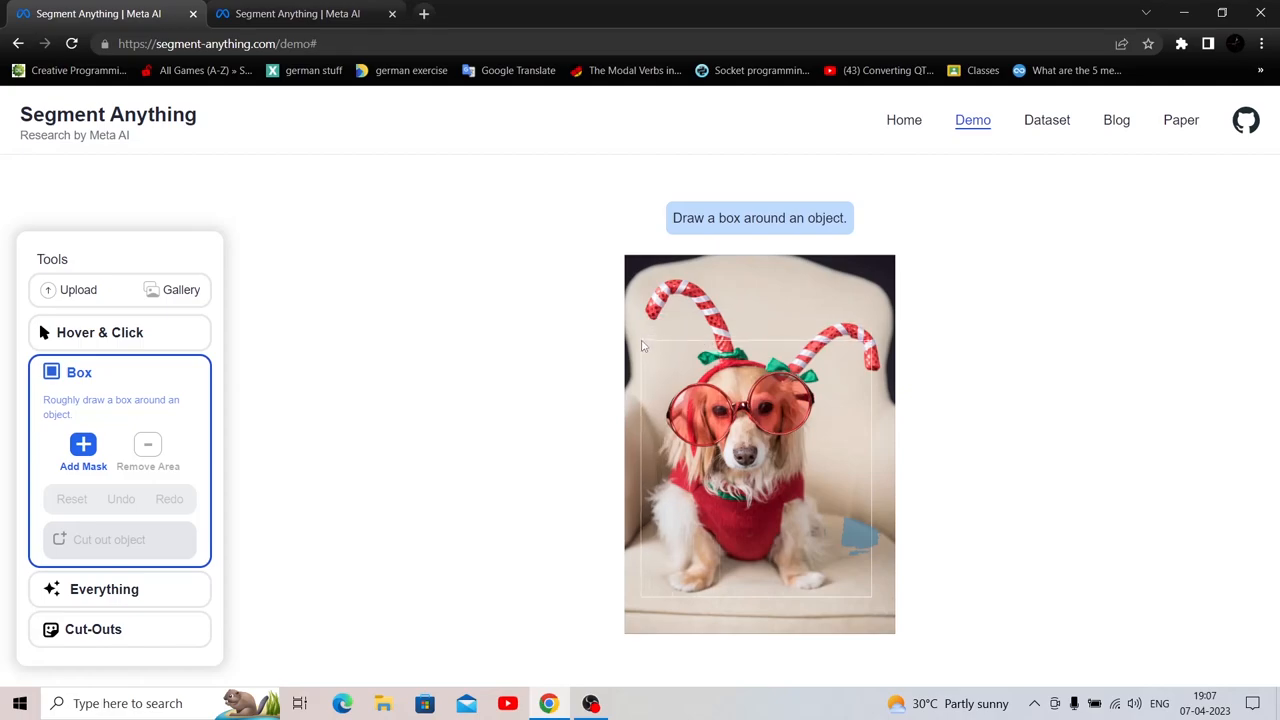
drag(650, 344, 870, 600)
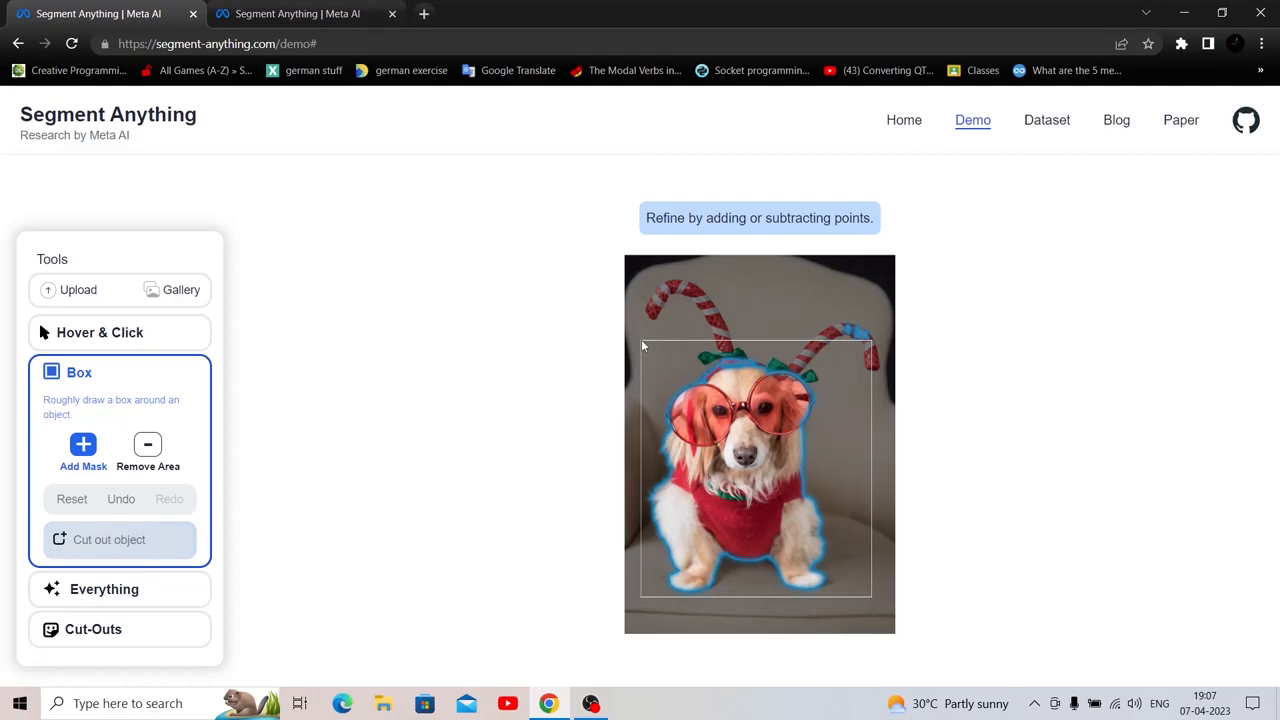
mouse_move(798, 452)
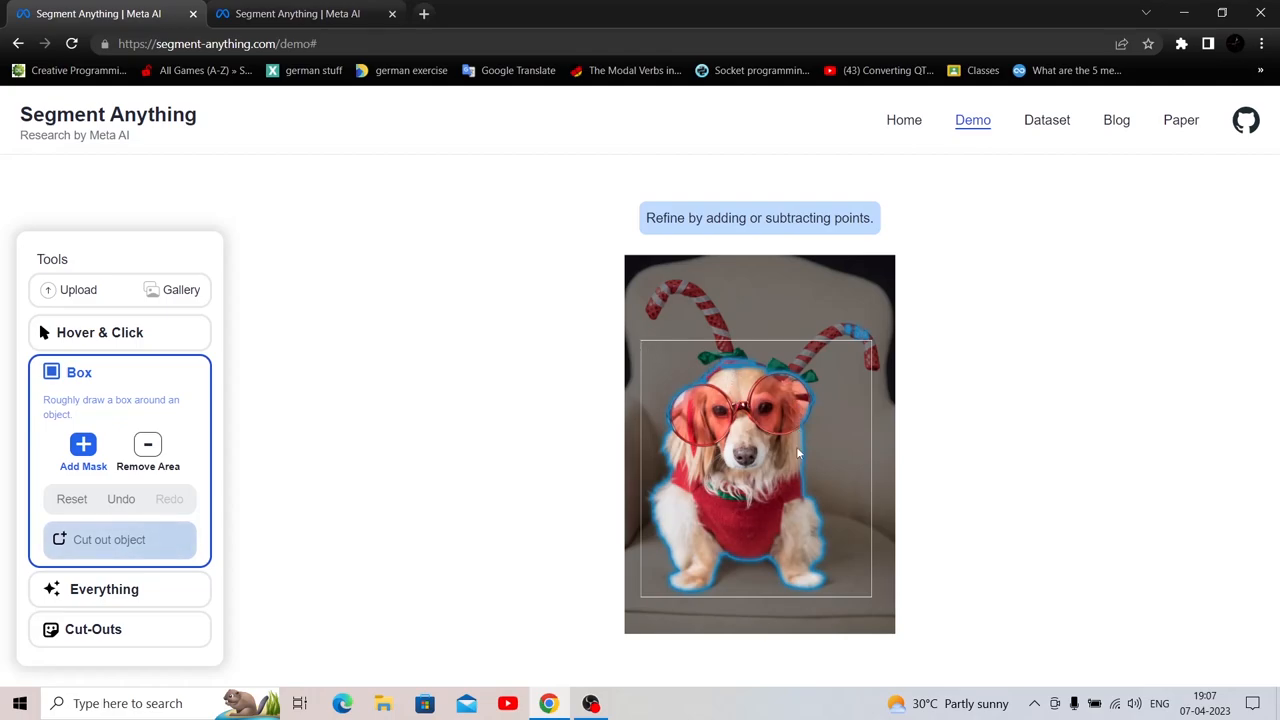
mouse_move(750, 482)
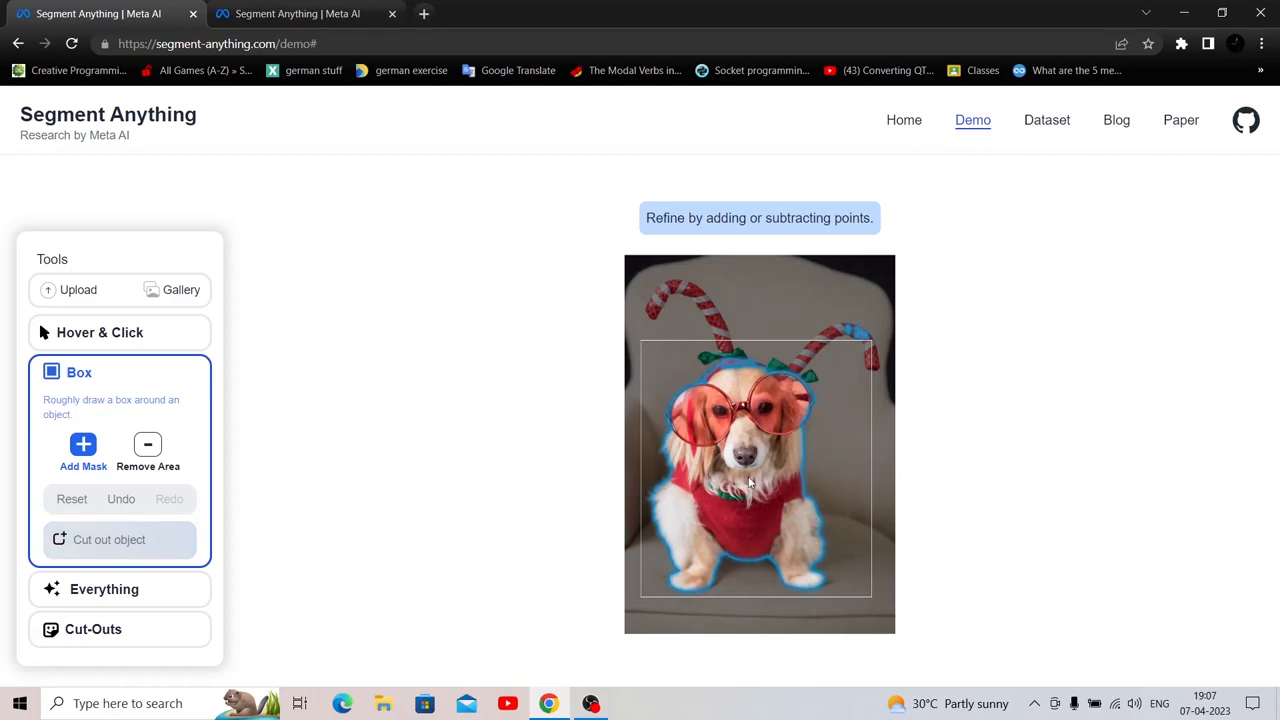
click(92, 628)
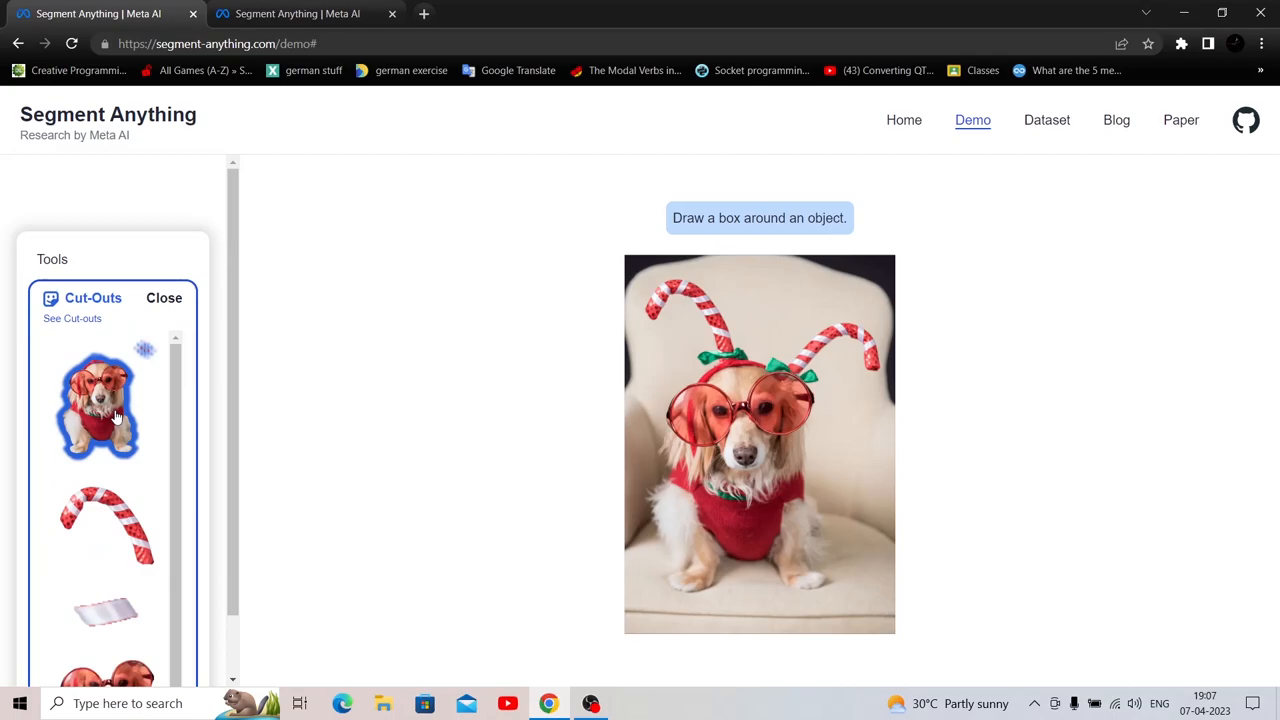
Segment the dog photo into all automatically detected objects with the Everything tool
click(164, 298)
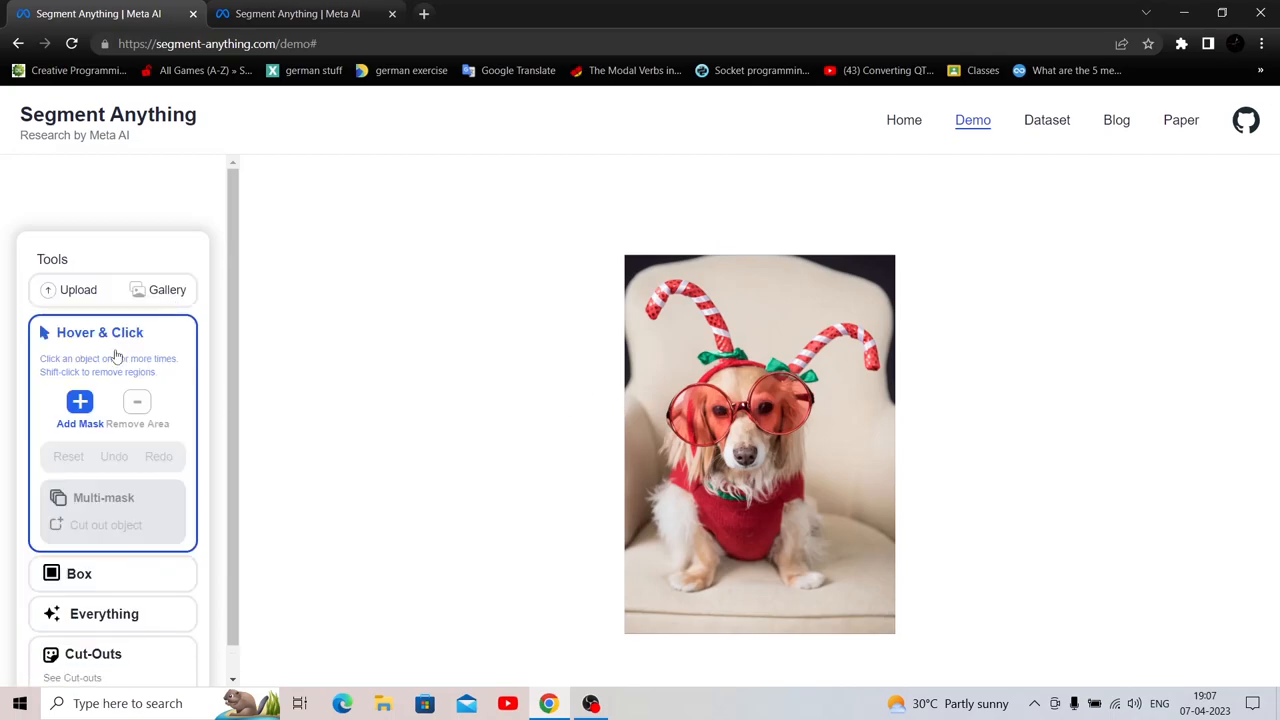
click(104, 612)
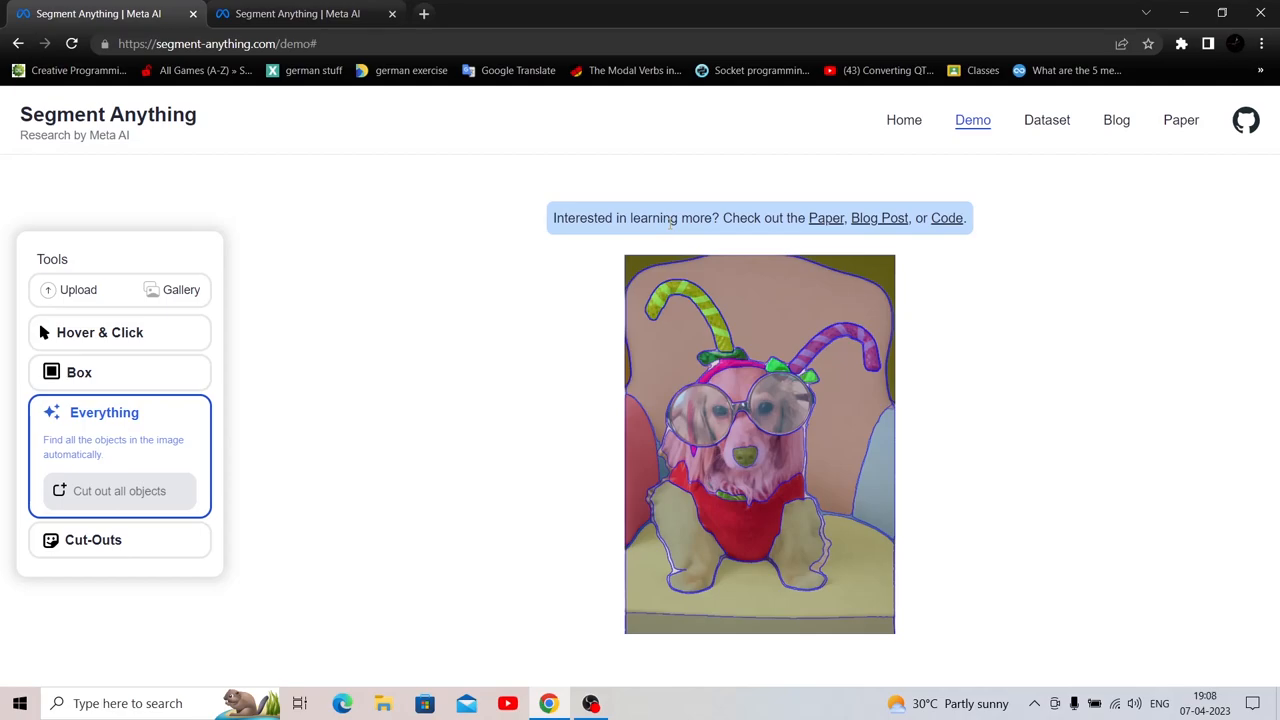
mouse_move(748, 304)
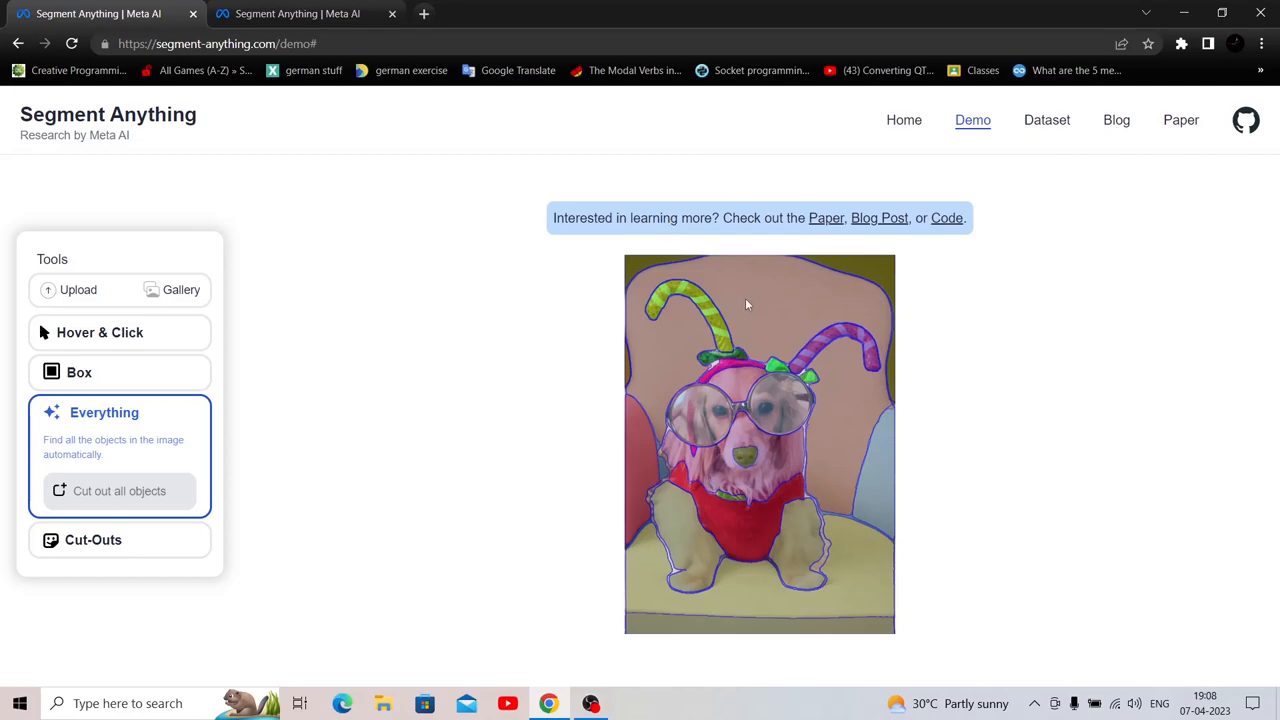
mouse_move(702, 464)
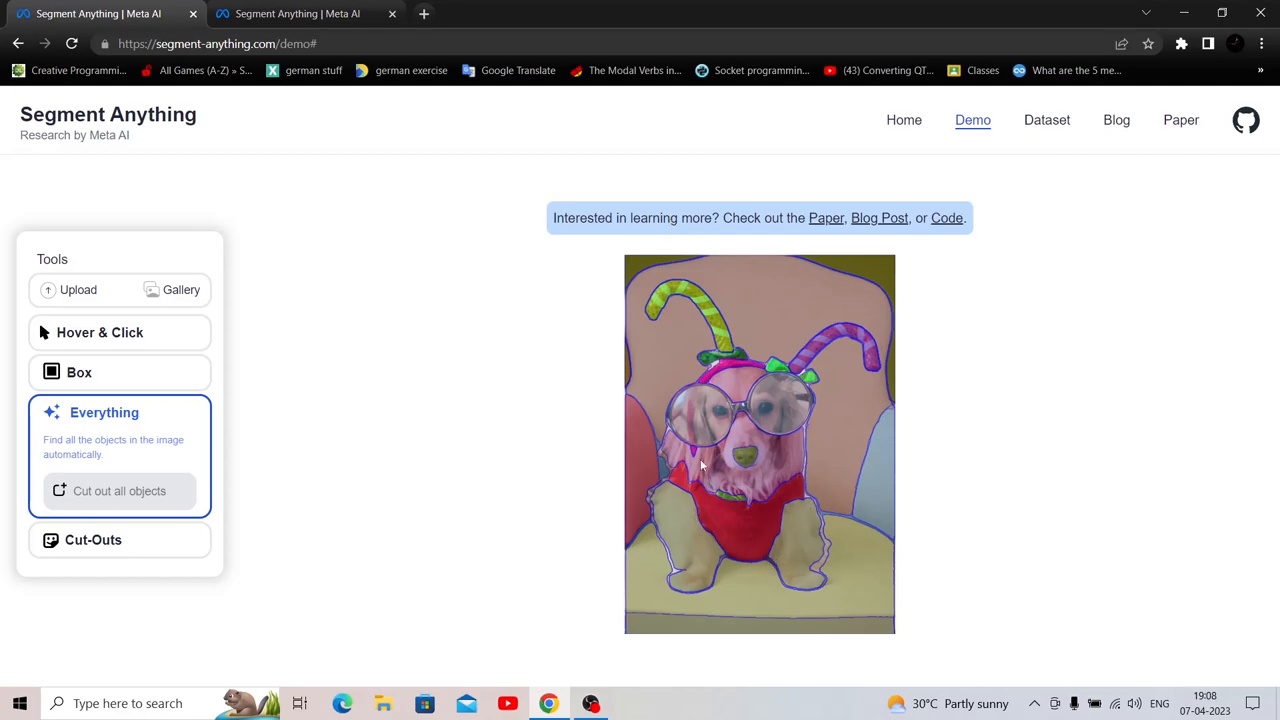
mouse_move(716, 378)
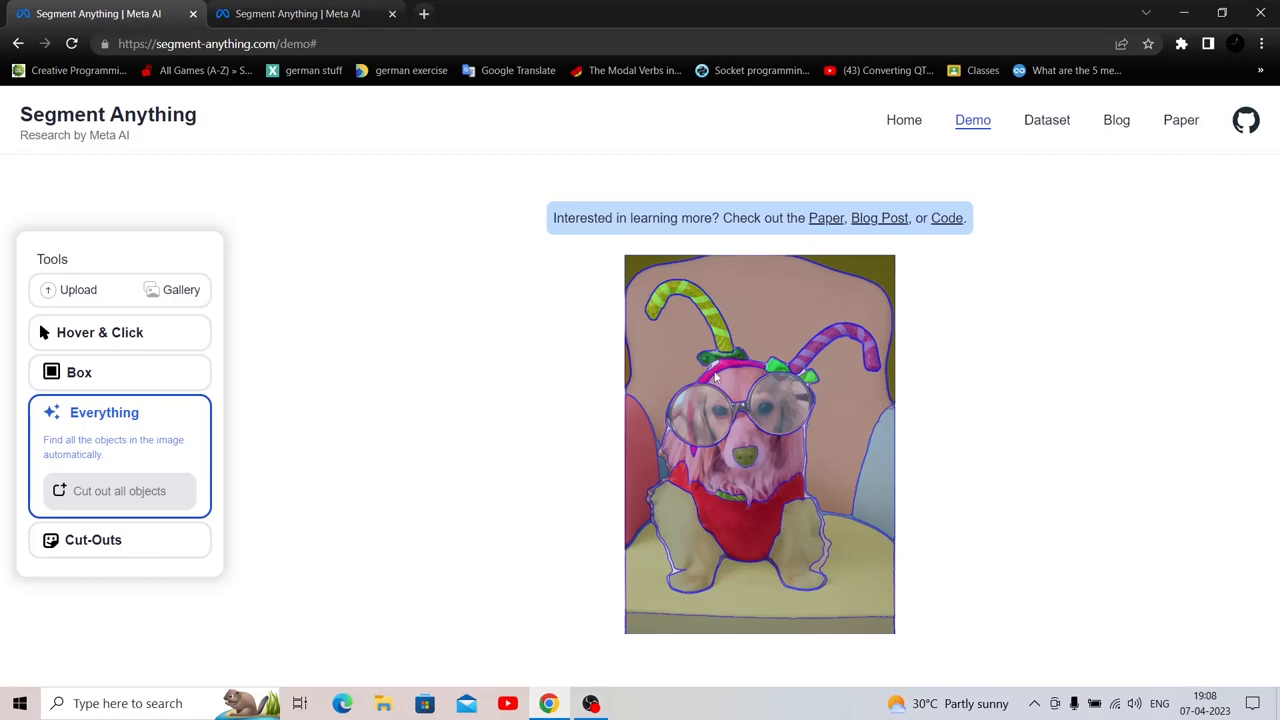
mouse_move(690, 400)
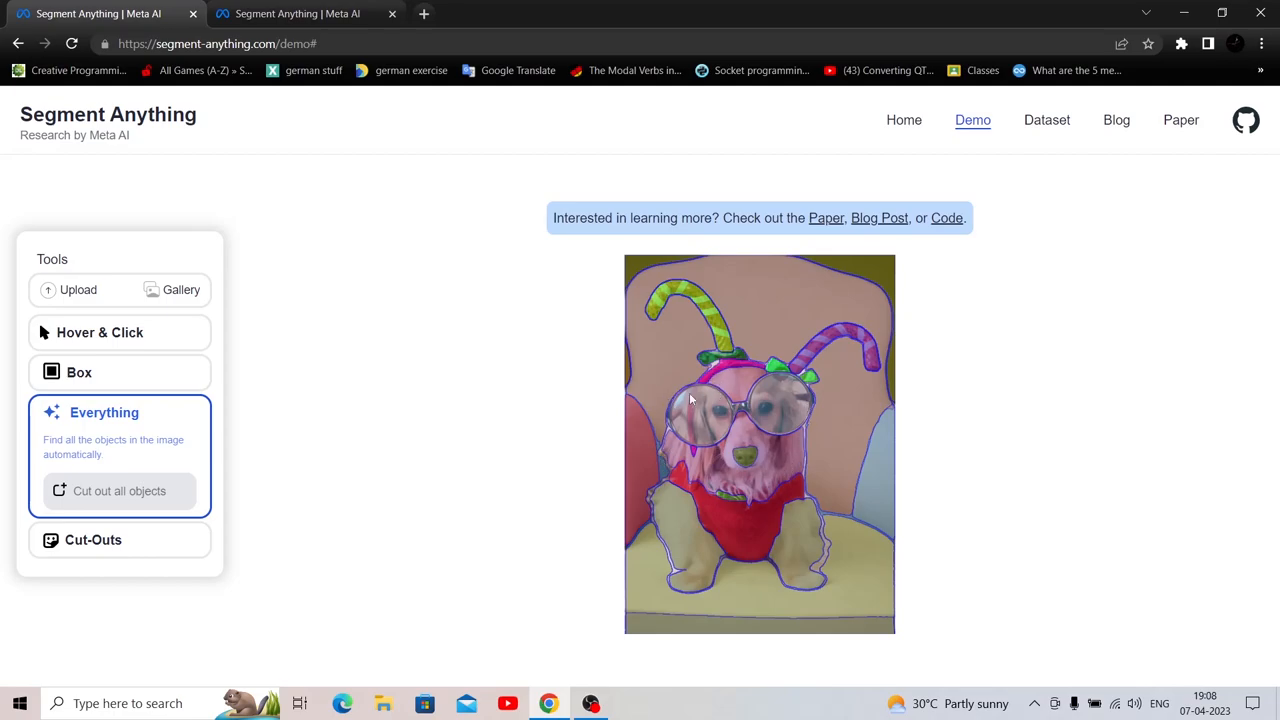
mouse_move(784, 368)
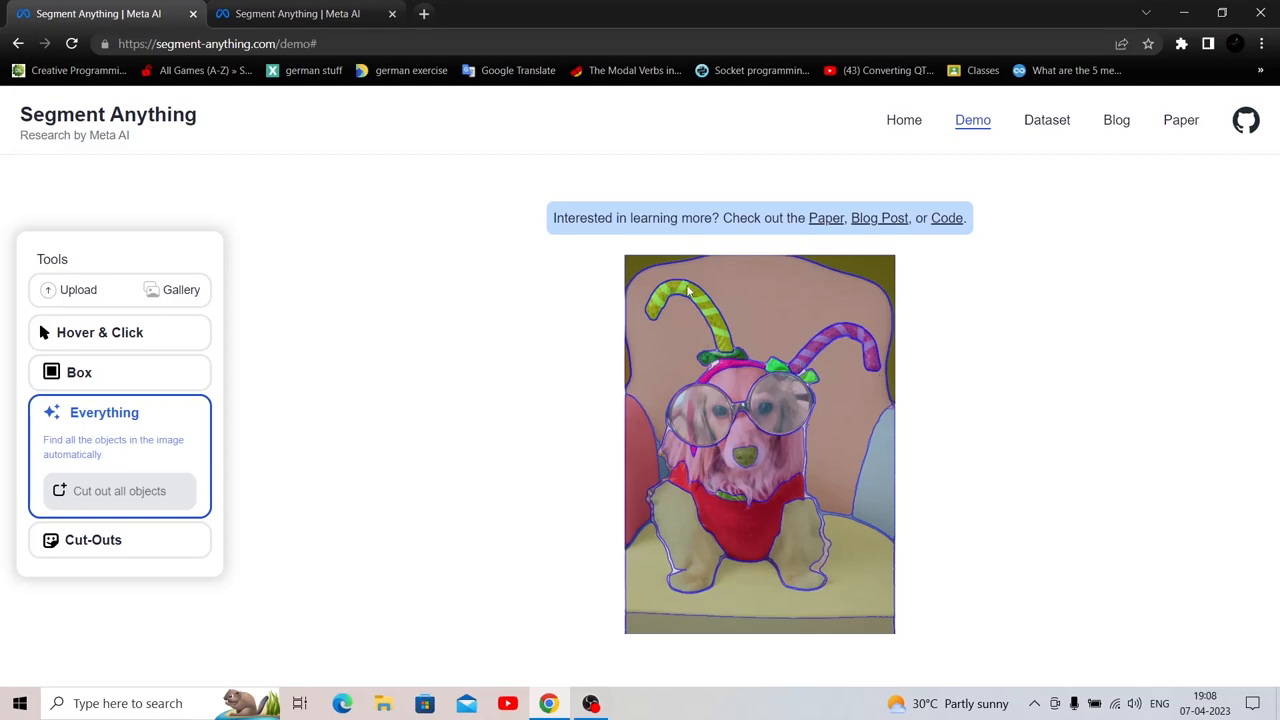
mouse_move(868, 472)
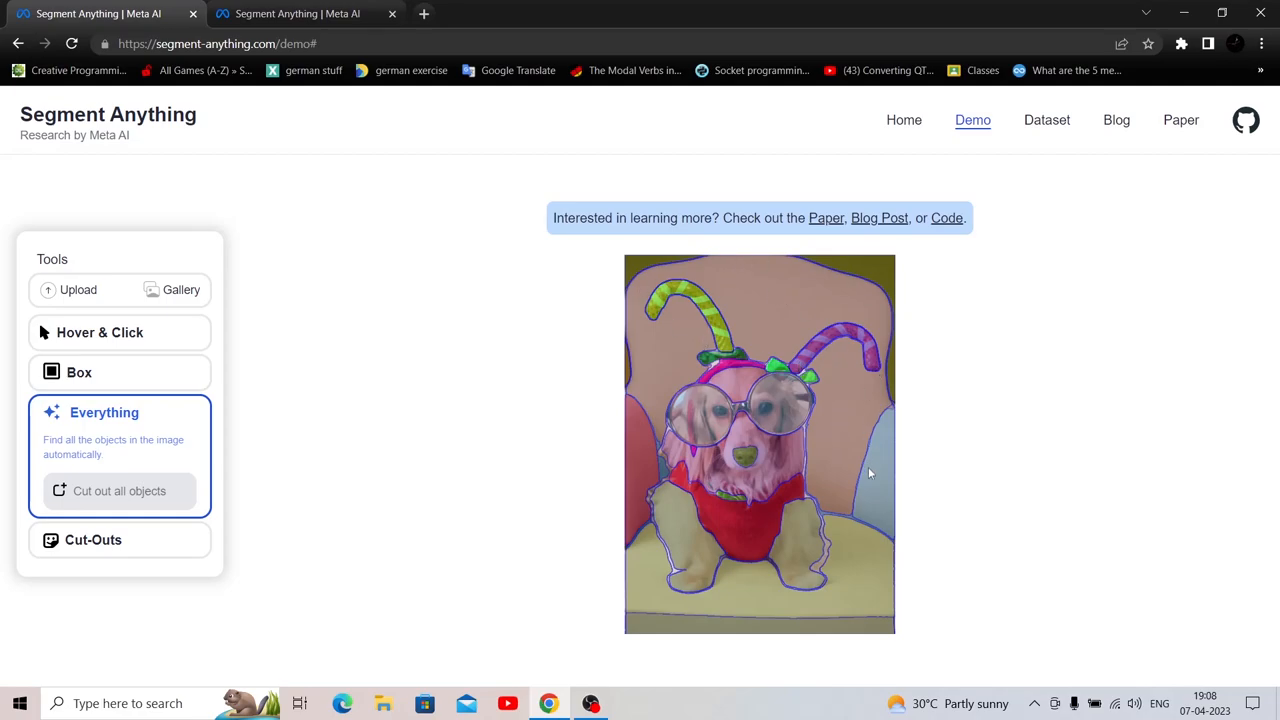
mouse_move(840, 332)
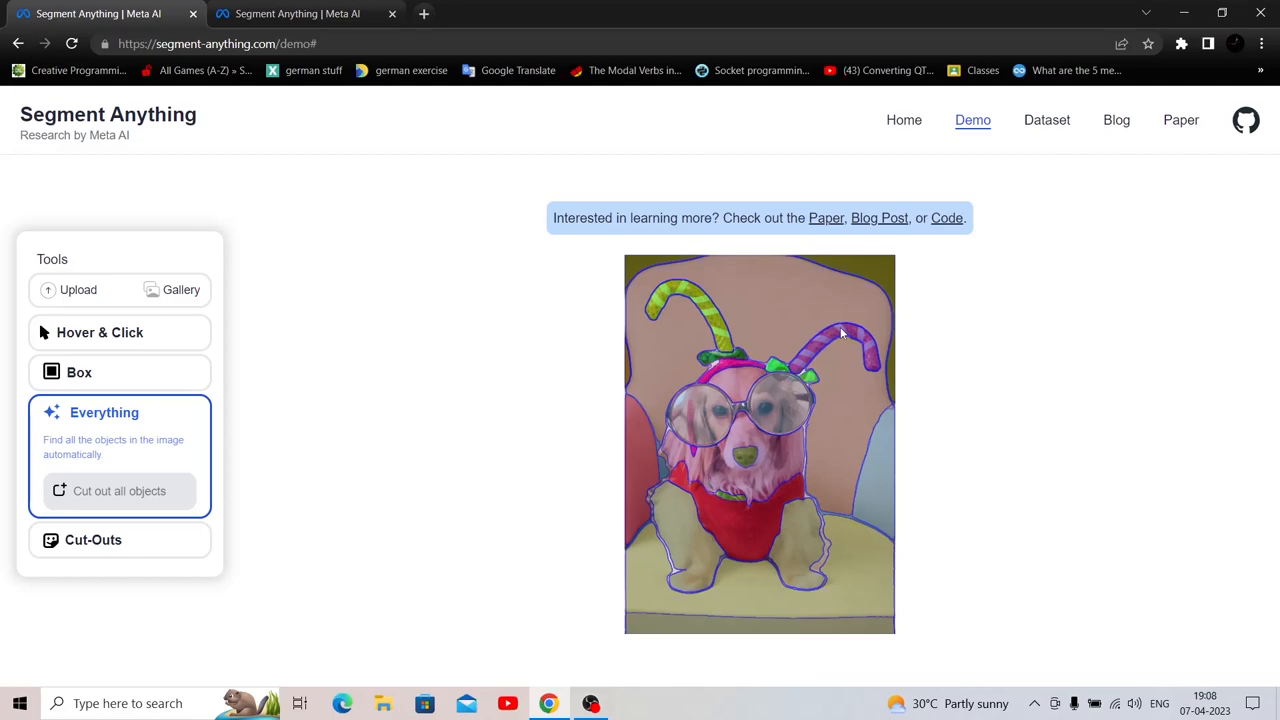
mouse_move(842, 308)
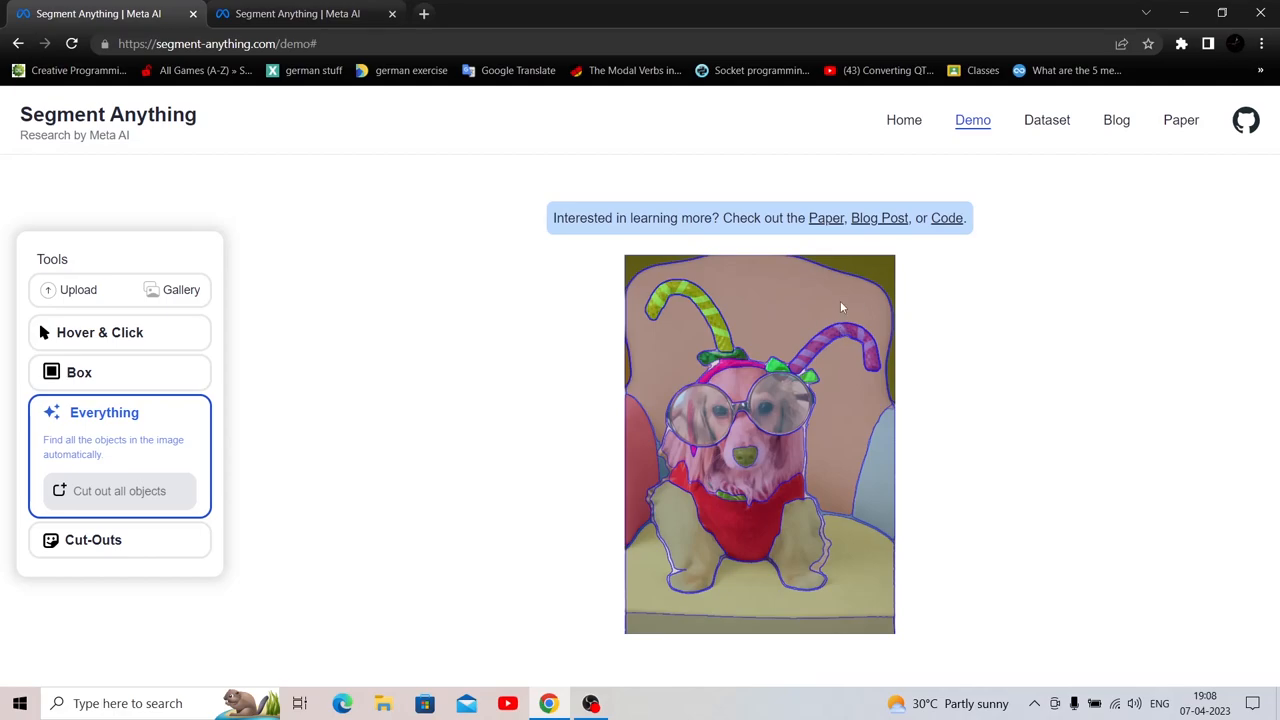
mouse_move(44, 62)
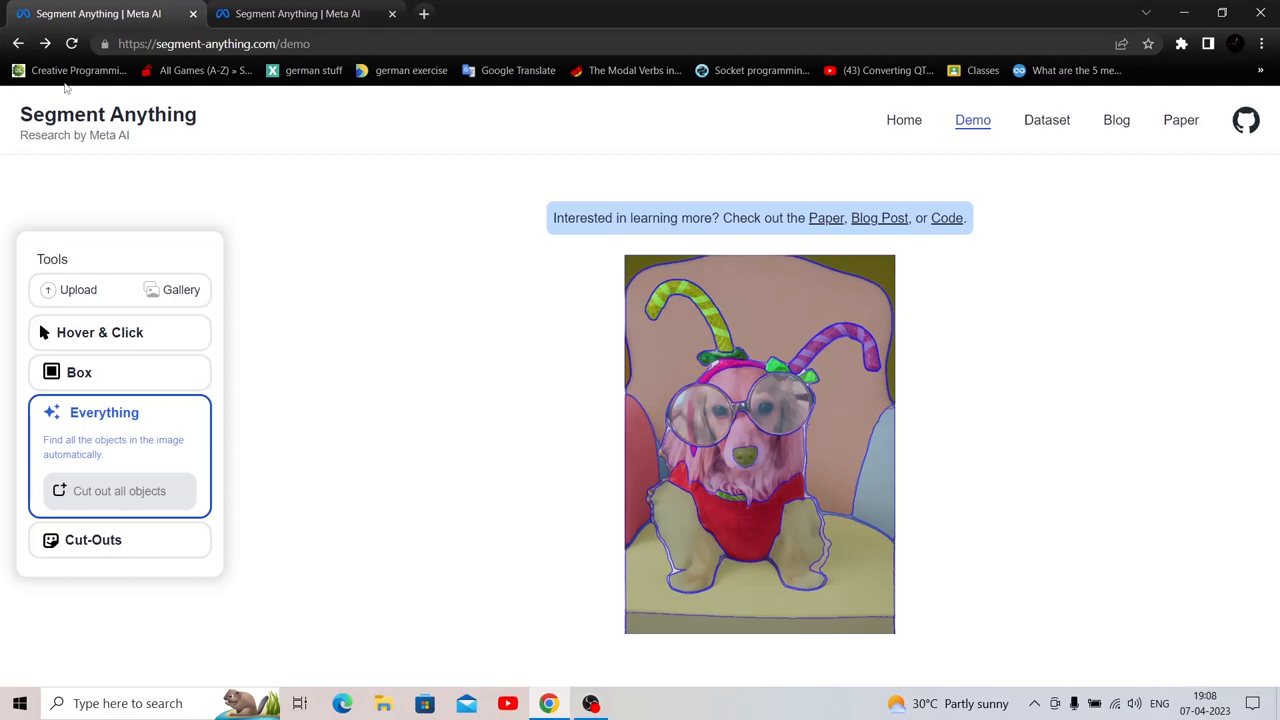
Return to the sample gallery and load the vegetable market photo for segmenting
click(180, 288)
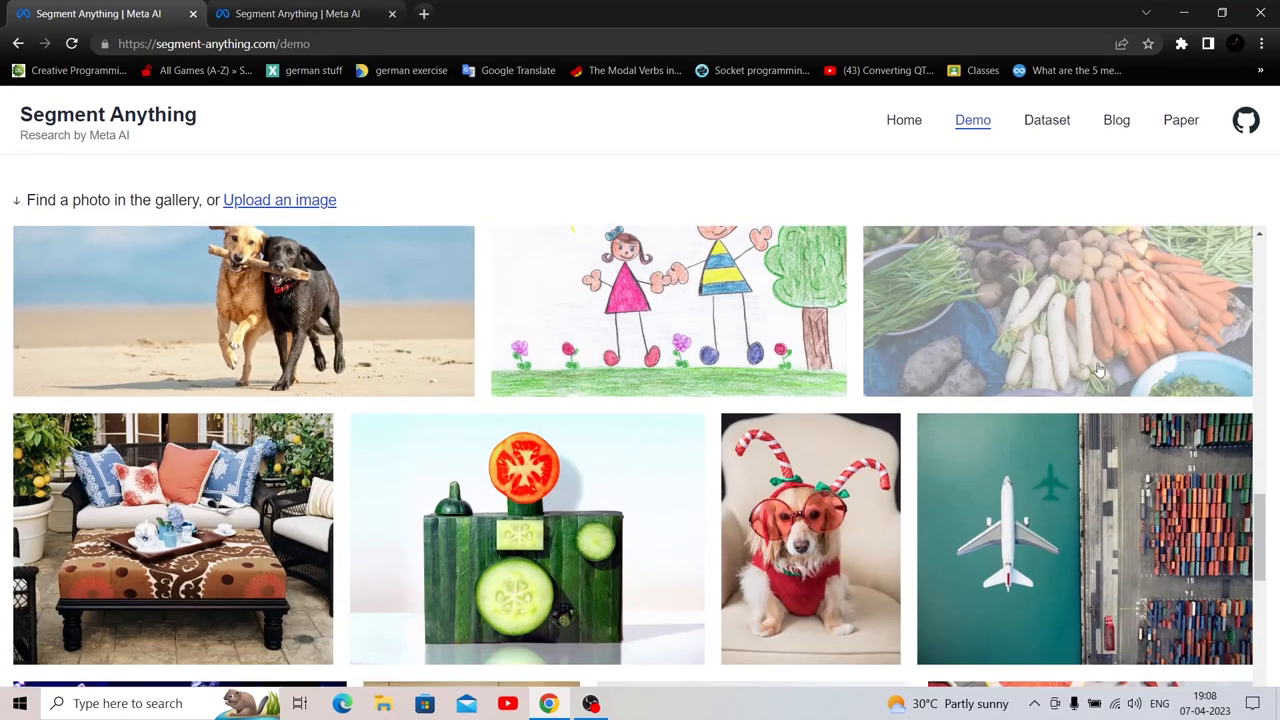
scroll(up, 3)
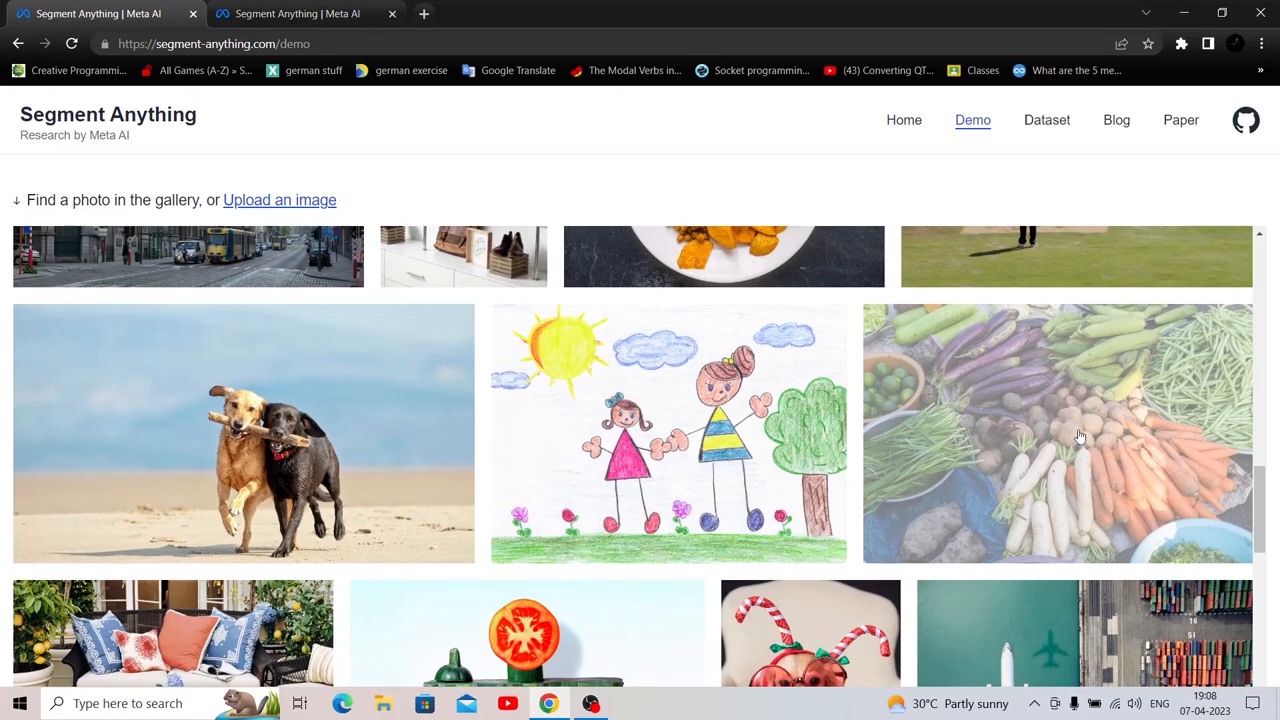
scroll(down, 3)
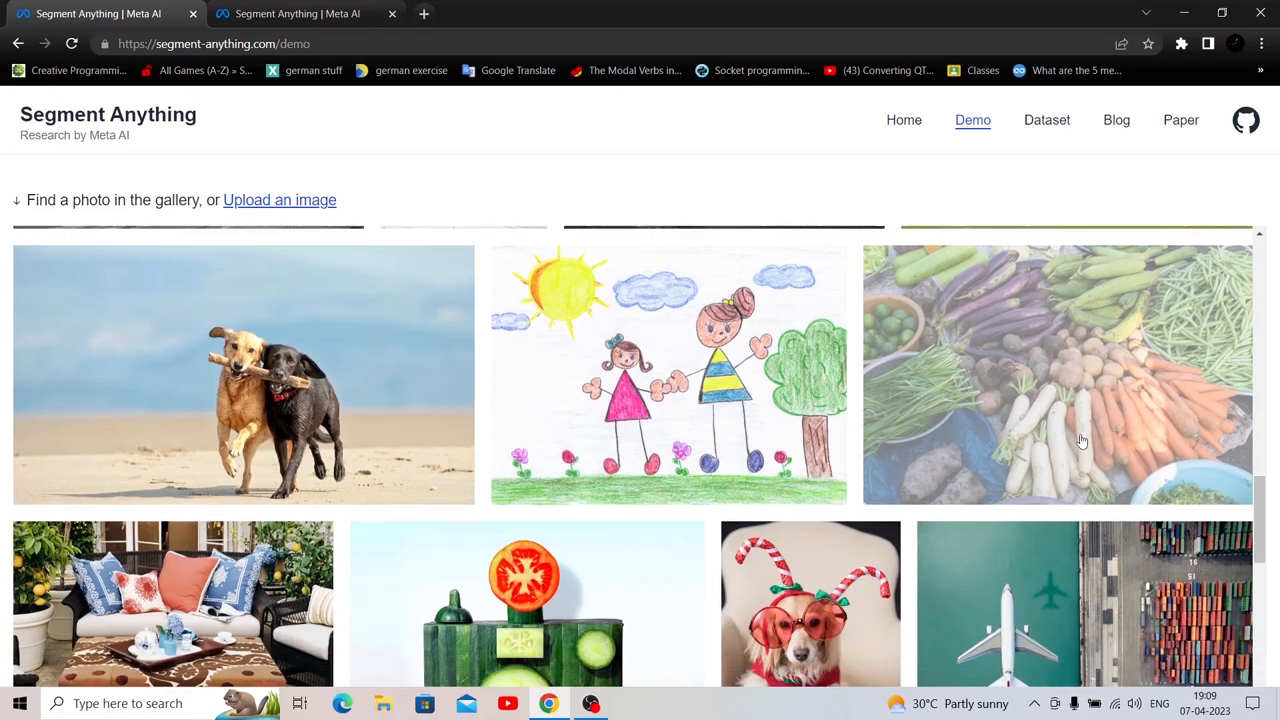
scroll(down, 3)
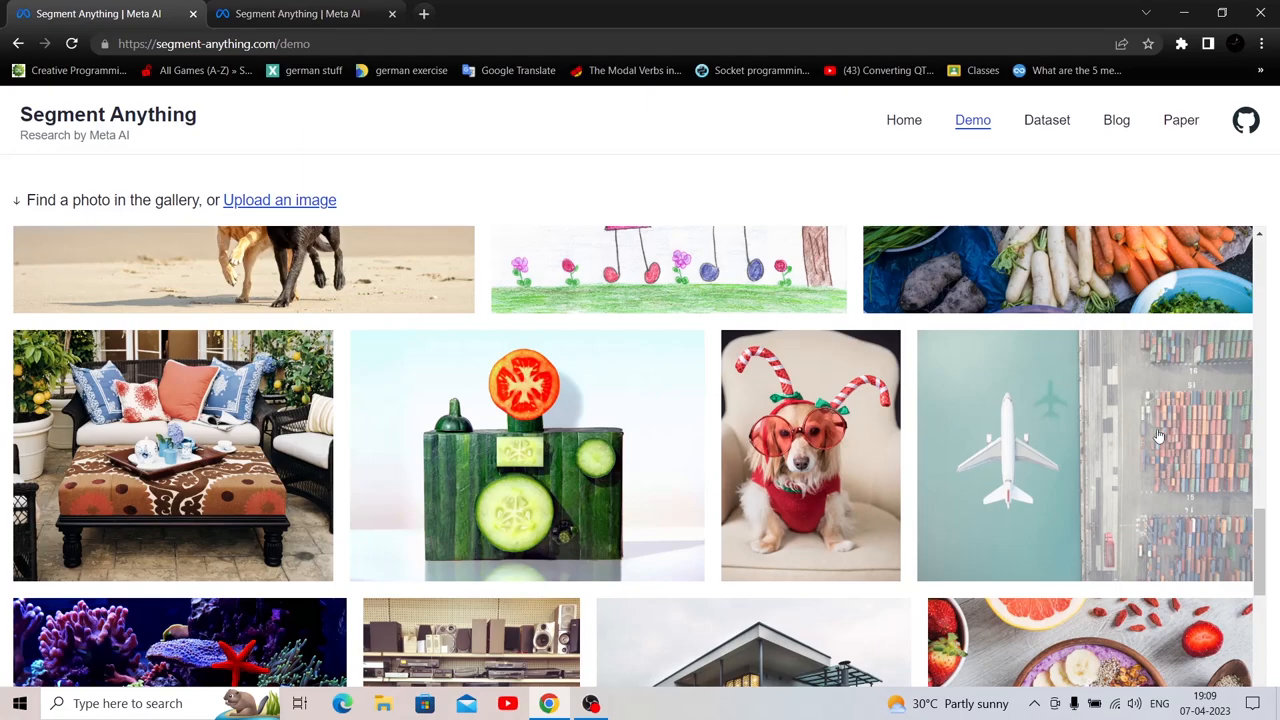
mouse_move(1160, 448)
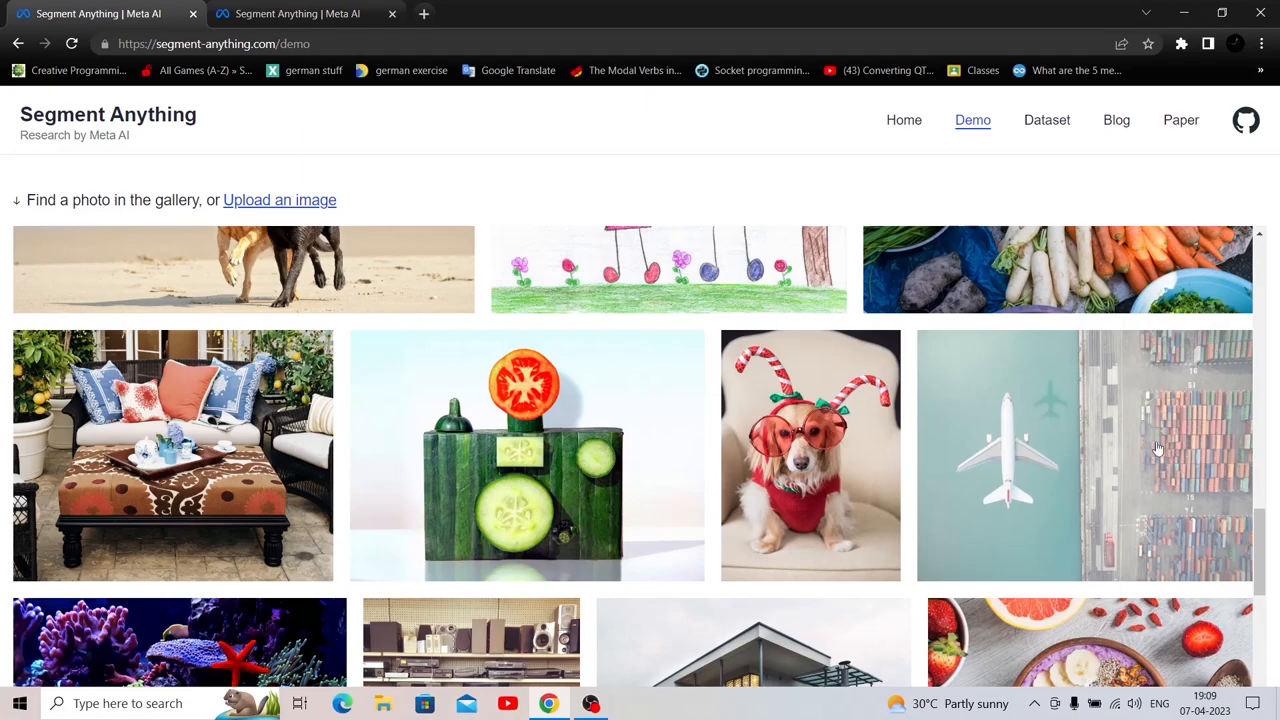
click(1056, 268)
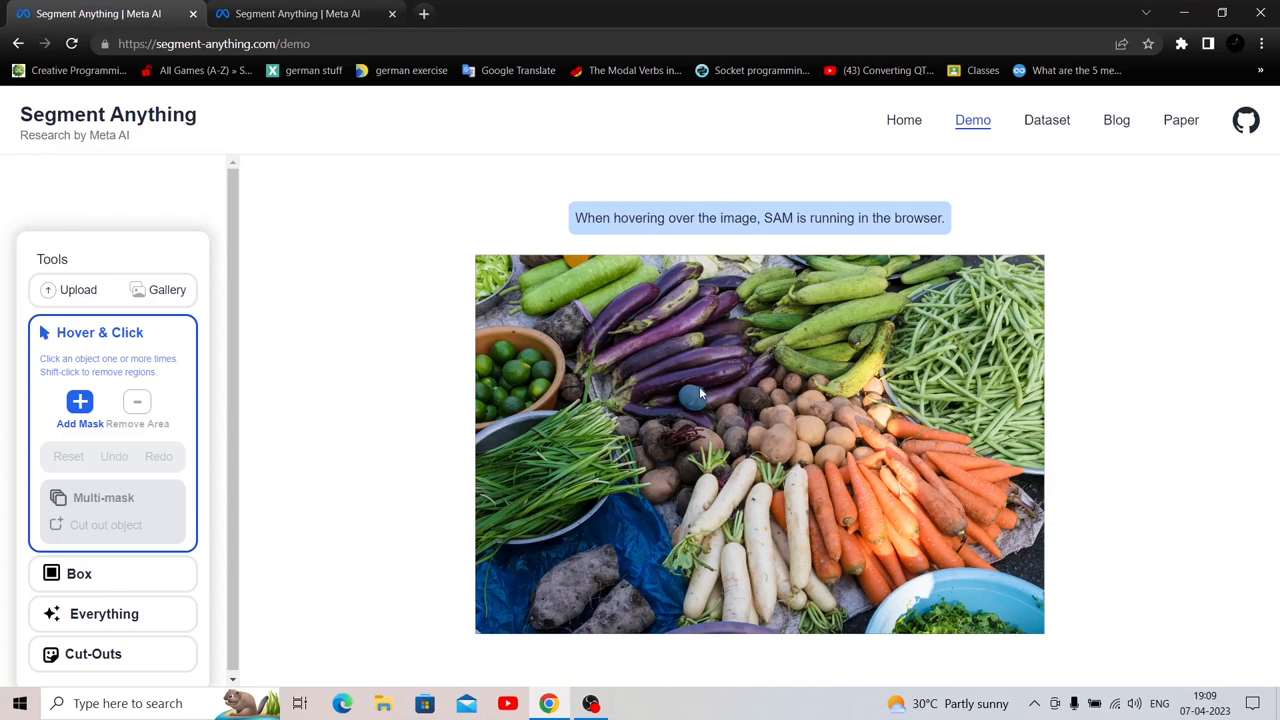
mouse_move(696, 398)
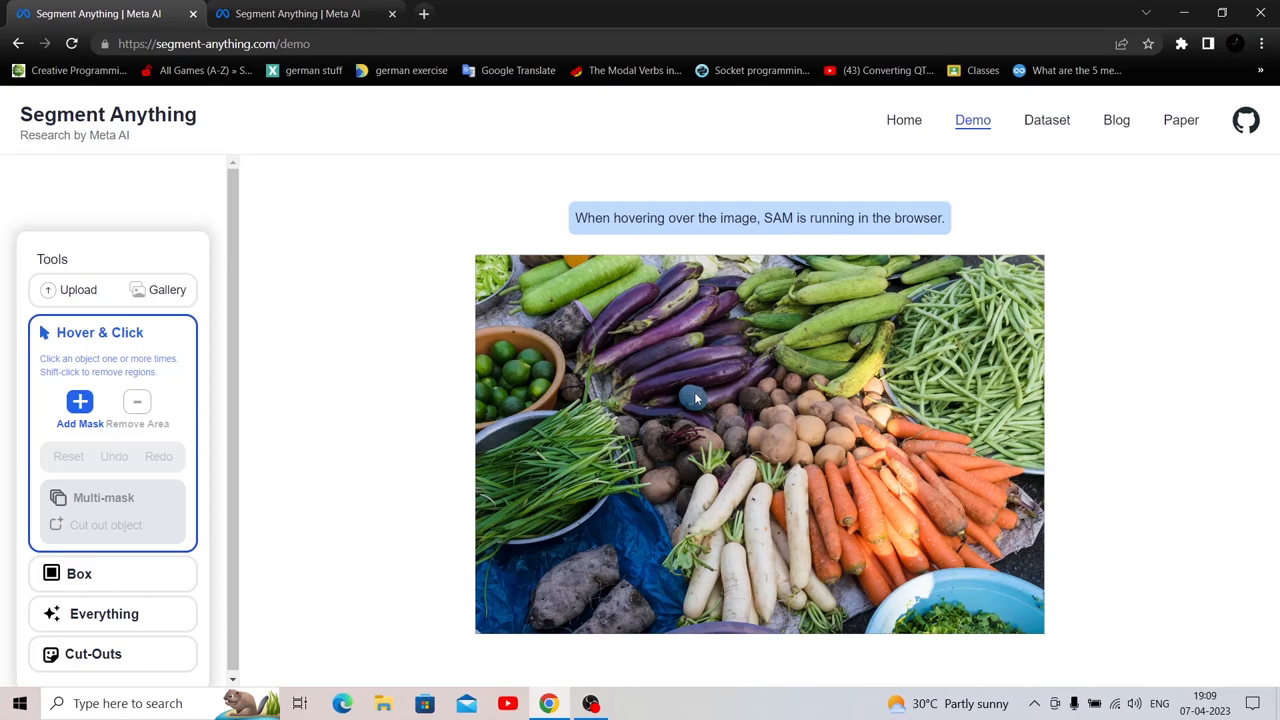
mouse_move(756, 406)
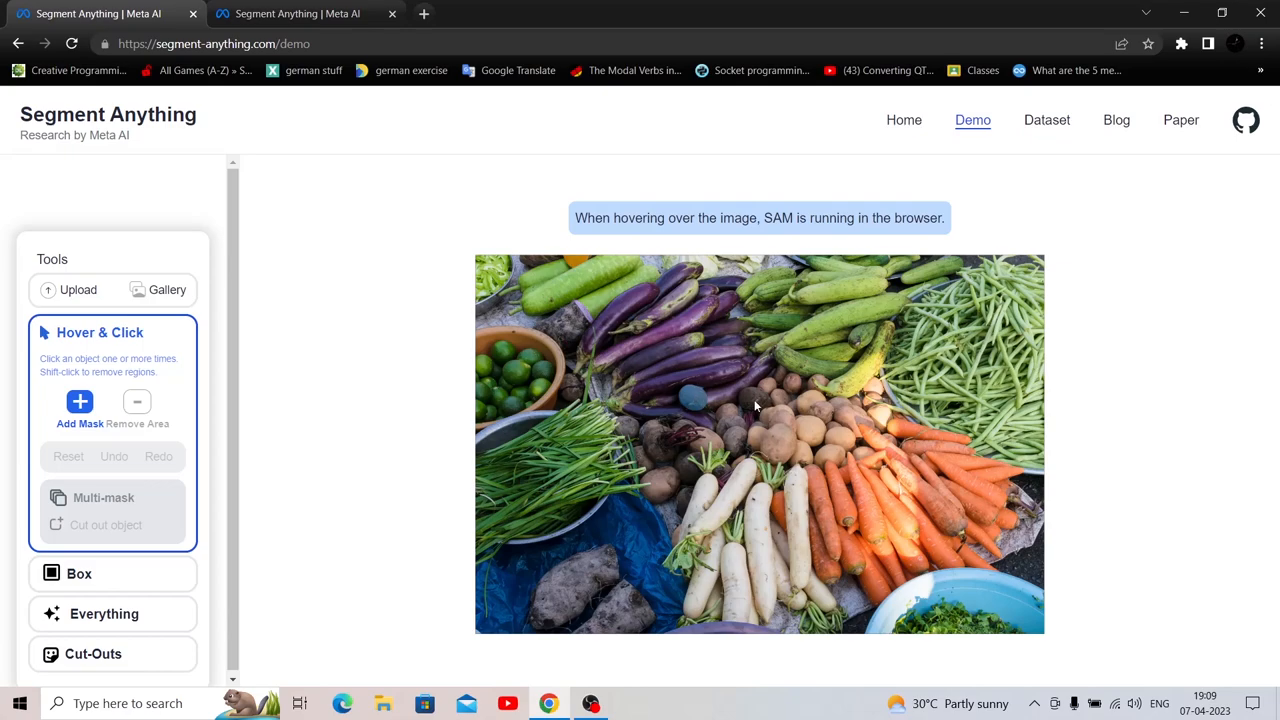
mouse_move(816, 432)
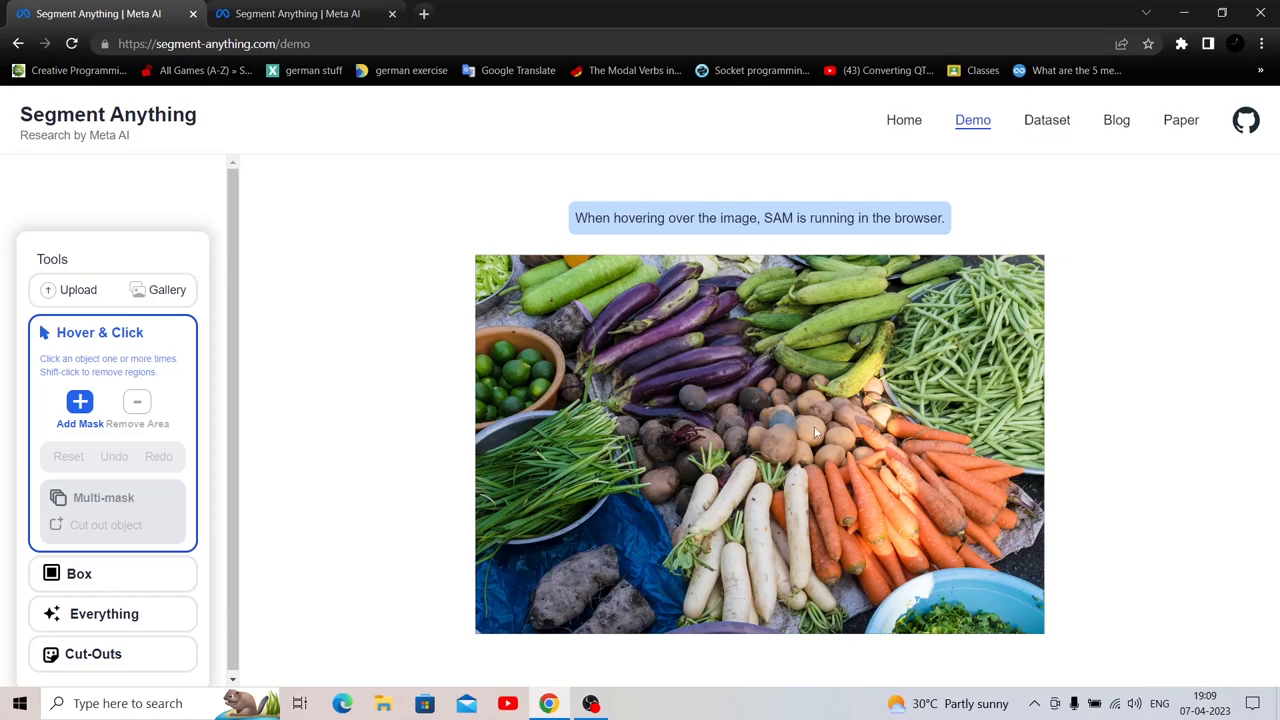
mouse_move(790, 390)
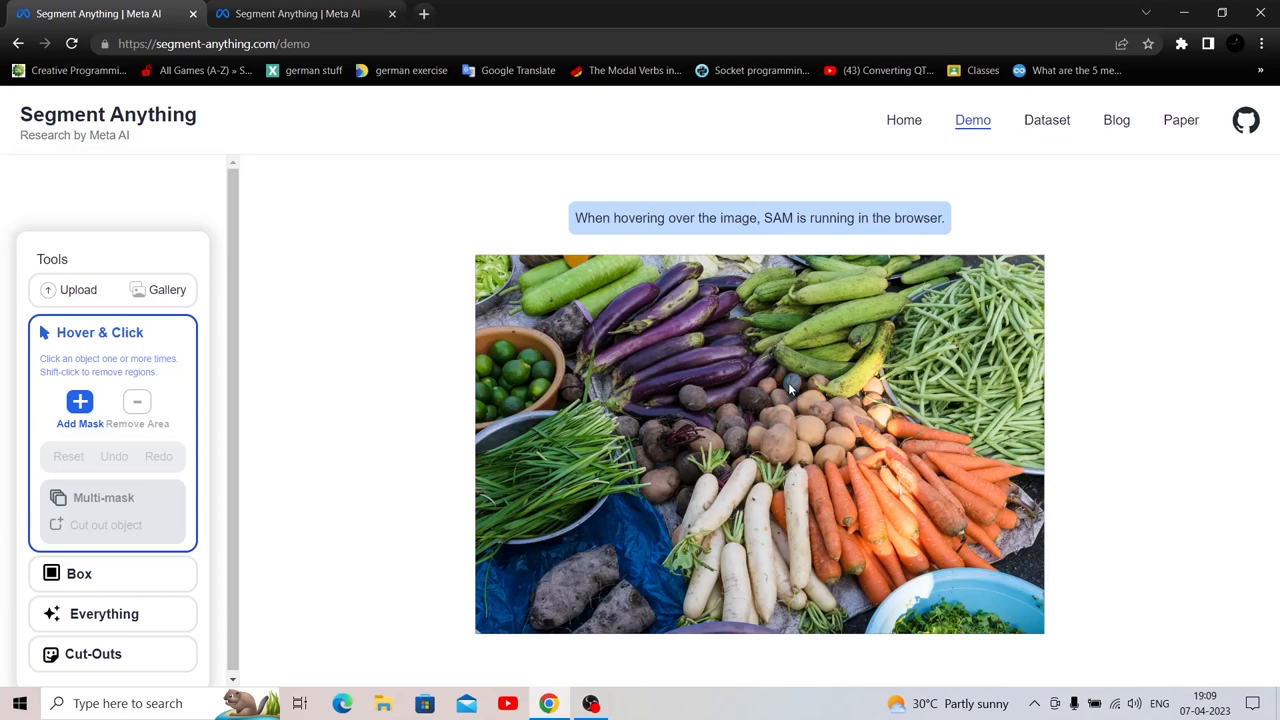
mouse_move(782, 384)
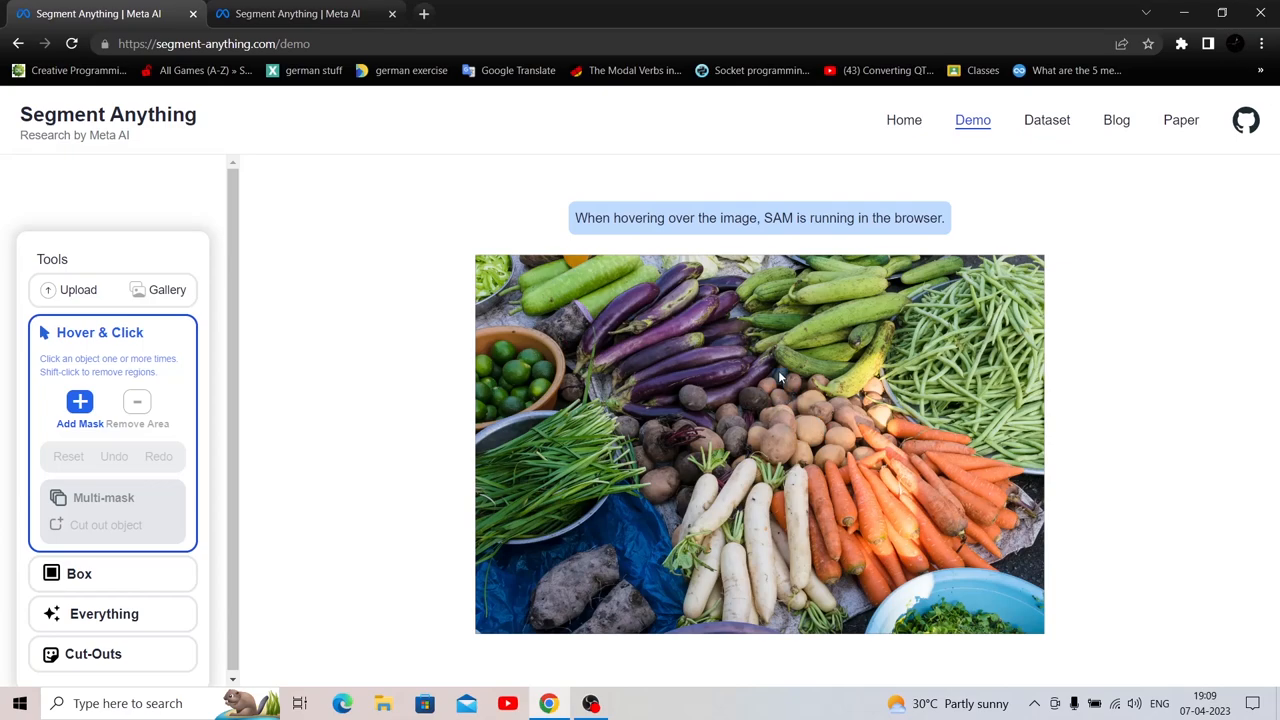
mouse_move(940, 356)
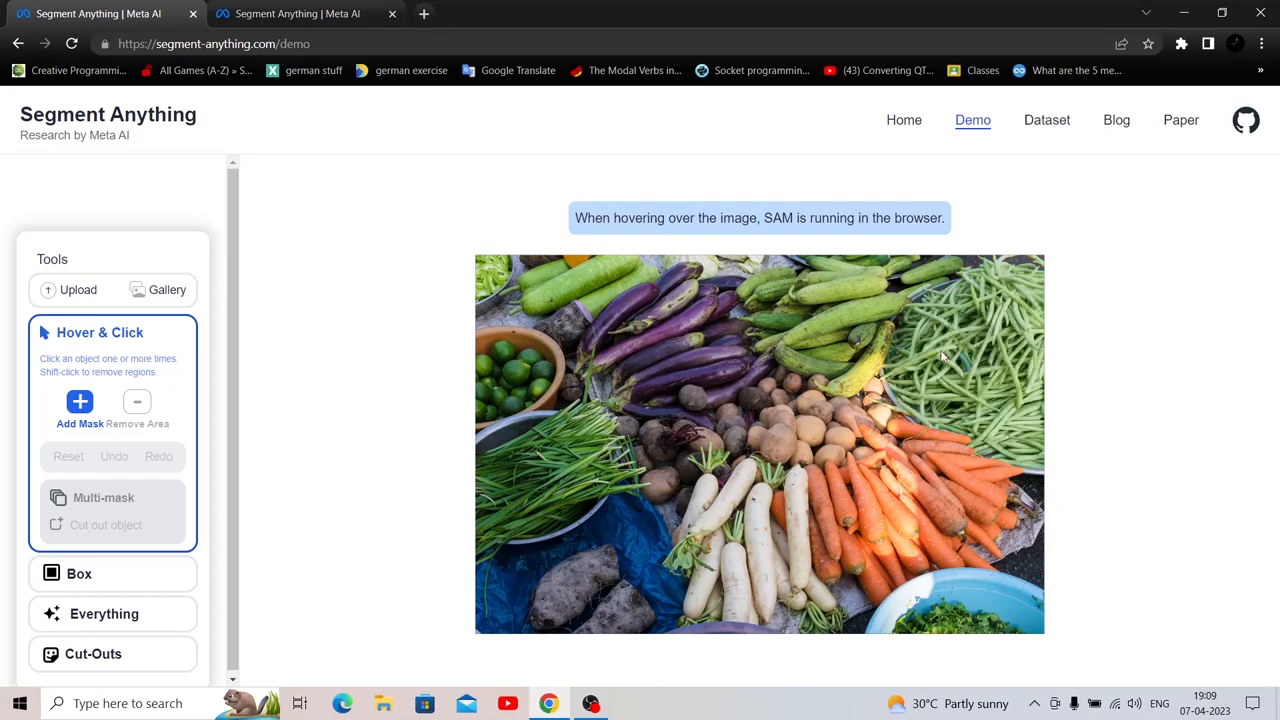
mouse_move(944, 356)
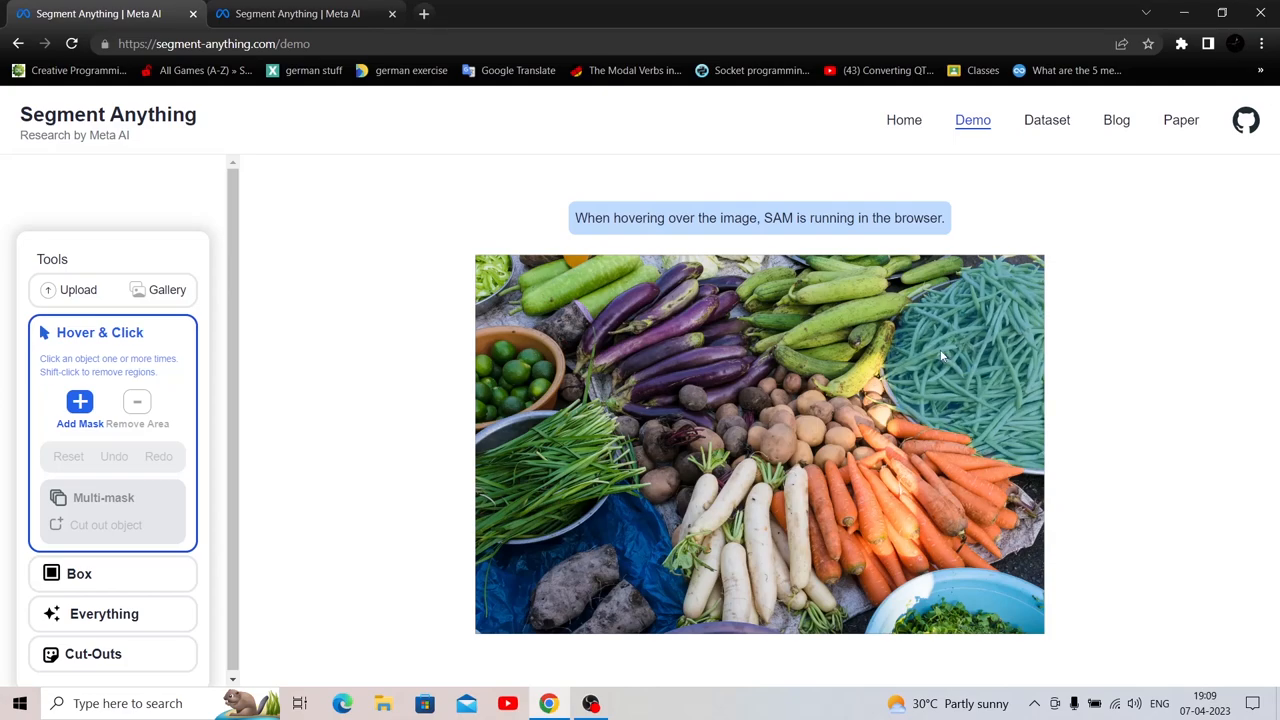
mouse_move(940, 334)
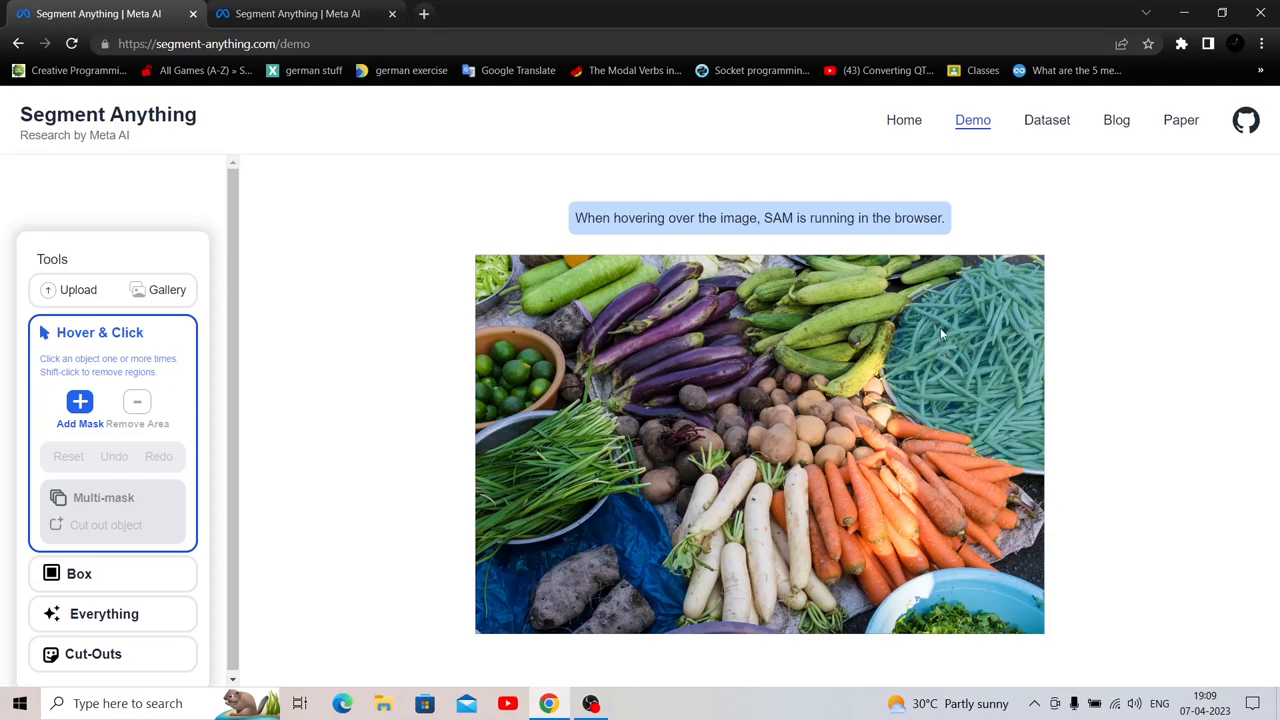
mouse_move(980, 304)
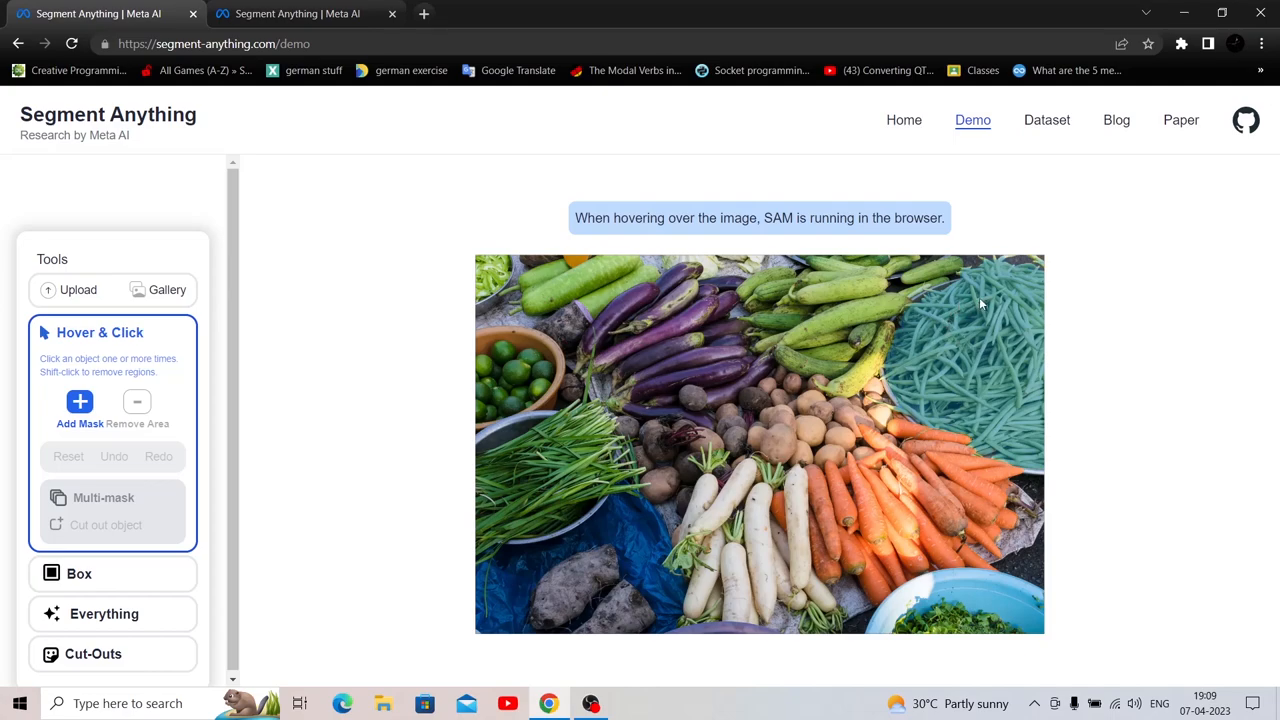
mouse_move(968, 364)
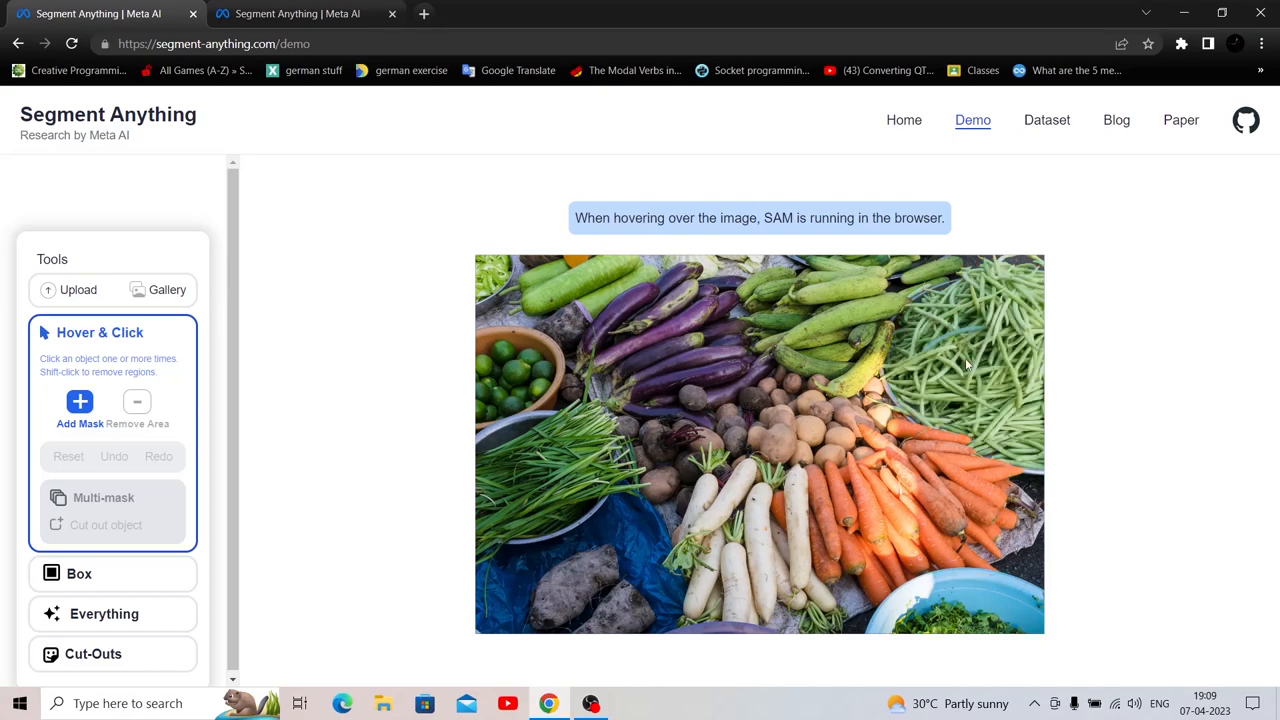
mouse_move(976, 340)
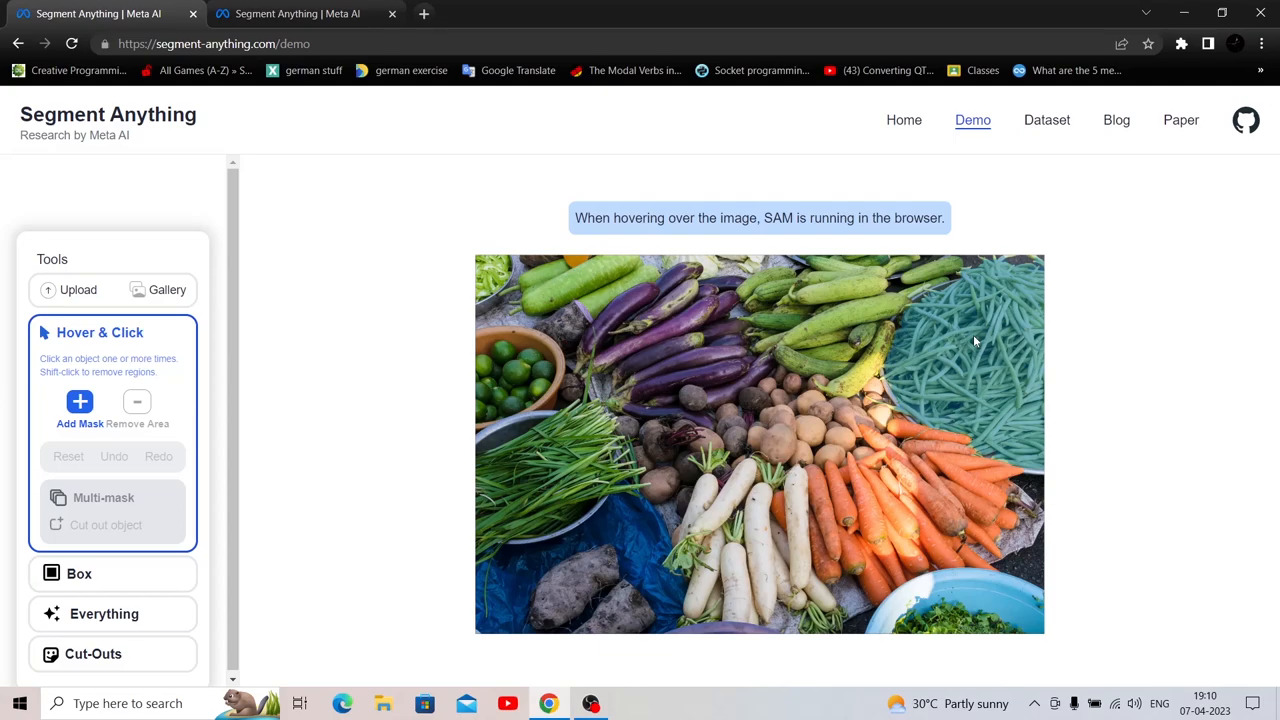
mouse_move(778, 440)
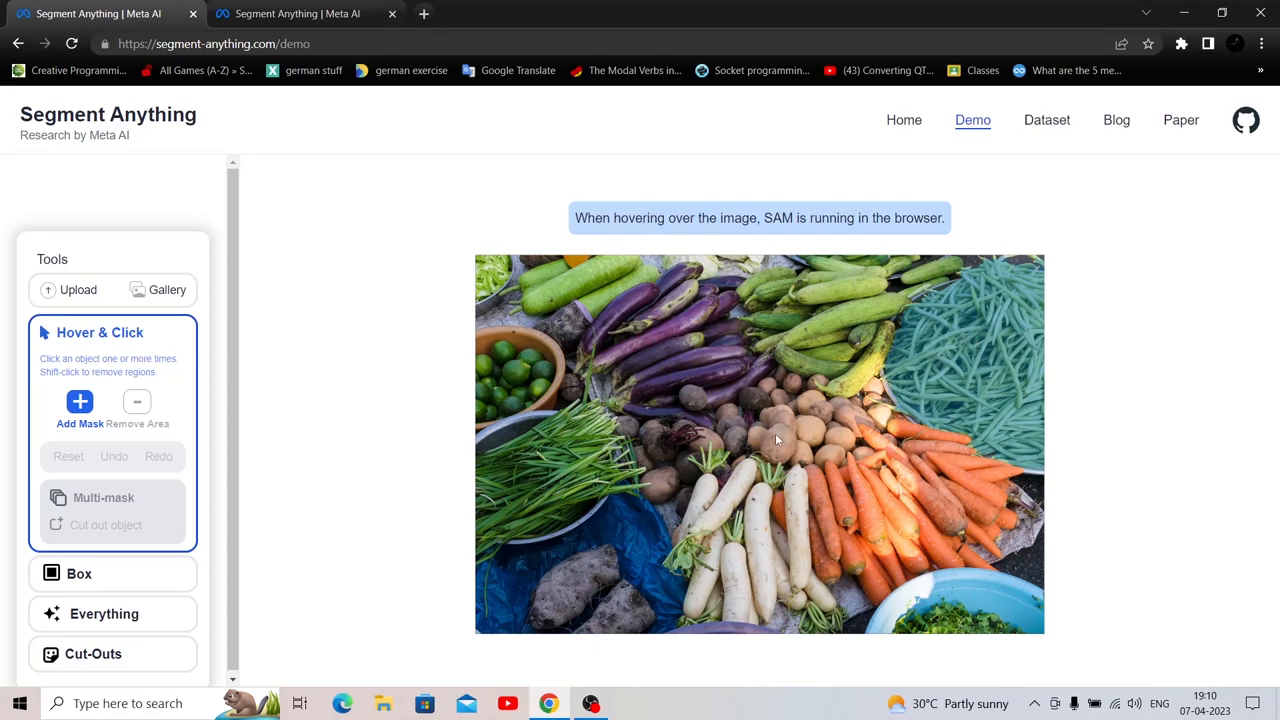
mouse_move(776, 432)
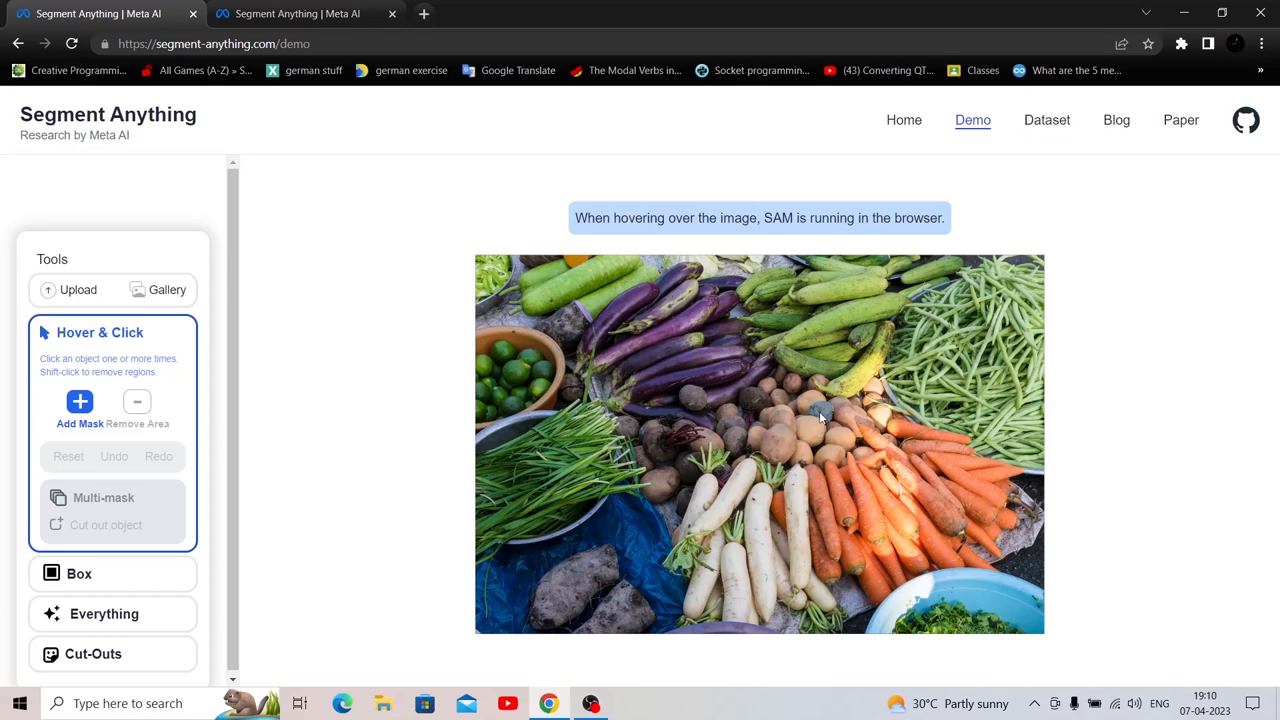
mouse_move(936, 358)
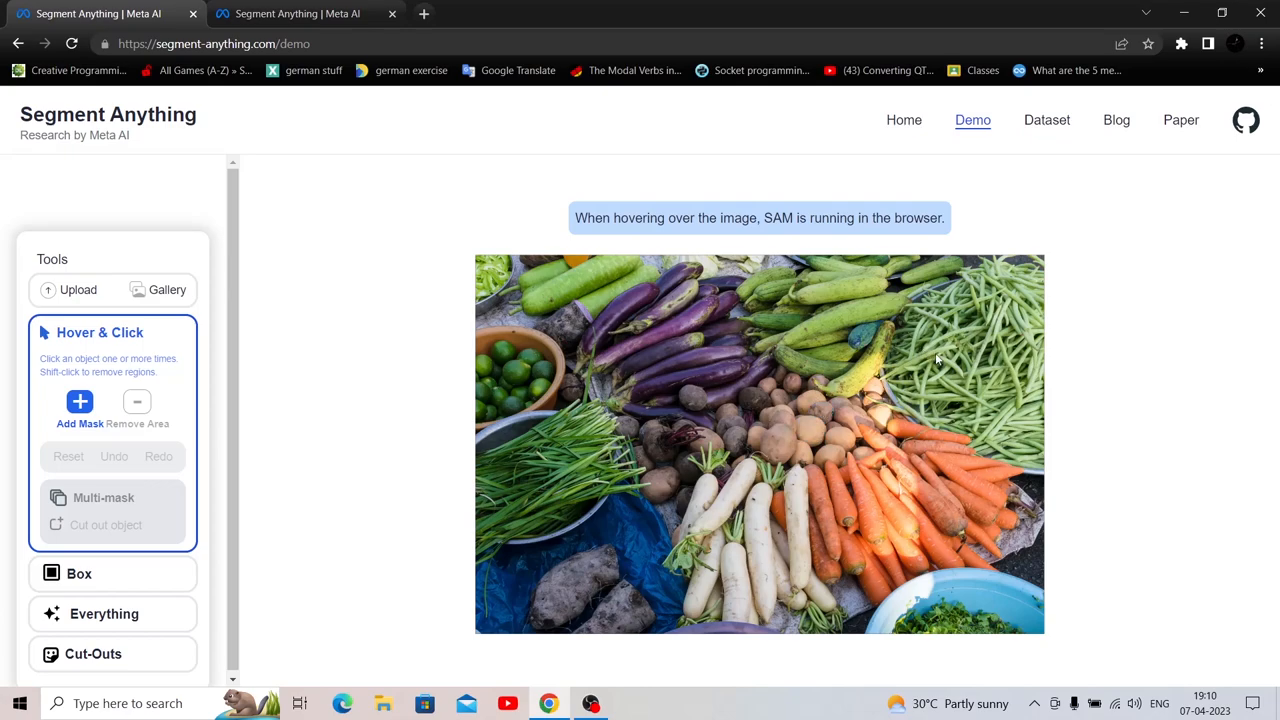
mouse_move(936, 358)
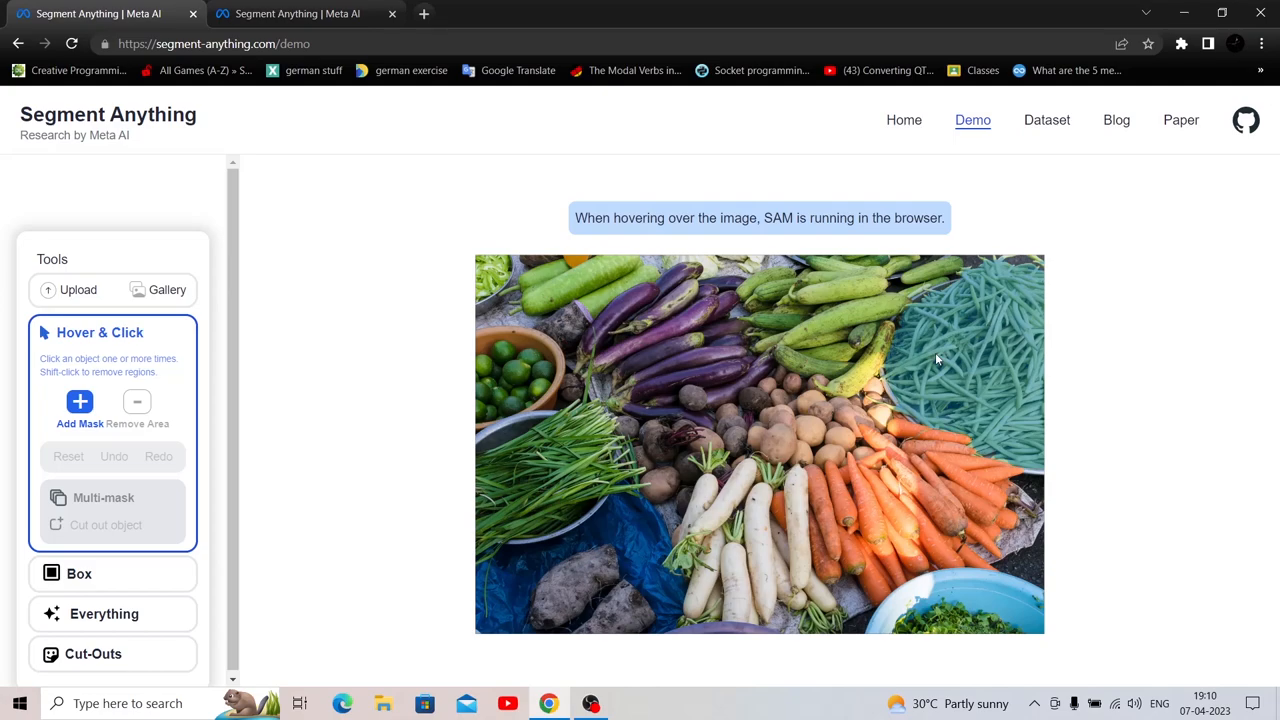
mouse_move(1020, 348)
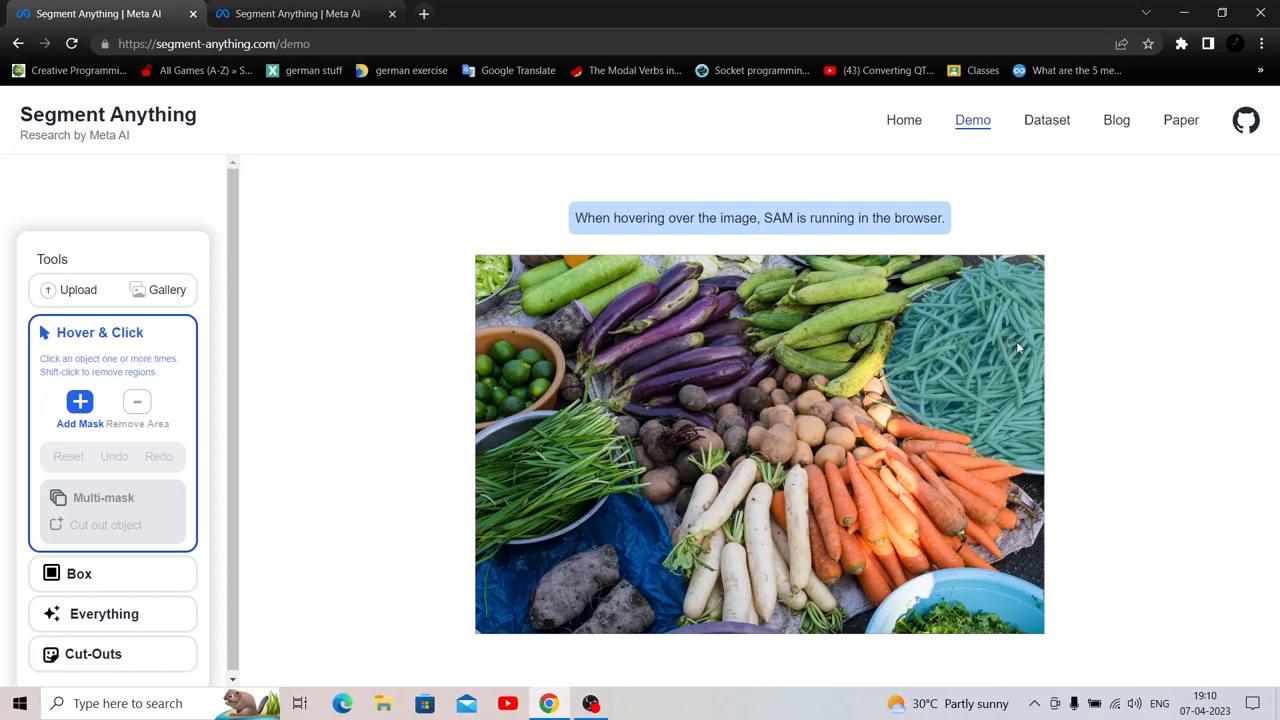
mouse_move(842, 296)
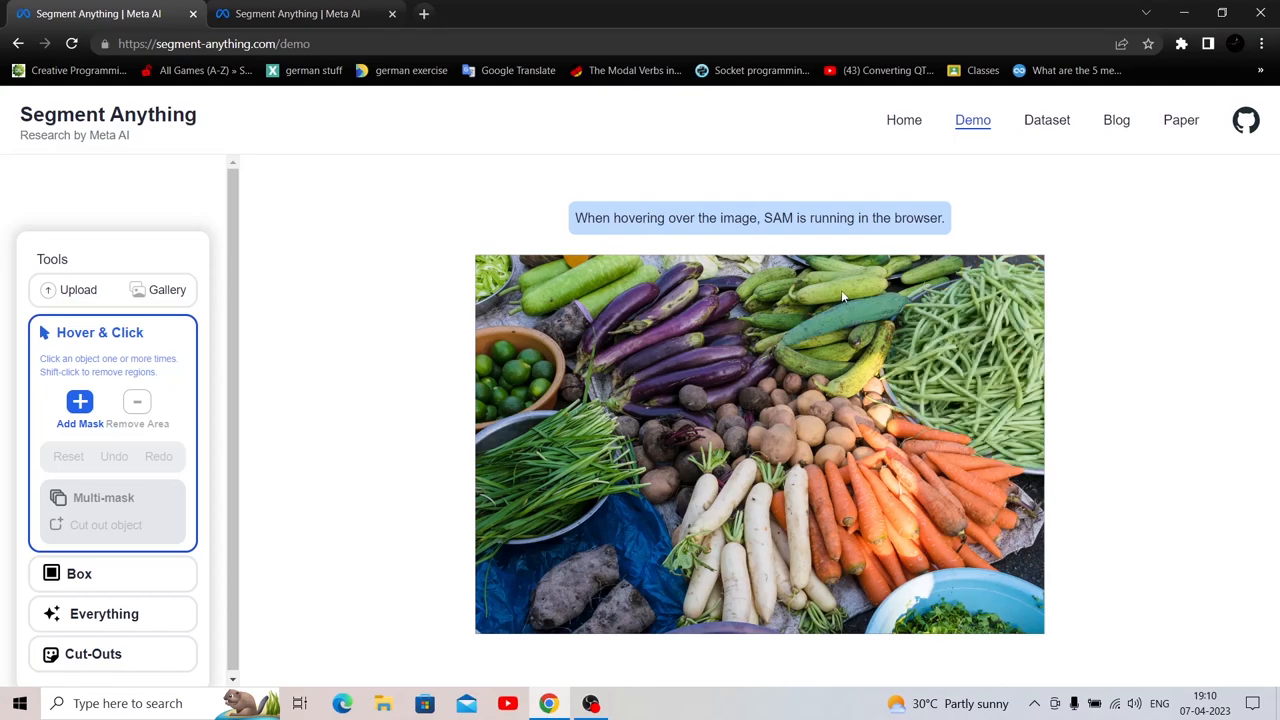
mouse_move(850, 328)
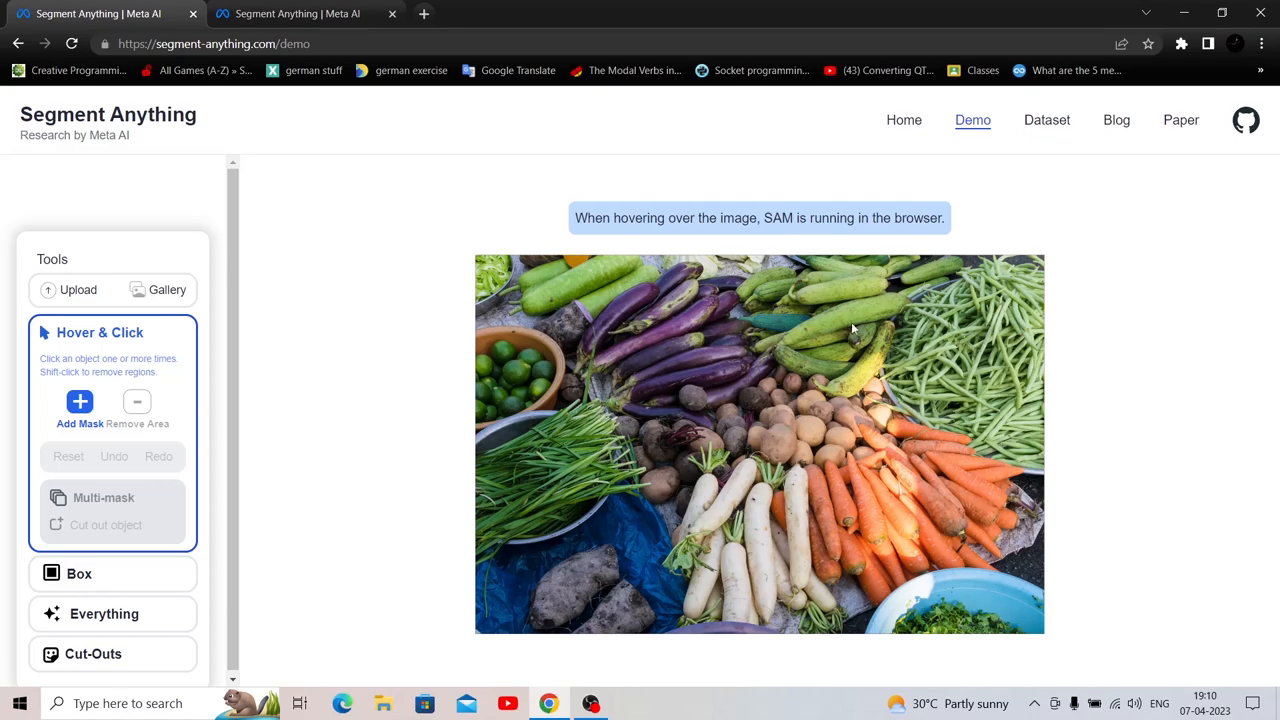
mouse_move(556, 452)
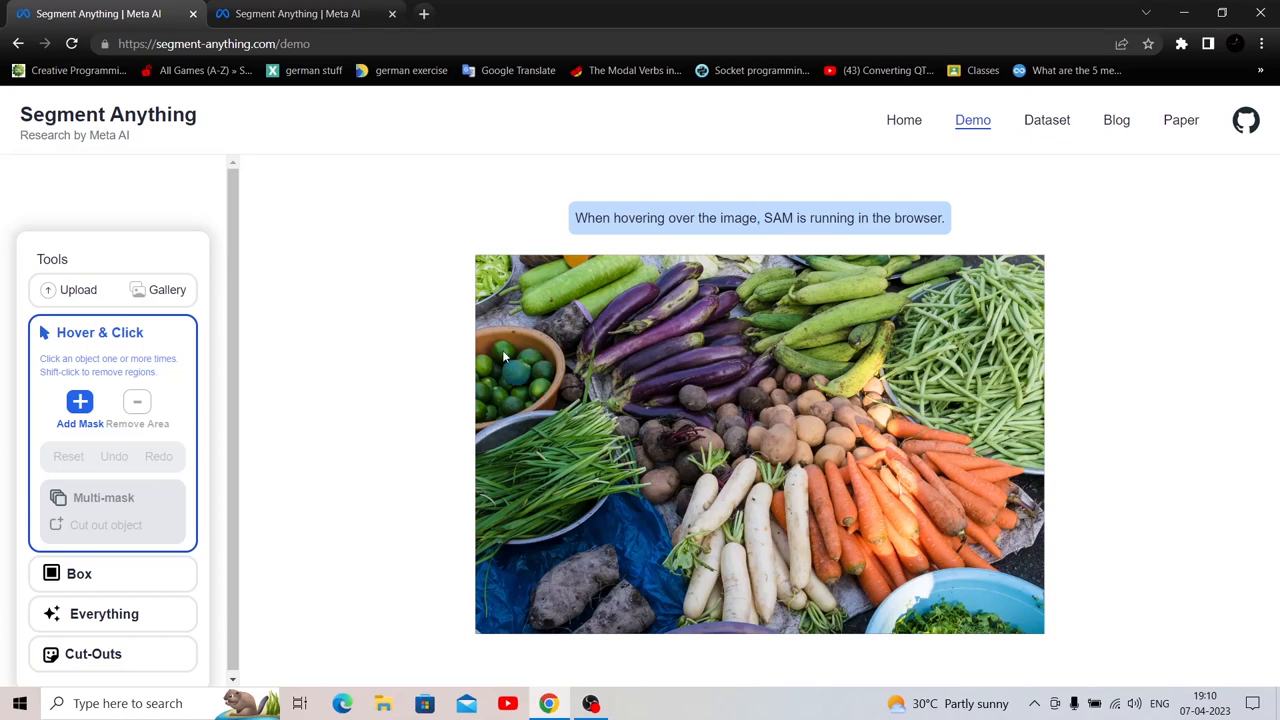
mouse_move(588, 312)
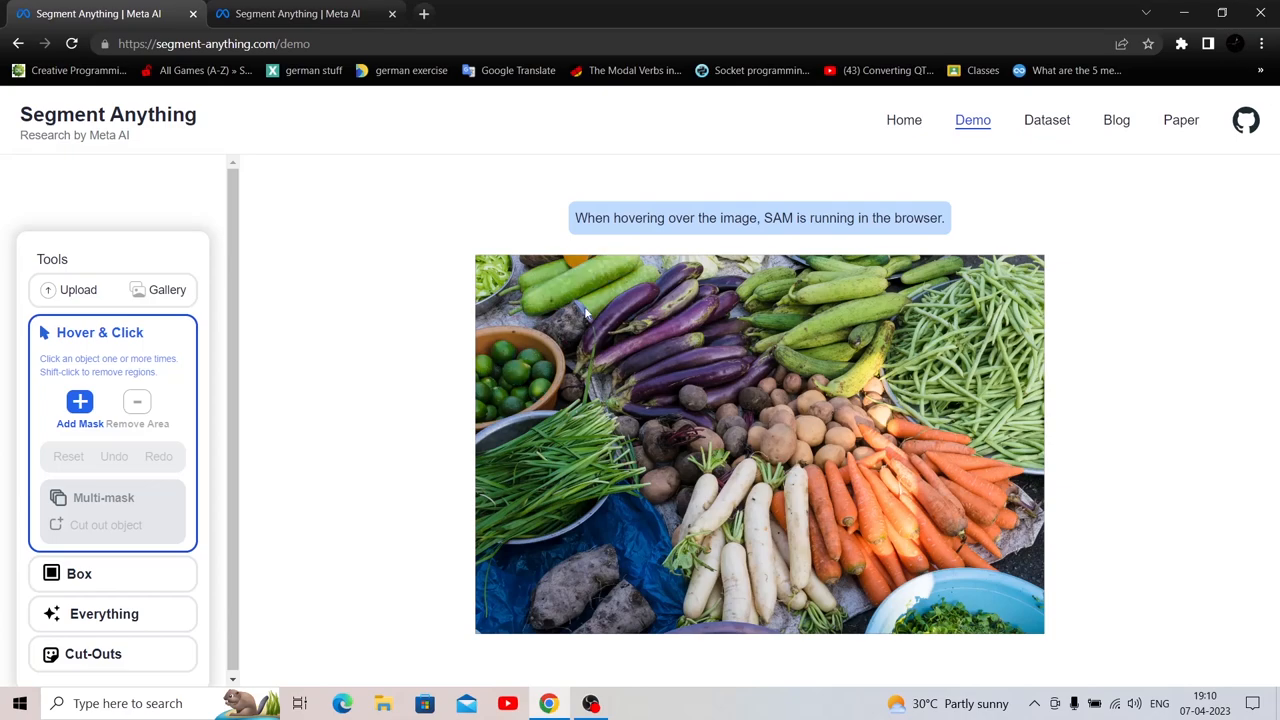
mouse_move(628, 544)
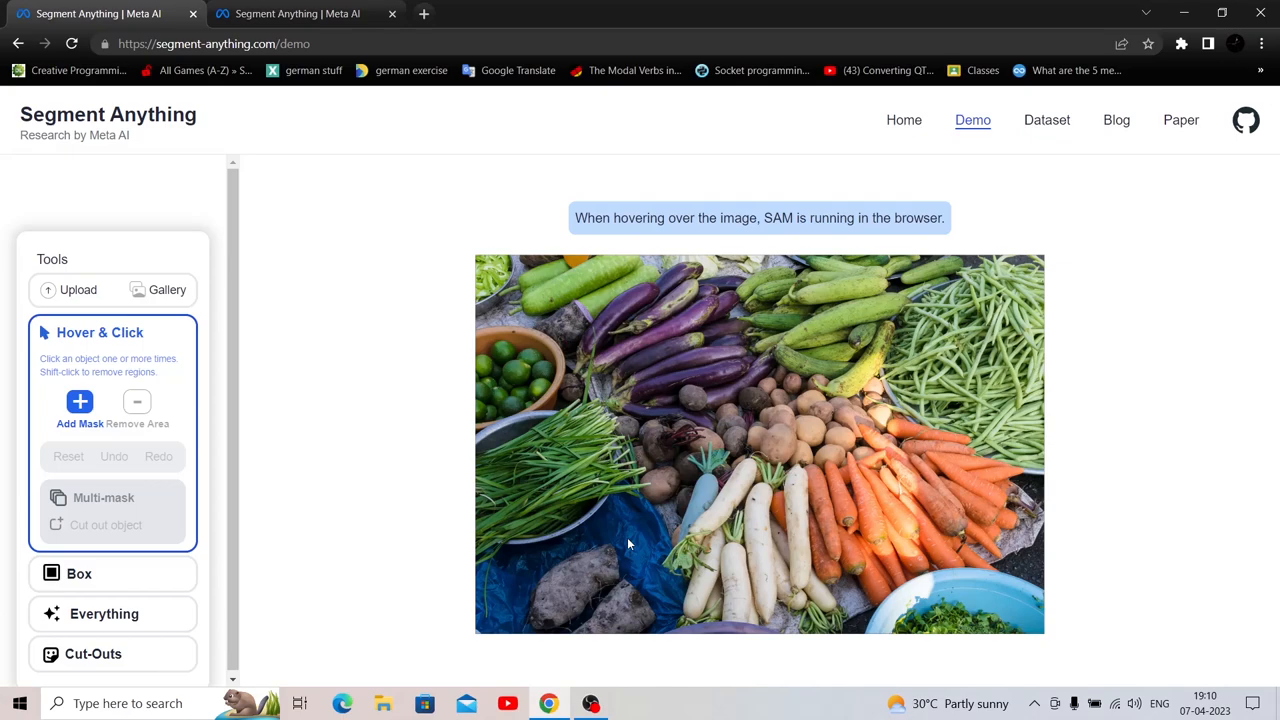
mouse_move(804, 478)
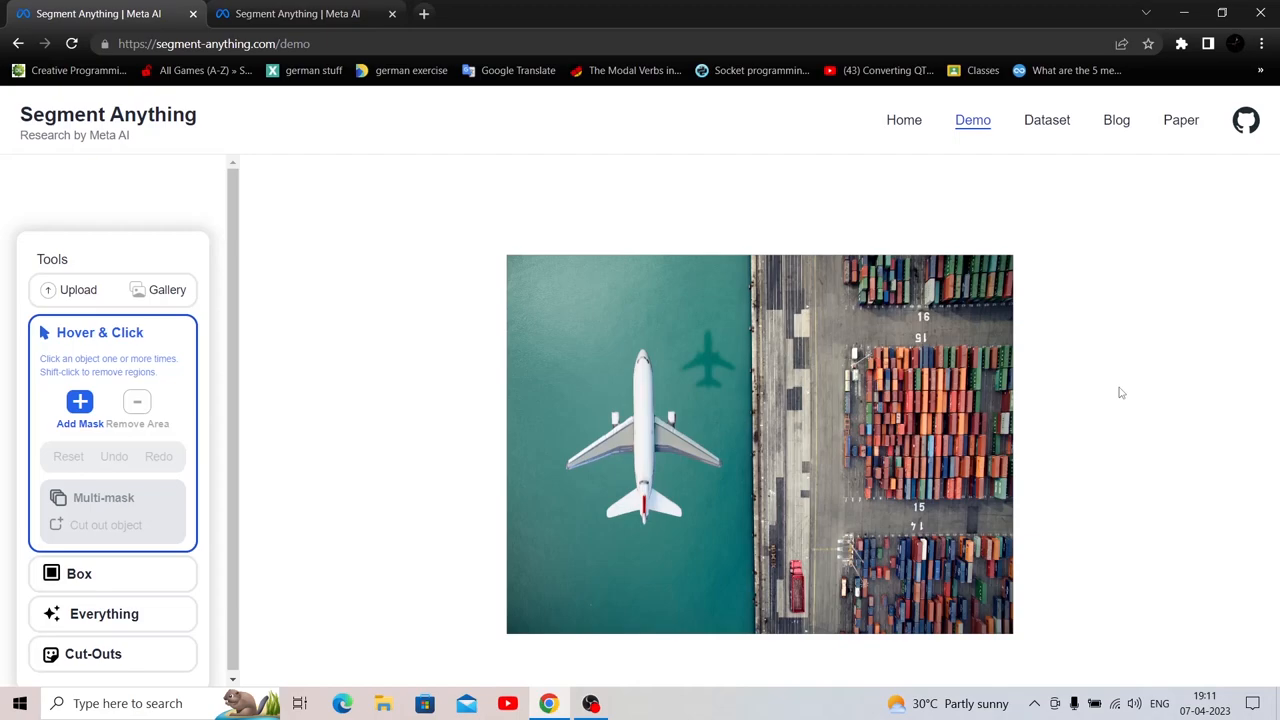
mouse_move(1100, 354)
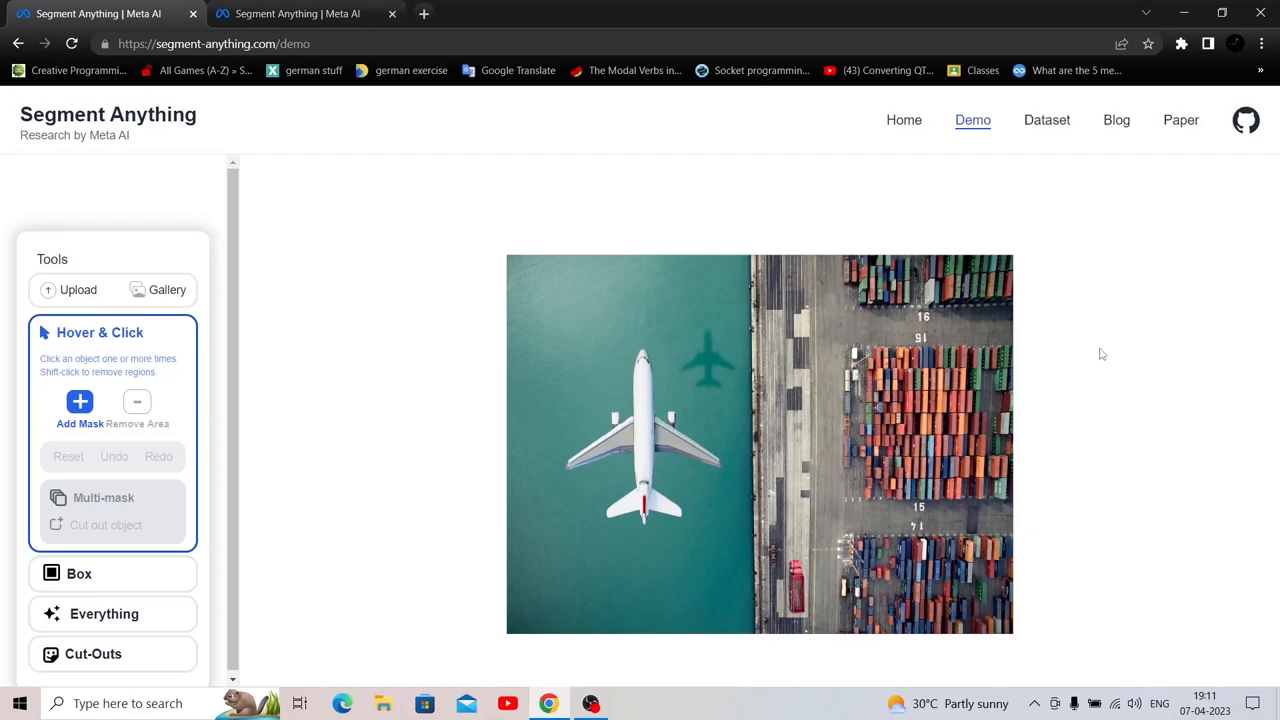
mouse_move(924, 304)
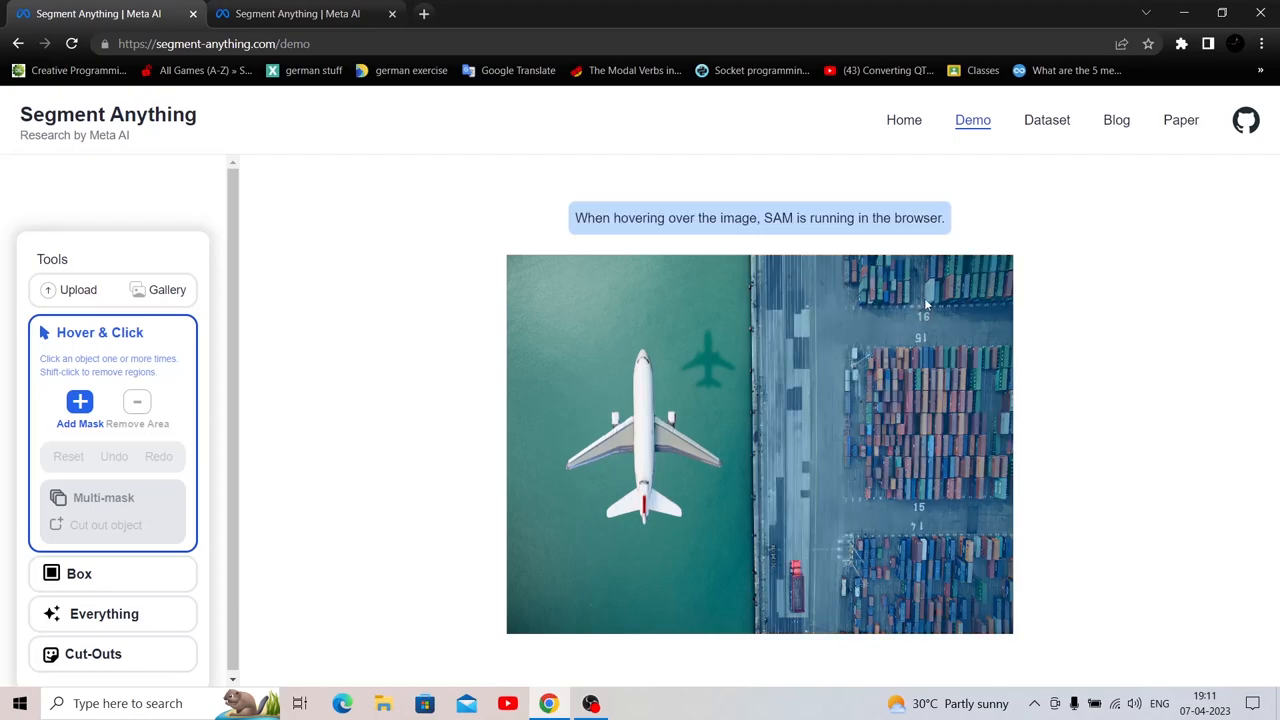
mouse_move(928, 296)
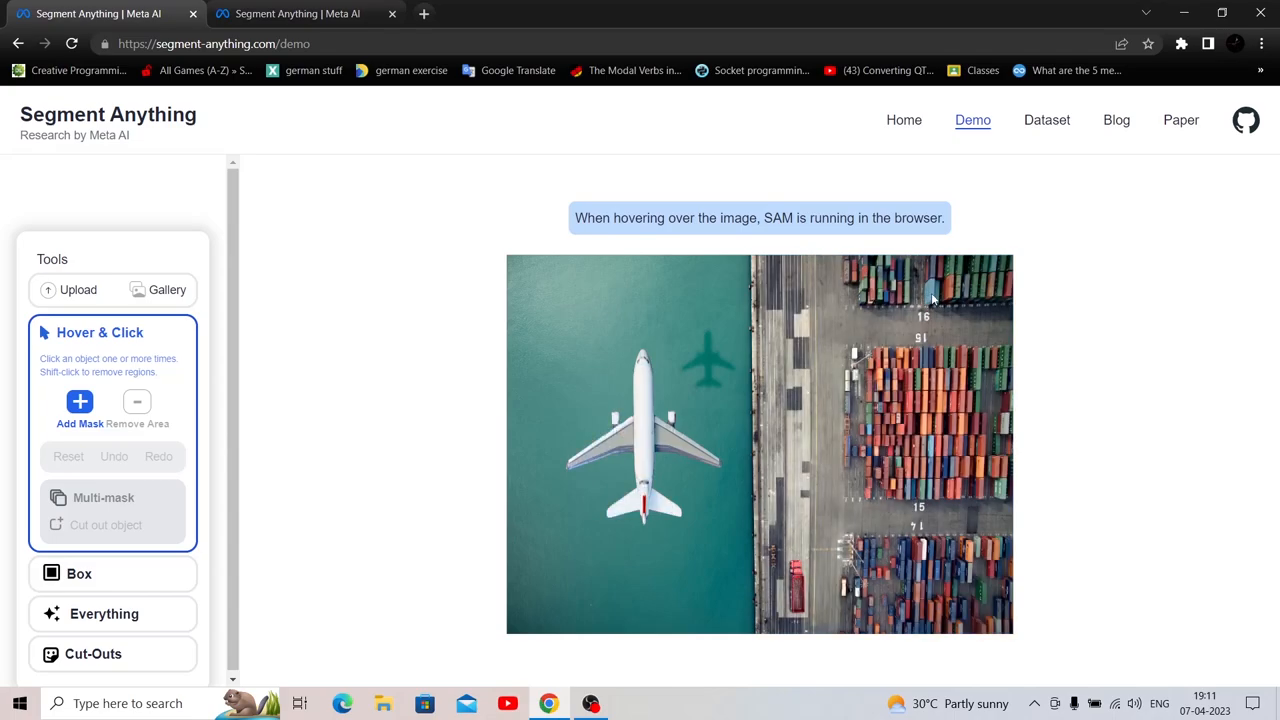
mouse_move(910, 408)
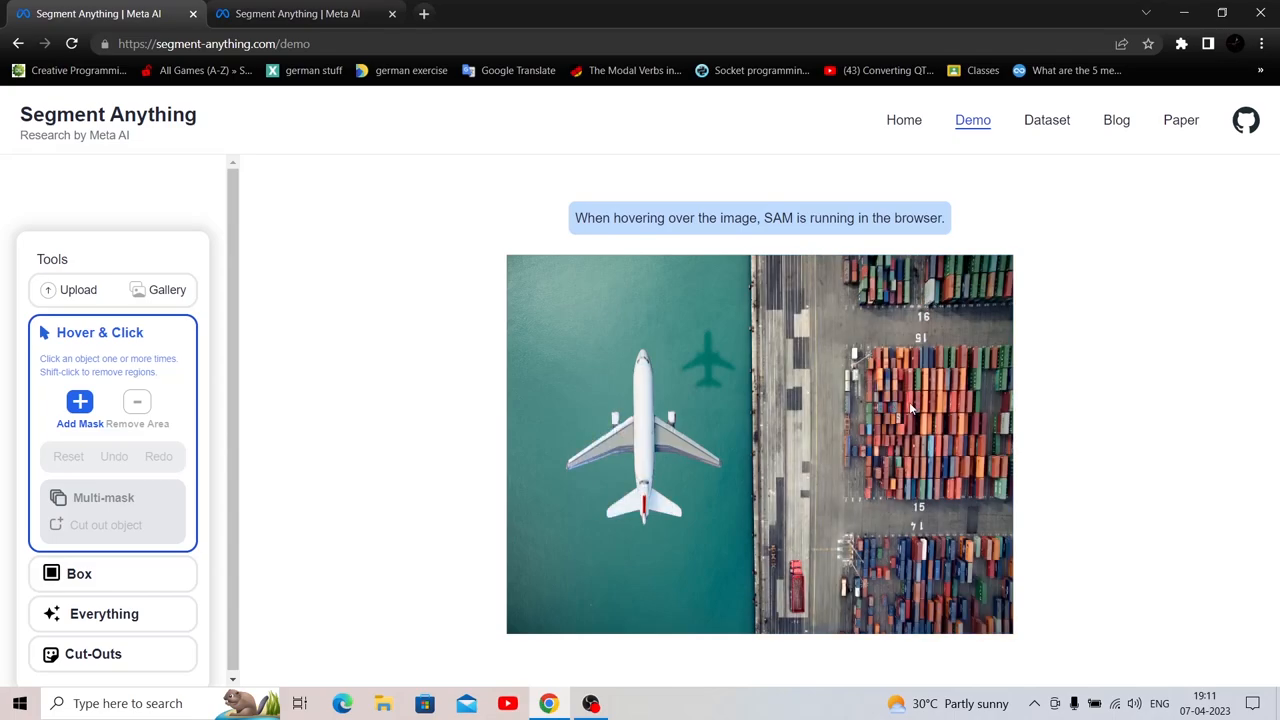
mouse_move(910, 430)
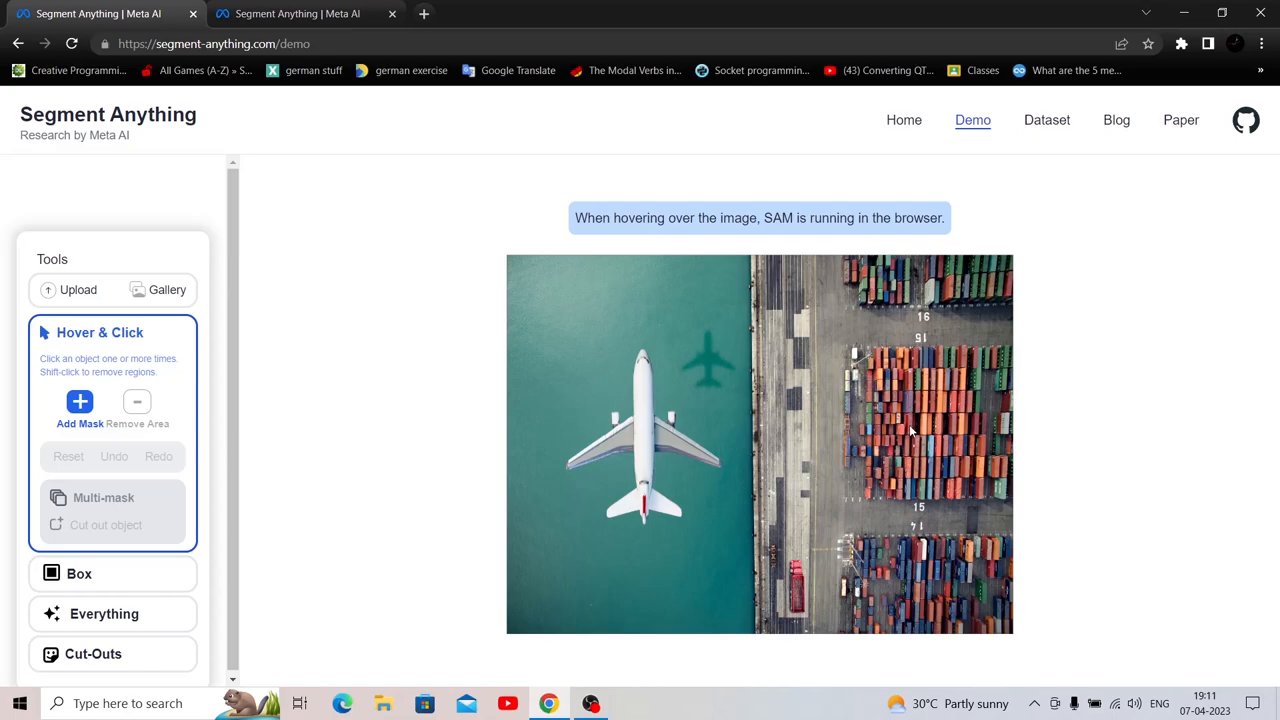
mouse_move(904, 444)
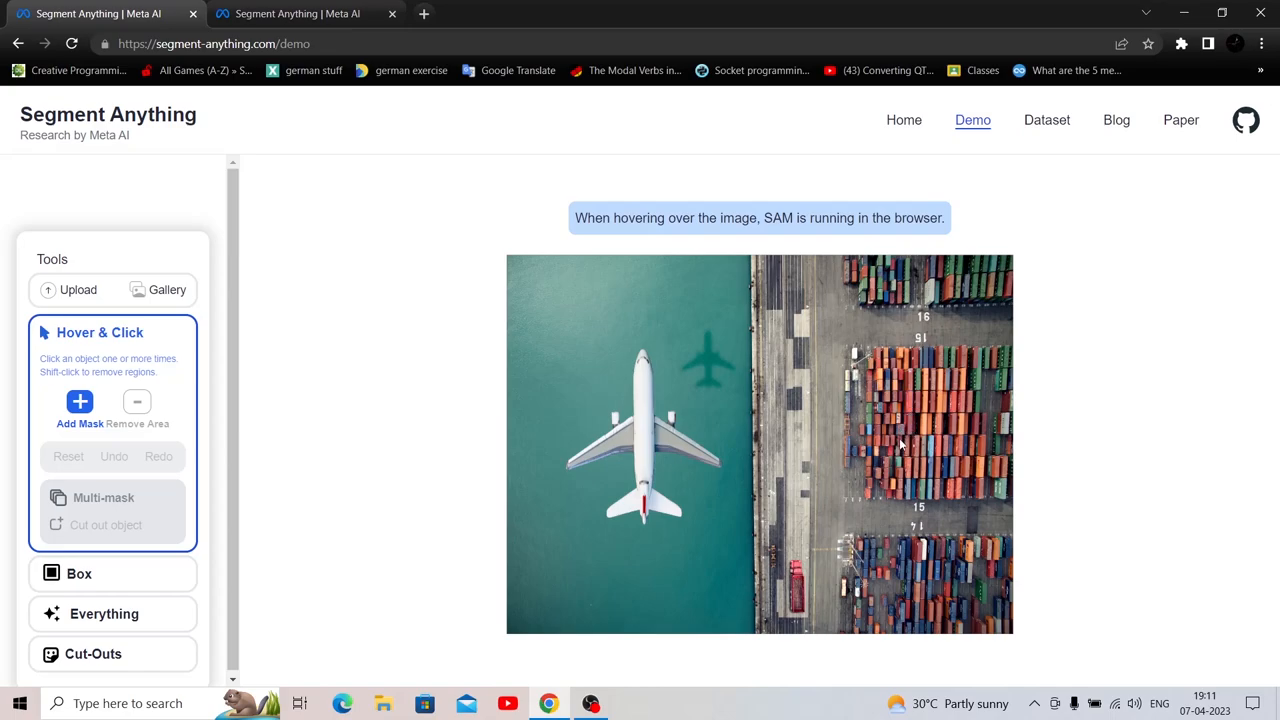
mouse_move(800, 228)
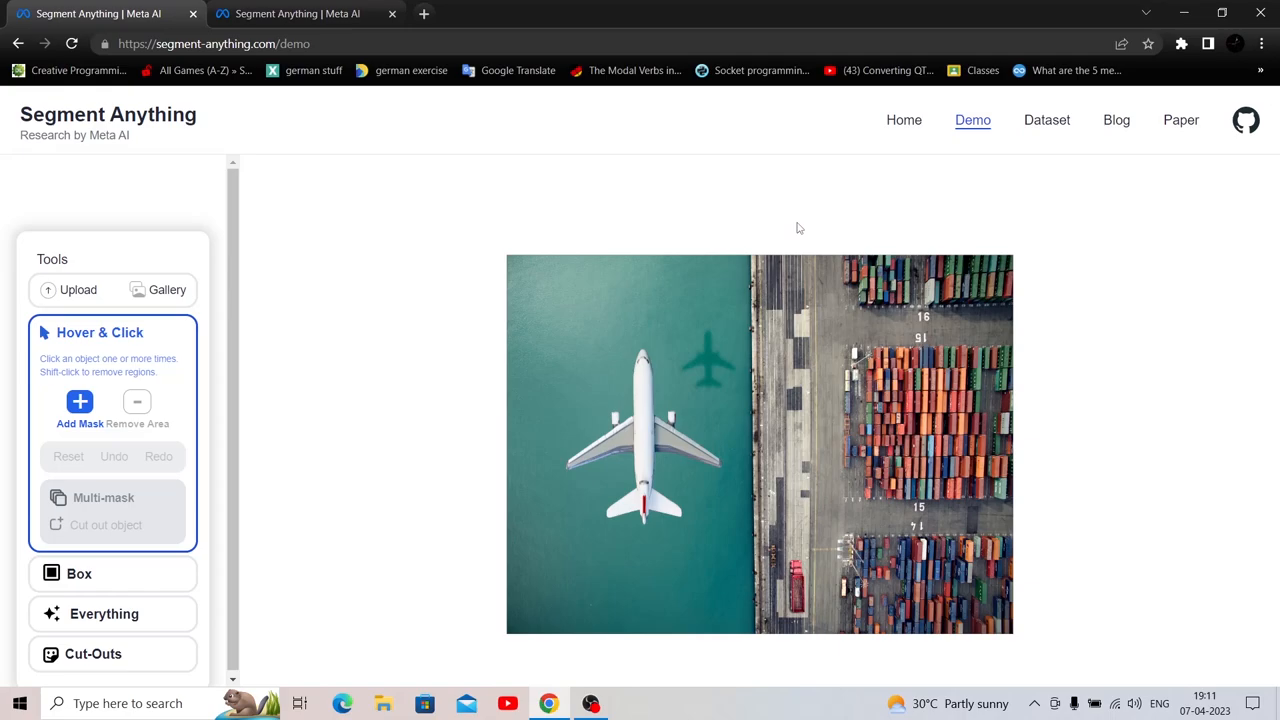
mouse_move(416, 212)
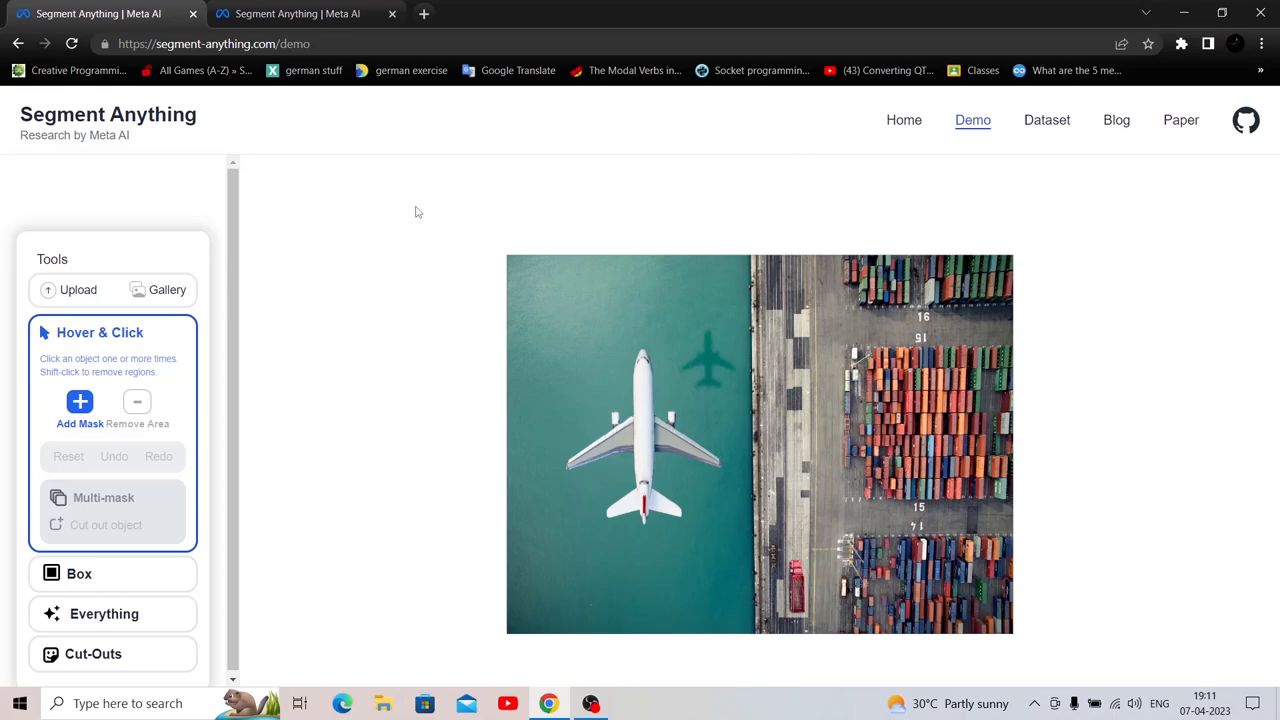
mouse_move(228, 108)
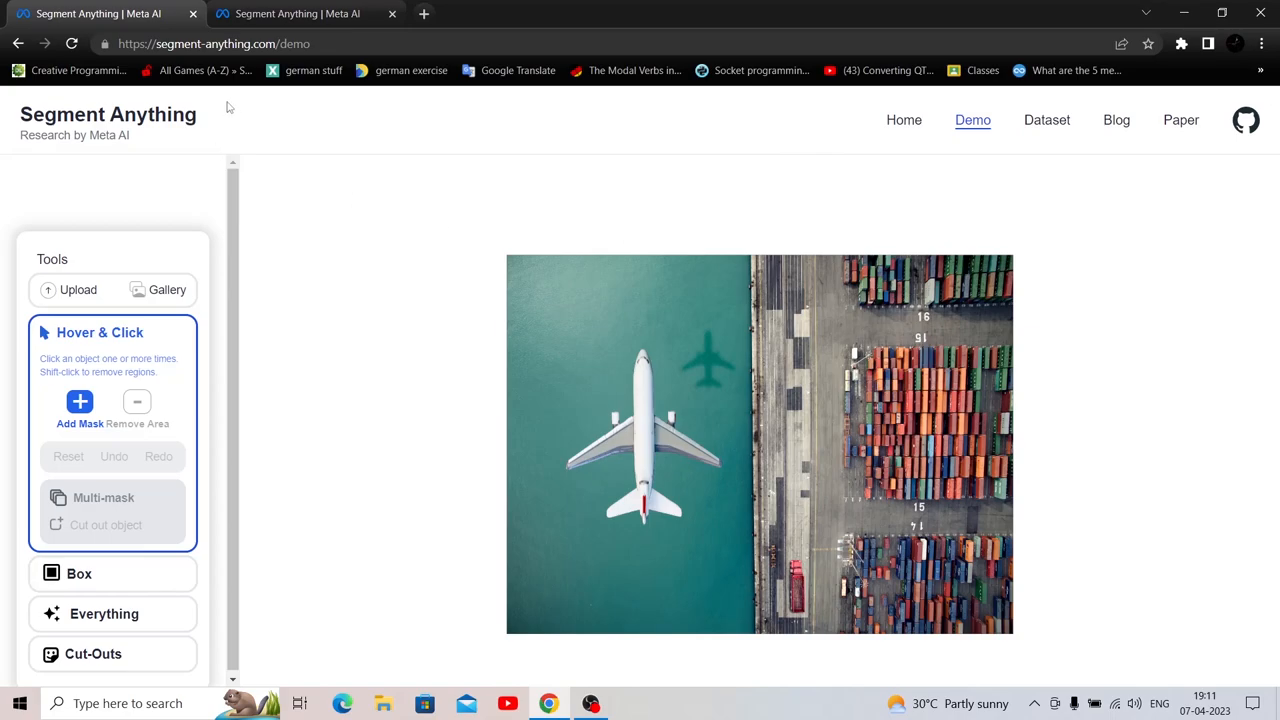
Go to the project homepage and read down past the data engine to the 11M images, 1B+ masks dataset section
click(16, 44)
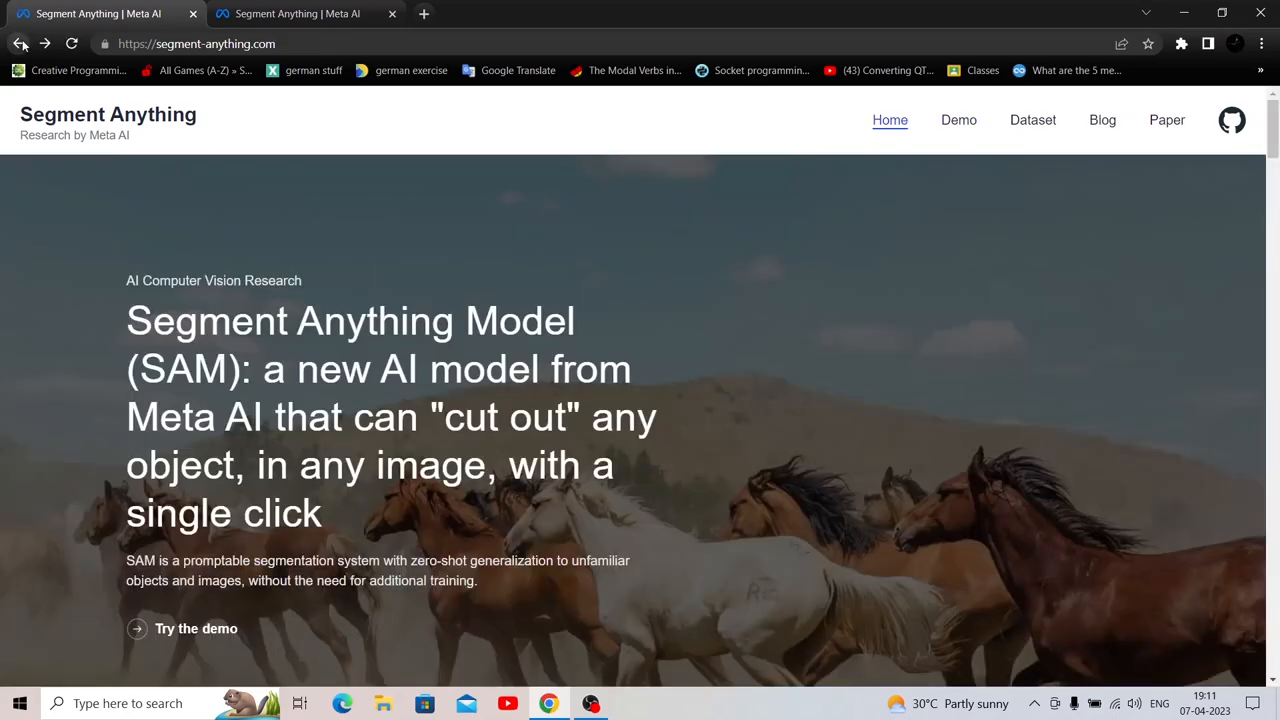
scroll(down, 3)
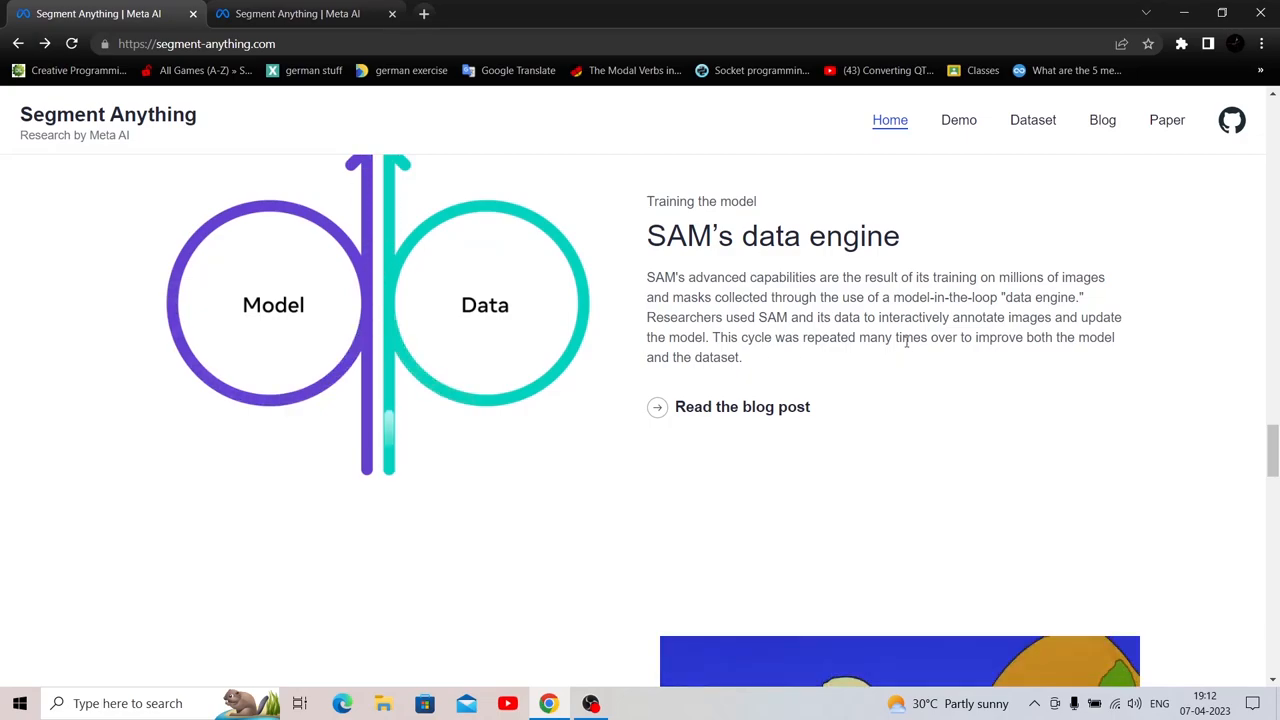
scroll(down, 3)
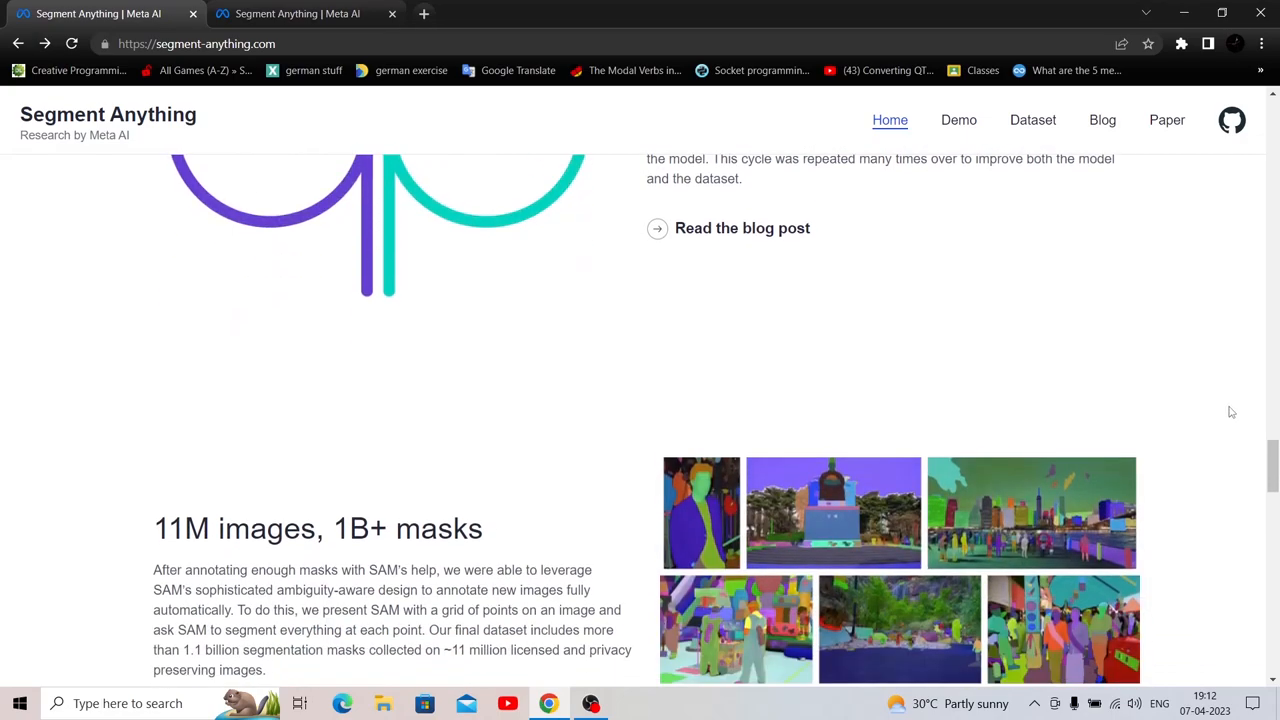
scroll(down, 3)
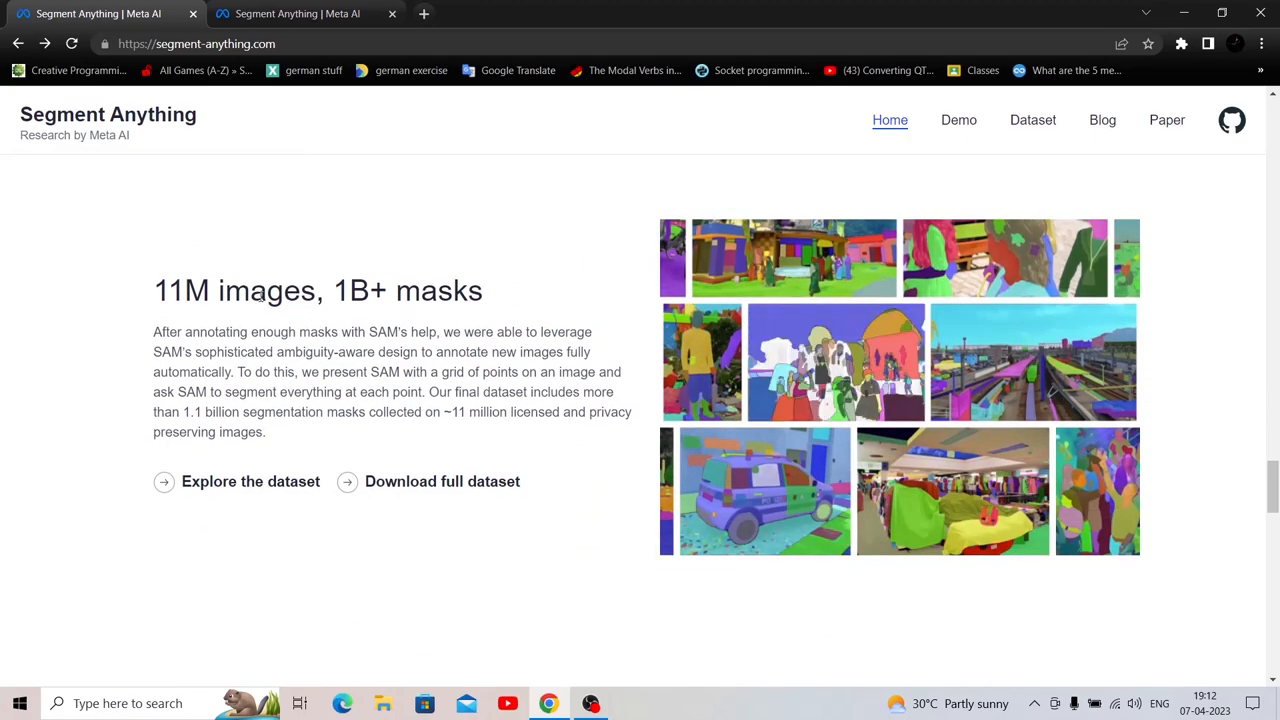
double_click(236, 290)
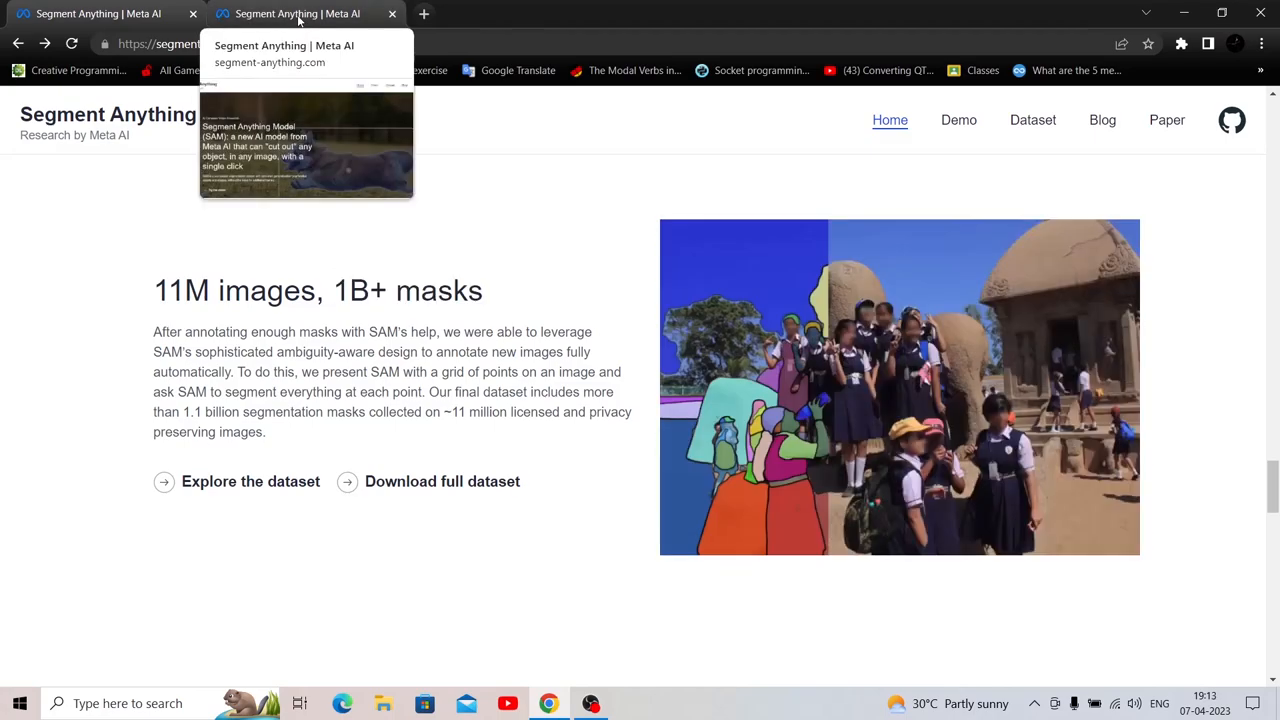
Find a bird's-eye crowd photo on Pexels in a new tab, then return to the demo gallery
click(424, 12)
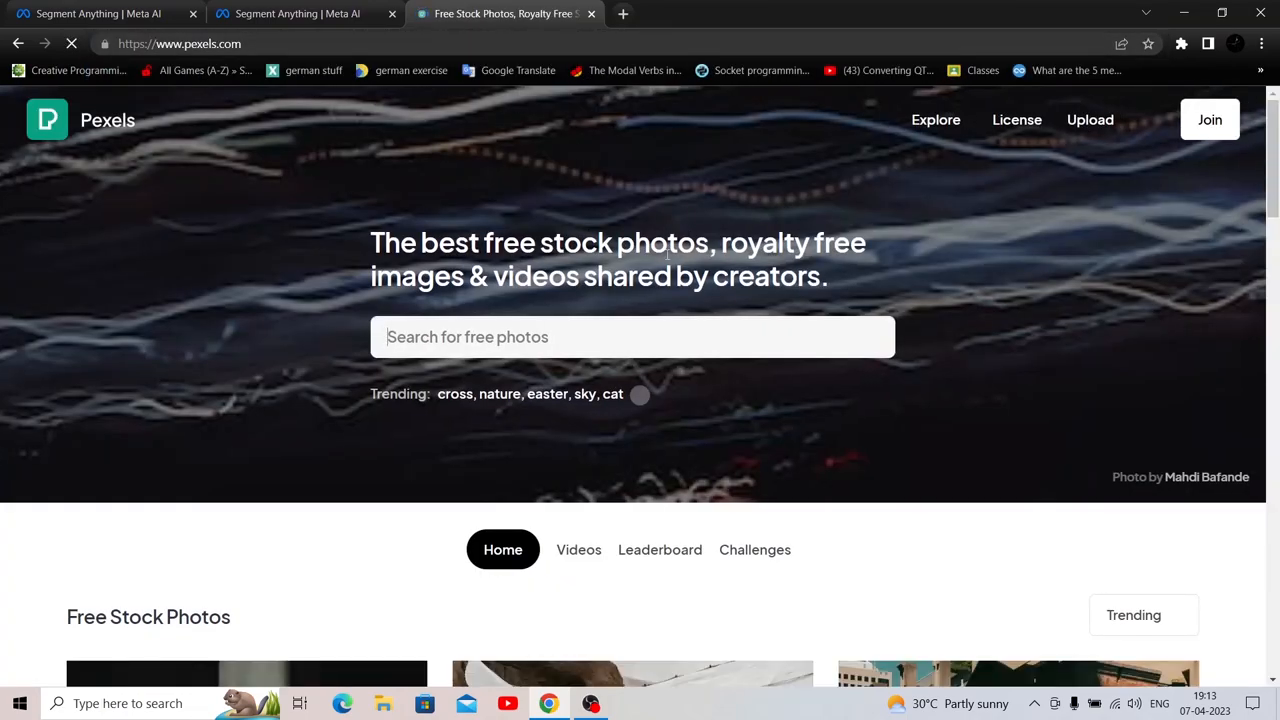
text(crowd)
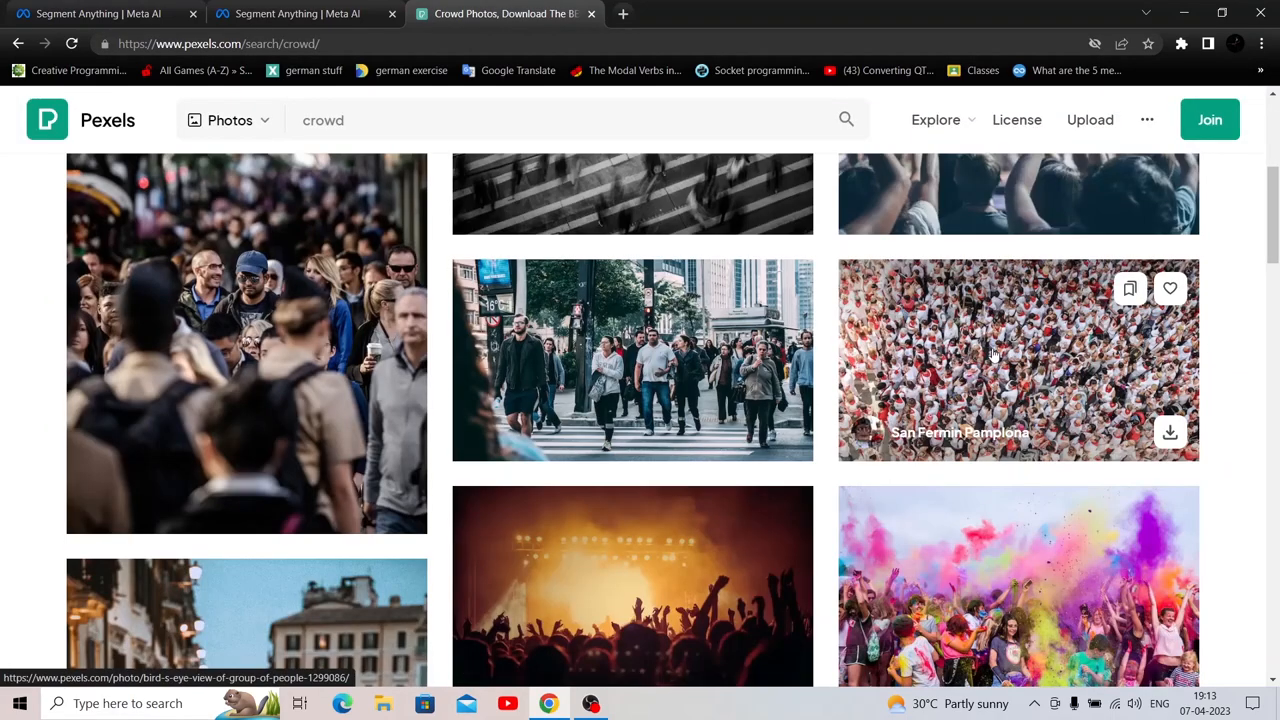
click(1018, 360)
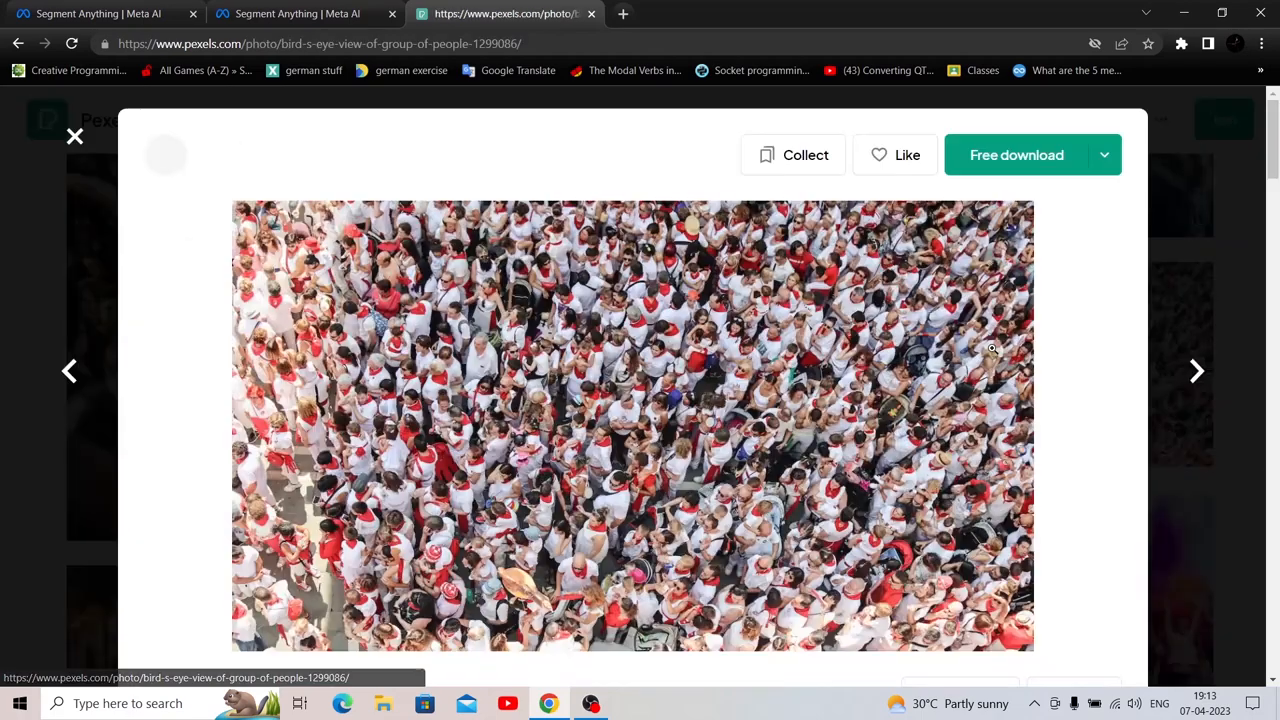
click(290, 12)
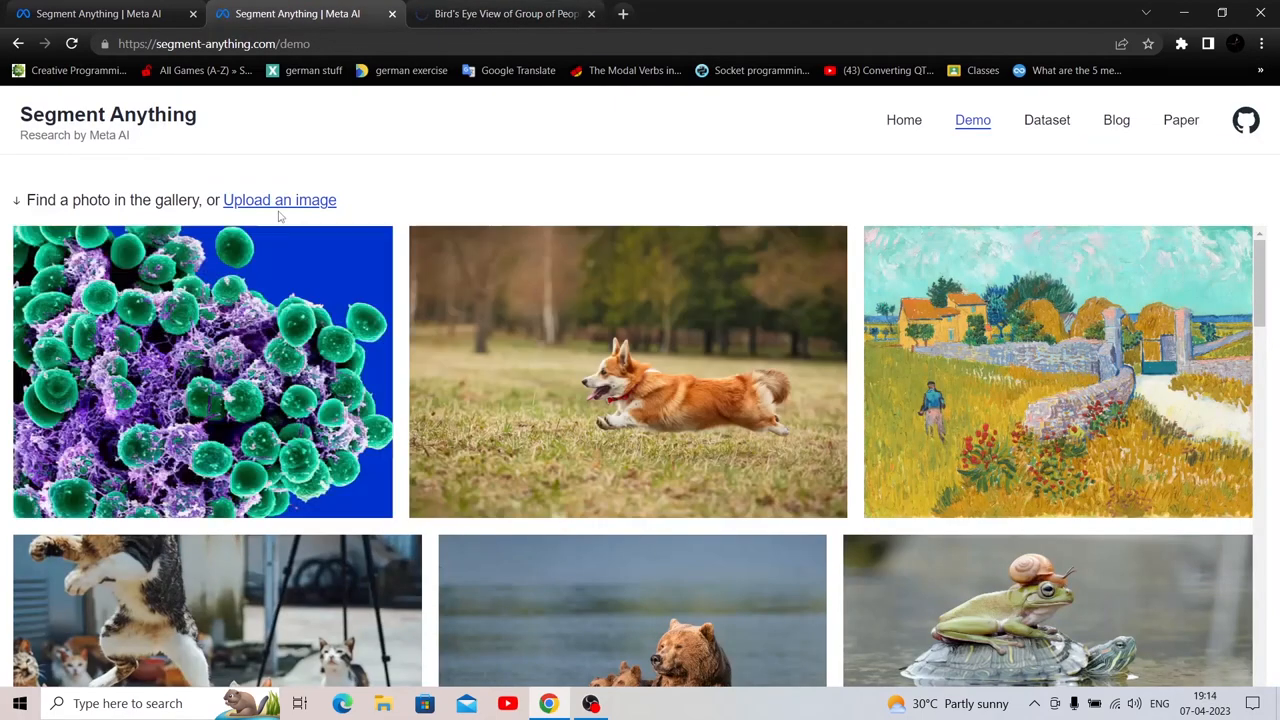
Upload the downloaded bird's-eye crowd photo into the demo for segmenting
click(280, 200)
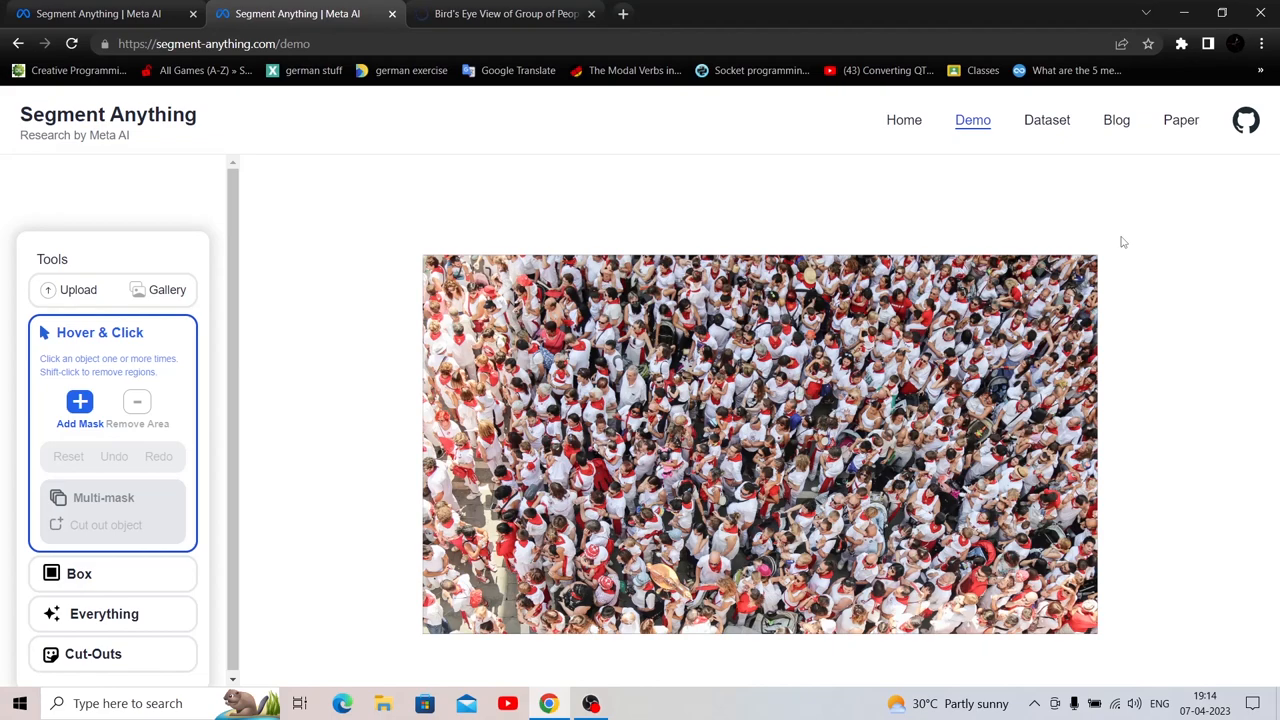
mouse_move(612, 232)
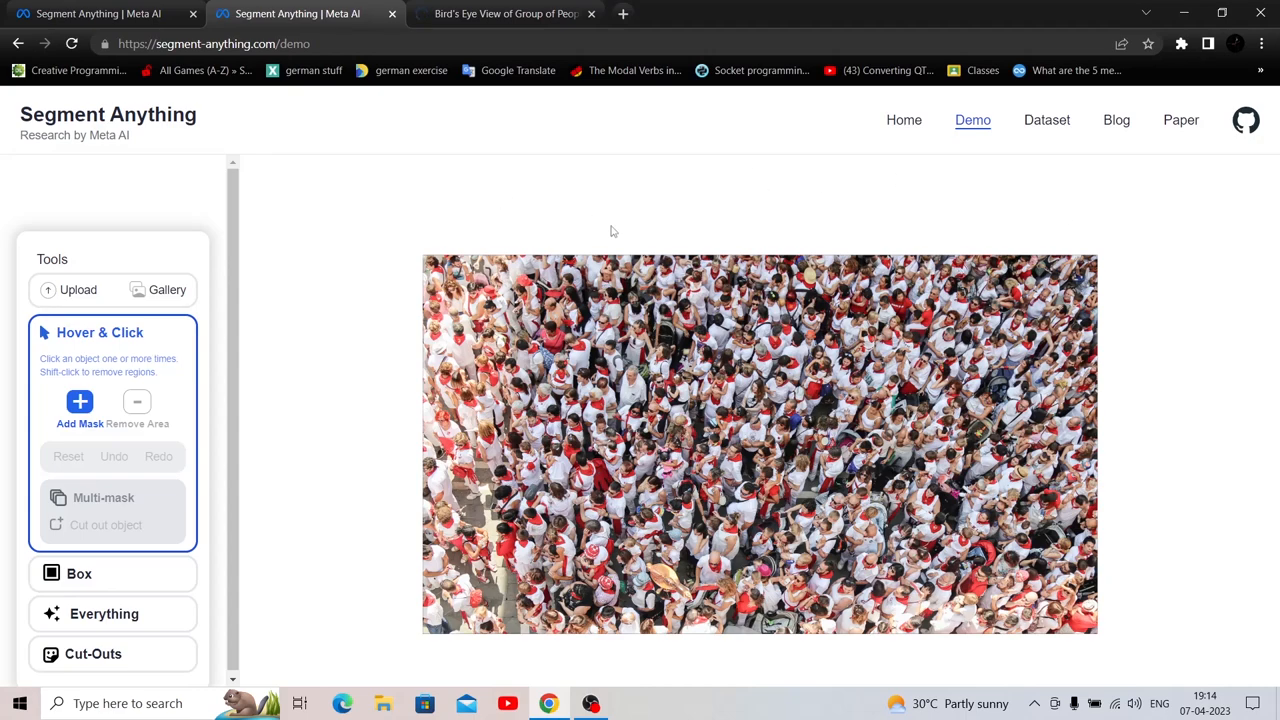
mouse_move(1200, 386)
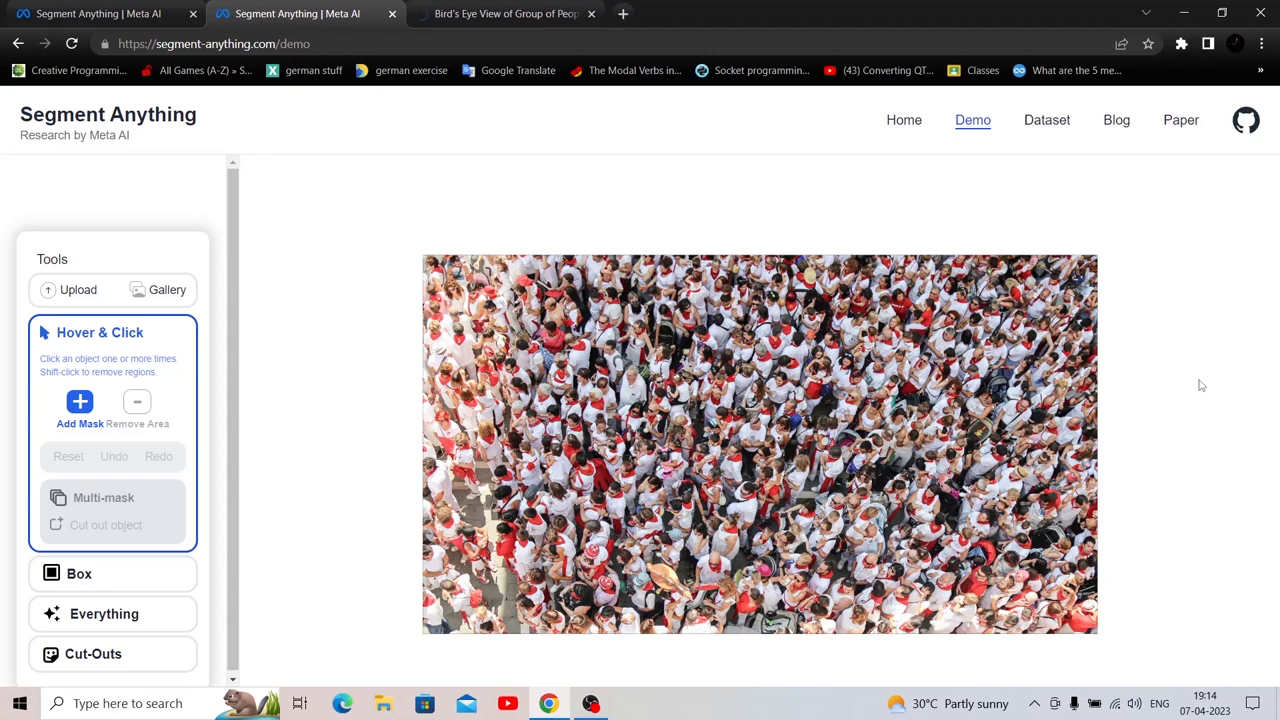
mouse_move(1204, 378)
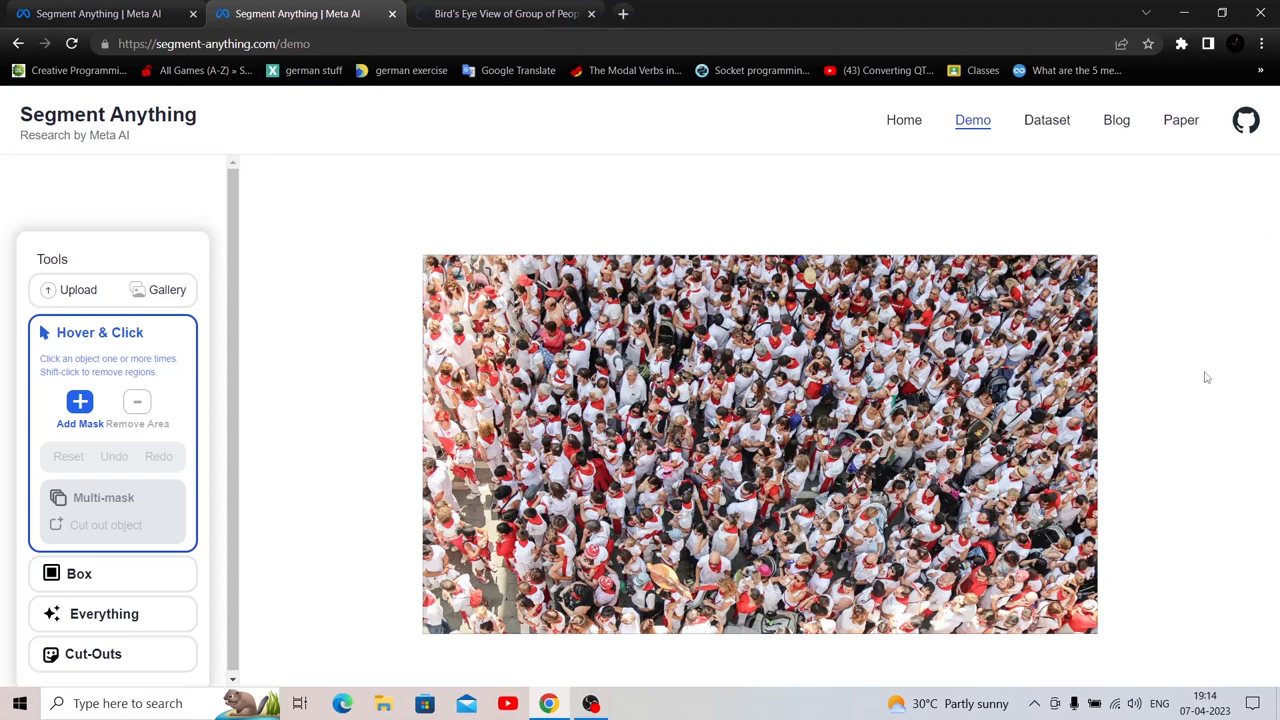
mouse_move(728, 316)
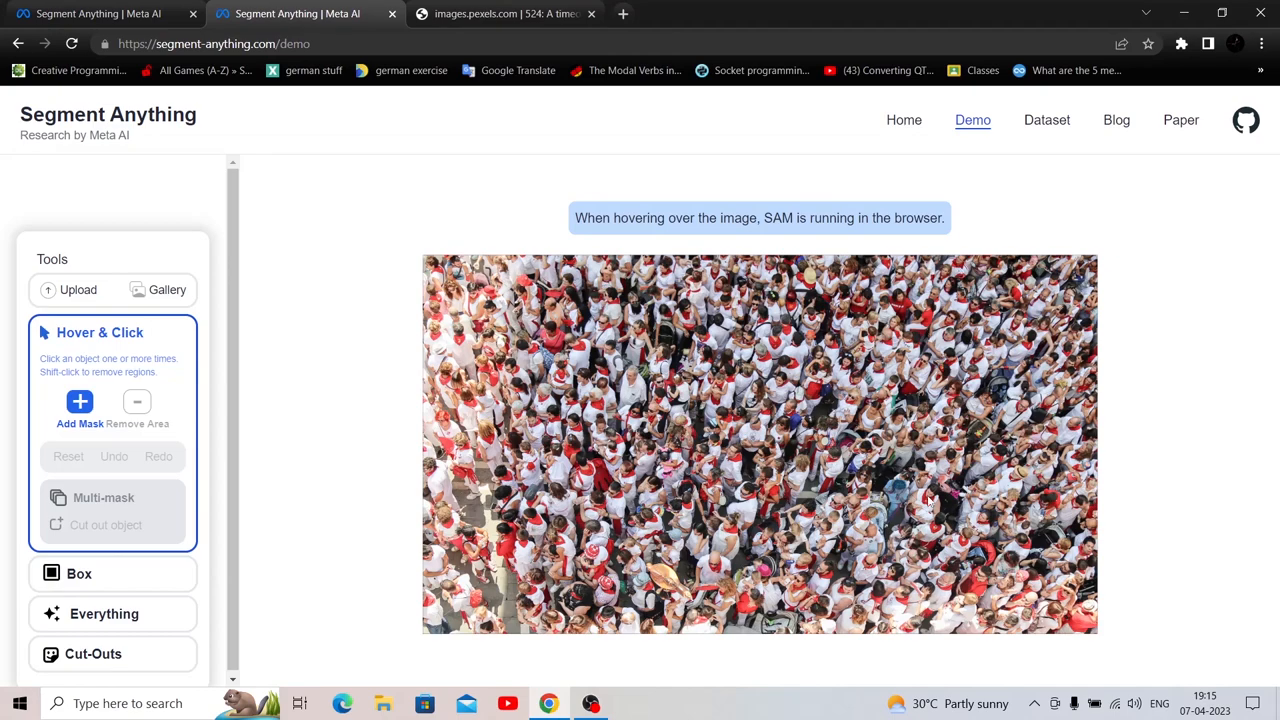
mouse_move(924, 528)
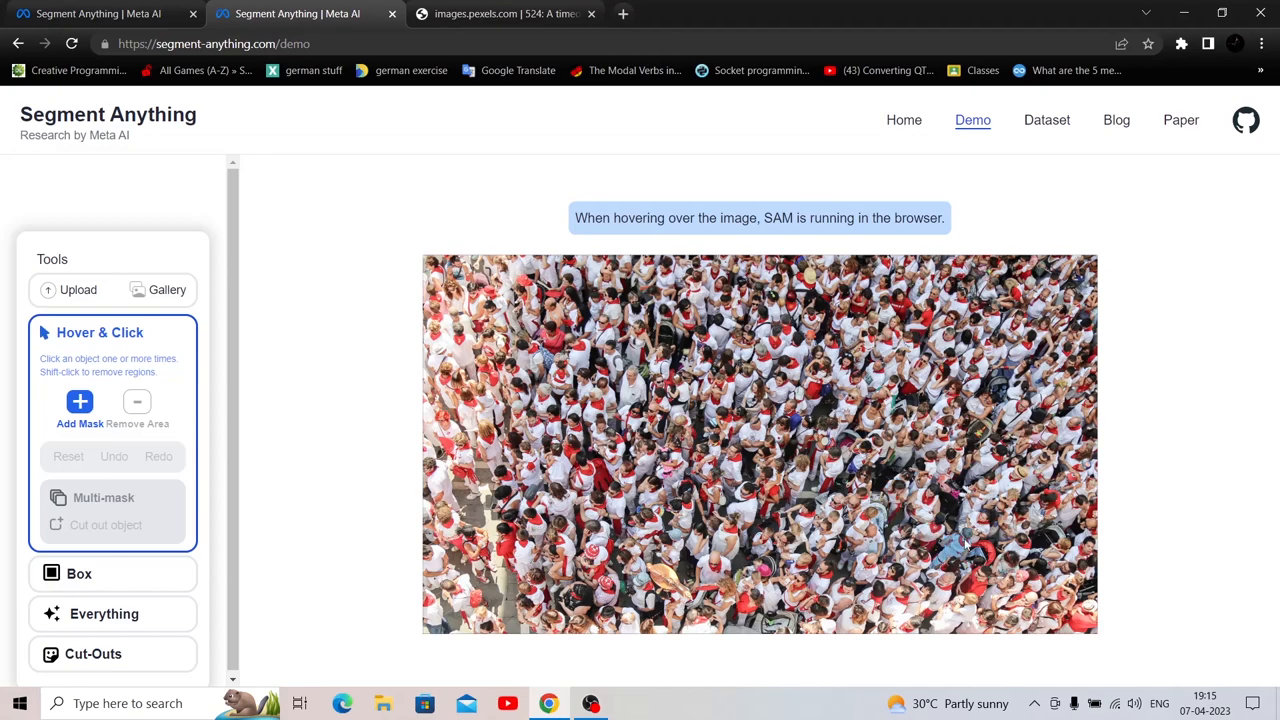
mouse_move(976, 544)
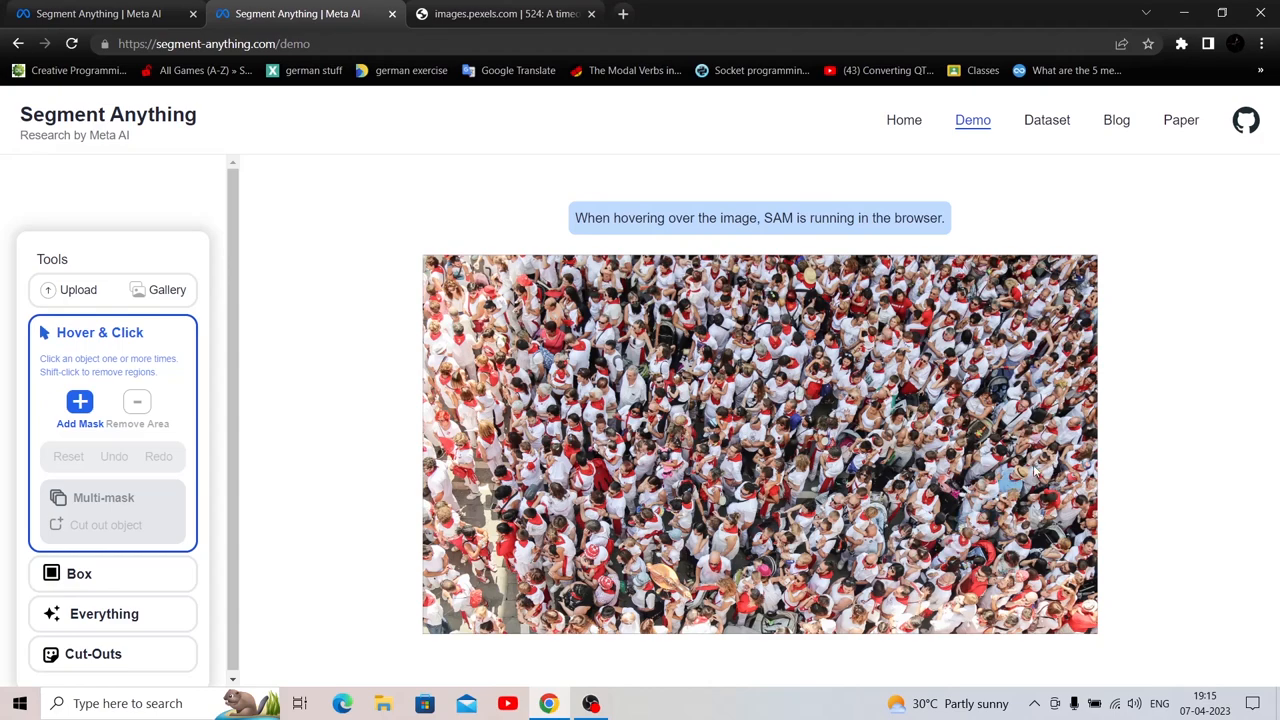
mouse_move(1036, 480)
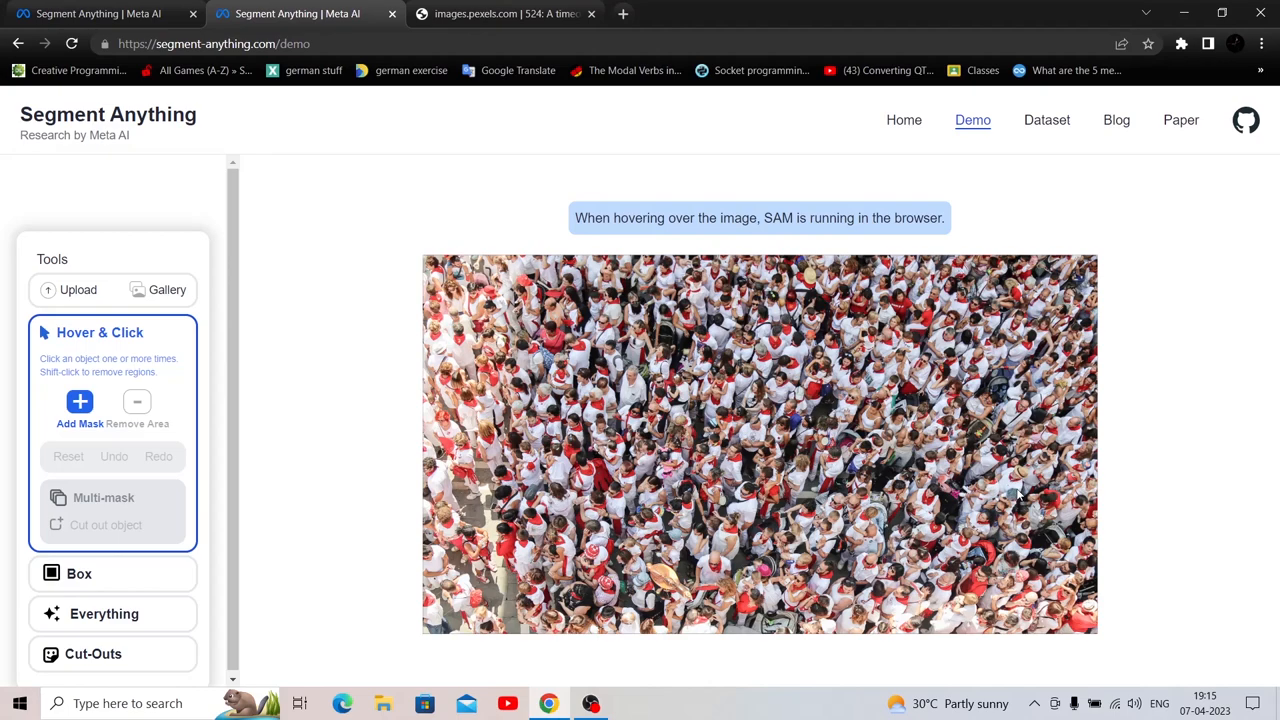
mouse_move(1044, 504)
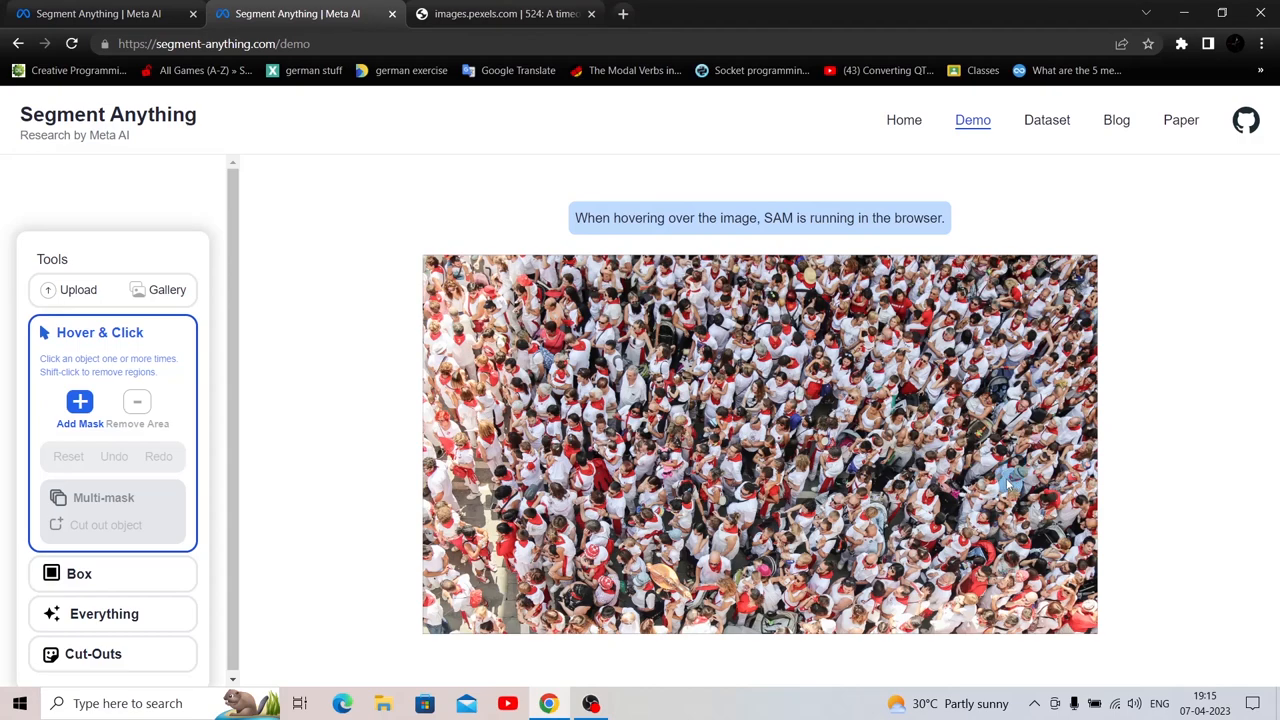
mouse_move(1020, 480)
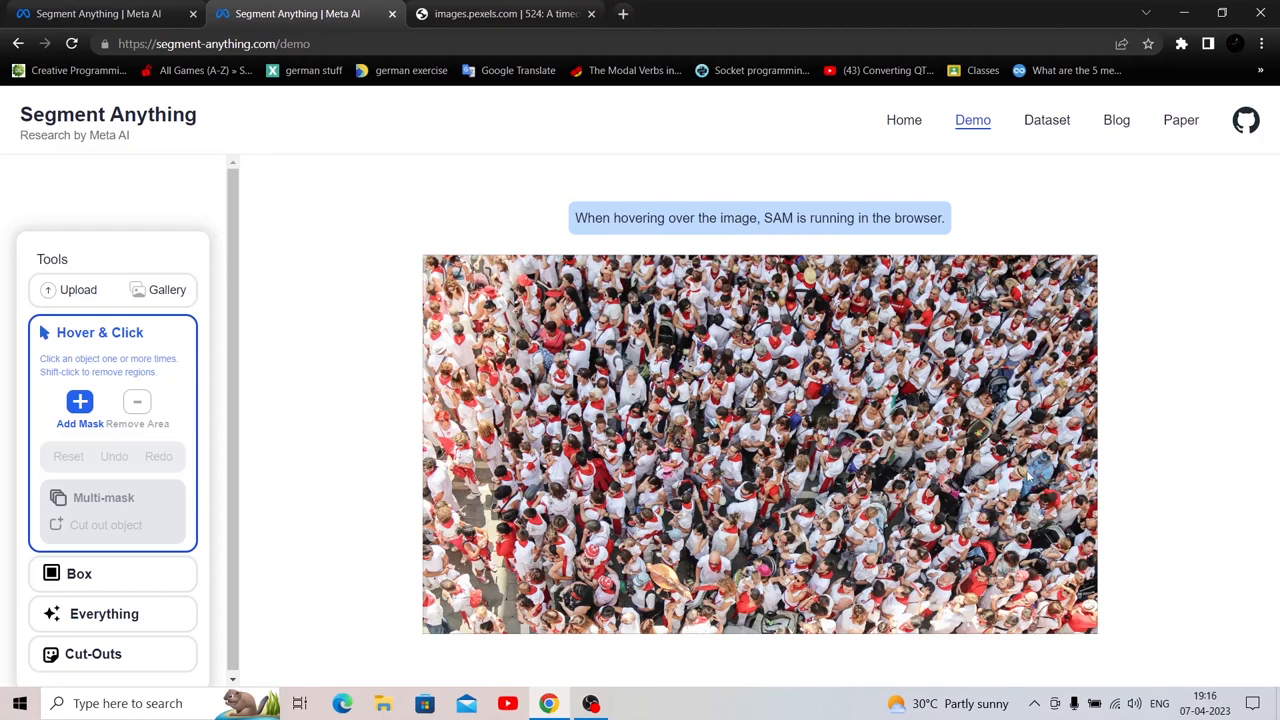
mouse_move(1020, 478)
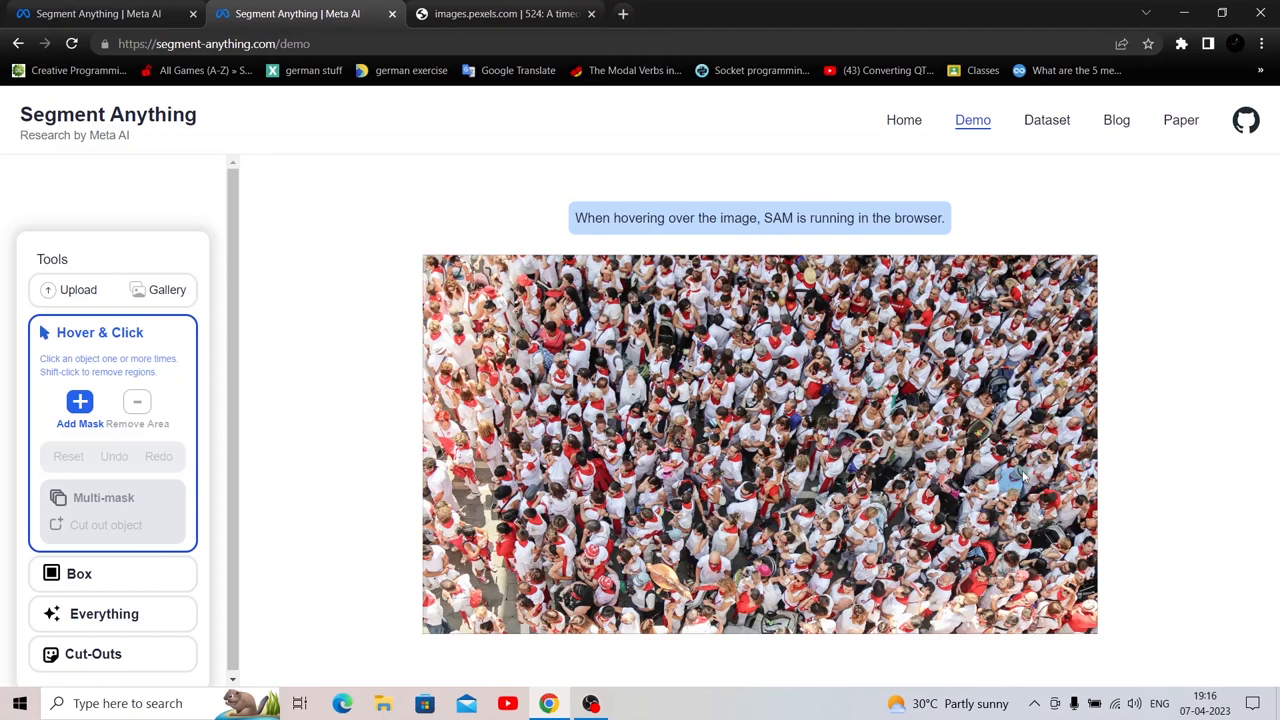
Switch to the images.pexels.com tab, which shows a 524 timeout error
click(504, 12)
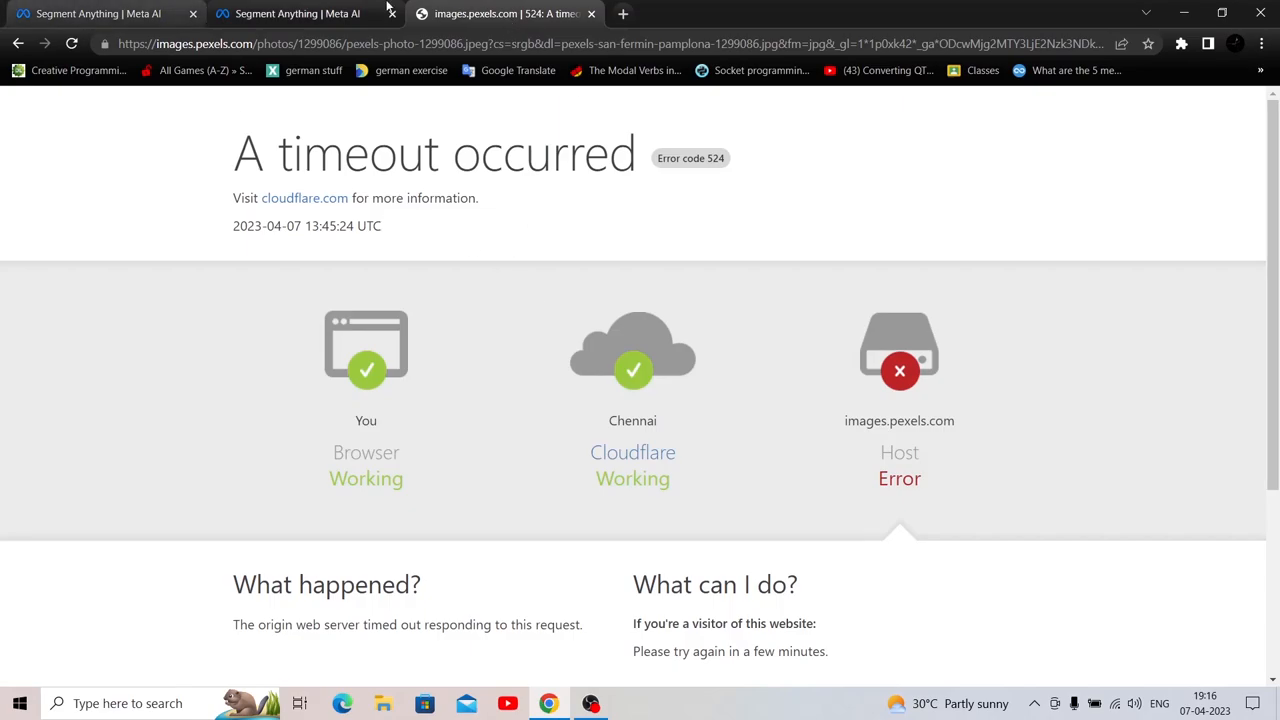
Leave the timed-out Pexels page to pick the 'Man in City' photo instead
click(296, 12)
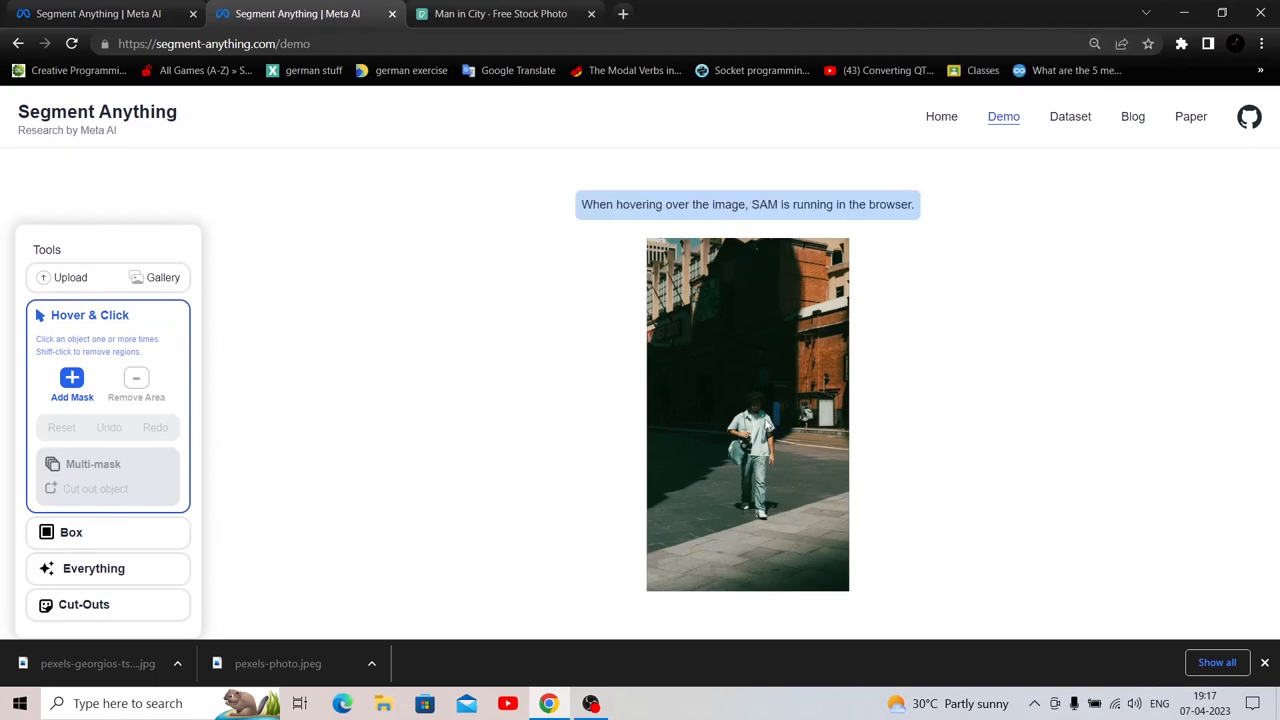
mouse_move(758, 430)
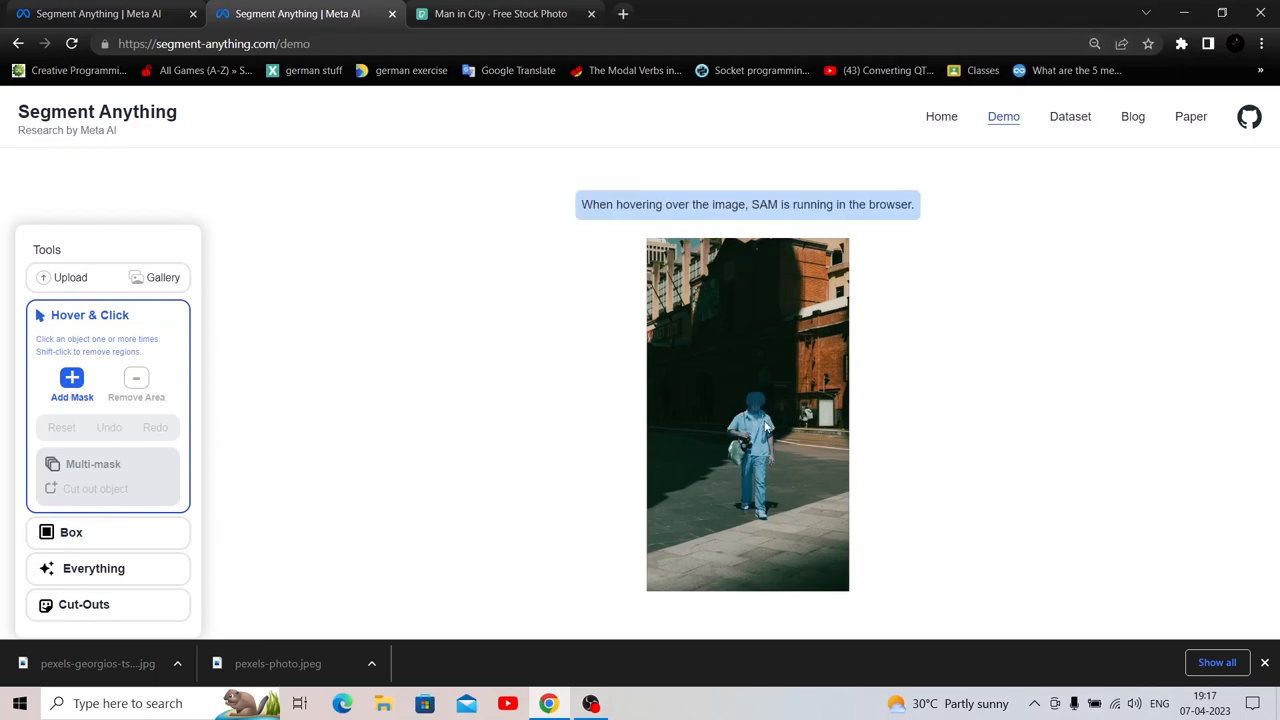
mouse_move(740, 430)
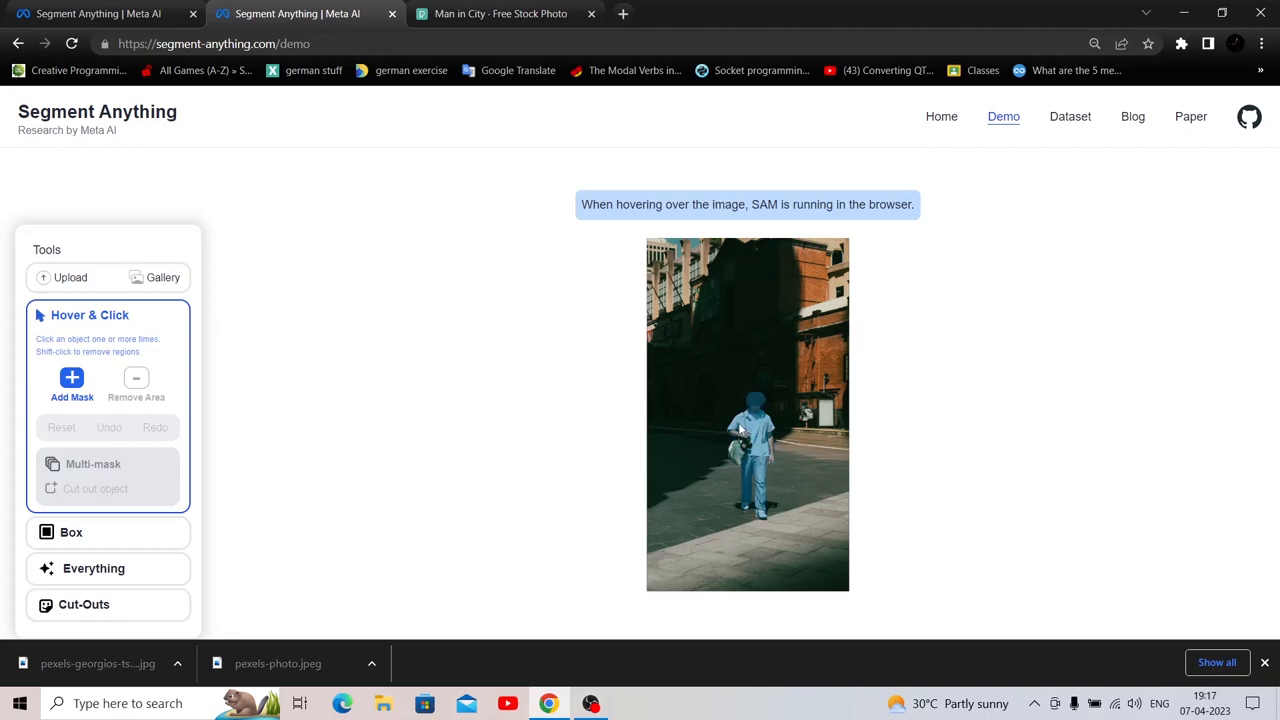
mouse_move(748, 430)
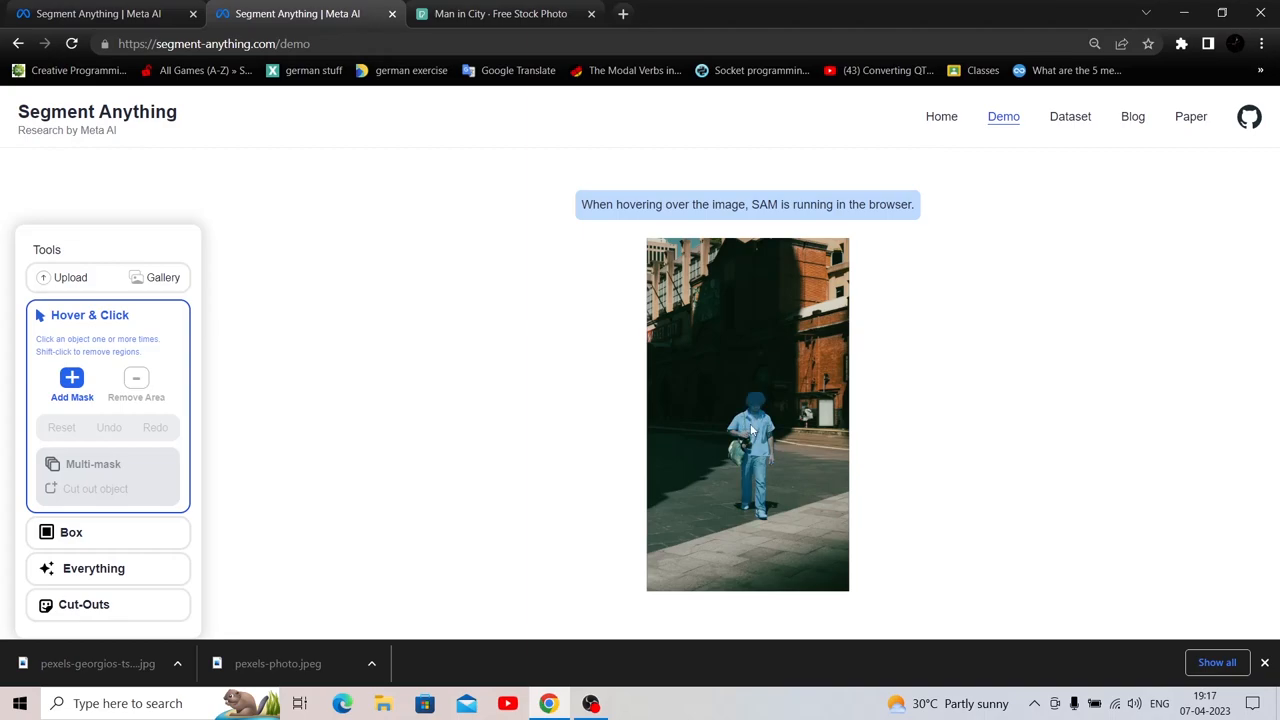
mouse_move(1028, 414)
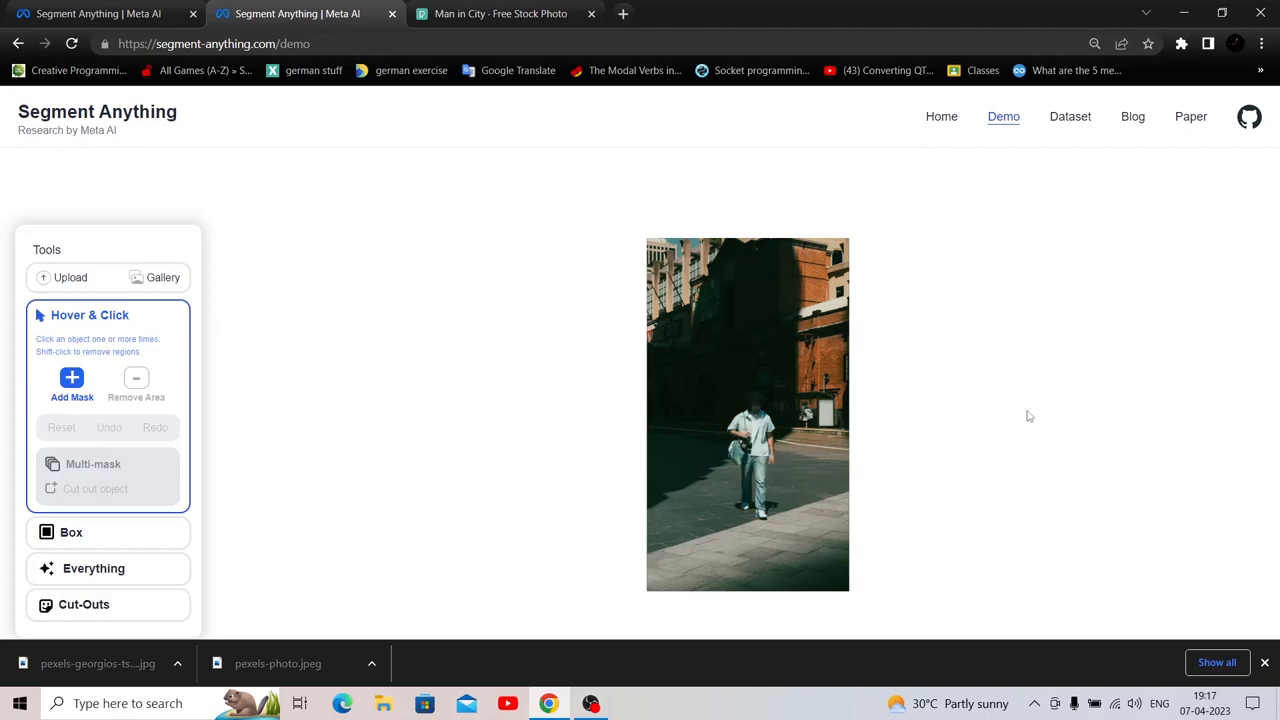
mouse_move(758, 446)
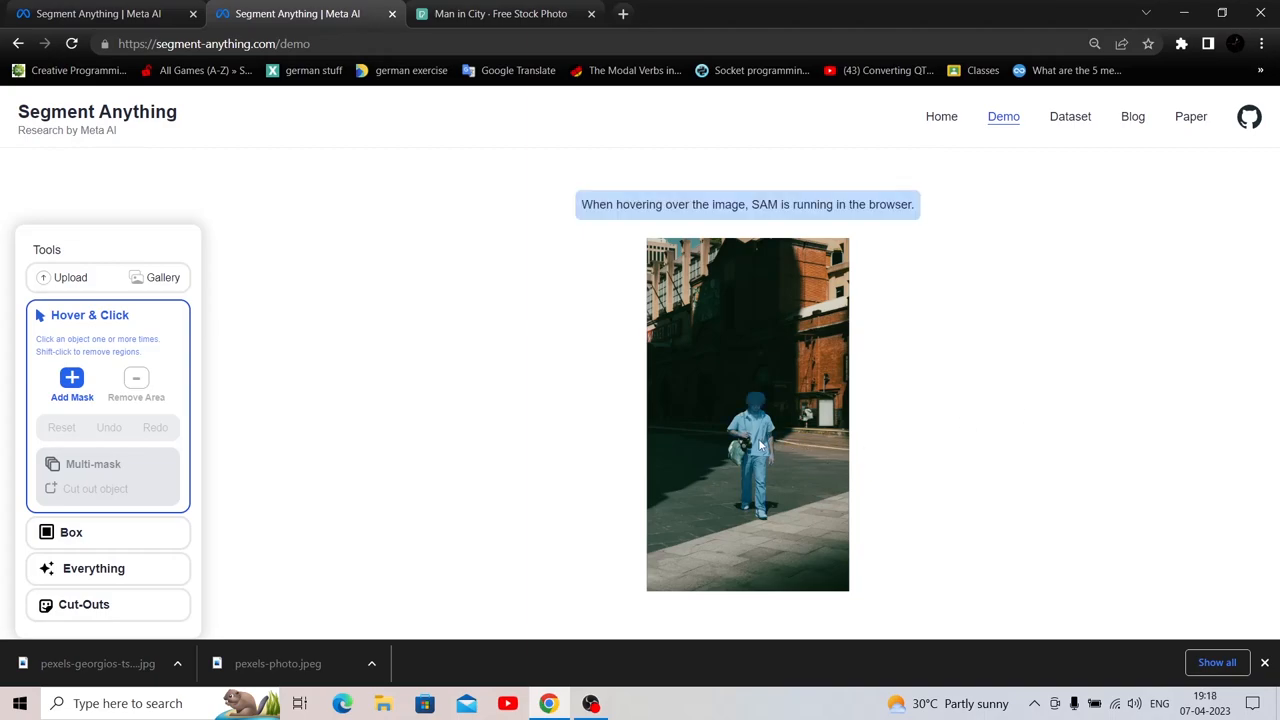
mouse_move(748, 424)
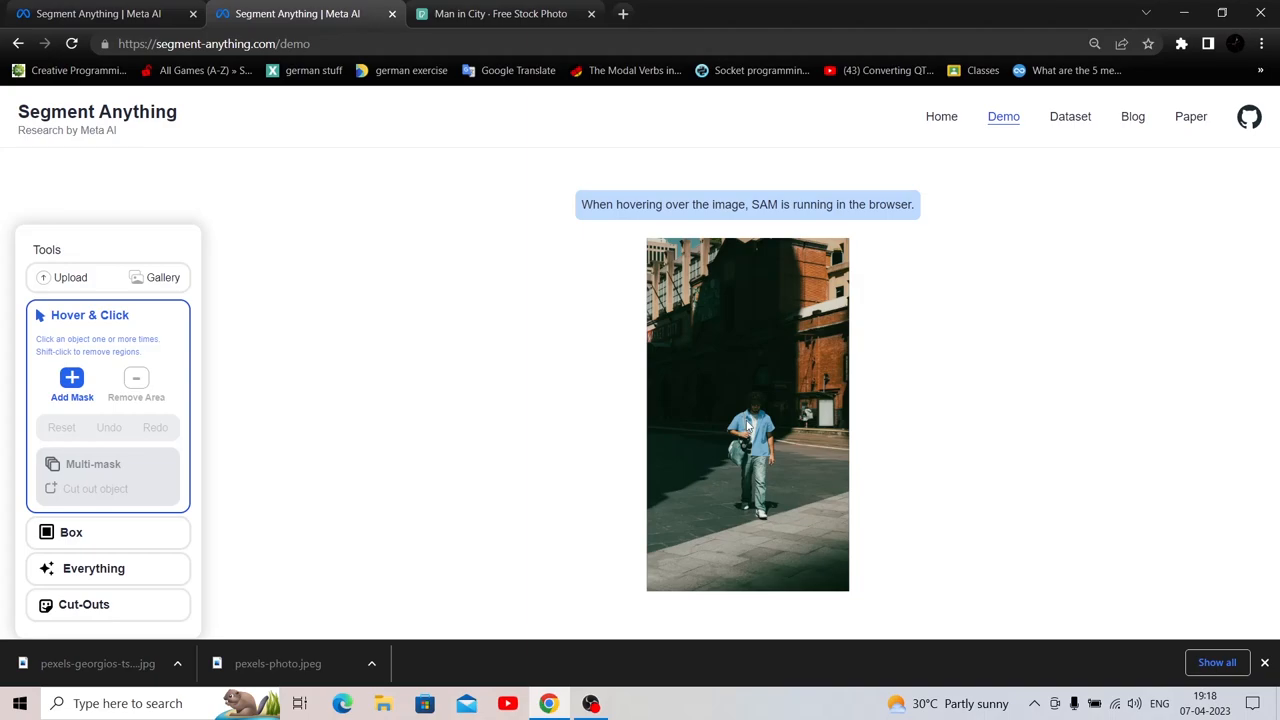
mouse_move(736, 458)
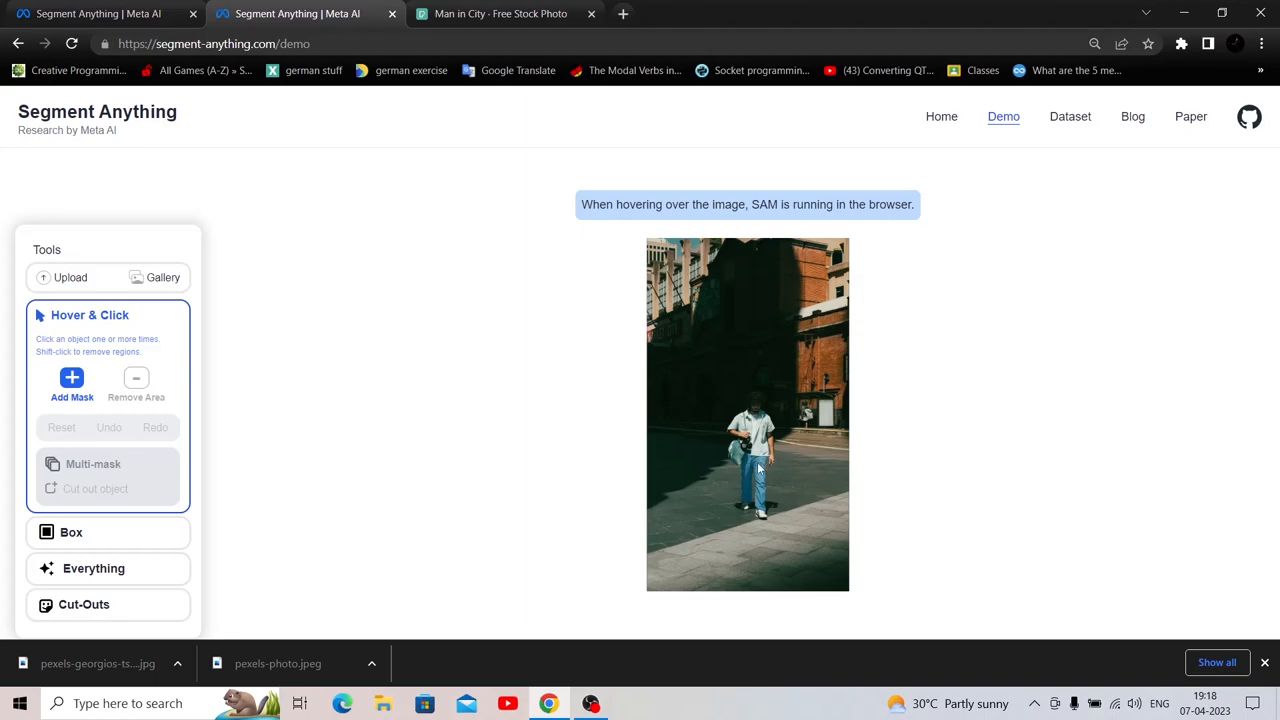
mouse_move(762, 520)
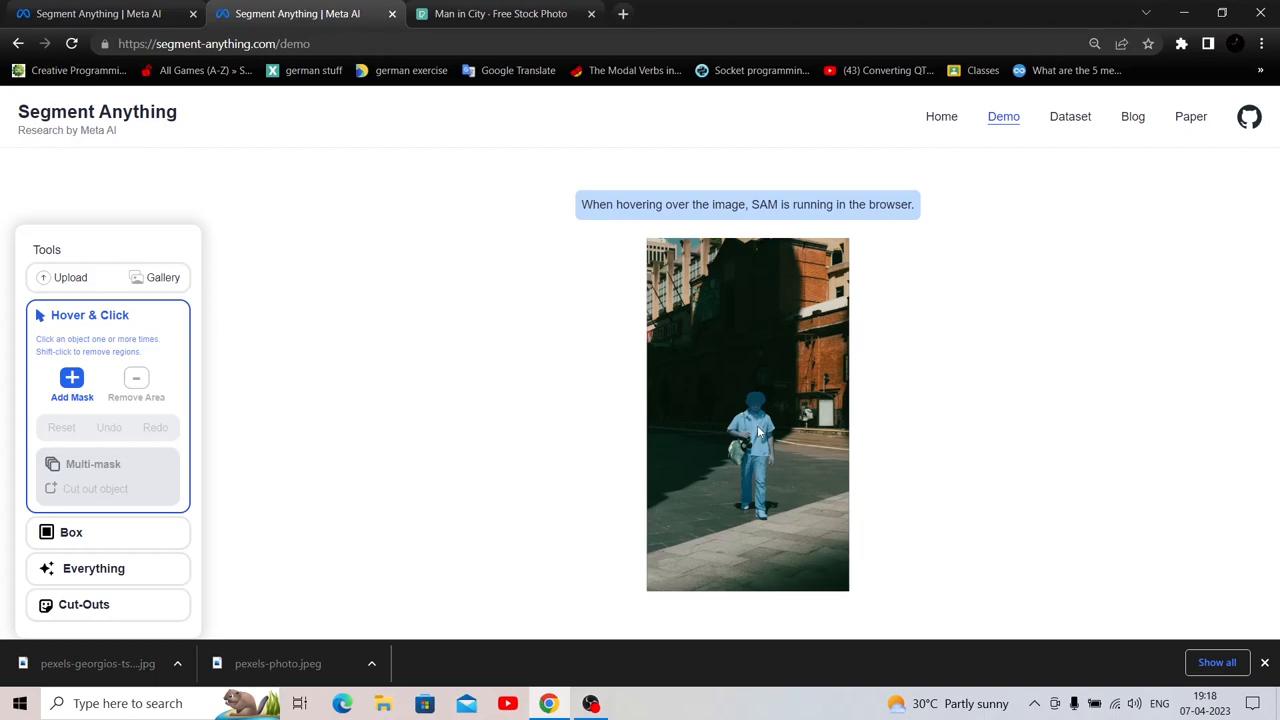
mouse_move(1036, 360)
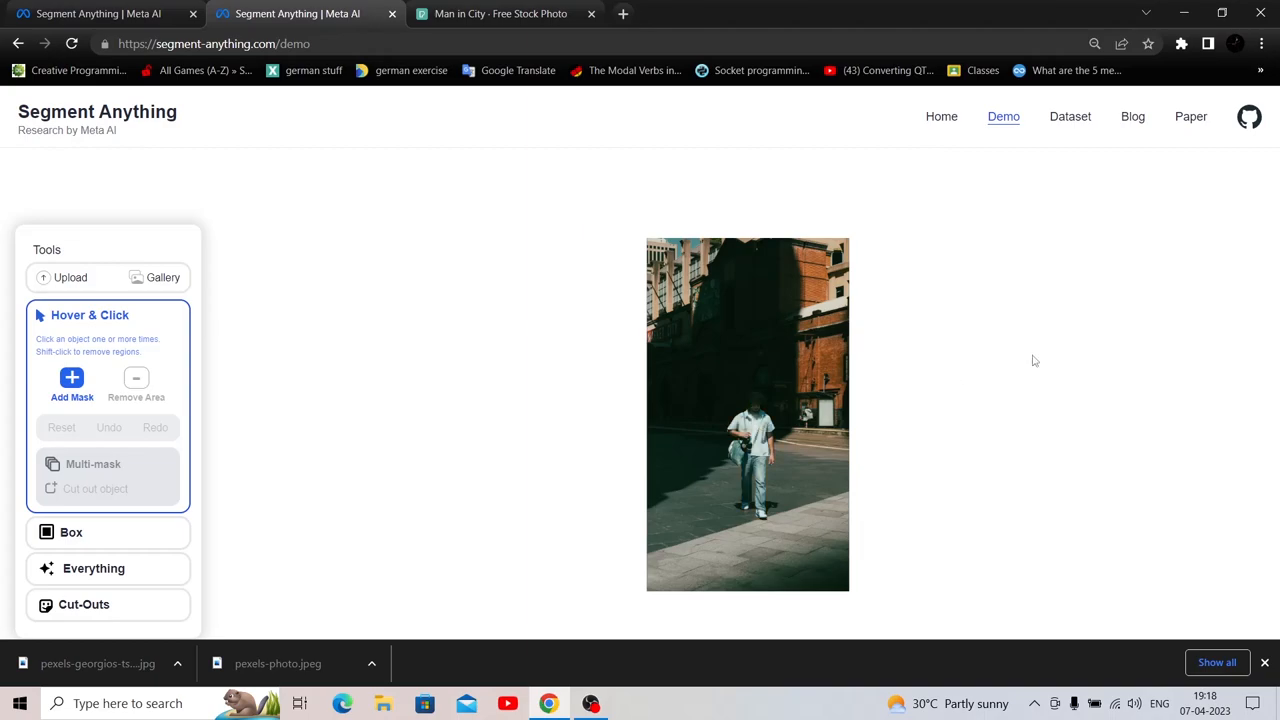
mouse_move(336, 100)
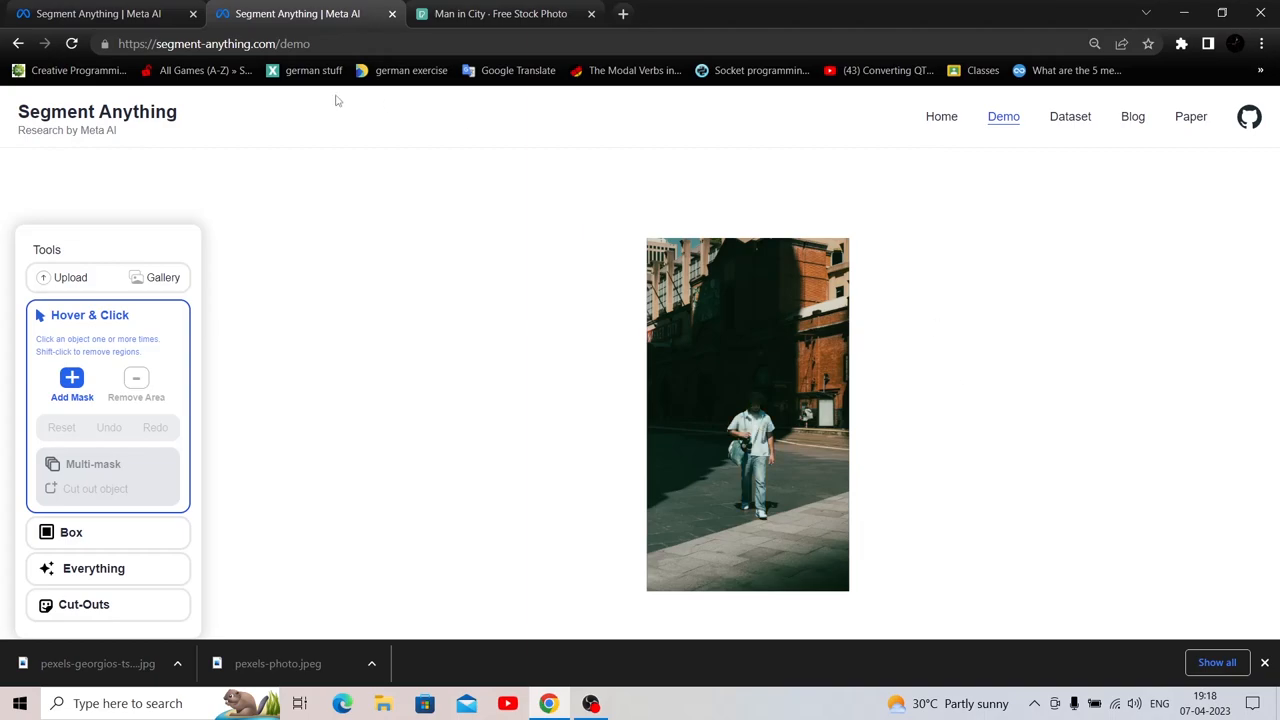
mouse_move(168, 398)
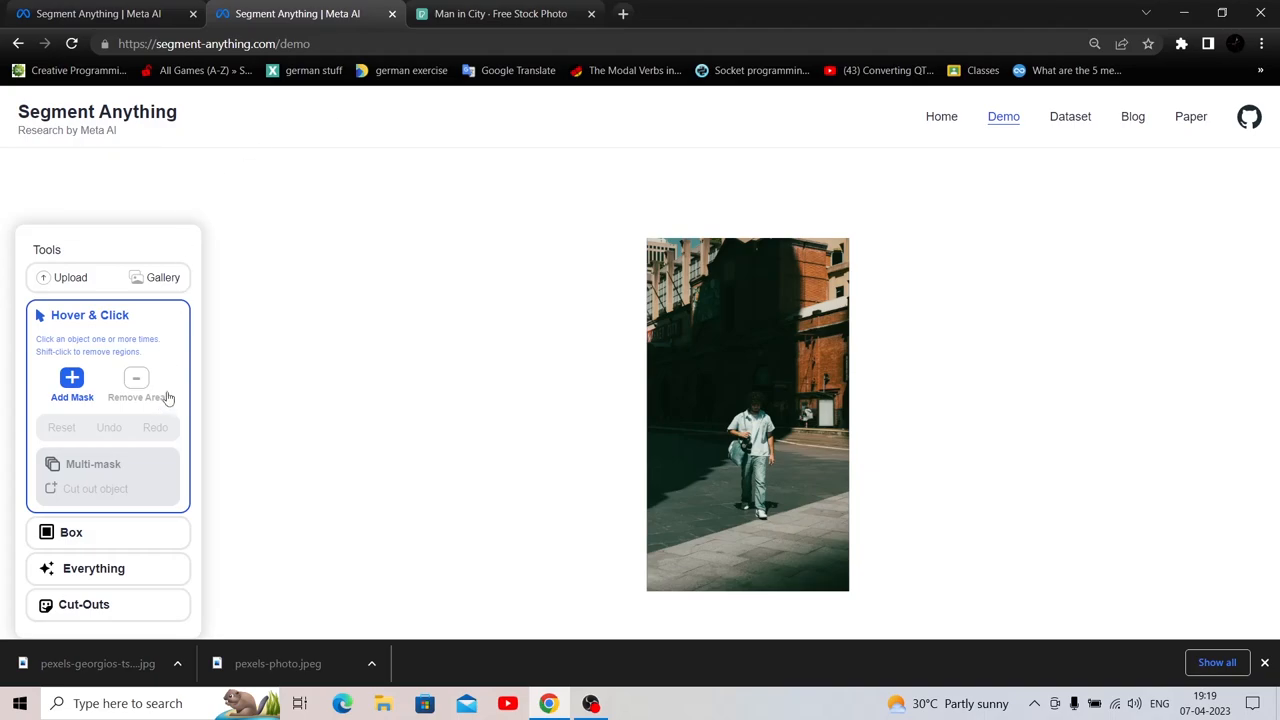
Go to the Segment Anything homepage and open the Meta AI blog post from the navigation
click(928, 116)
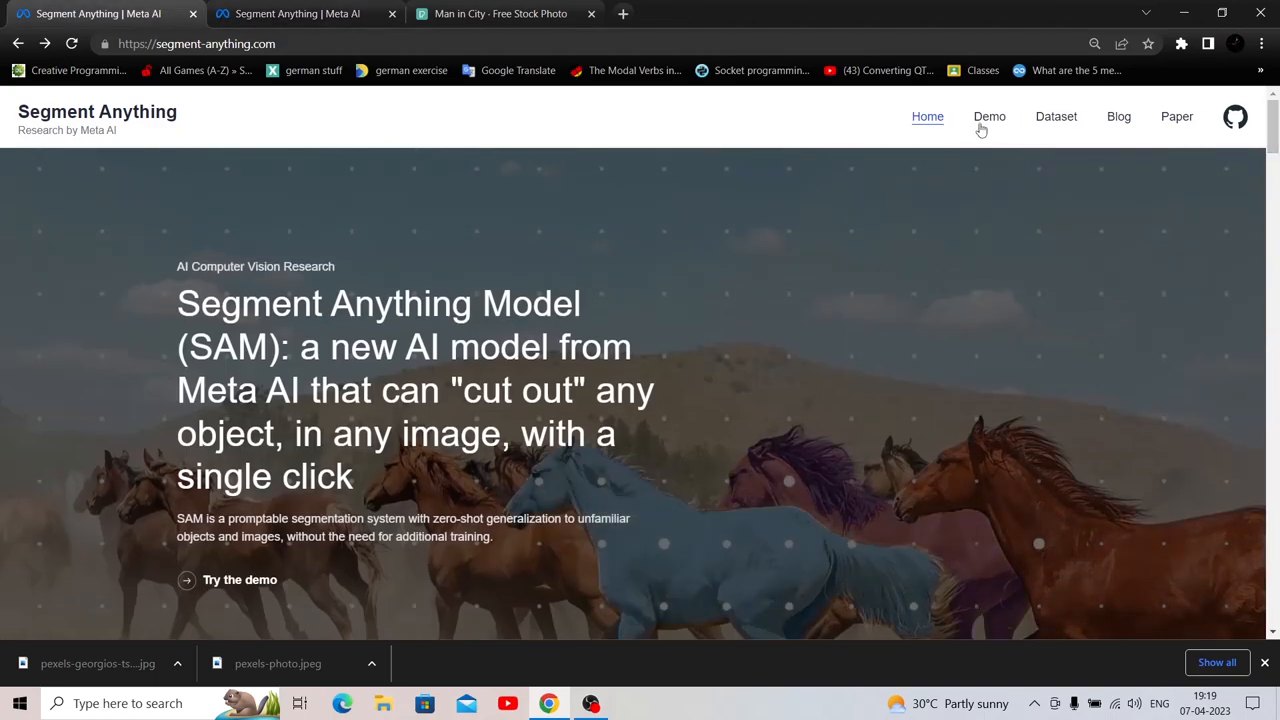
click(1056, 116)
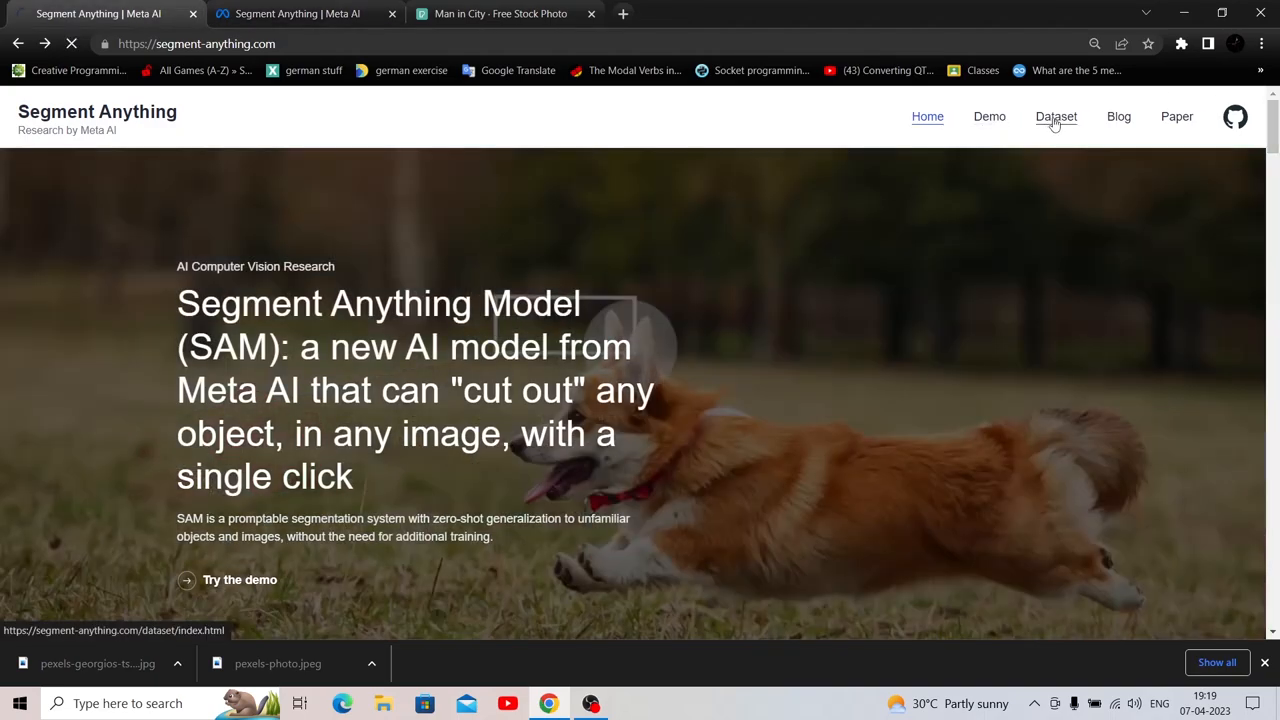
click(1056, 116)
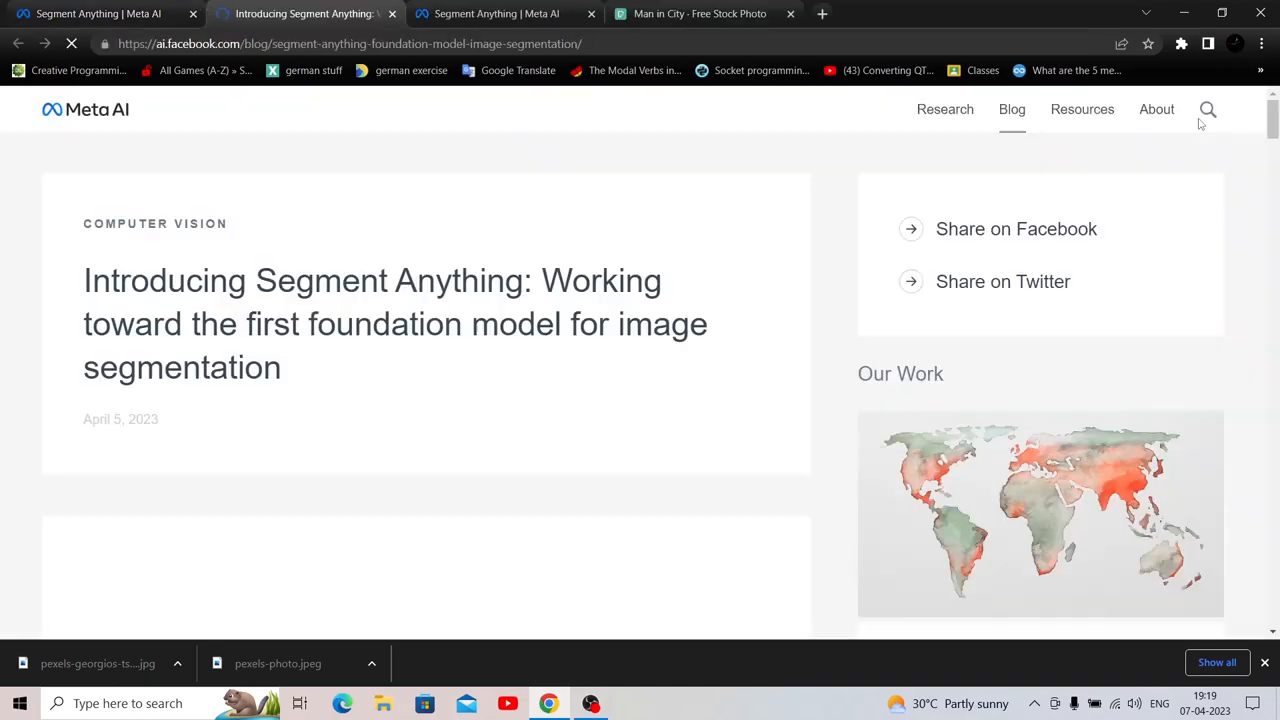
Read down the blog post to the gaze-based object detection example
scroll(down, 3)
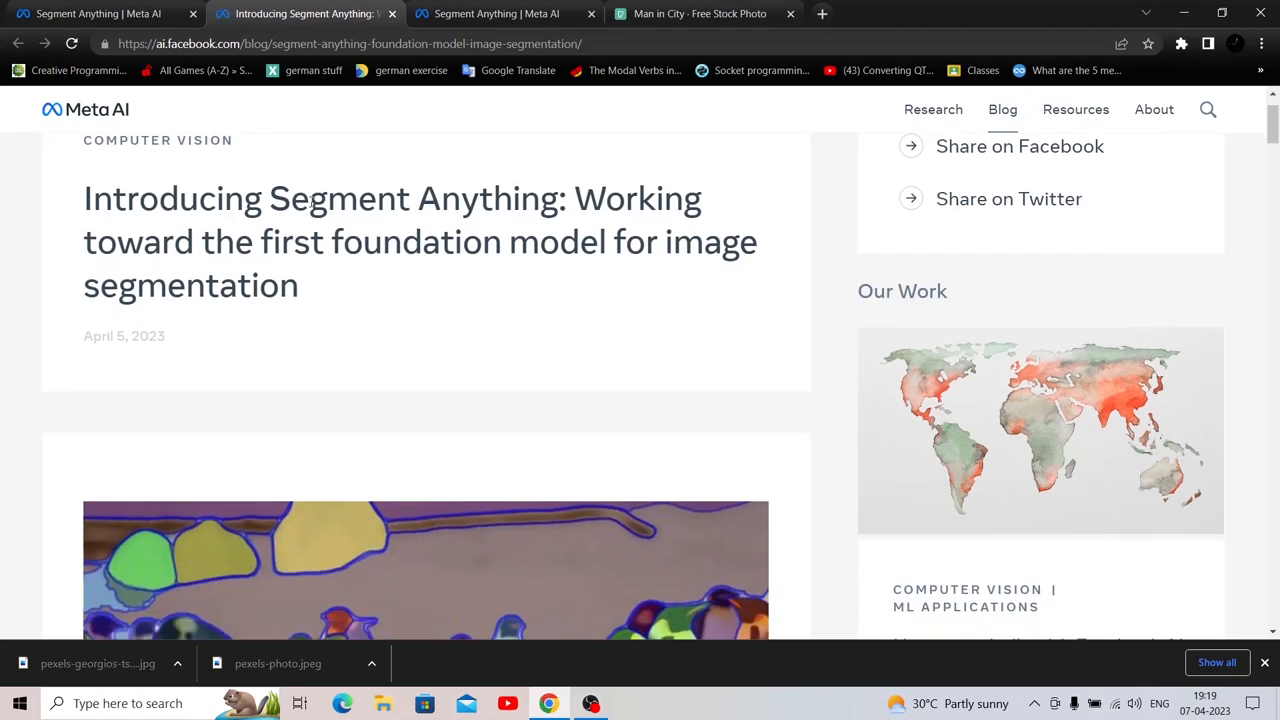
mouse_move(178, 250)
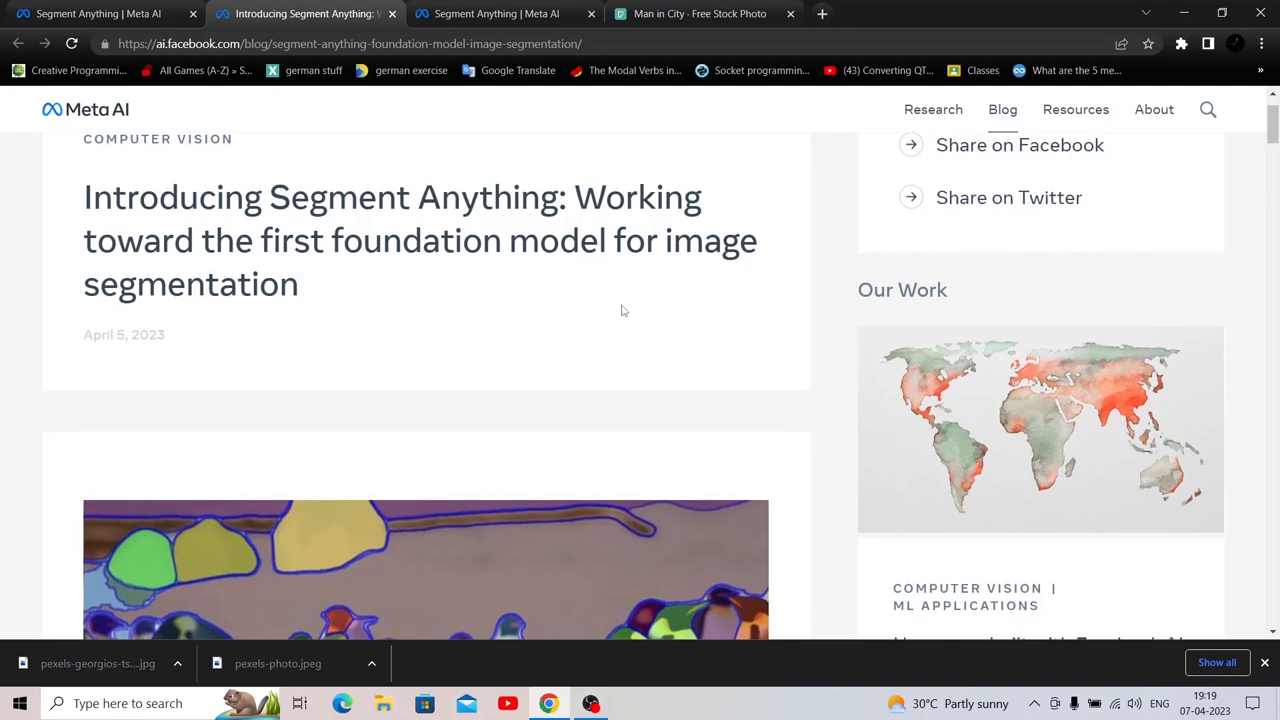
scroll(down, 3)
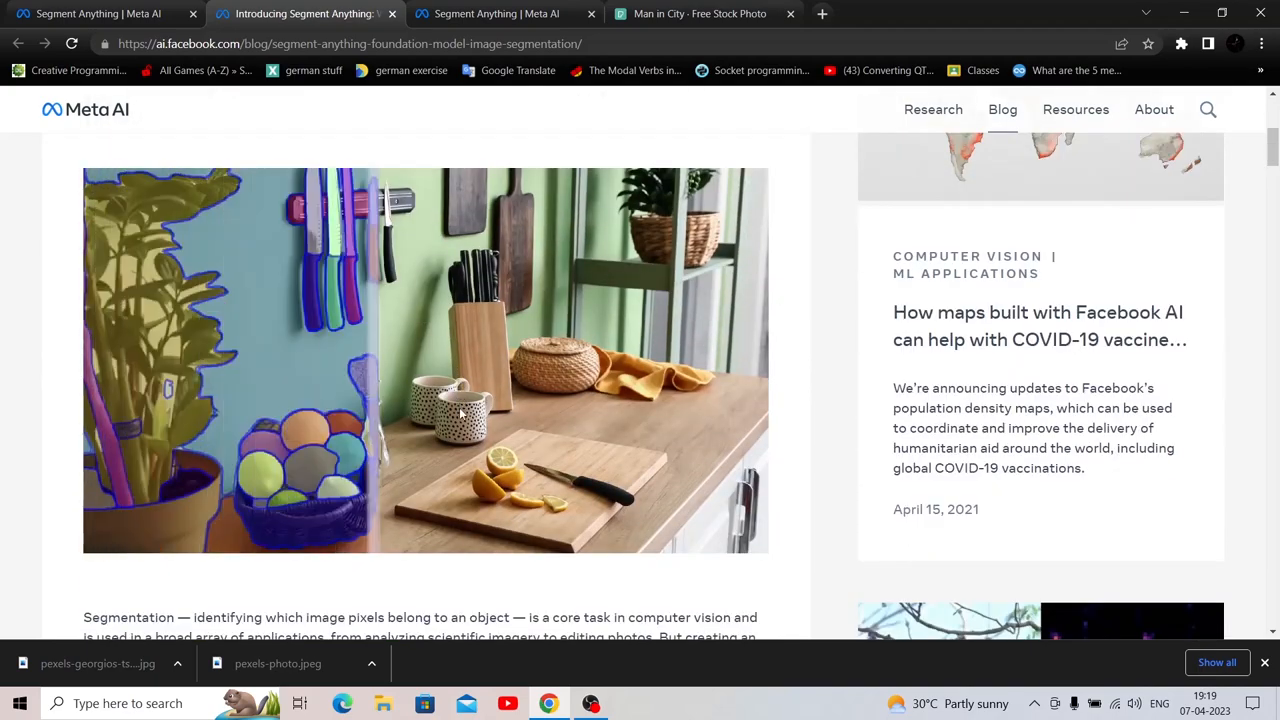
scroll(down, 3)
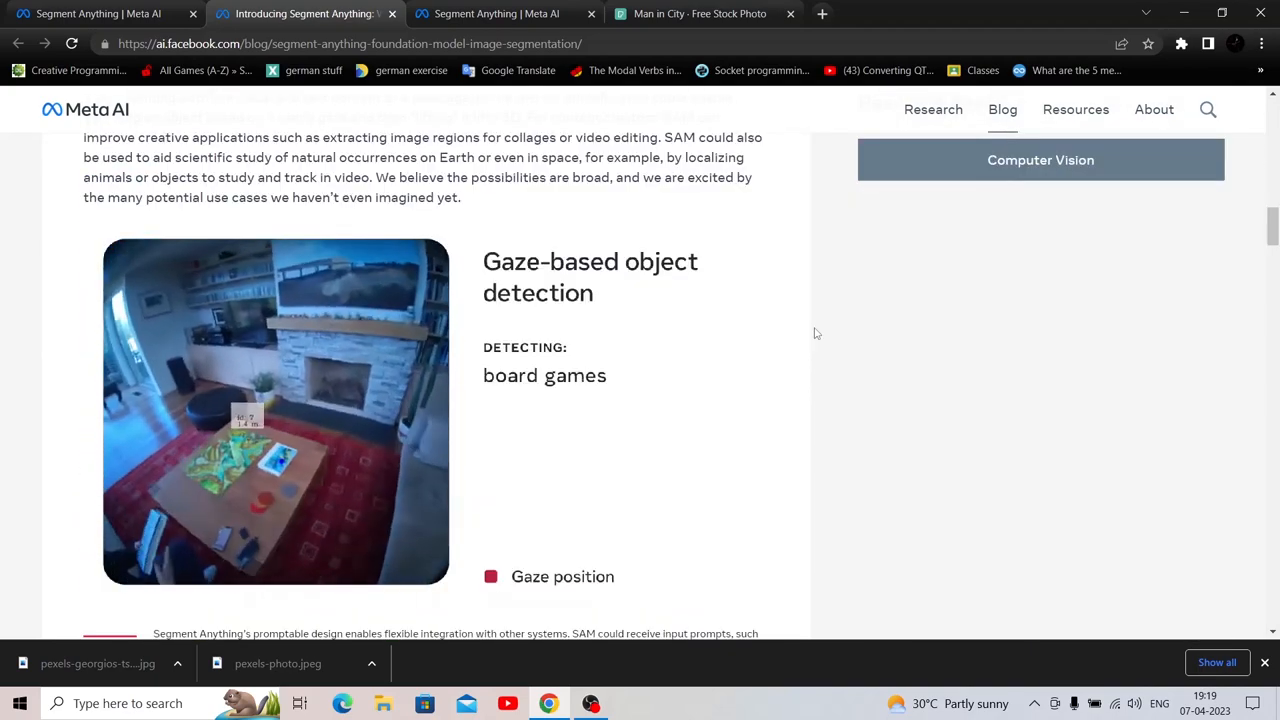
scroll(up, 3)
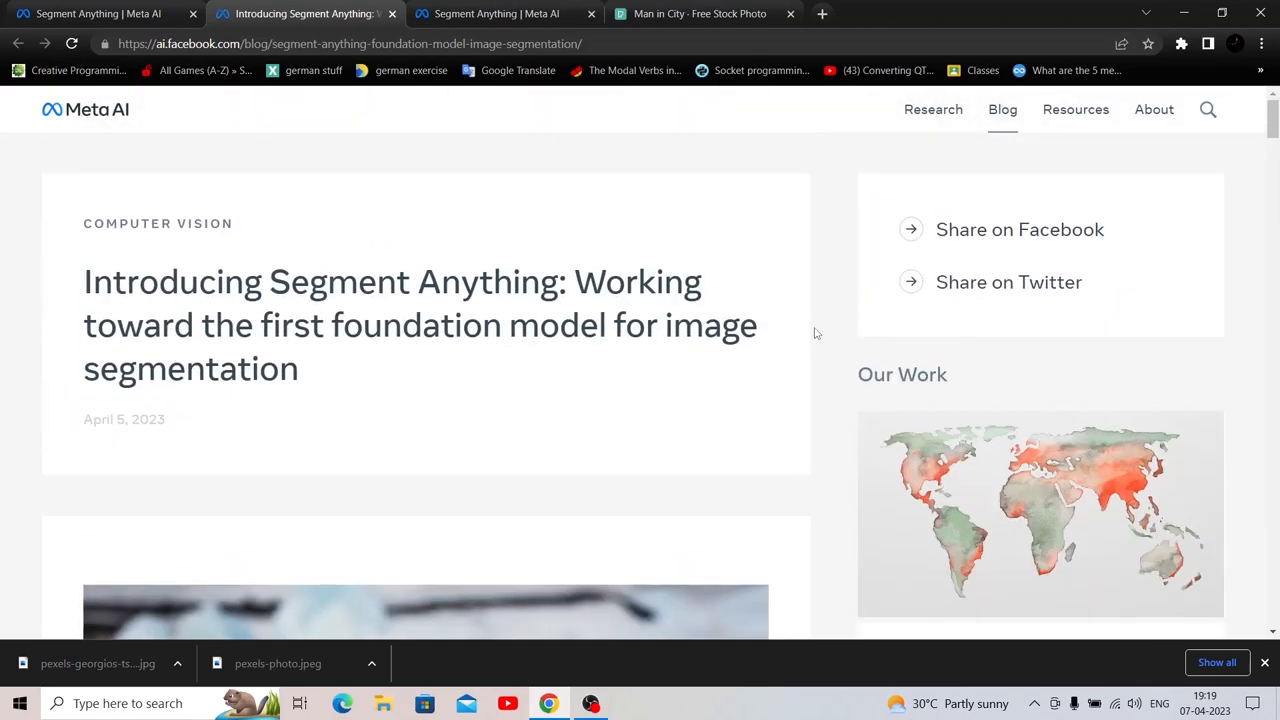
scroll(down, 3)
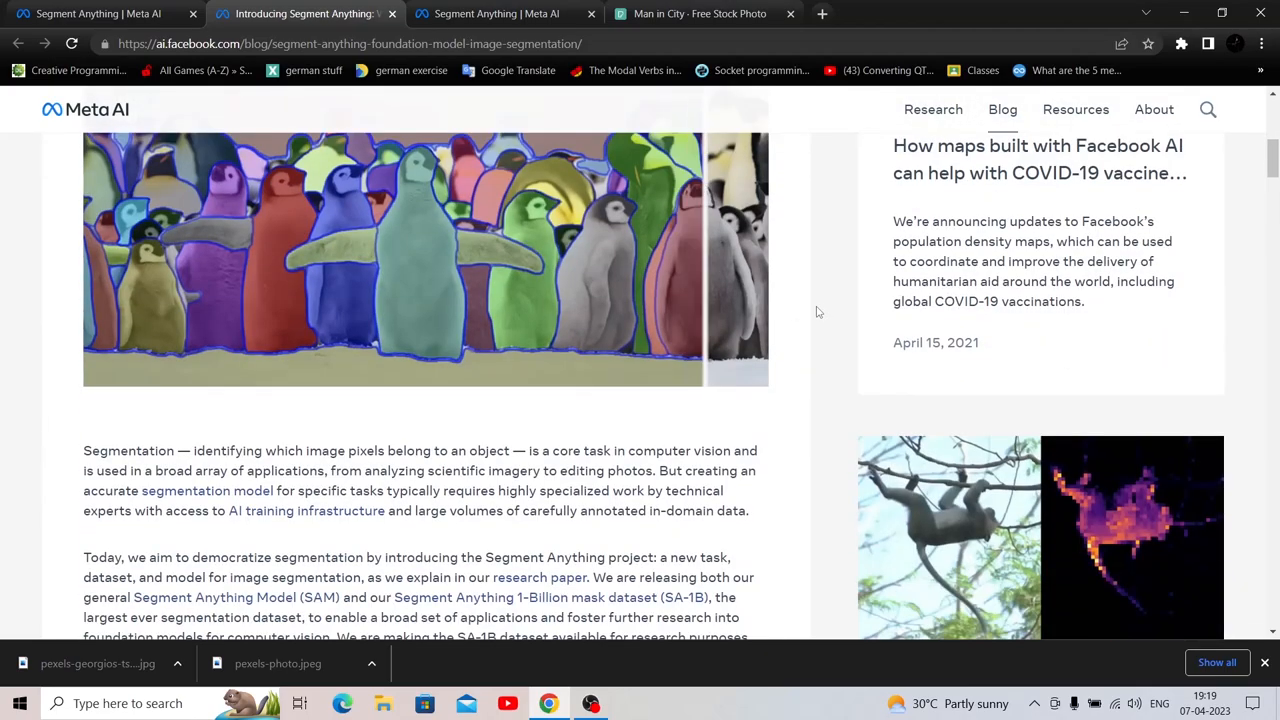
scroll(down, 3)
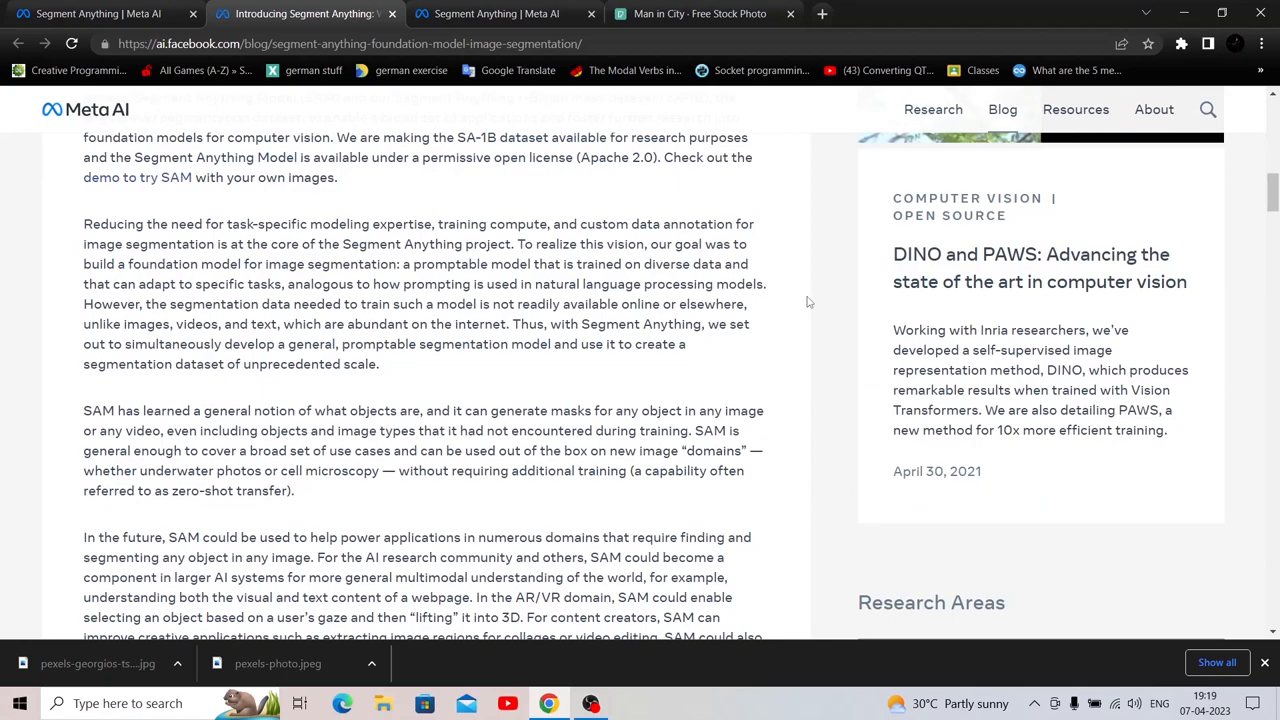
scroll(down, 3)
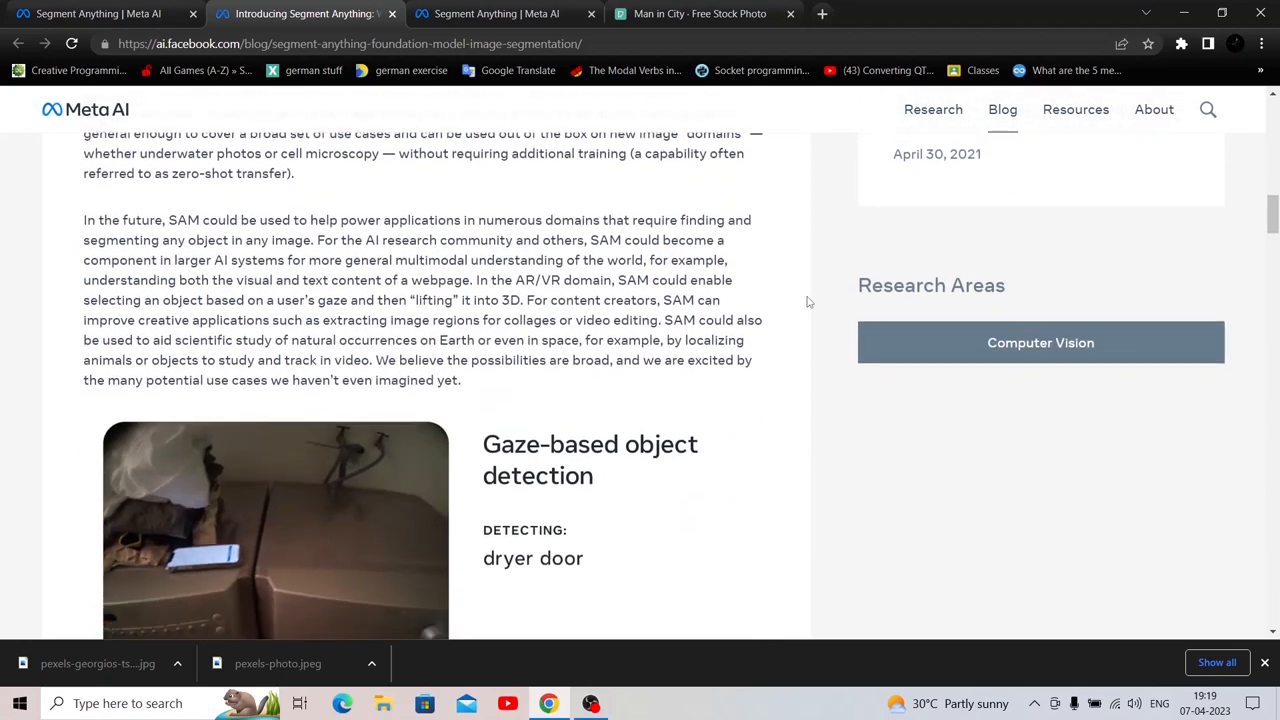
scroll(down, 3)
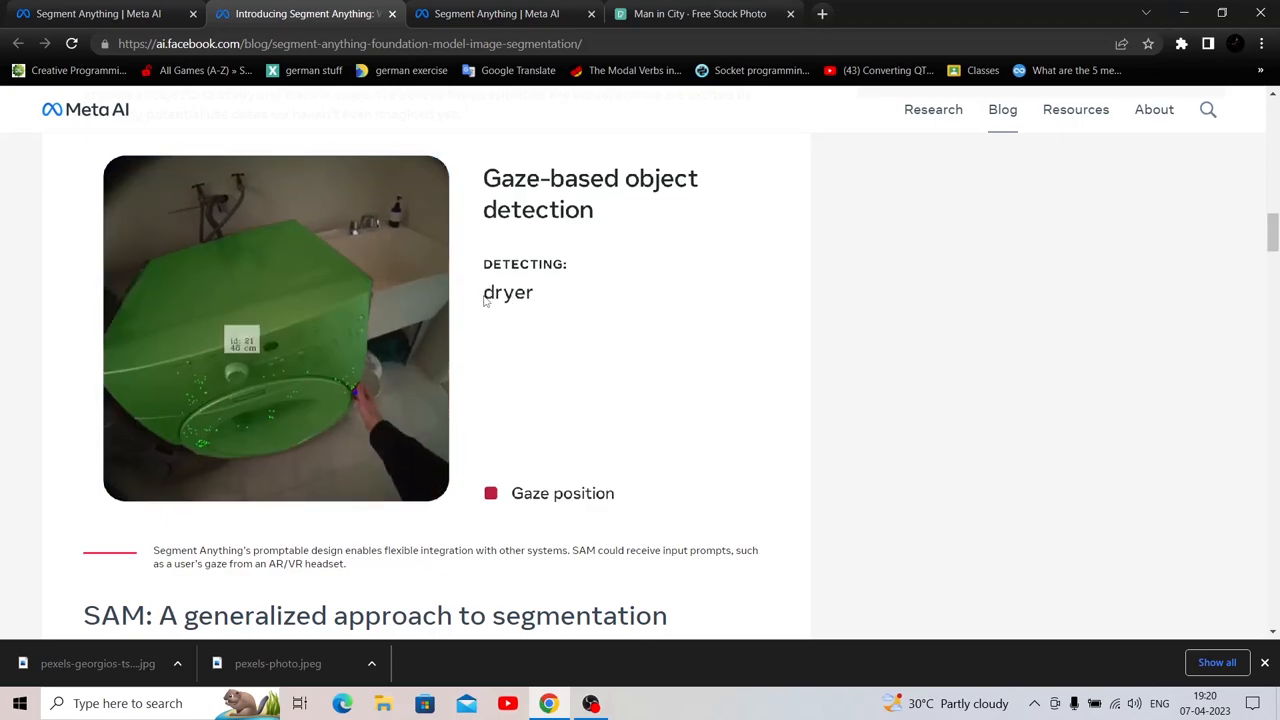
Open the facebookresearch/segment-anything repository on GitHub
click(300, 12)
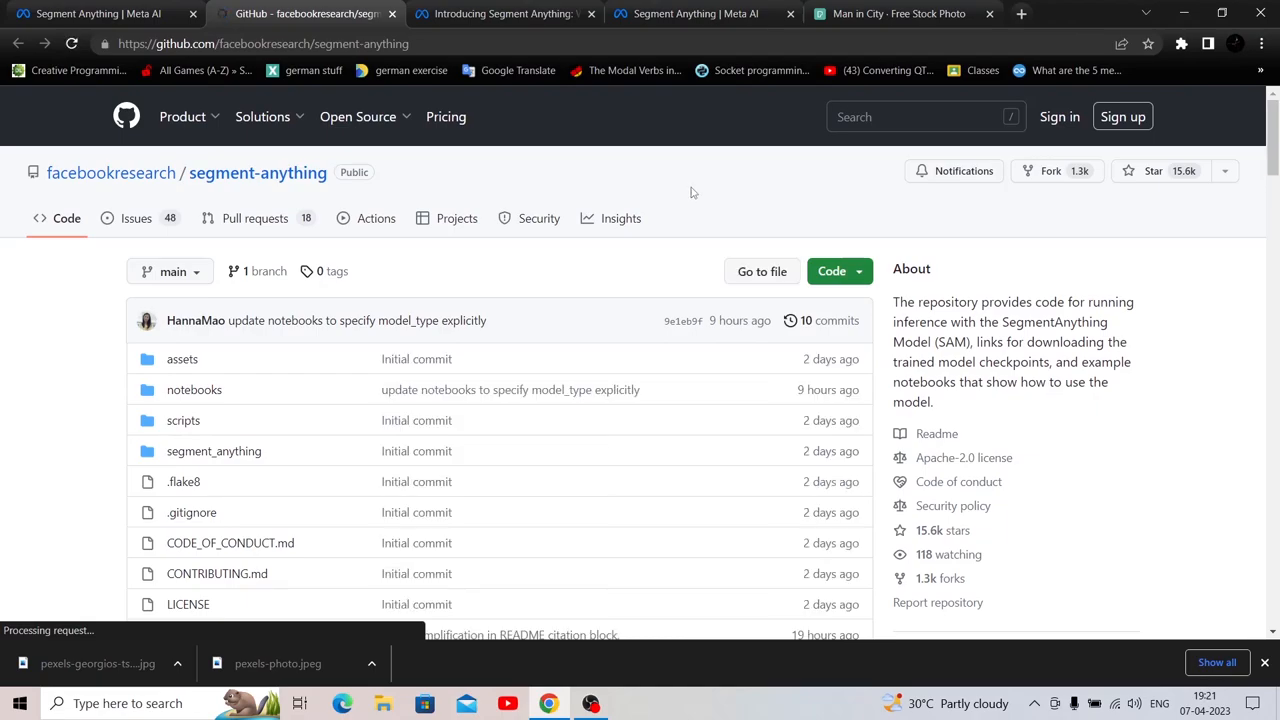
Read the README through the installation and model checkpoint sections
scroll(down, 3)
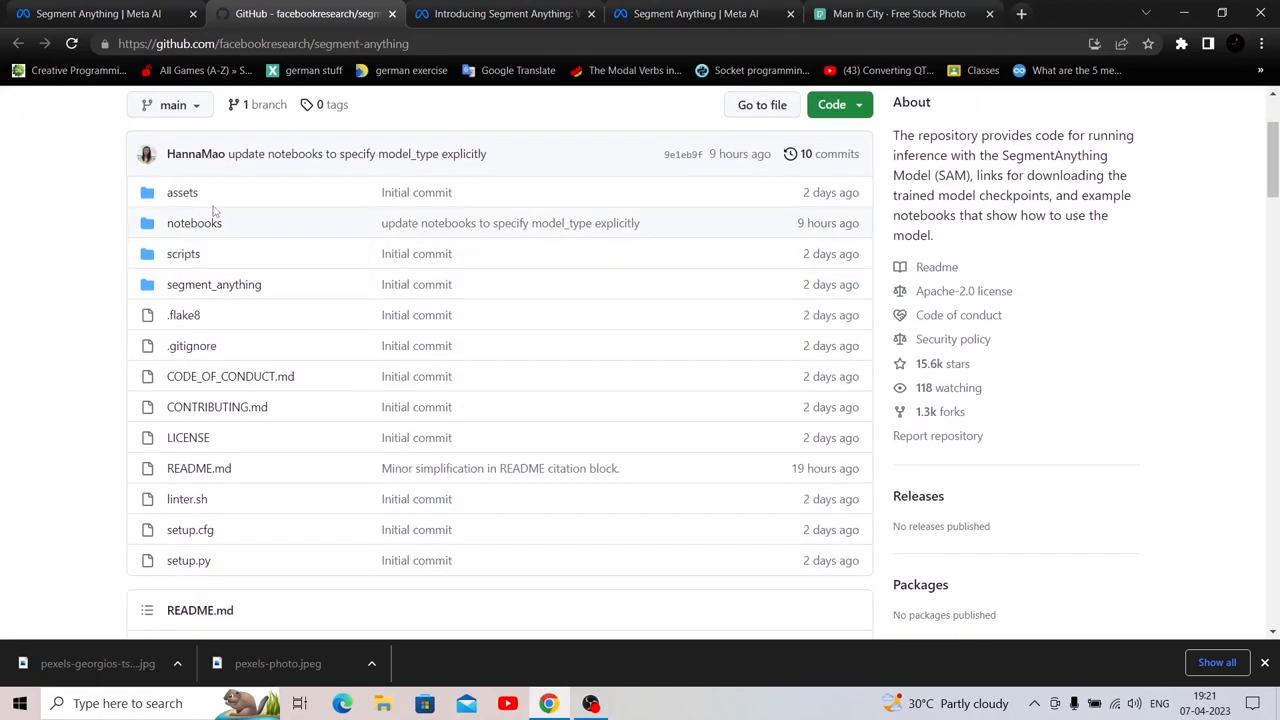
scroll(down, 3)
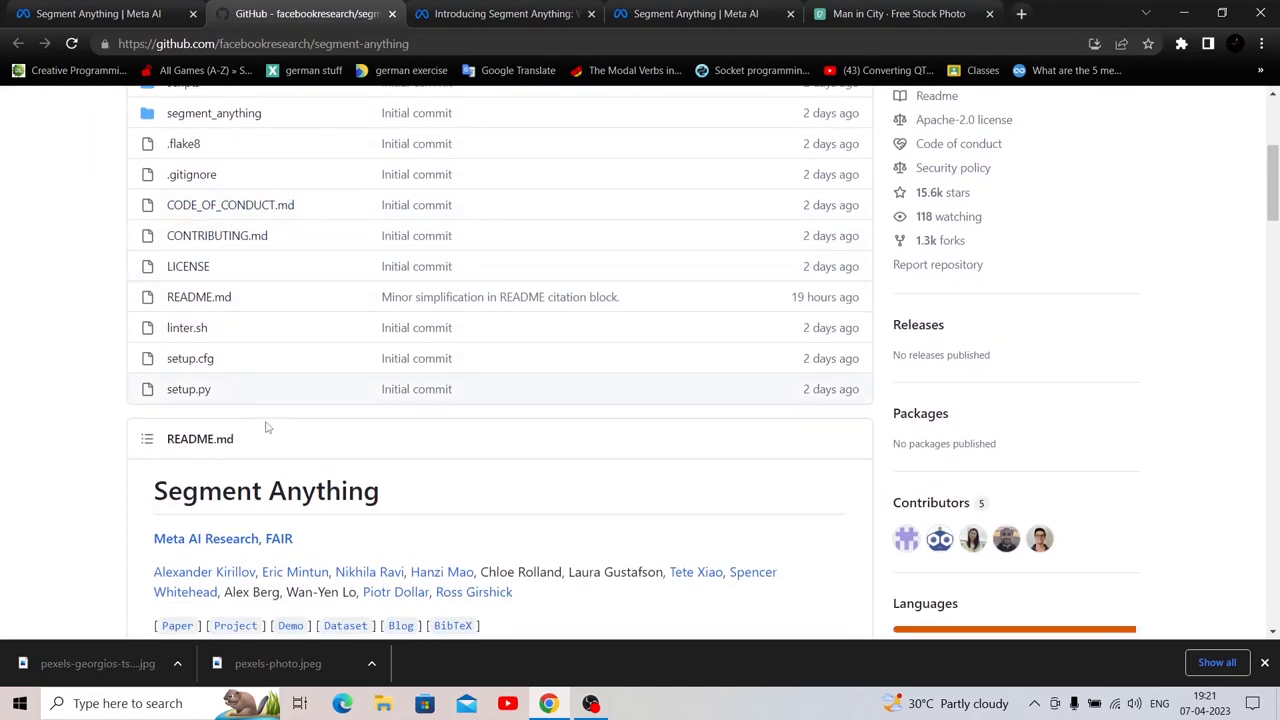
scroll(down, 3)
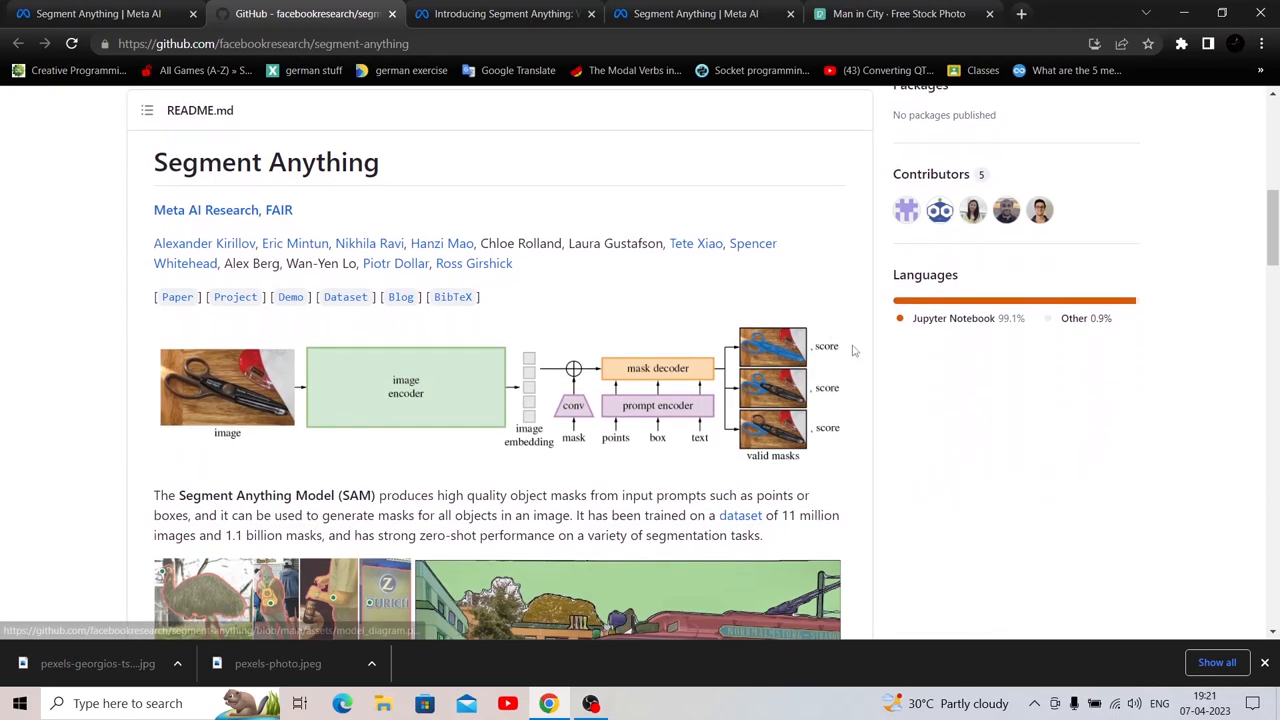
scroll(down, 3)
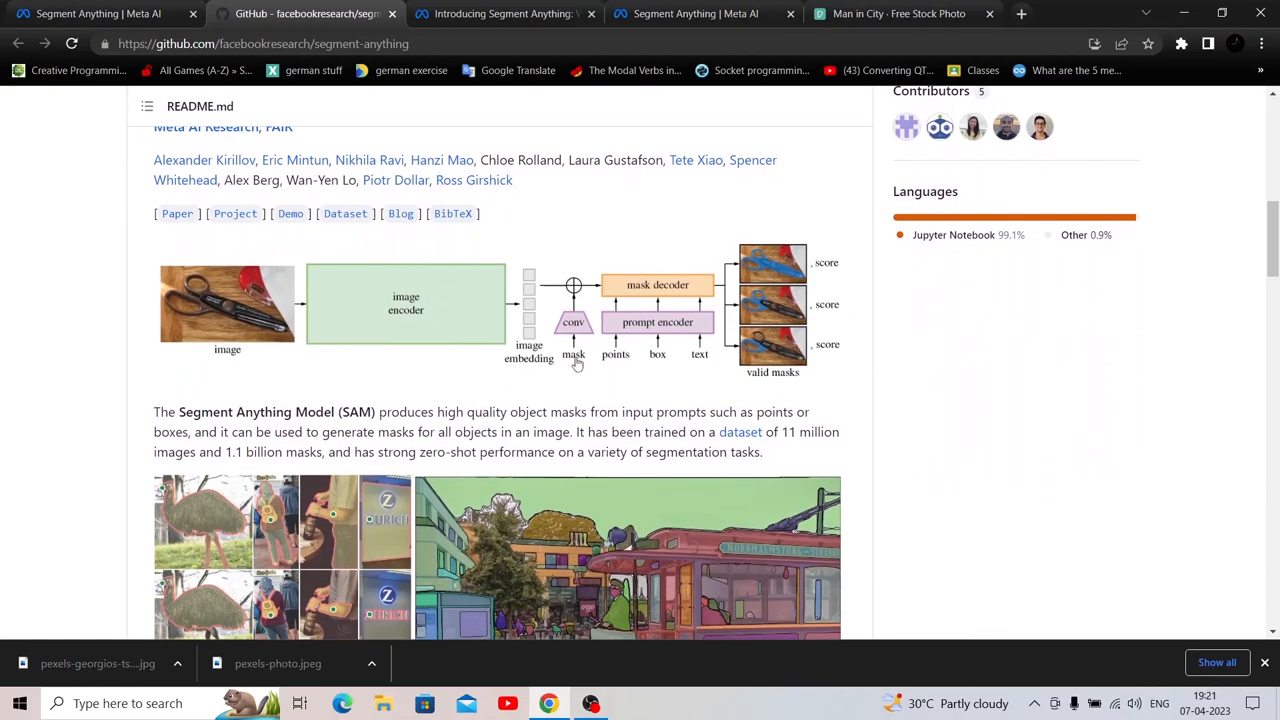
mouse_move(976, 332)
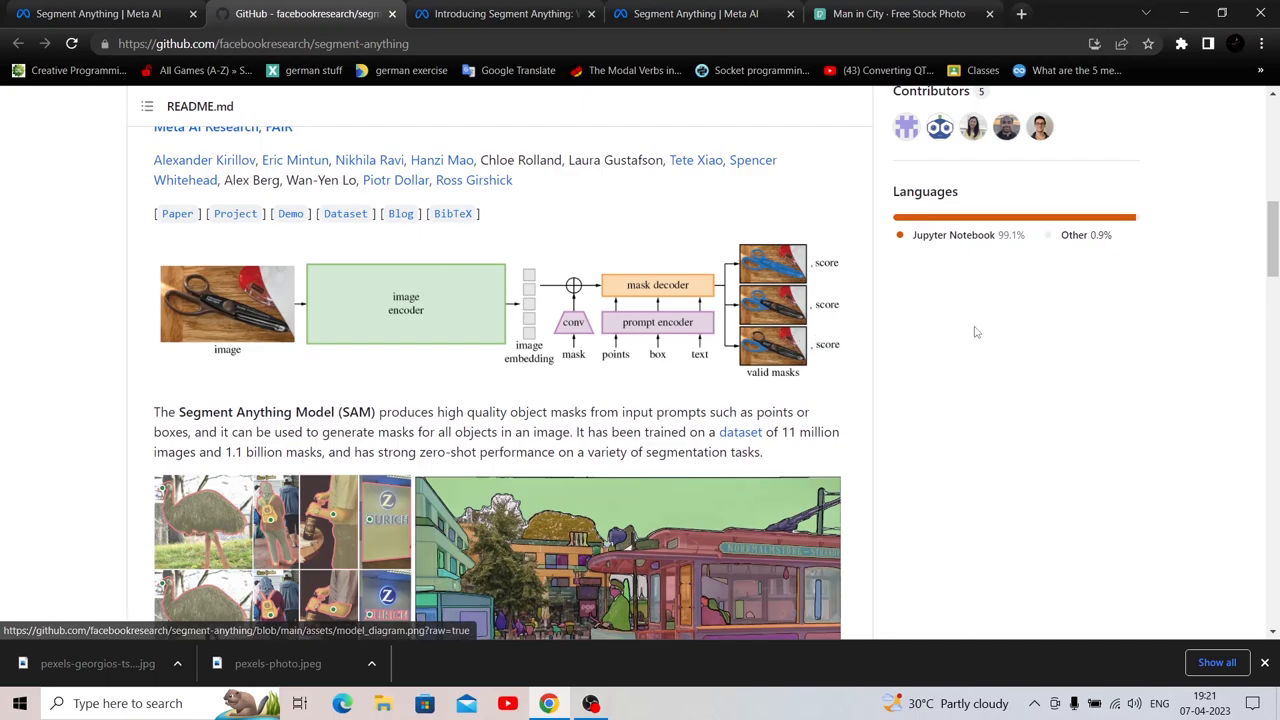
mouse_move(996, 332)
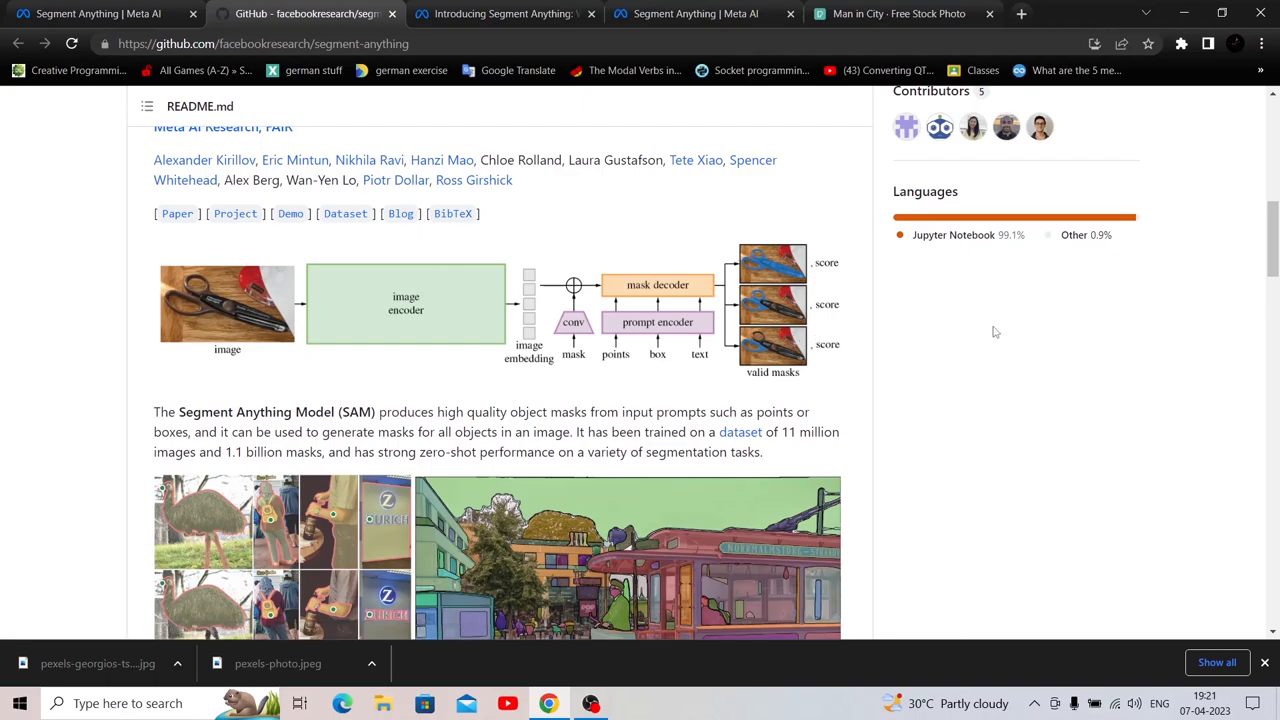
mouse_move(982, 318)
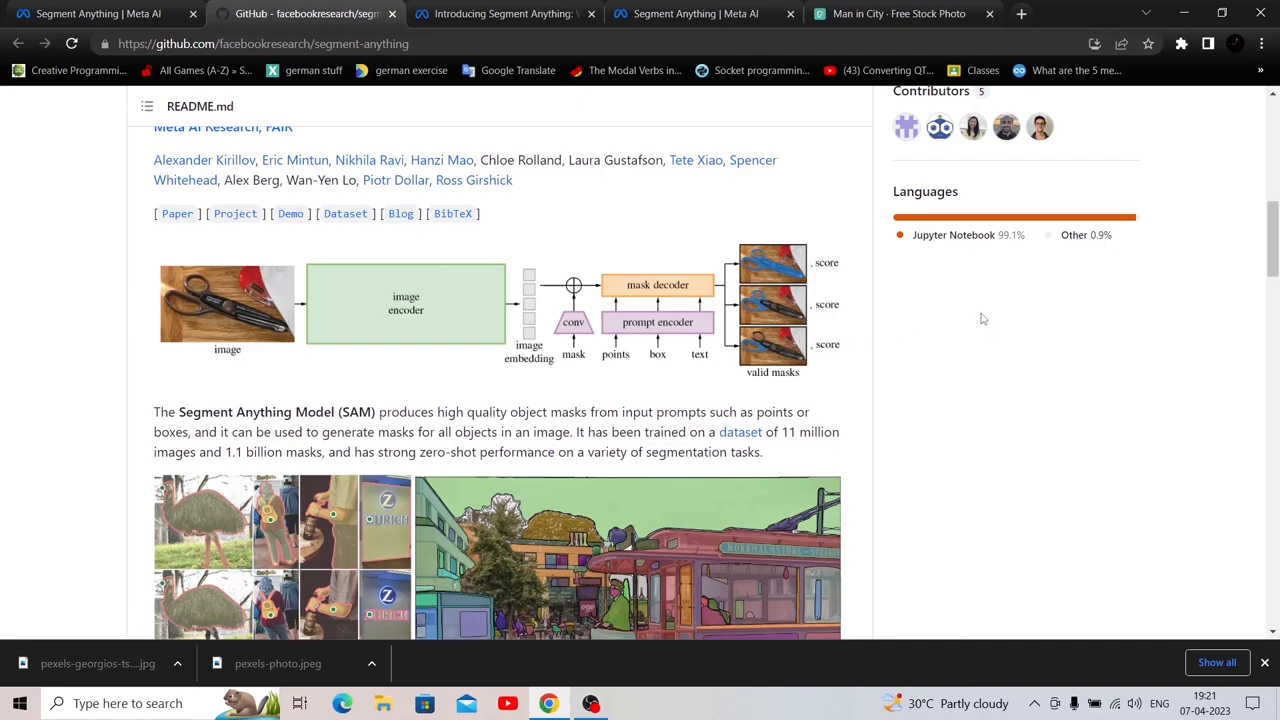
scroll(down, 3)
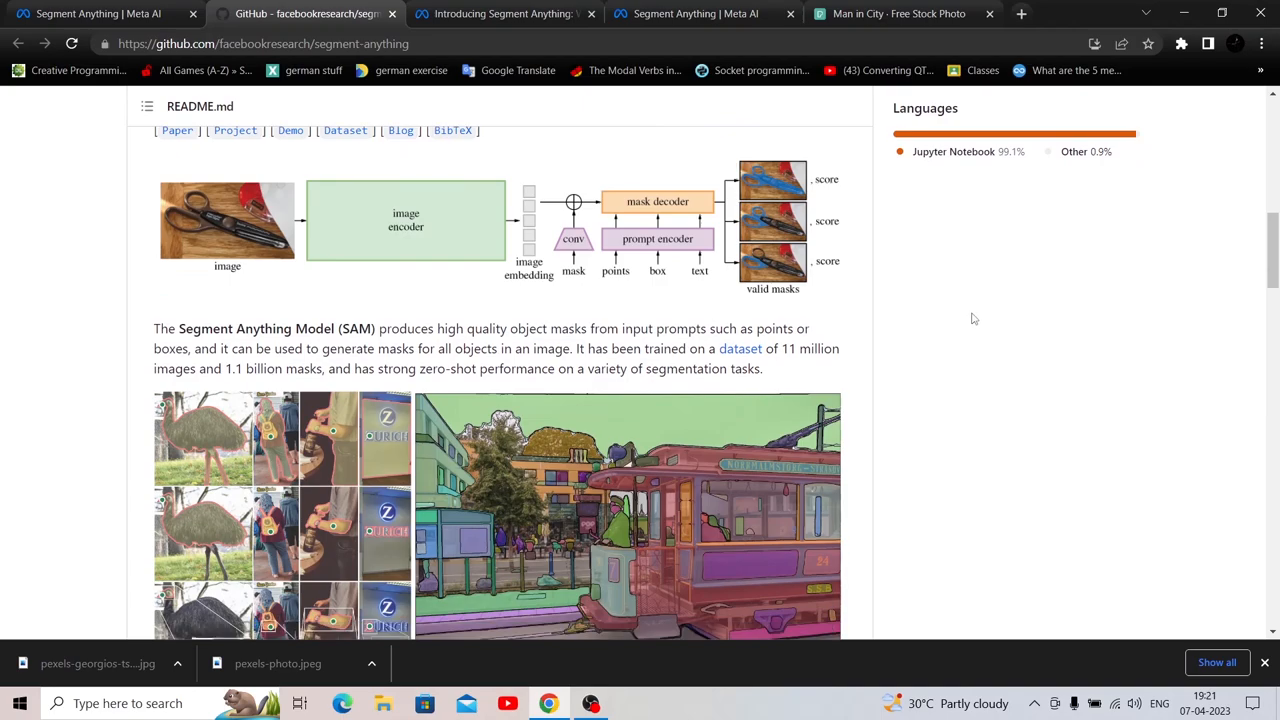
scroll(down, 3)
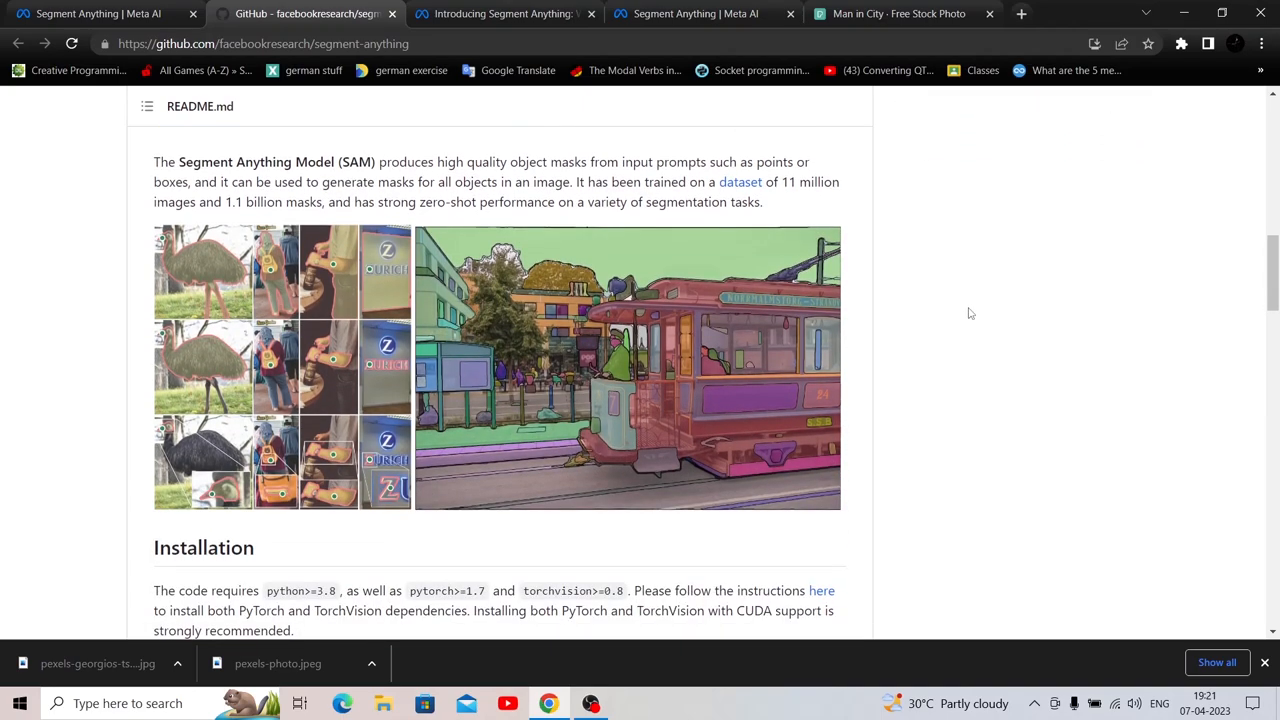
scroll(down, 3)
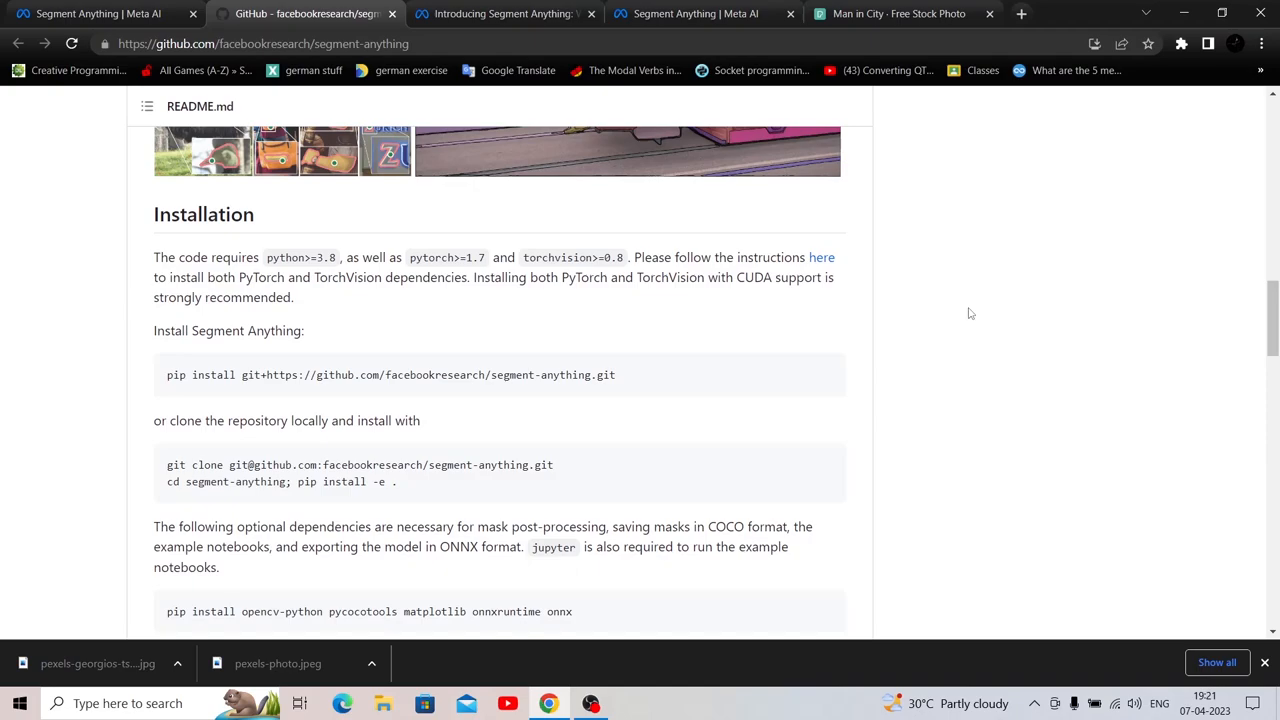
mouse_move(1164, 468)
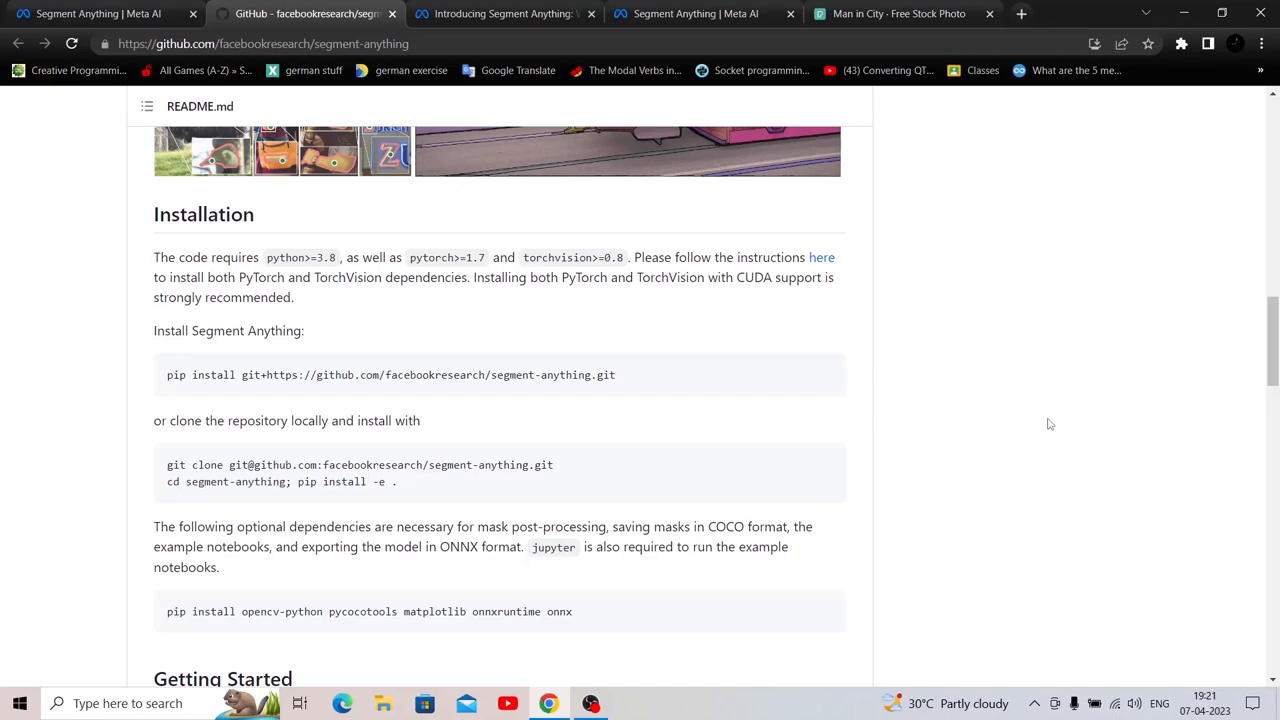
mouse_move(656, 308)
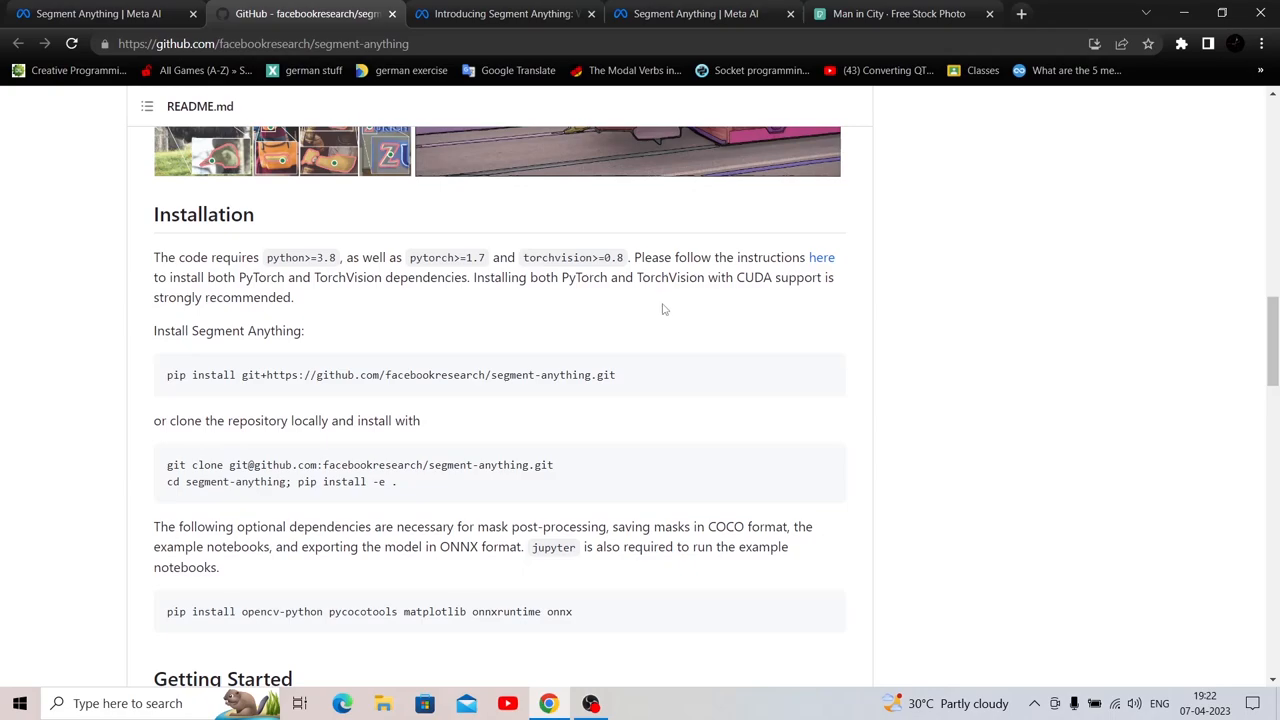
Continue to the license and Citing Segment Anything sections, then return to the repository file listing
scroll(down, 3)
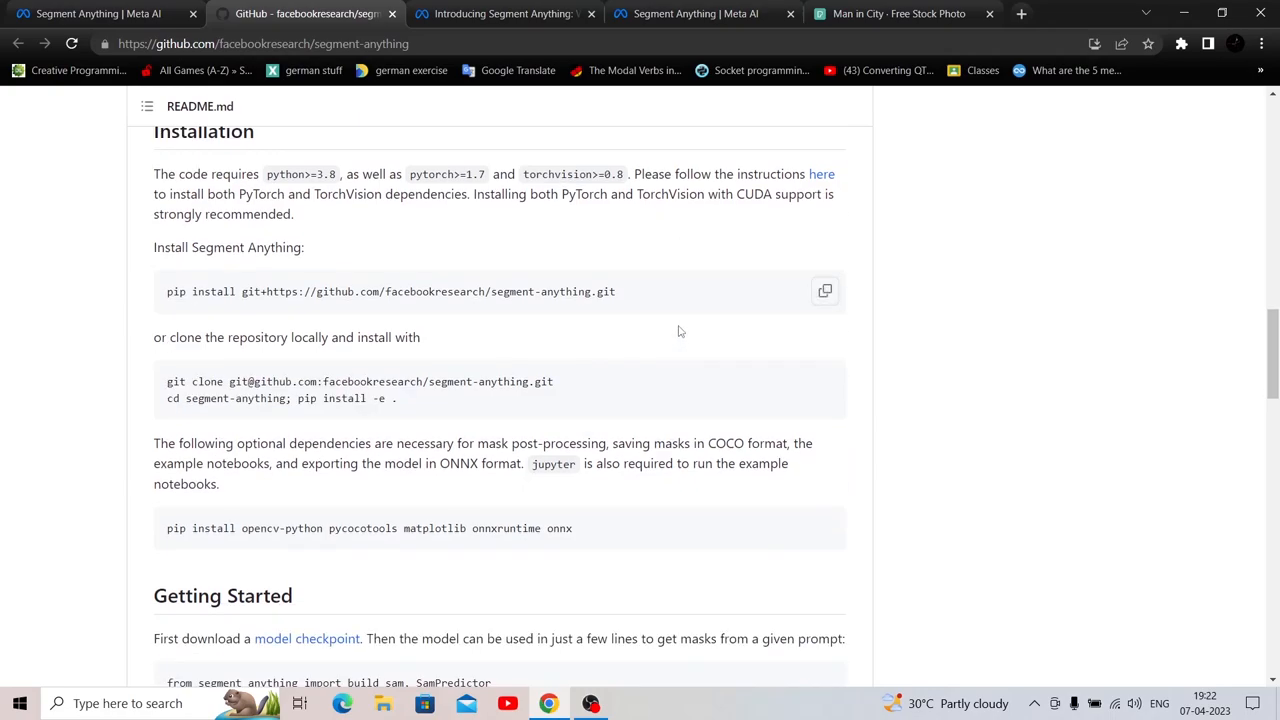
scroll(down, 3)
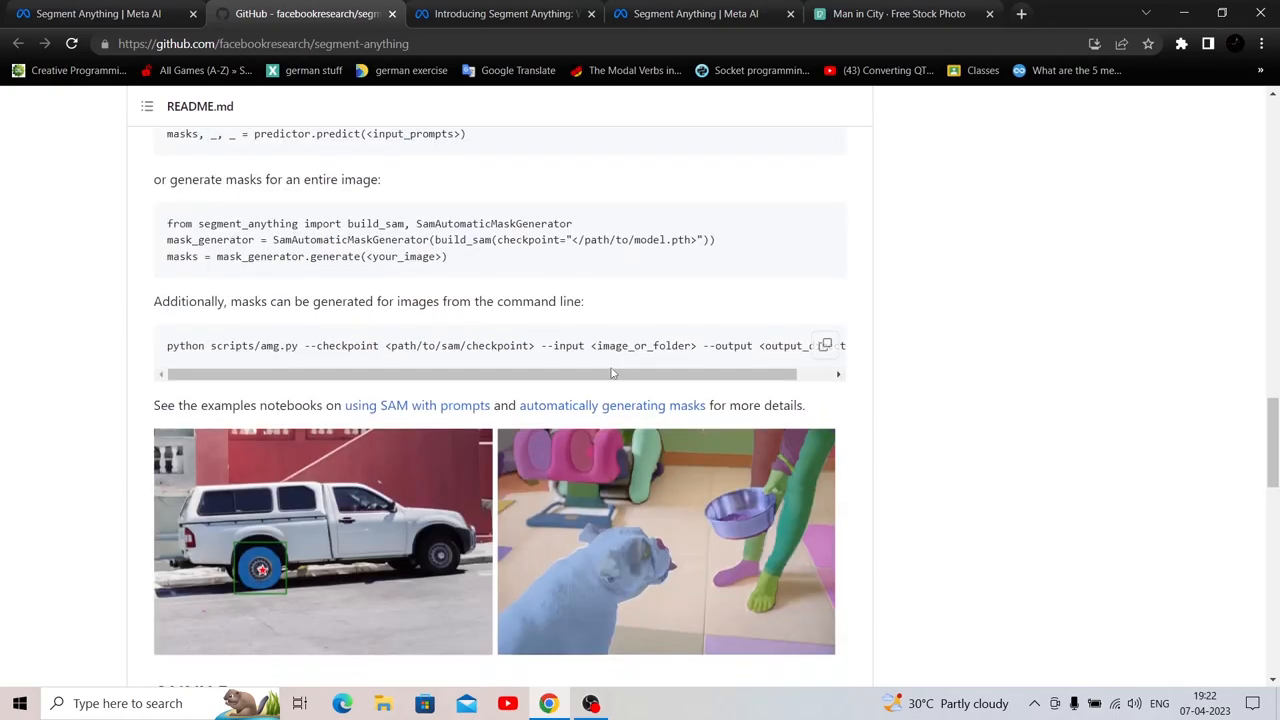
scroll(down, 3)
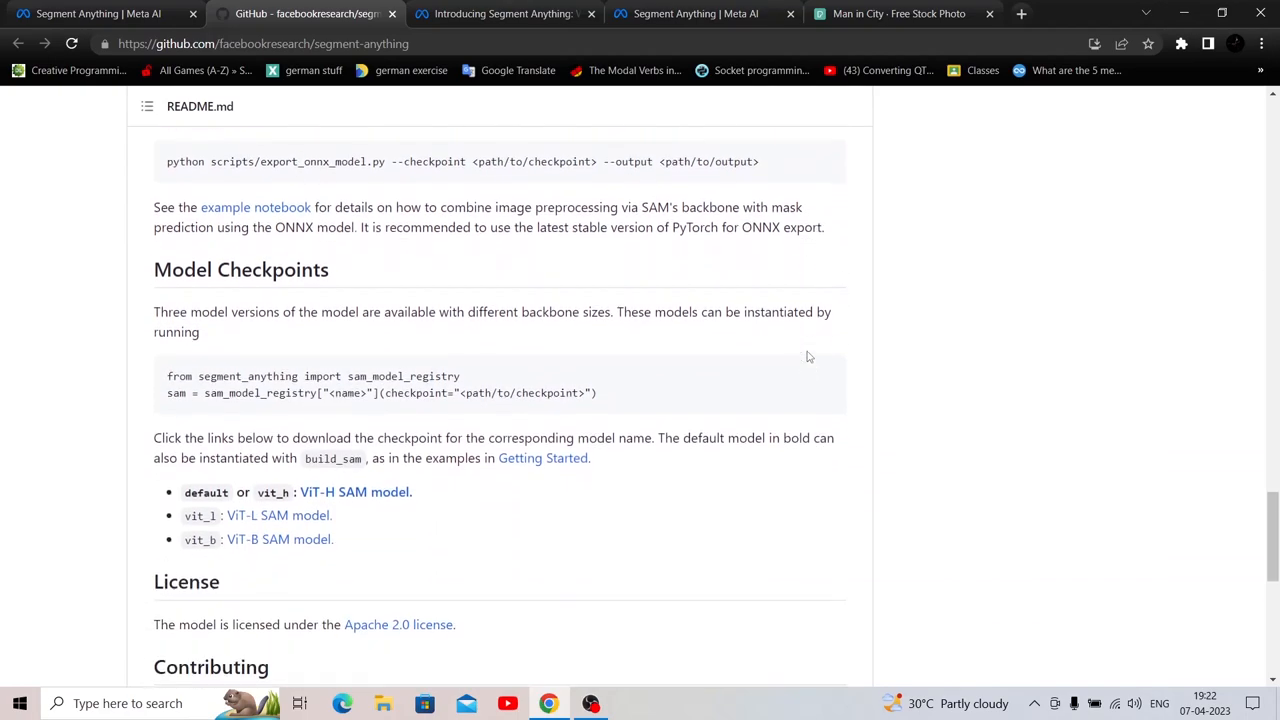
scroll(down, 3)
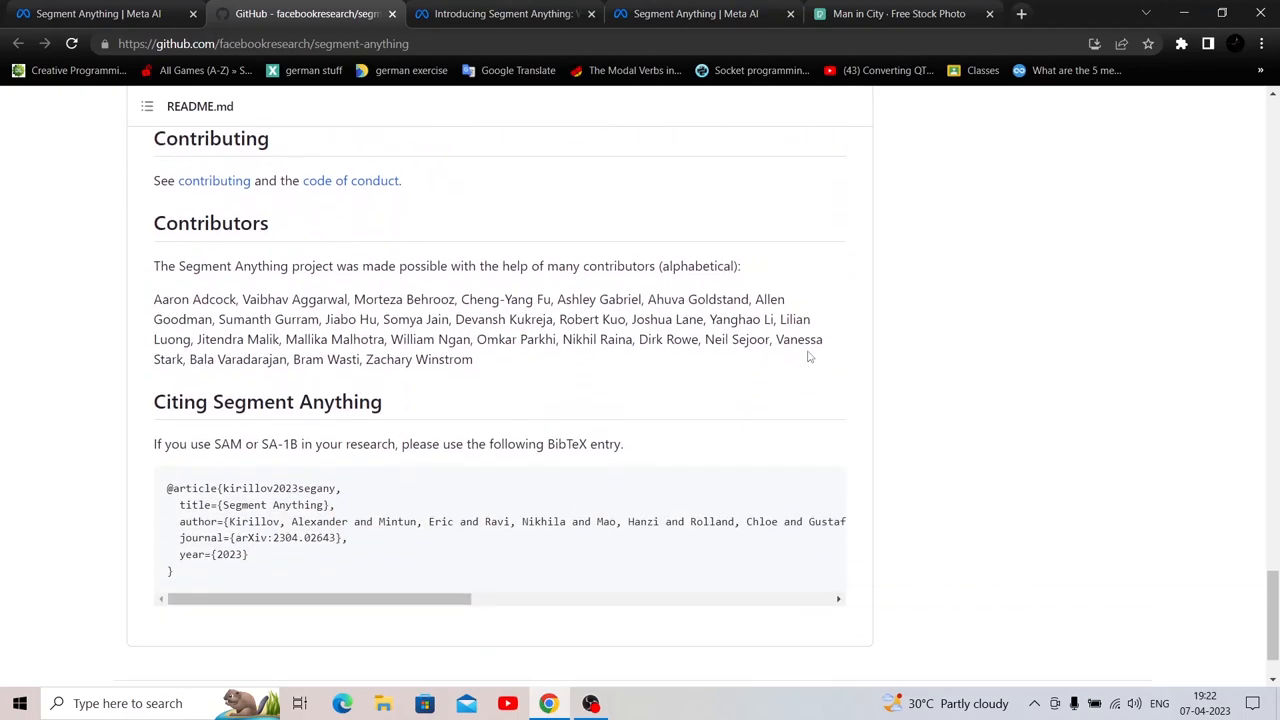
scroll(up, 3)
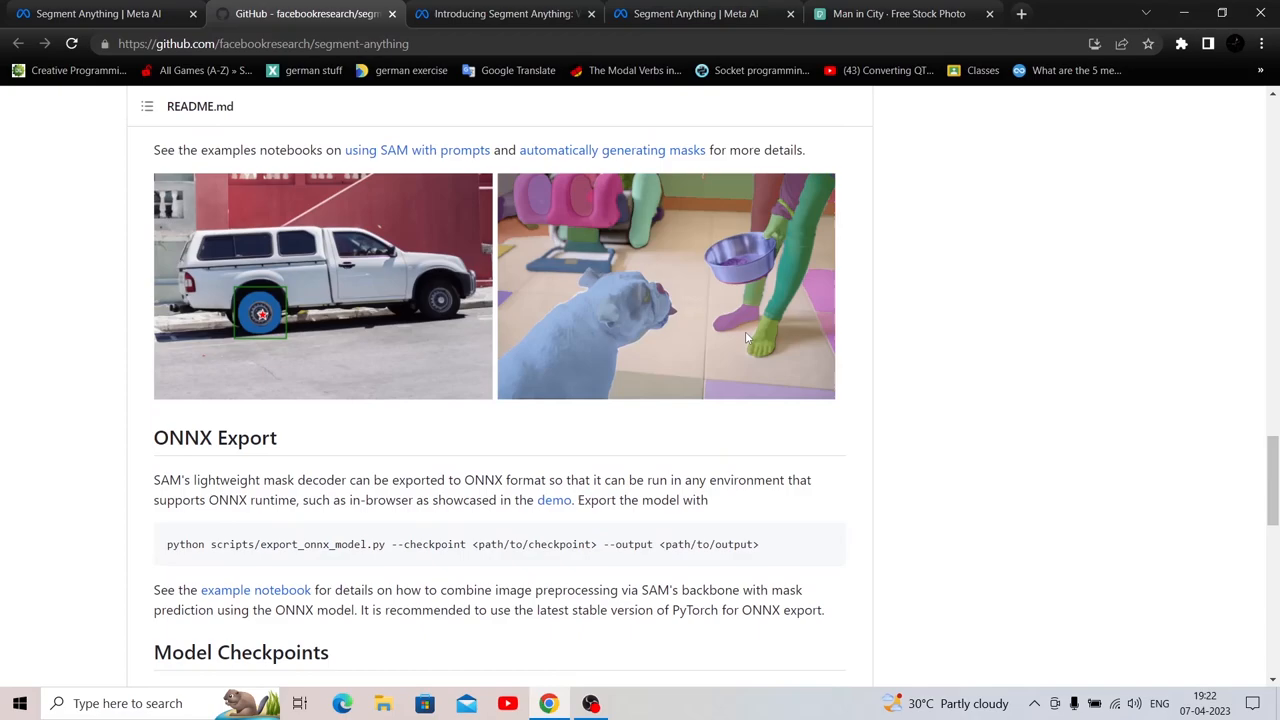
scroll(up, 3)
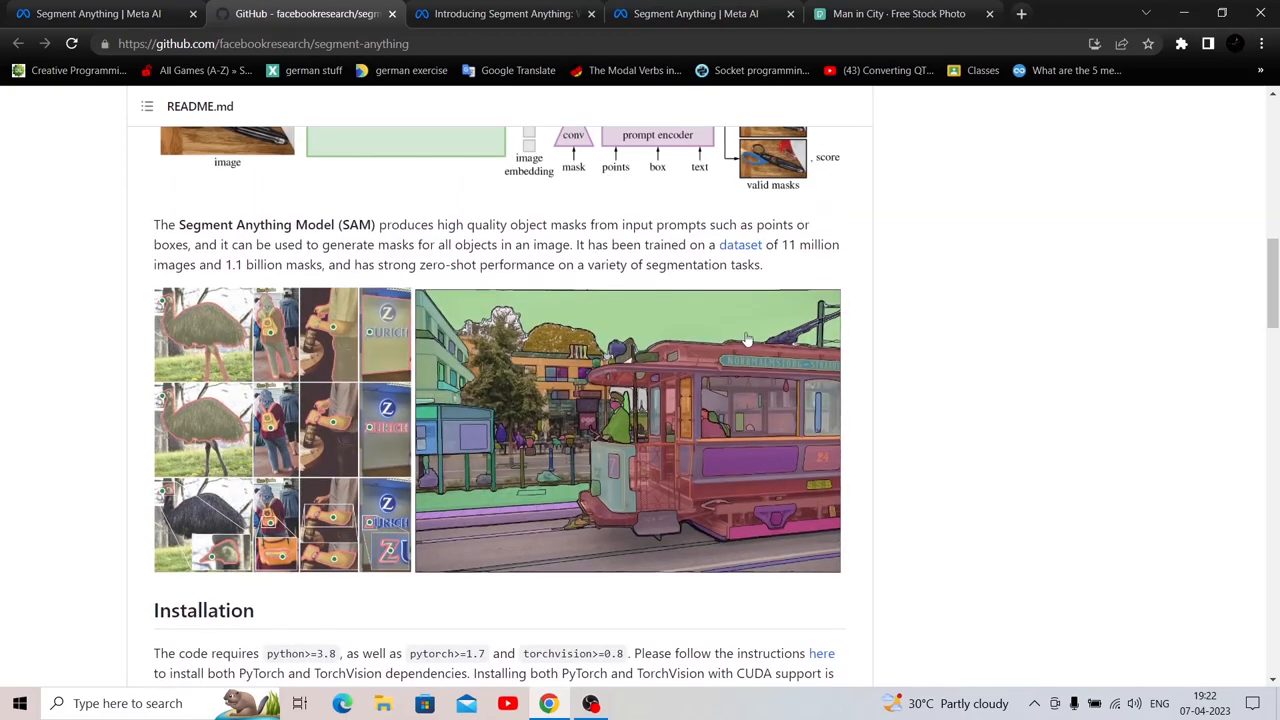
scroll(up, 3)
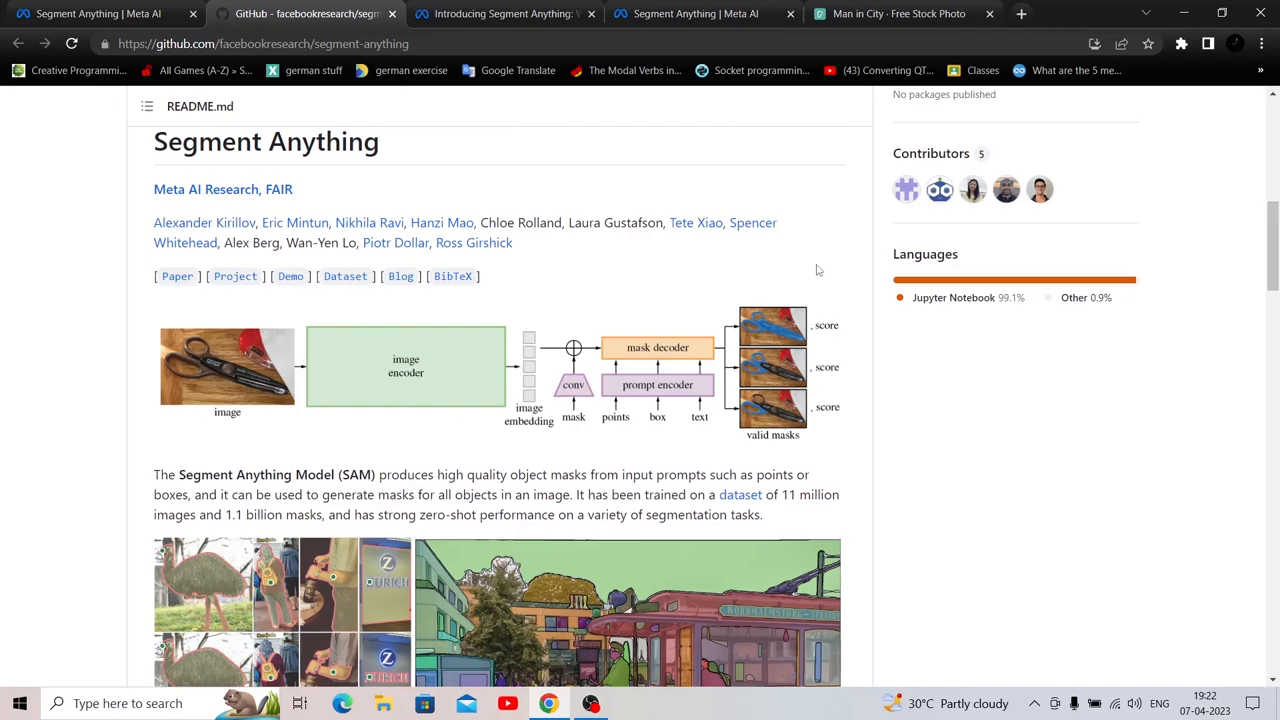
scroll(up, 3)
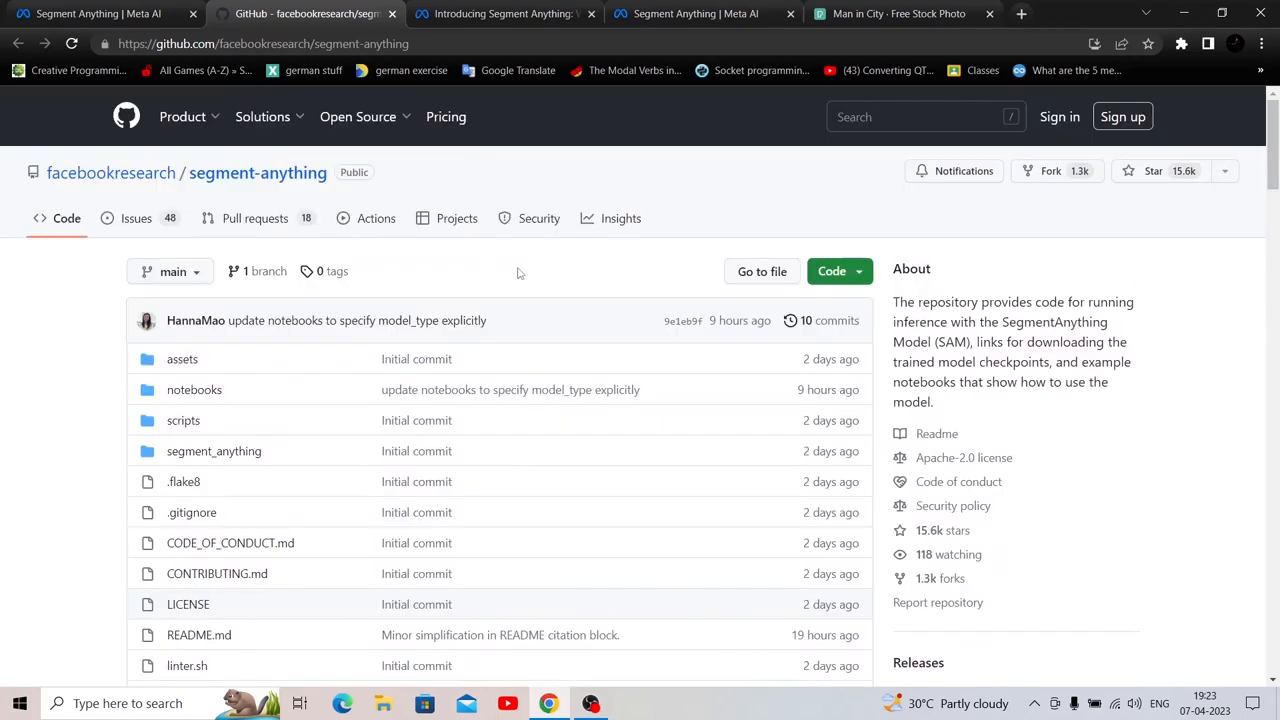
mouse_move(1172, 272)
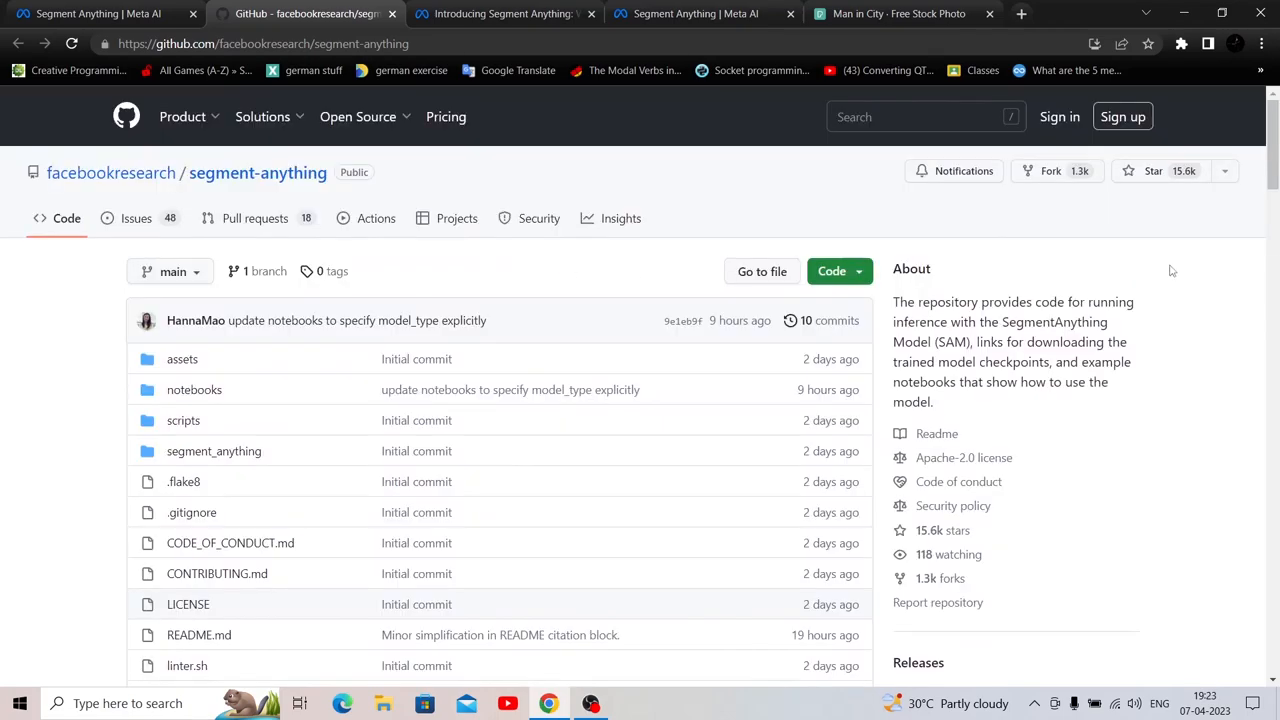